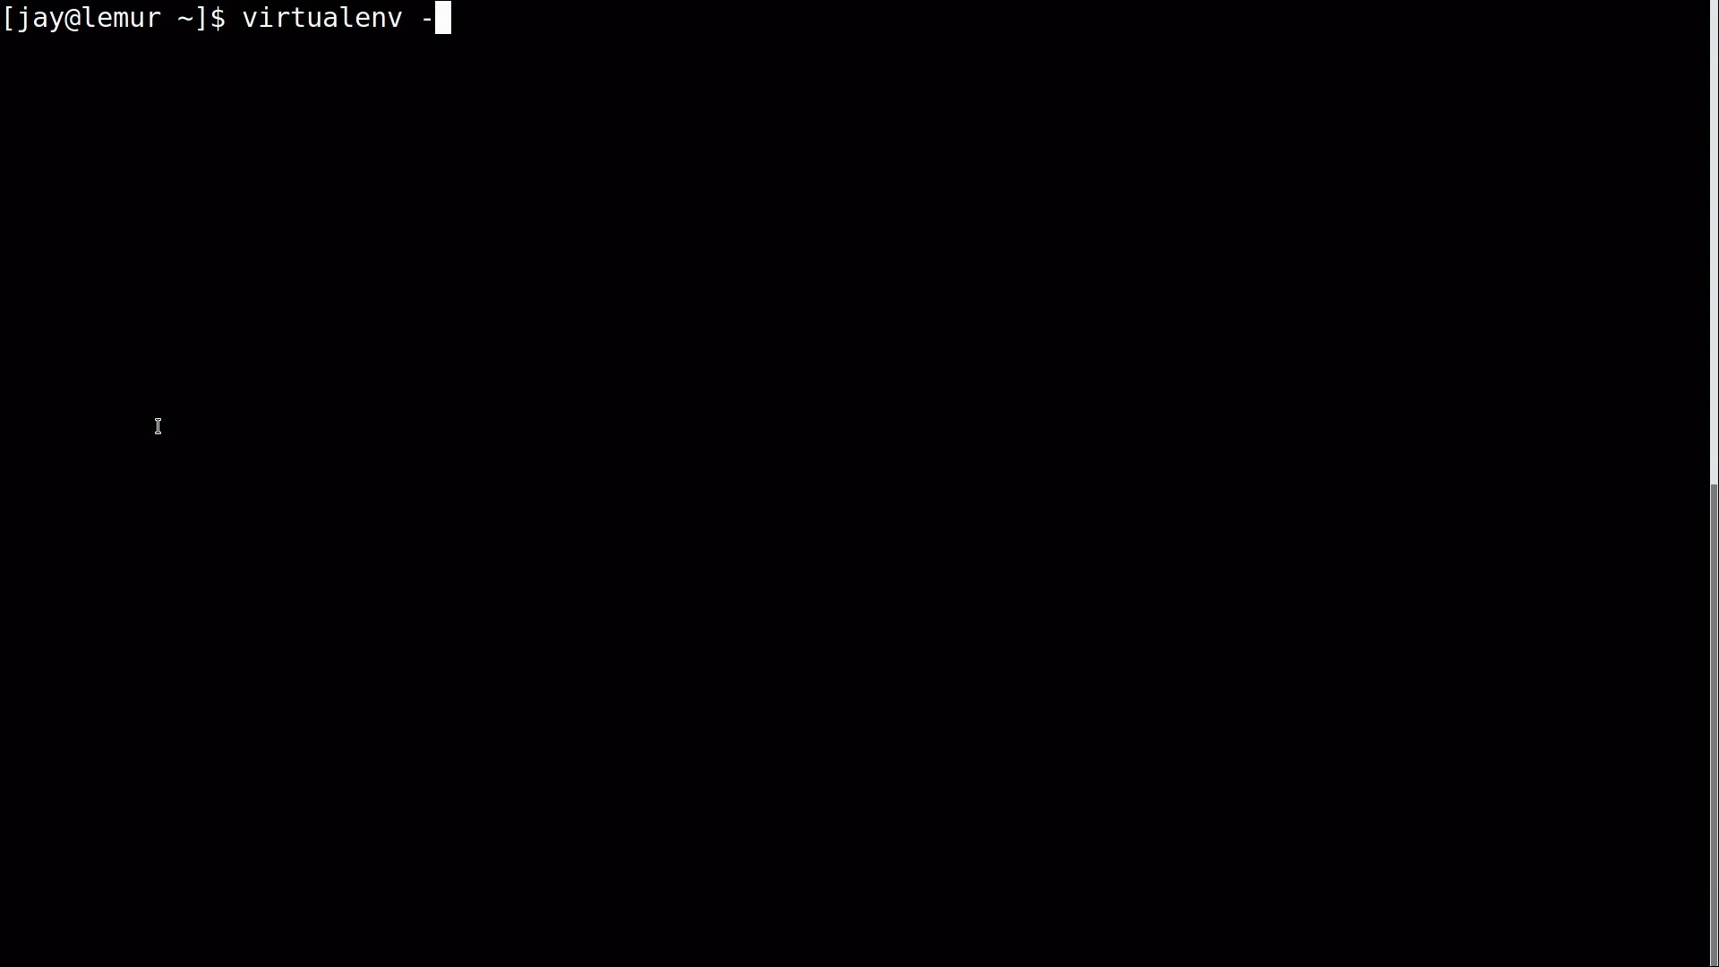
Create a 'my-project' virtual environment in the home folder with 'virtualenv my-project', dropping the -p option.
{"action": "type", "text": "p /usr/bin/python3 my"}
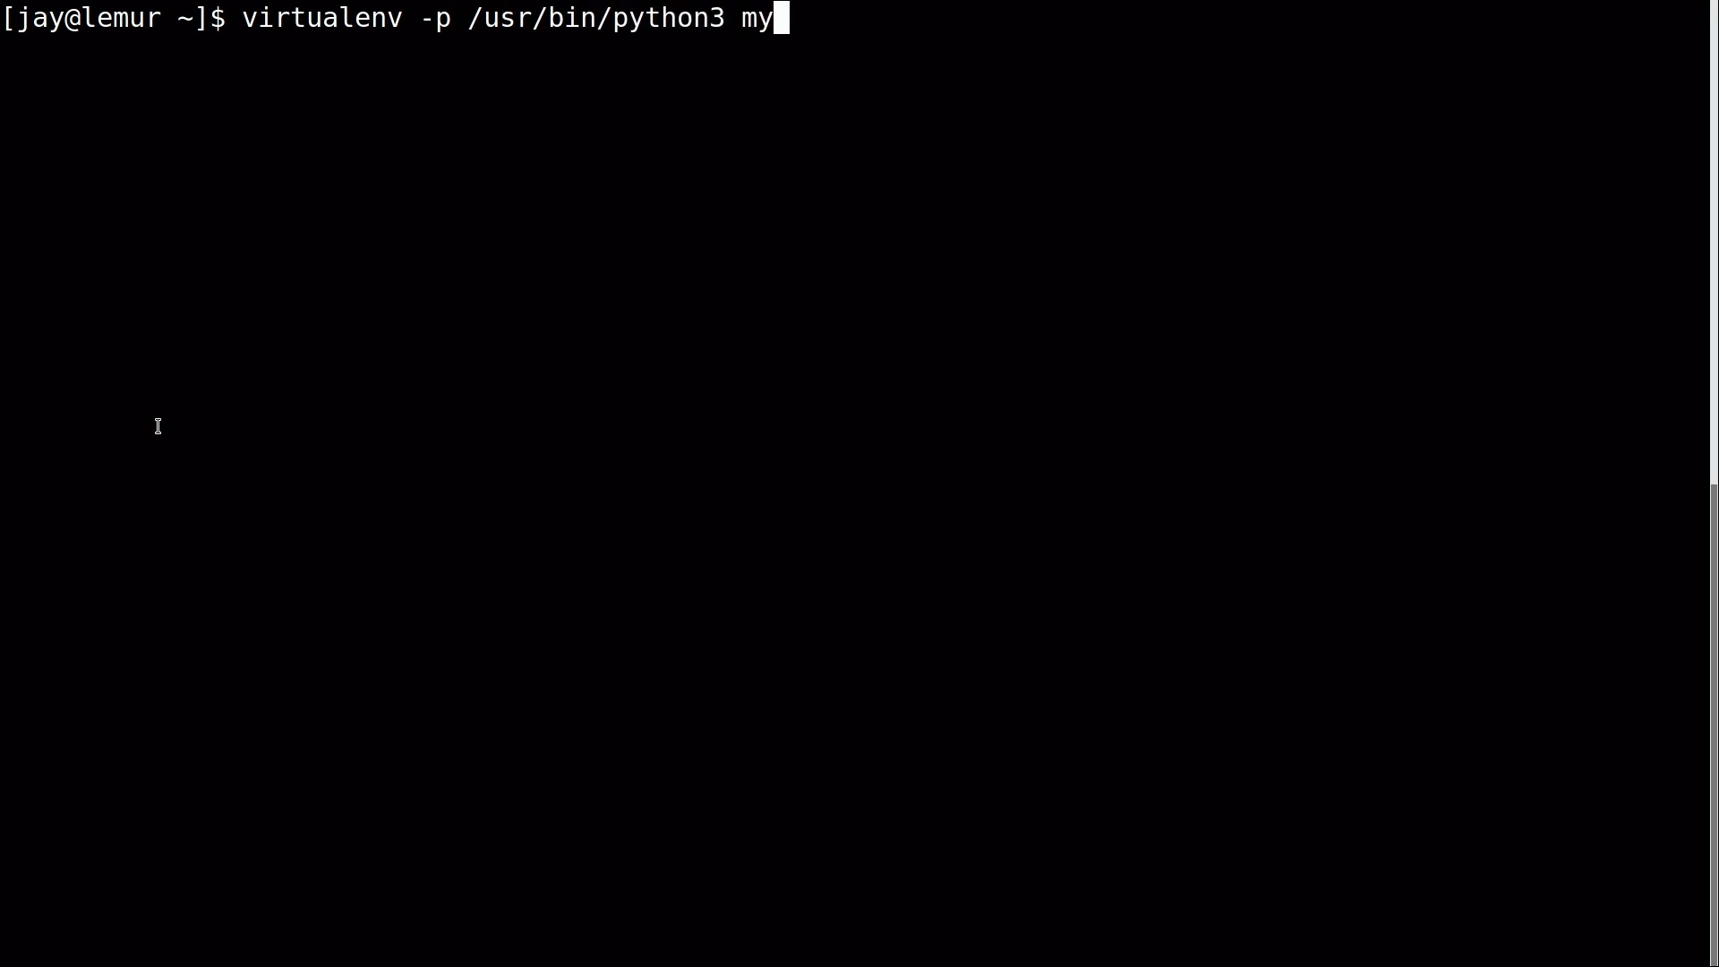
{"action": "type", "text": "-project"}
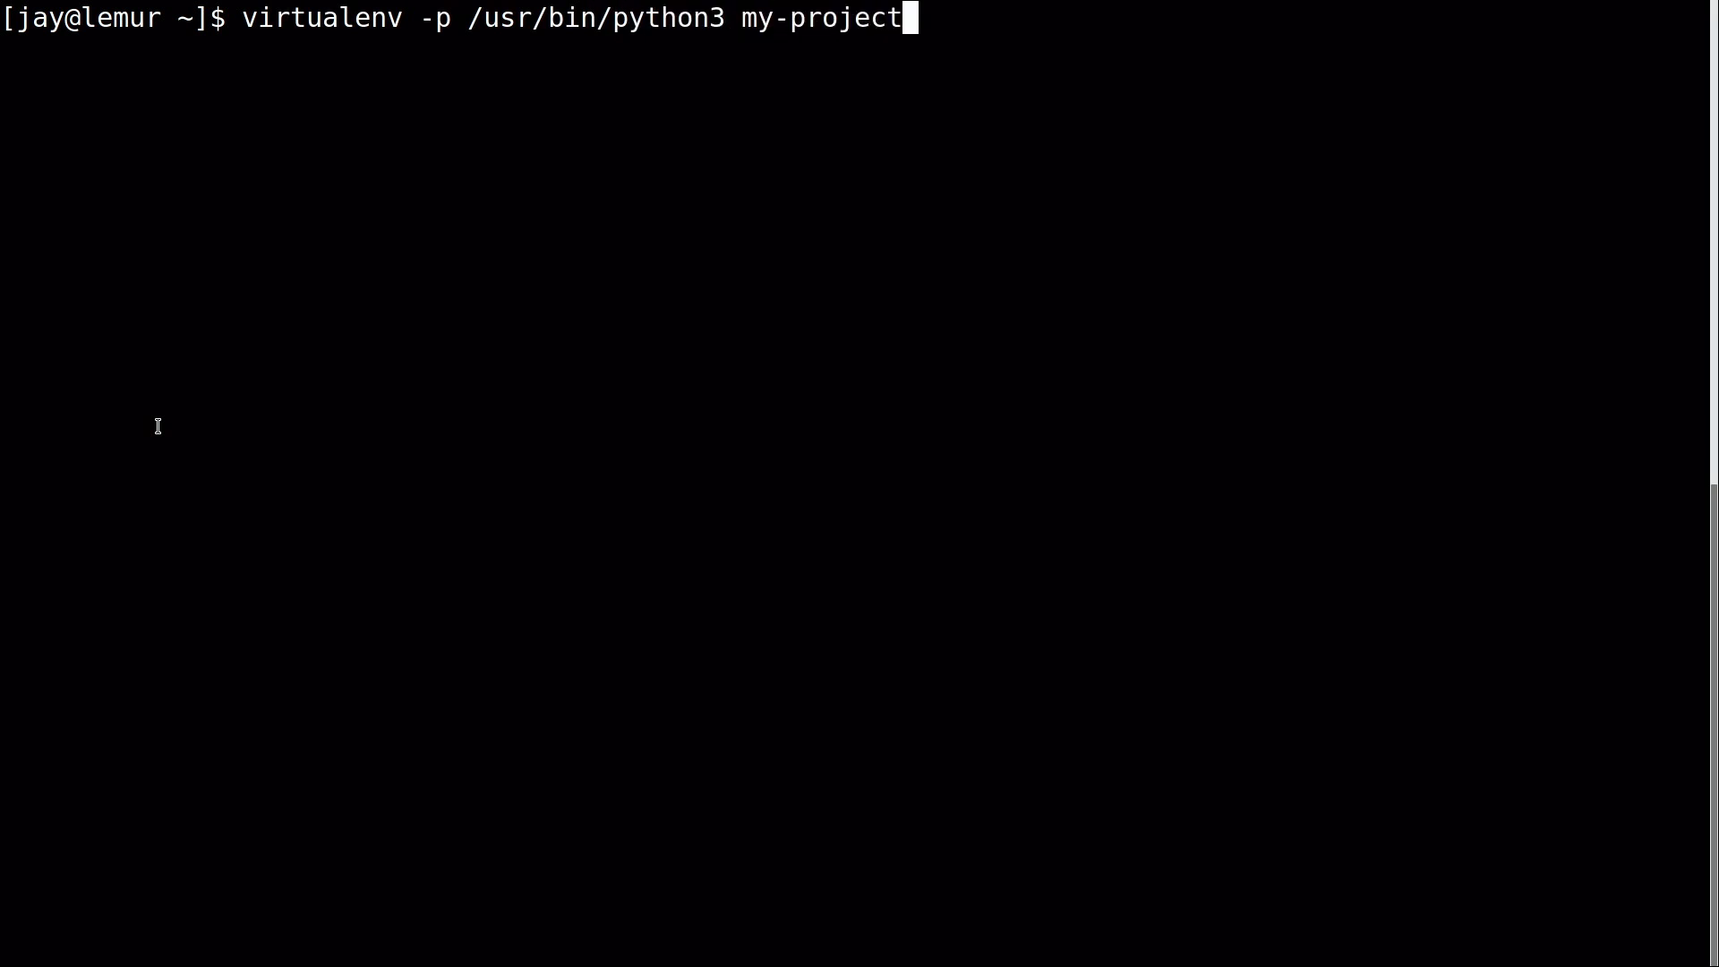
{"action": "mouse_move", "coordinate": [738, 103]}
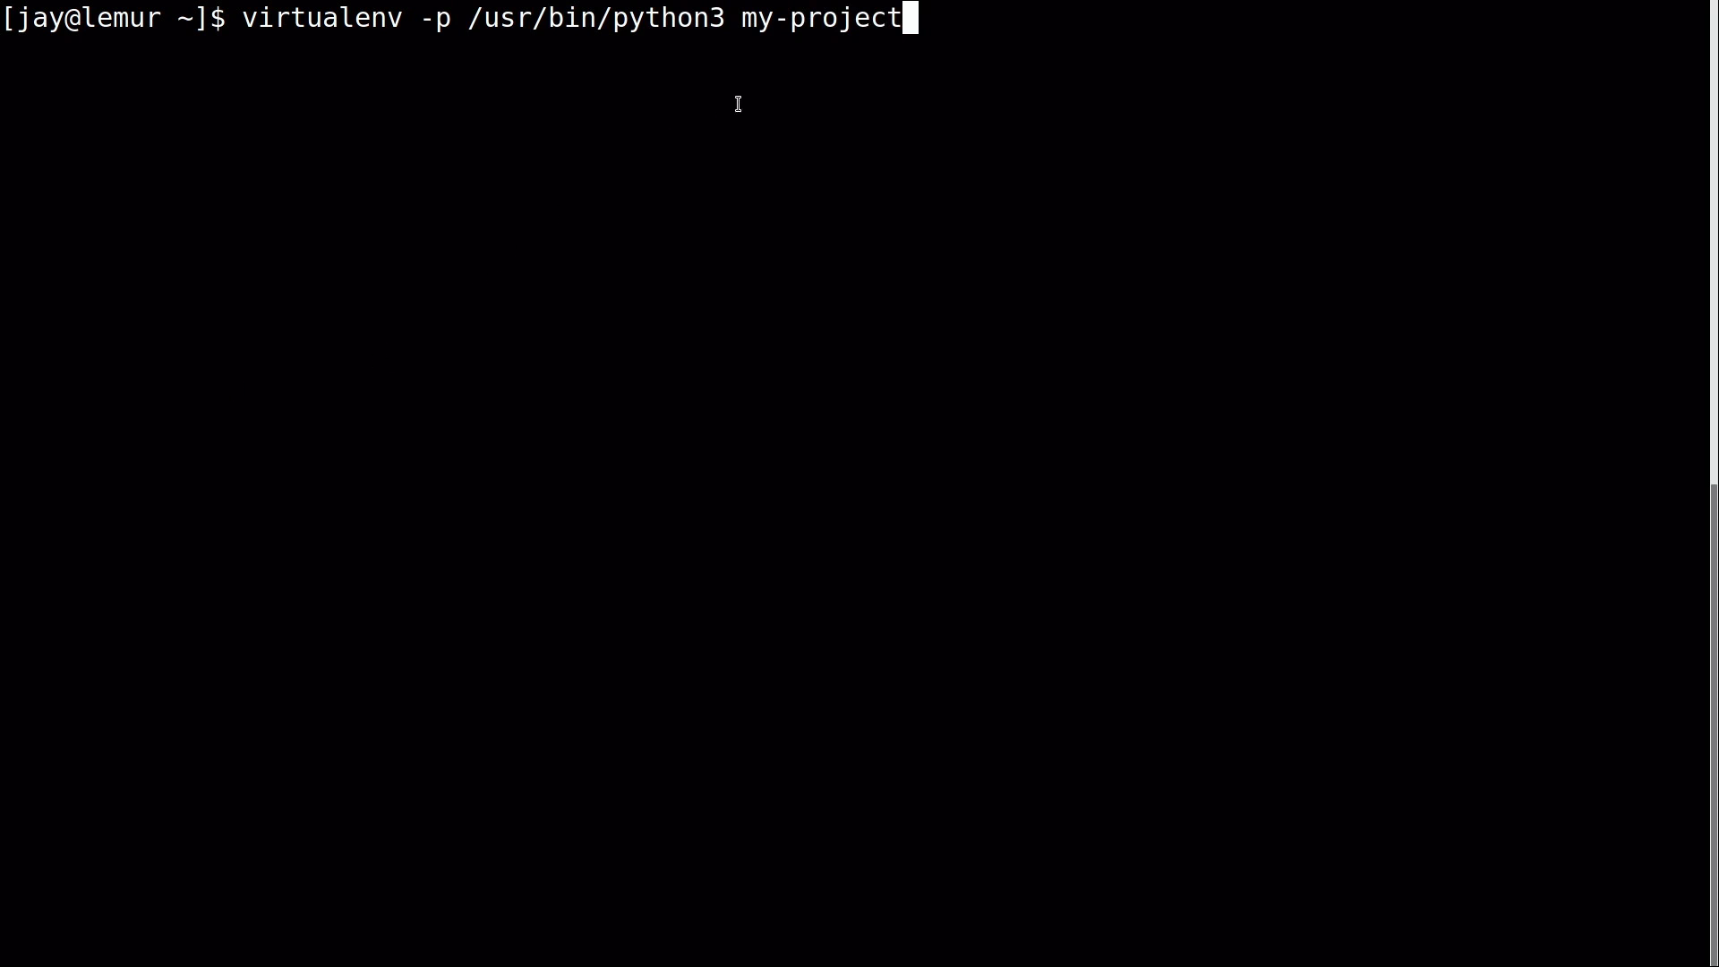
{"action": "mouse_move", "coordinate": [875, 18]}
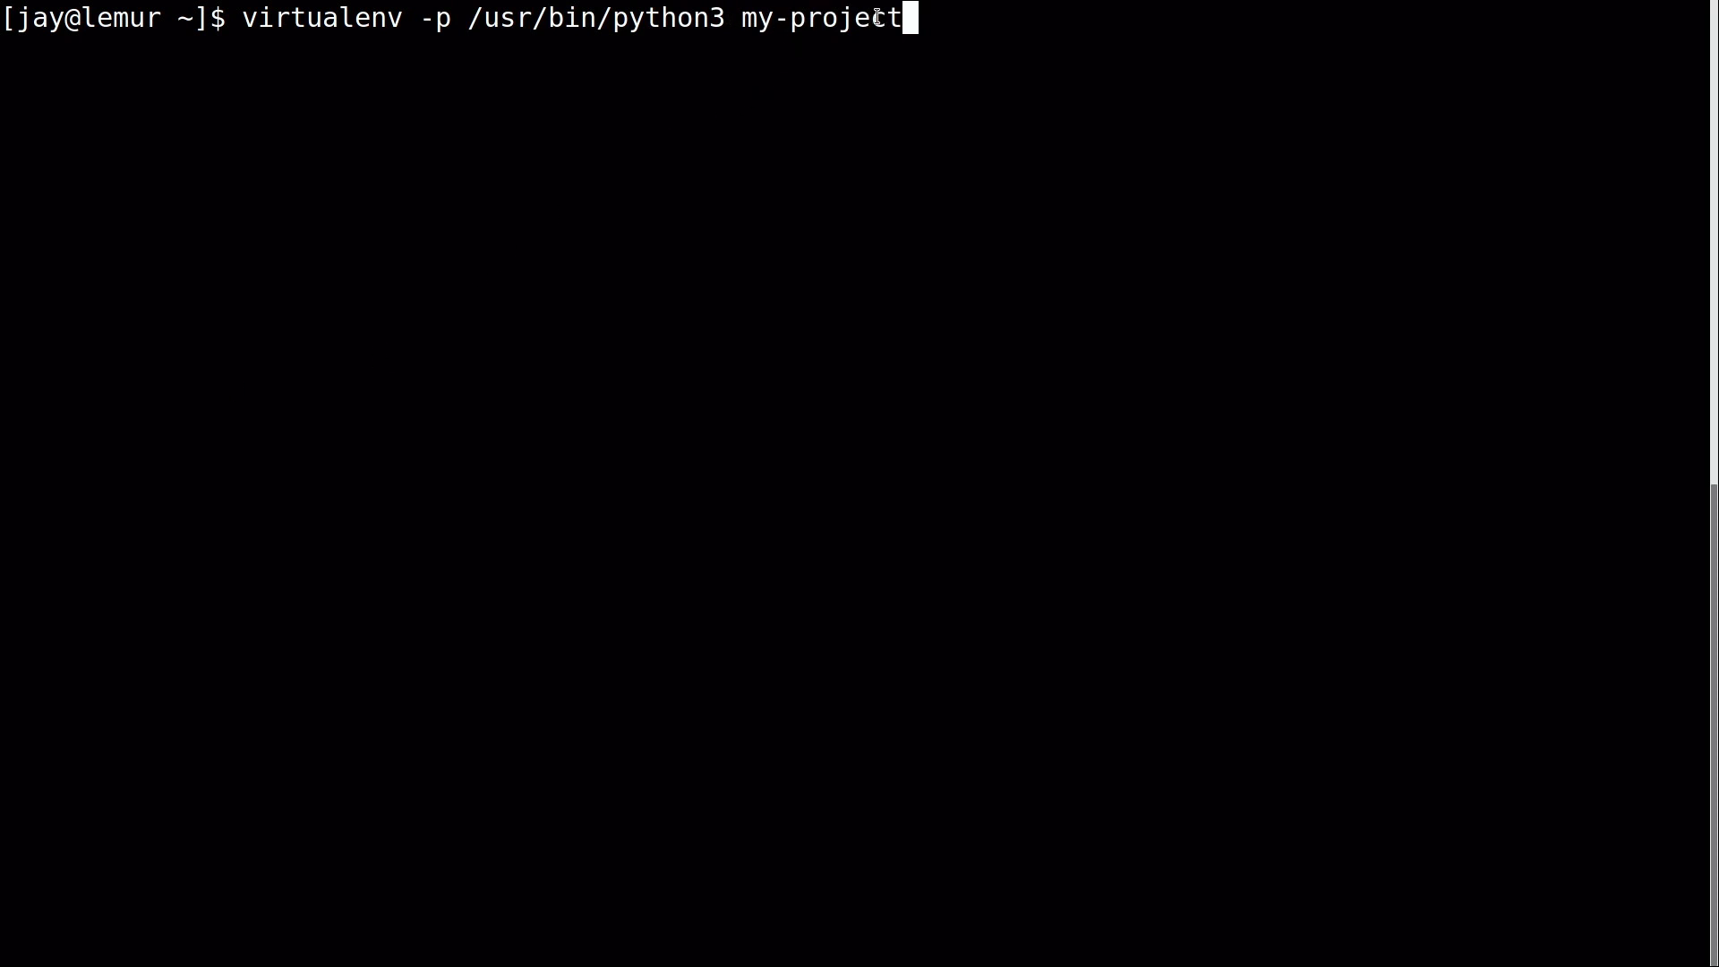
{"action": "mouse_move", "coordinate": [854, 99]}
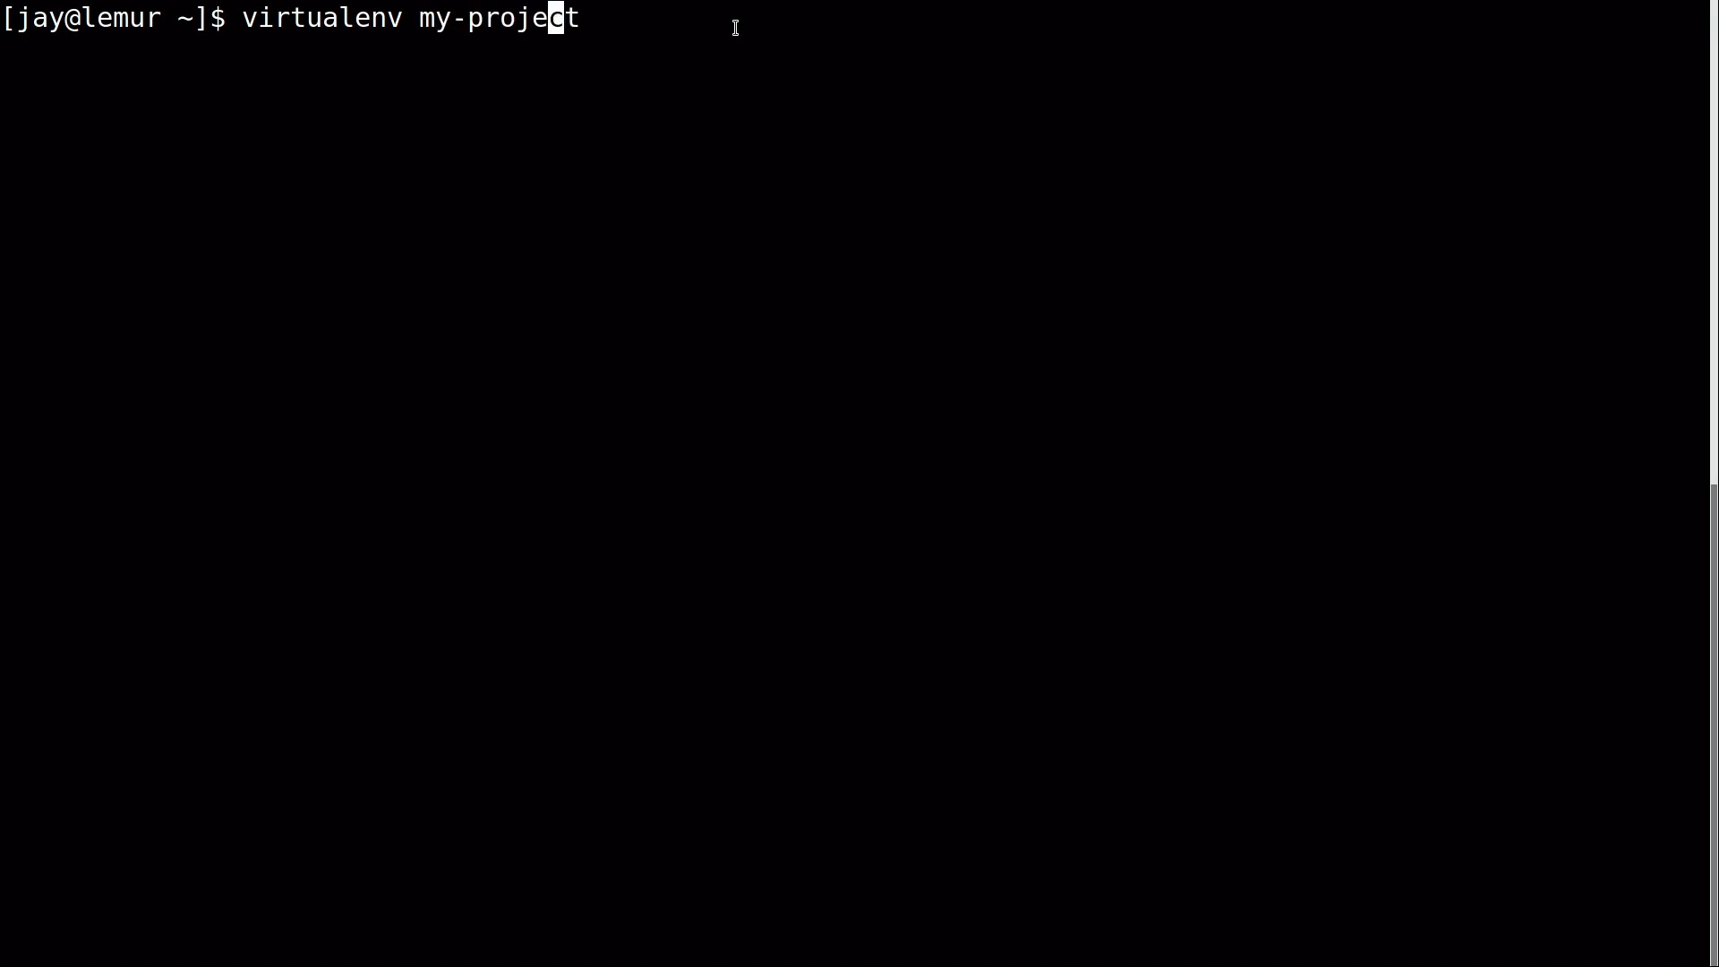
{"action": "key", "text": "End"}
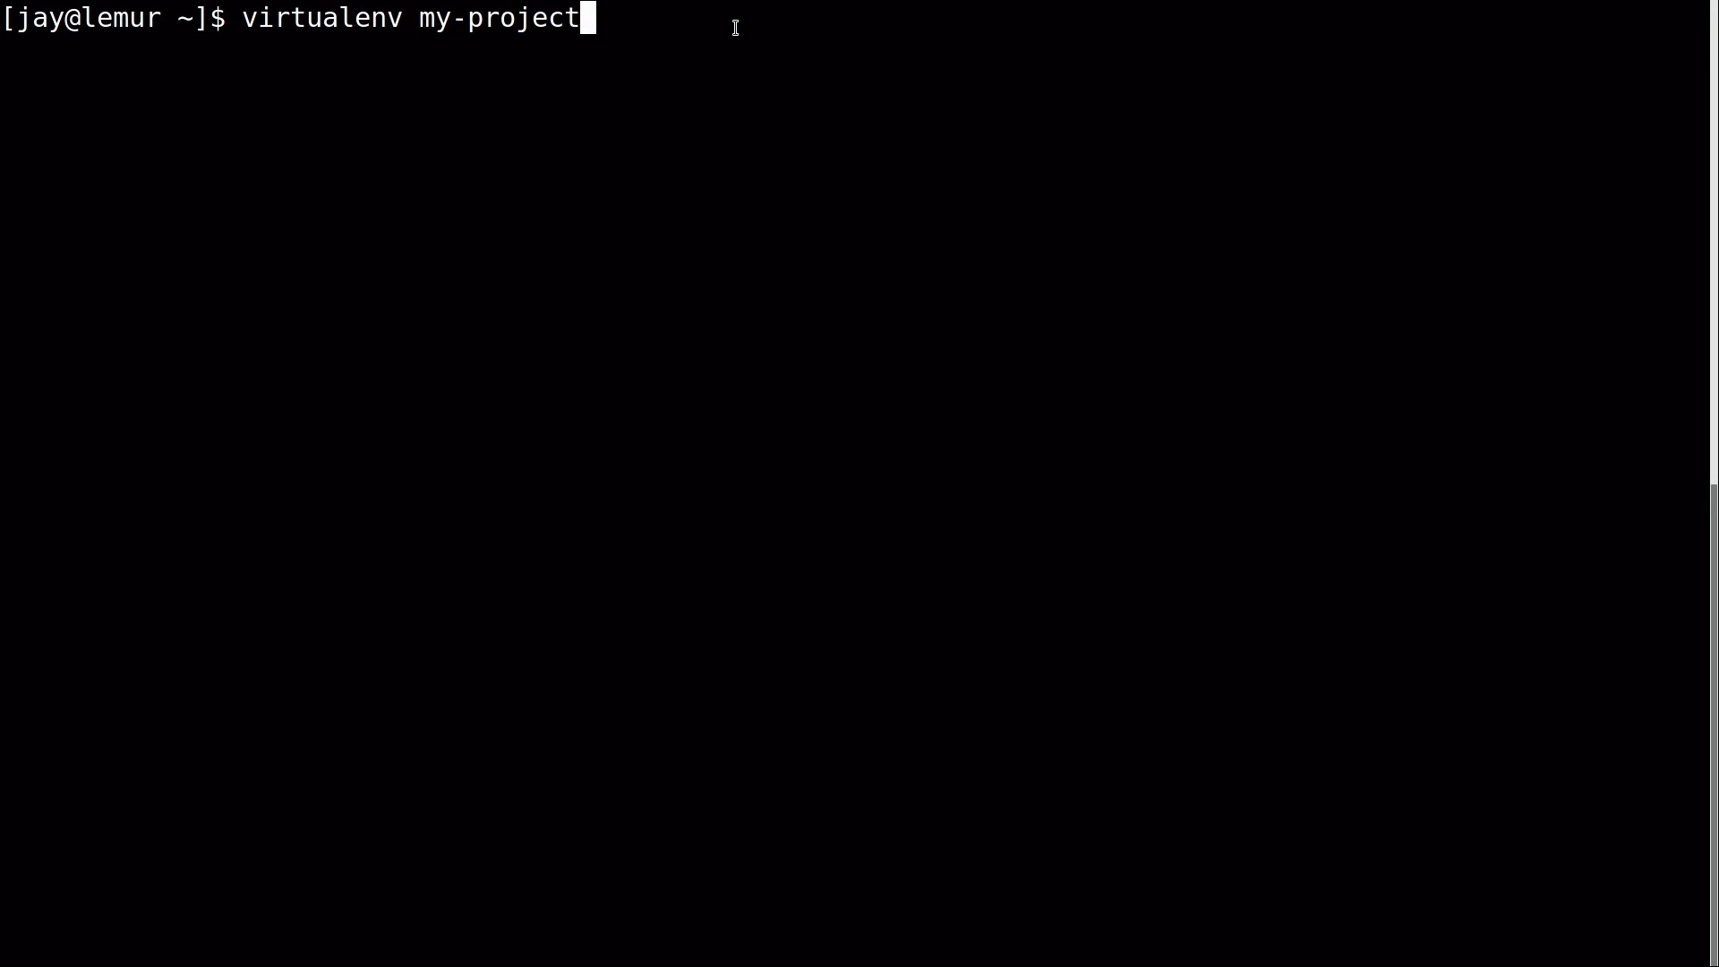
{"action": "key", "text": "Return"}
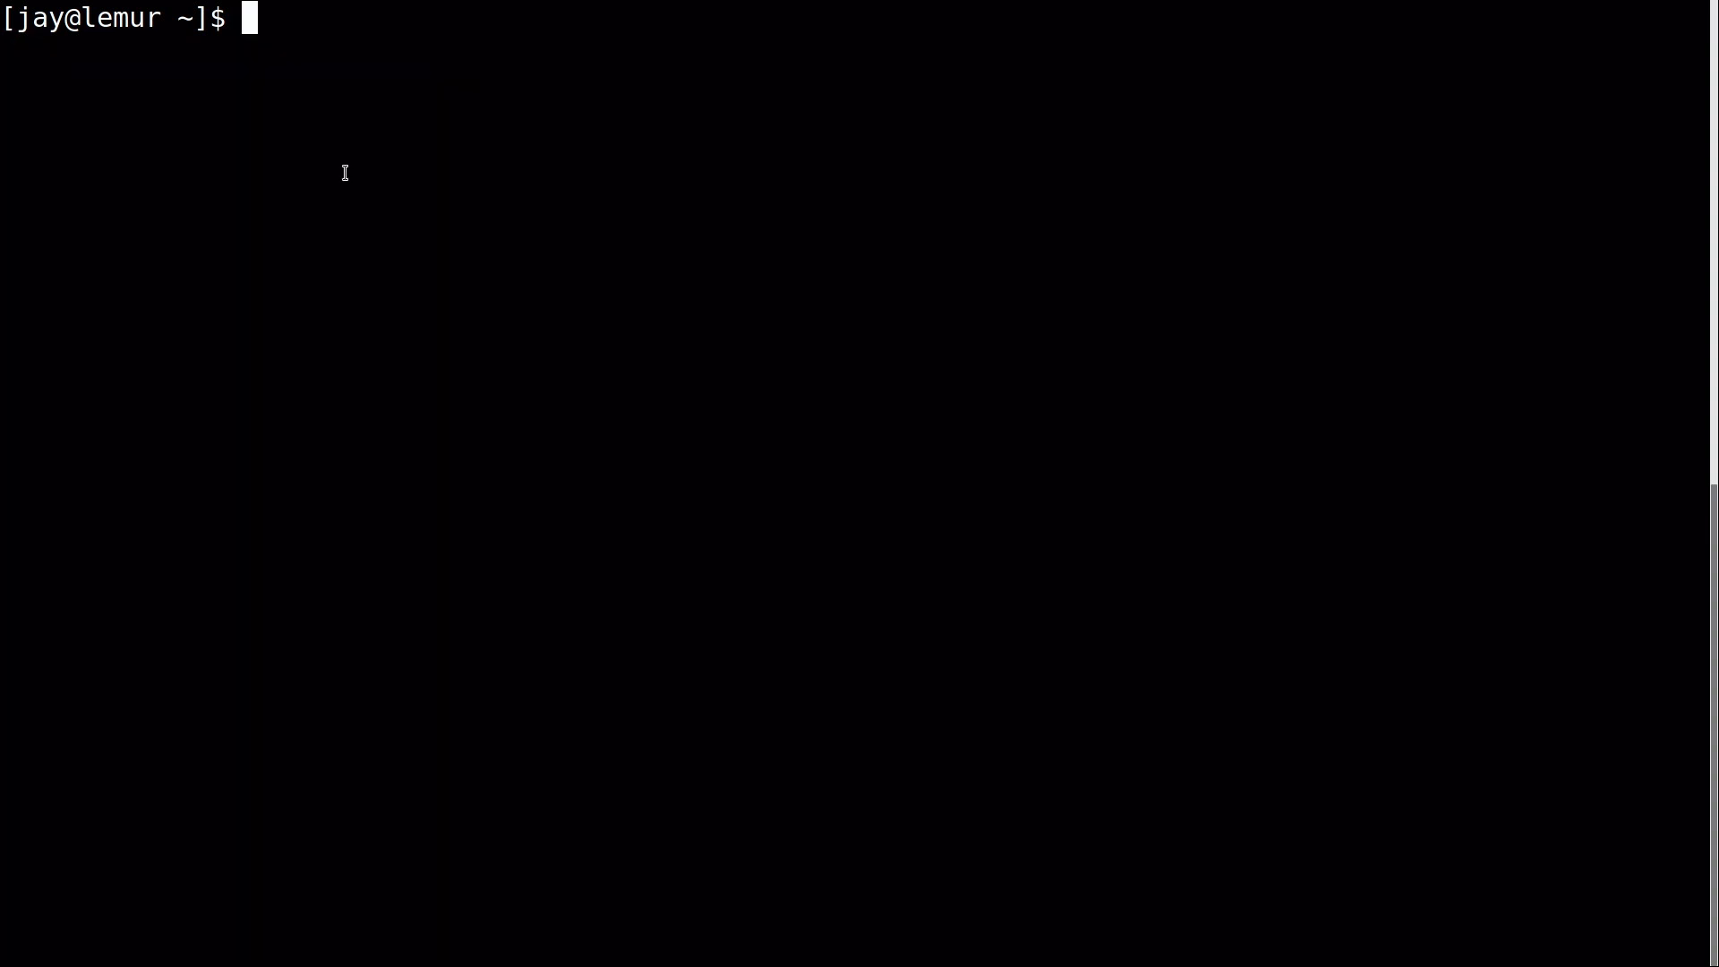
Enter my-project, source bin/activate, and confirm 'which python' points to the project's bin folder.
{"action": "type", "text": "cd my-project/"}
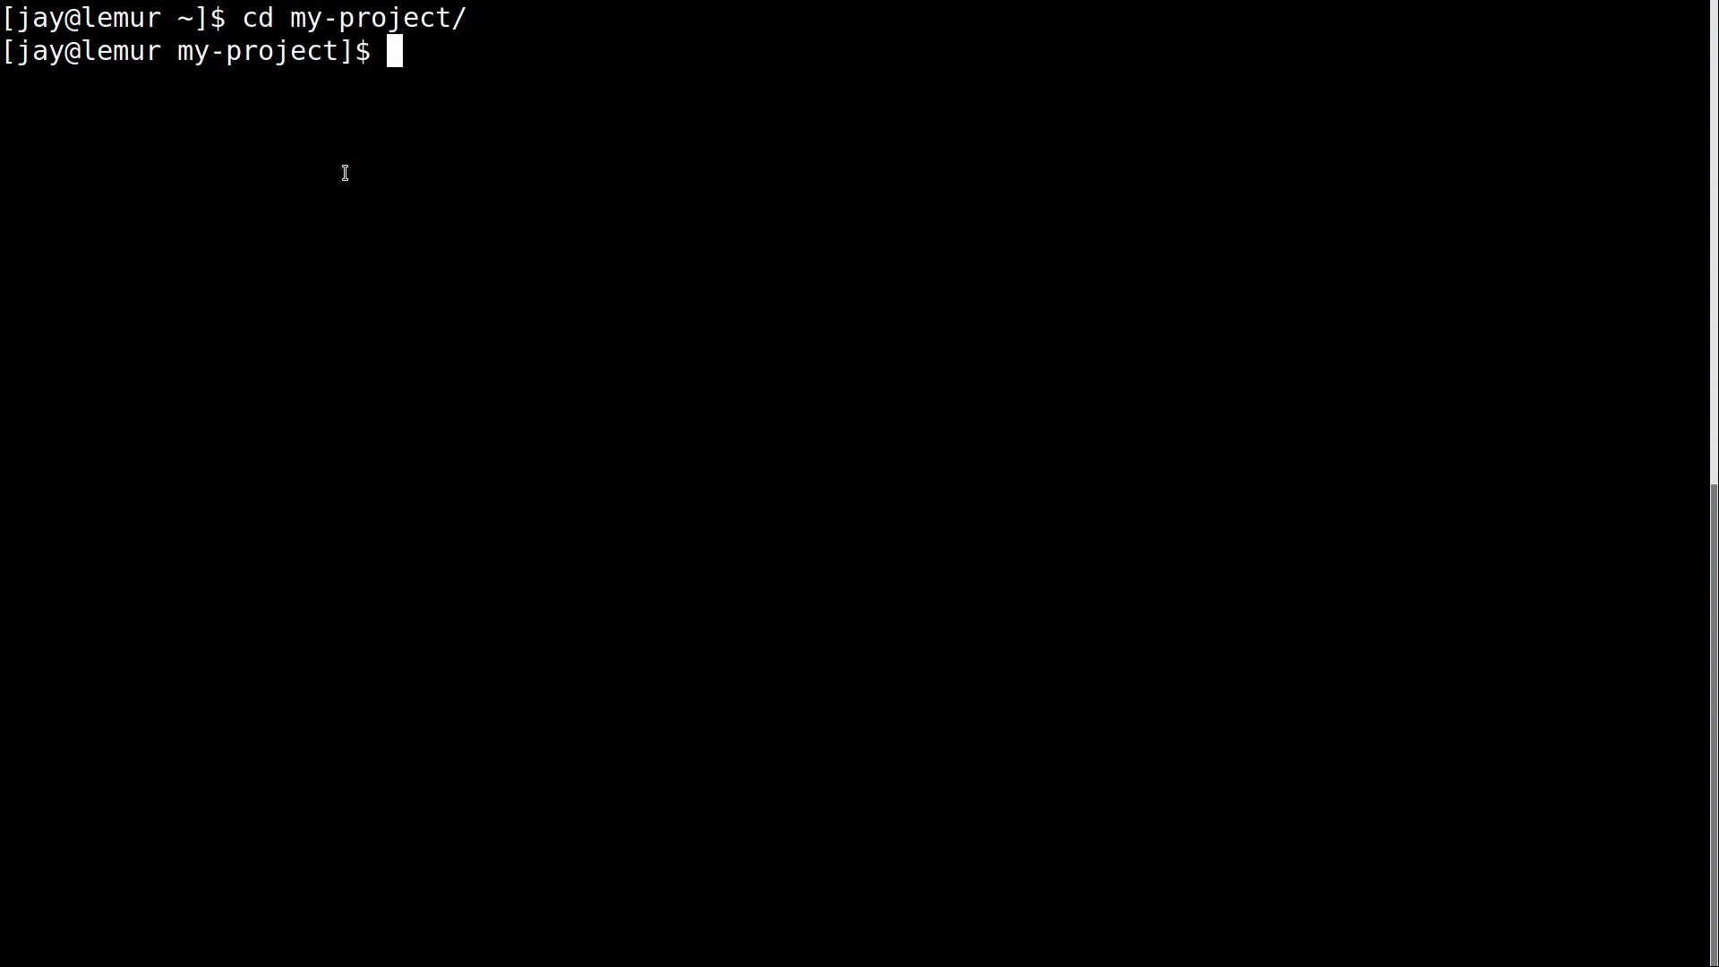
{"action": "type", "text": "sour"}
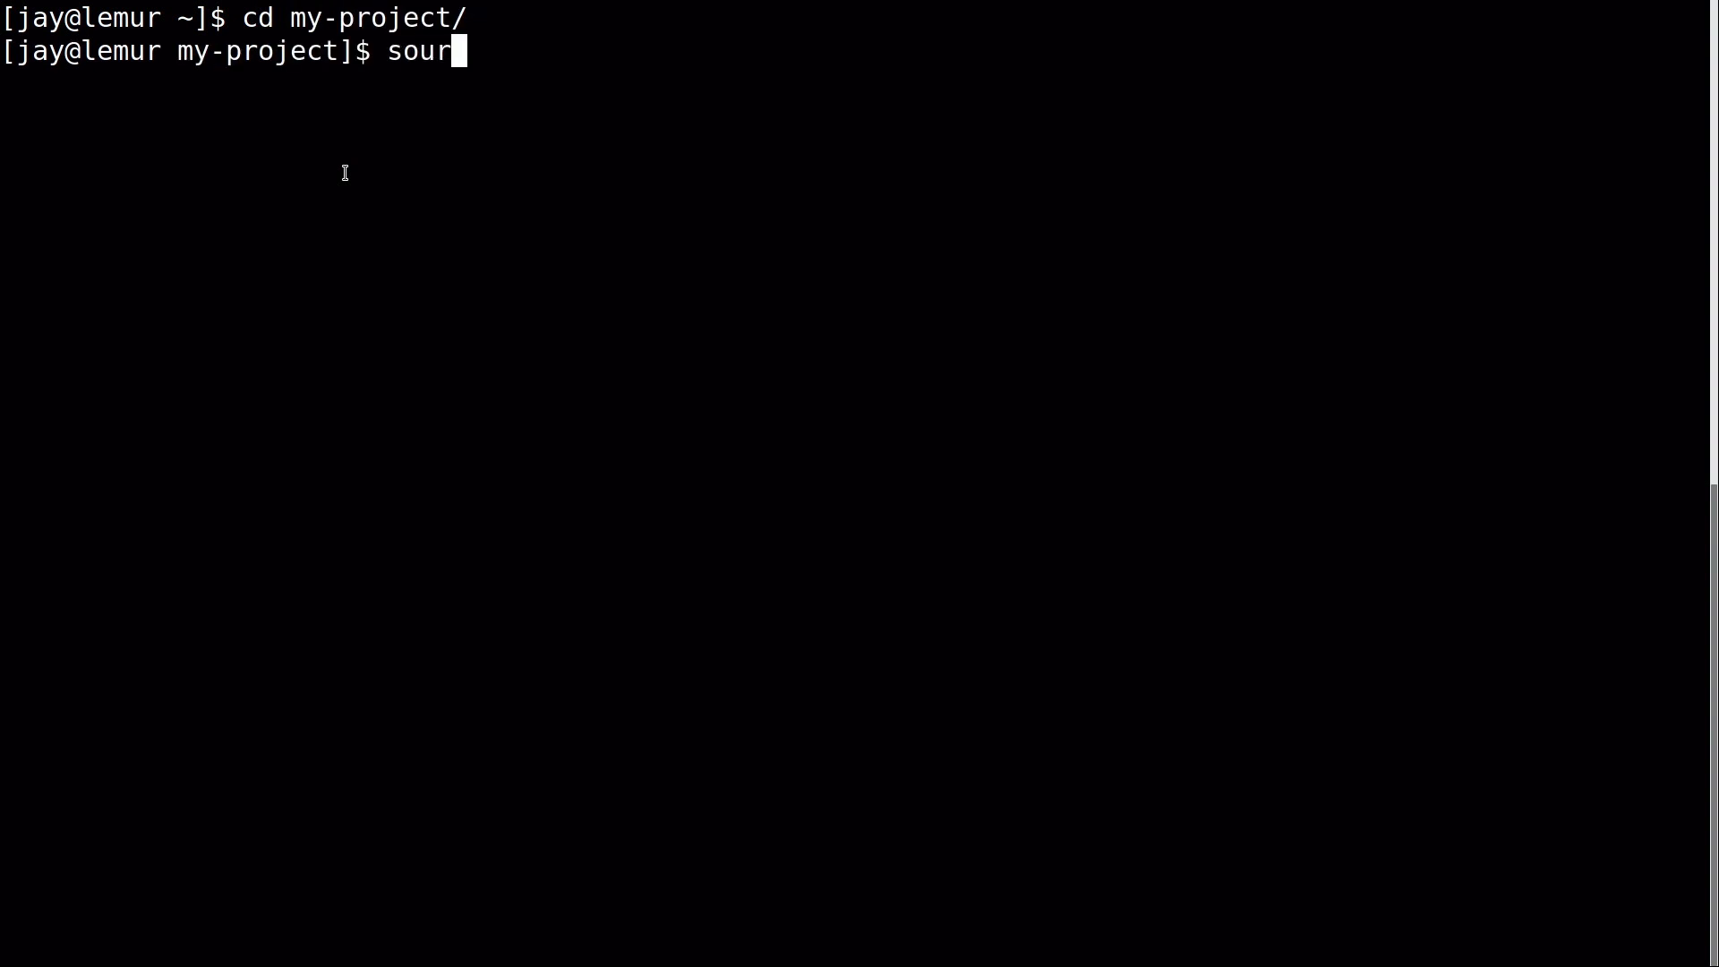
{"action": "type", "text": "ce bin/activat"}
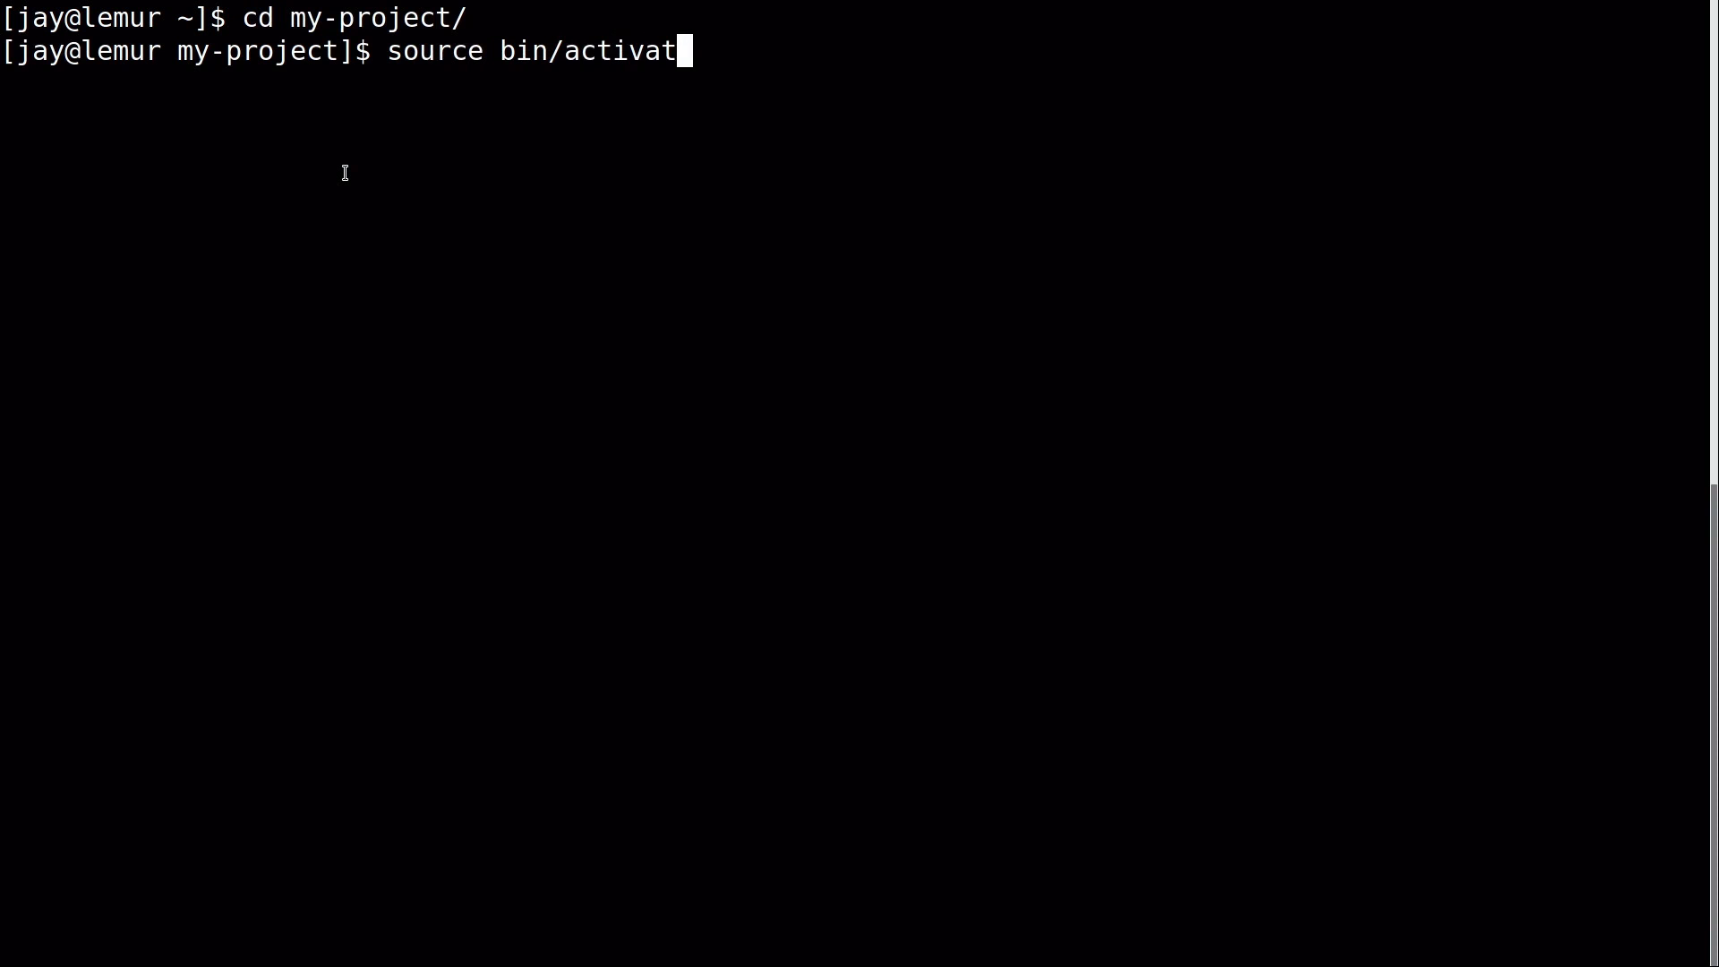
{"action": "key", "text": "Return"}
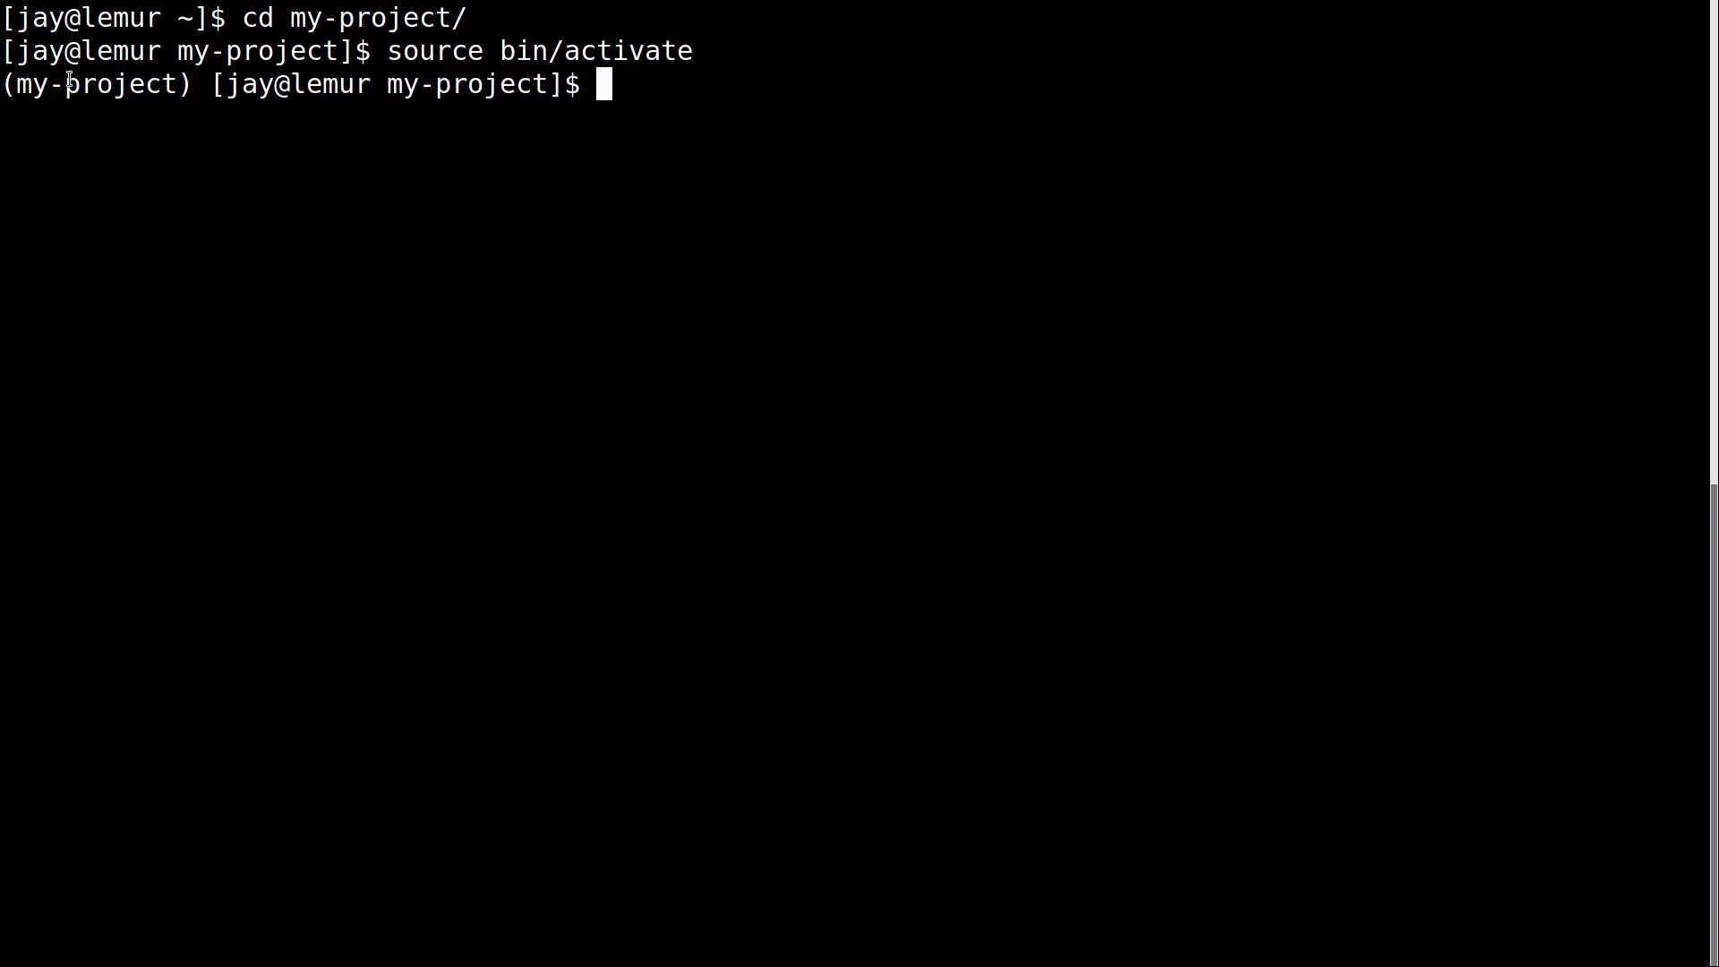
{"action": "mouse_move", "coordinate": [406, 187]}
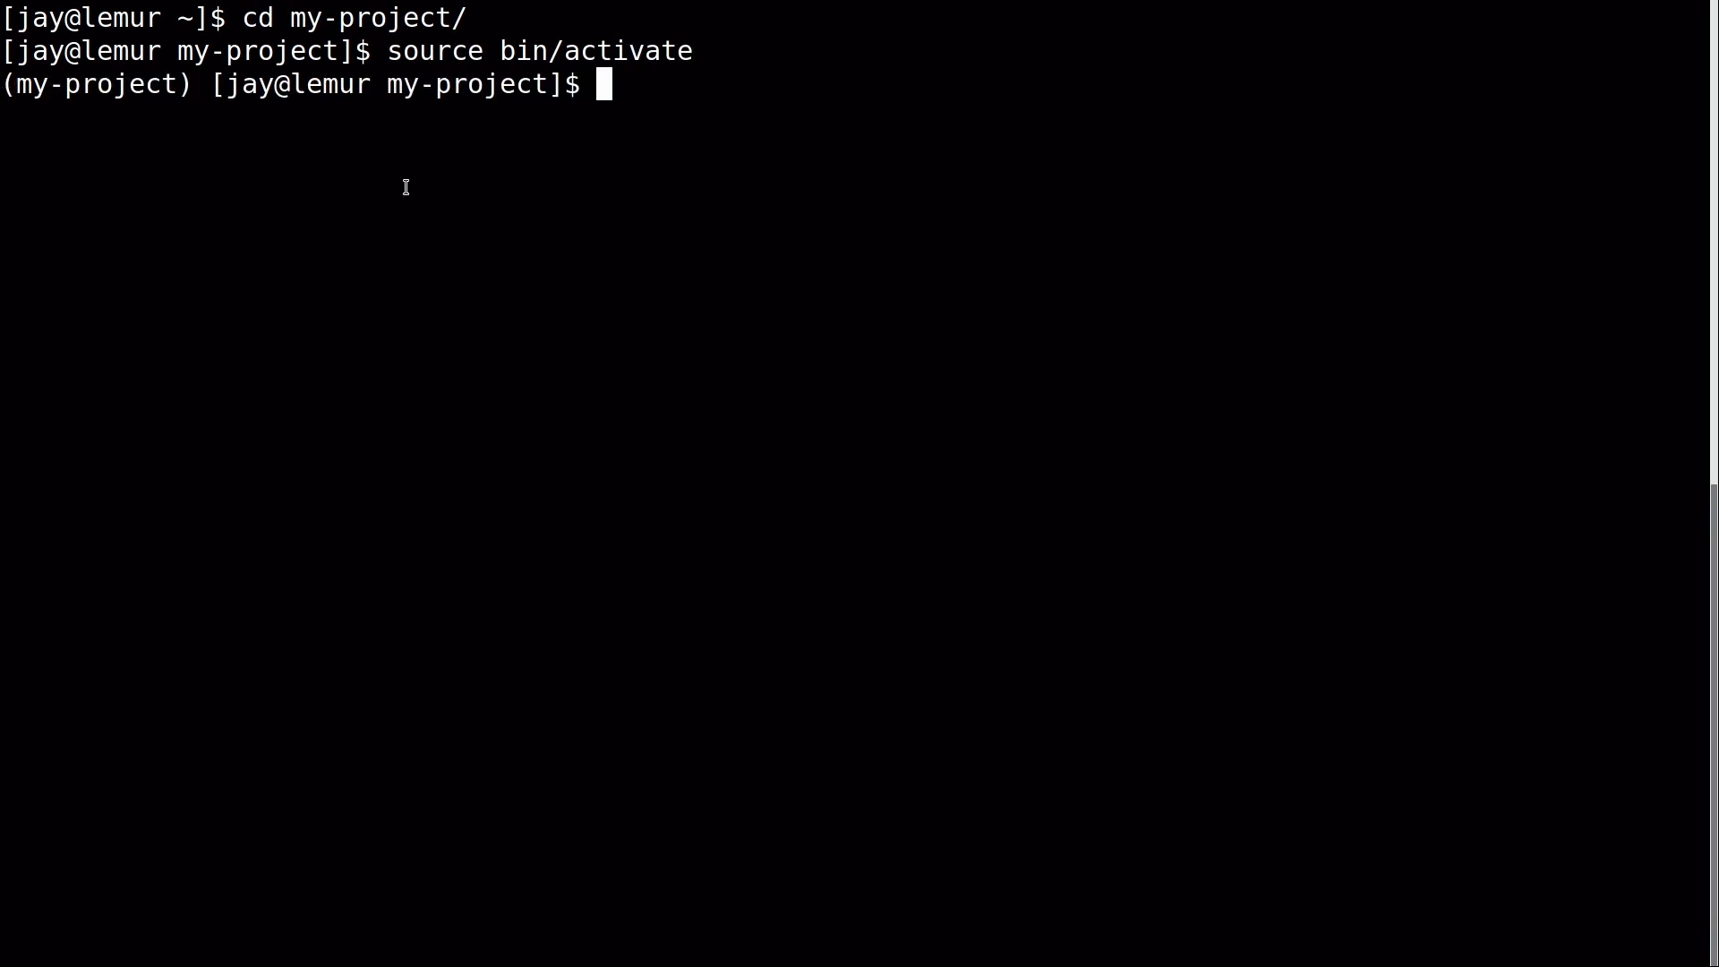
{"action": "type", "text": "which pyth"}
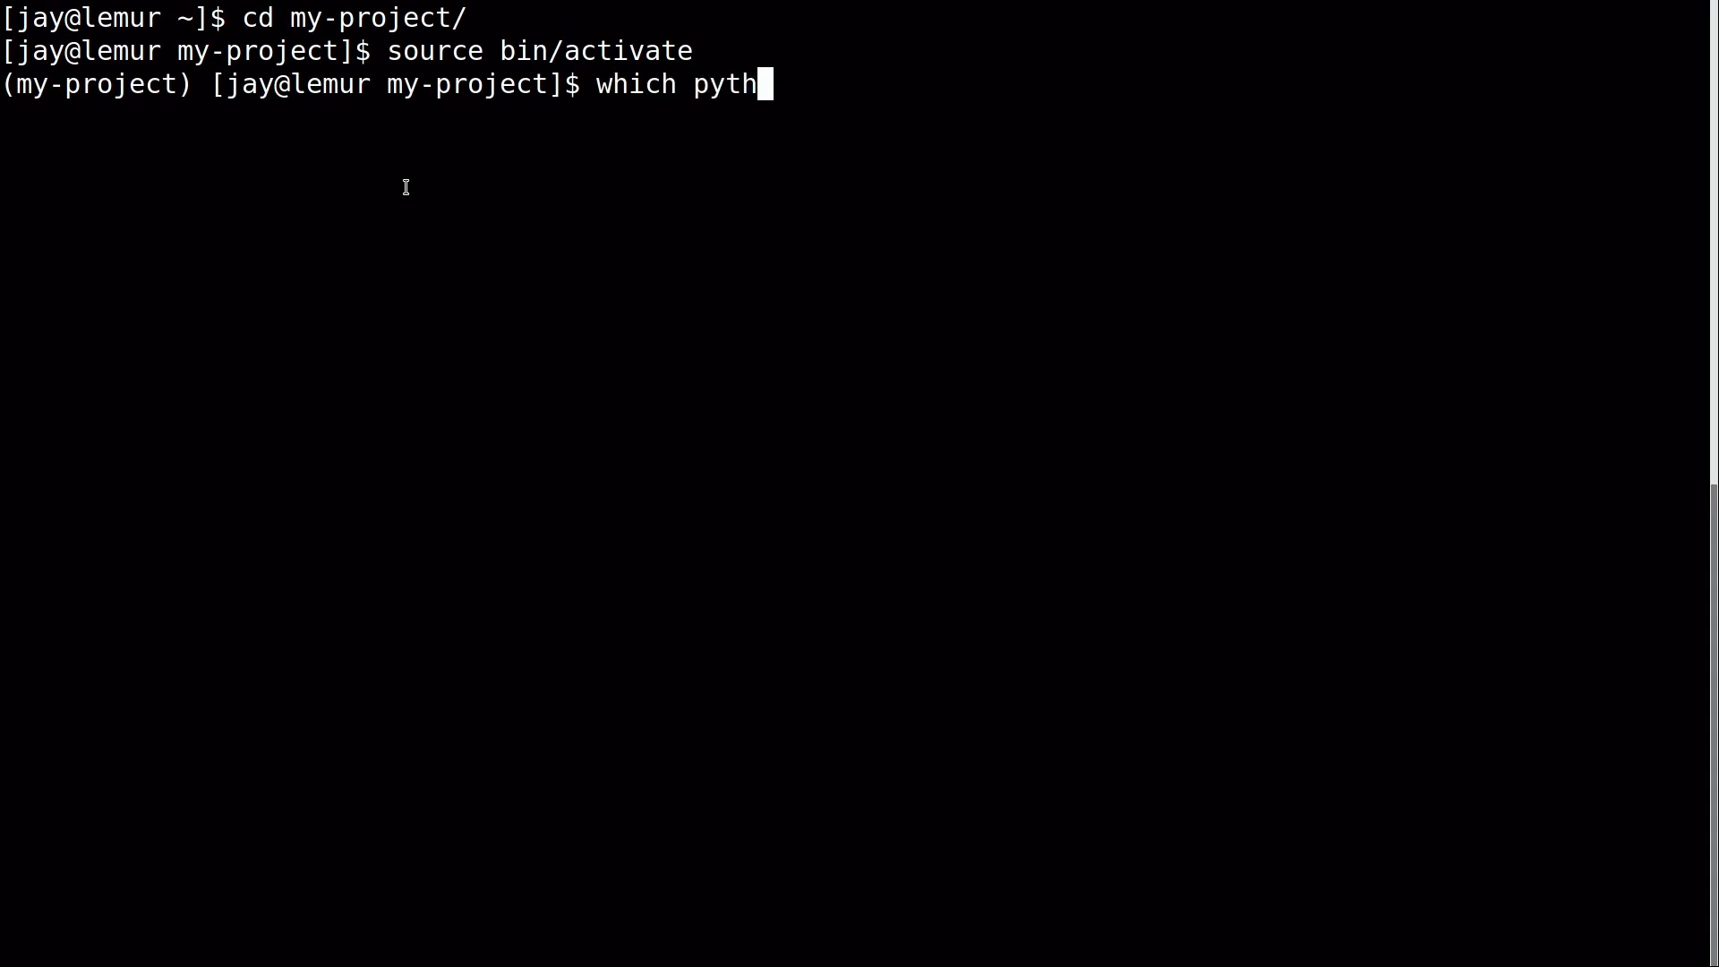
{"action": "key", "text": "Return"}
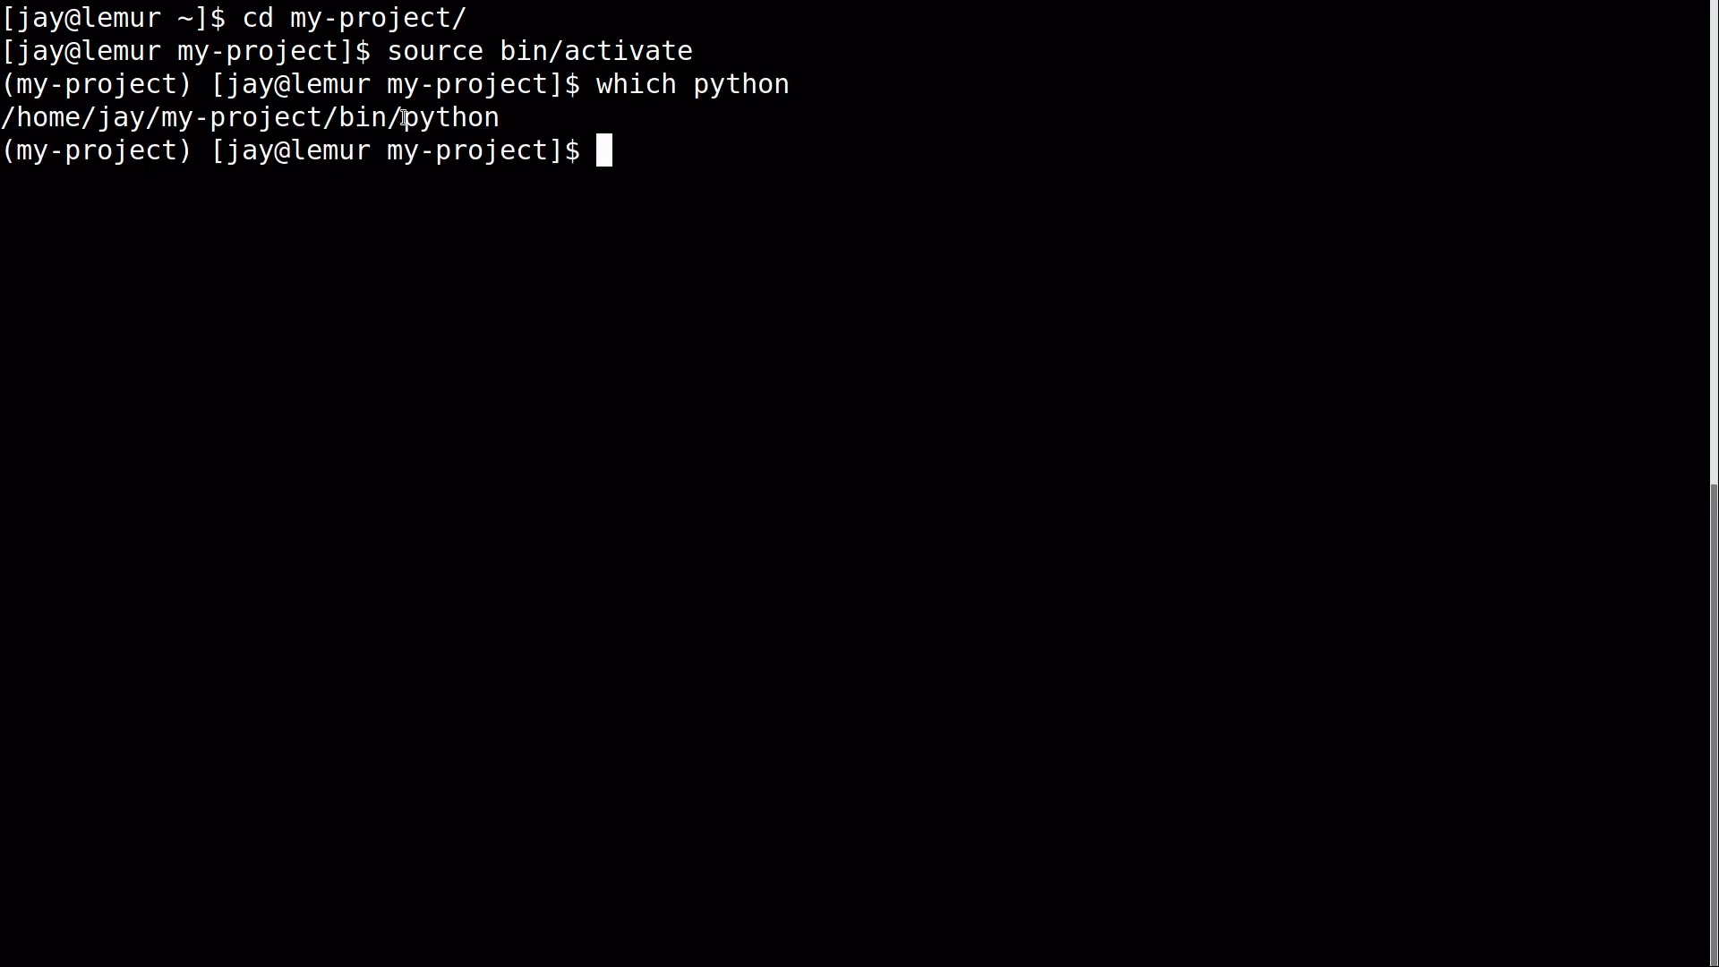
{"action": "mouse_move", "coordinate": [698, 162]}
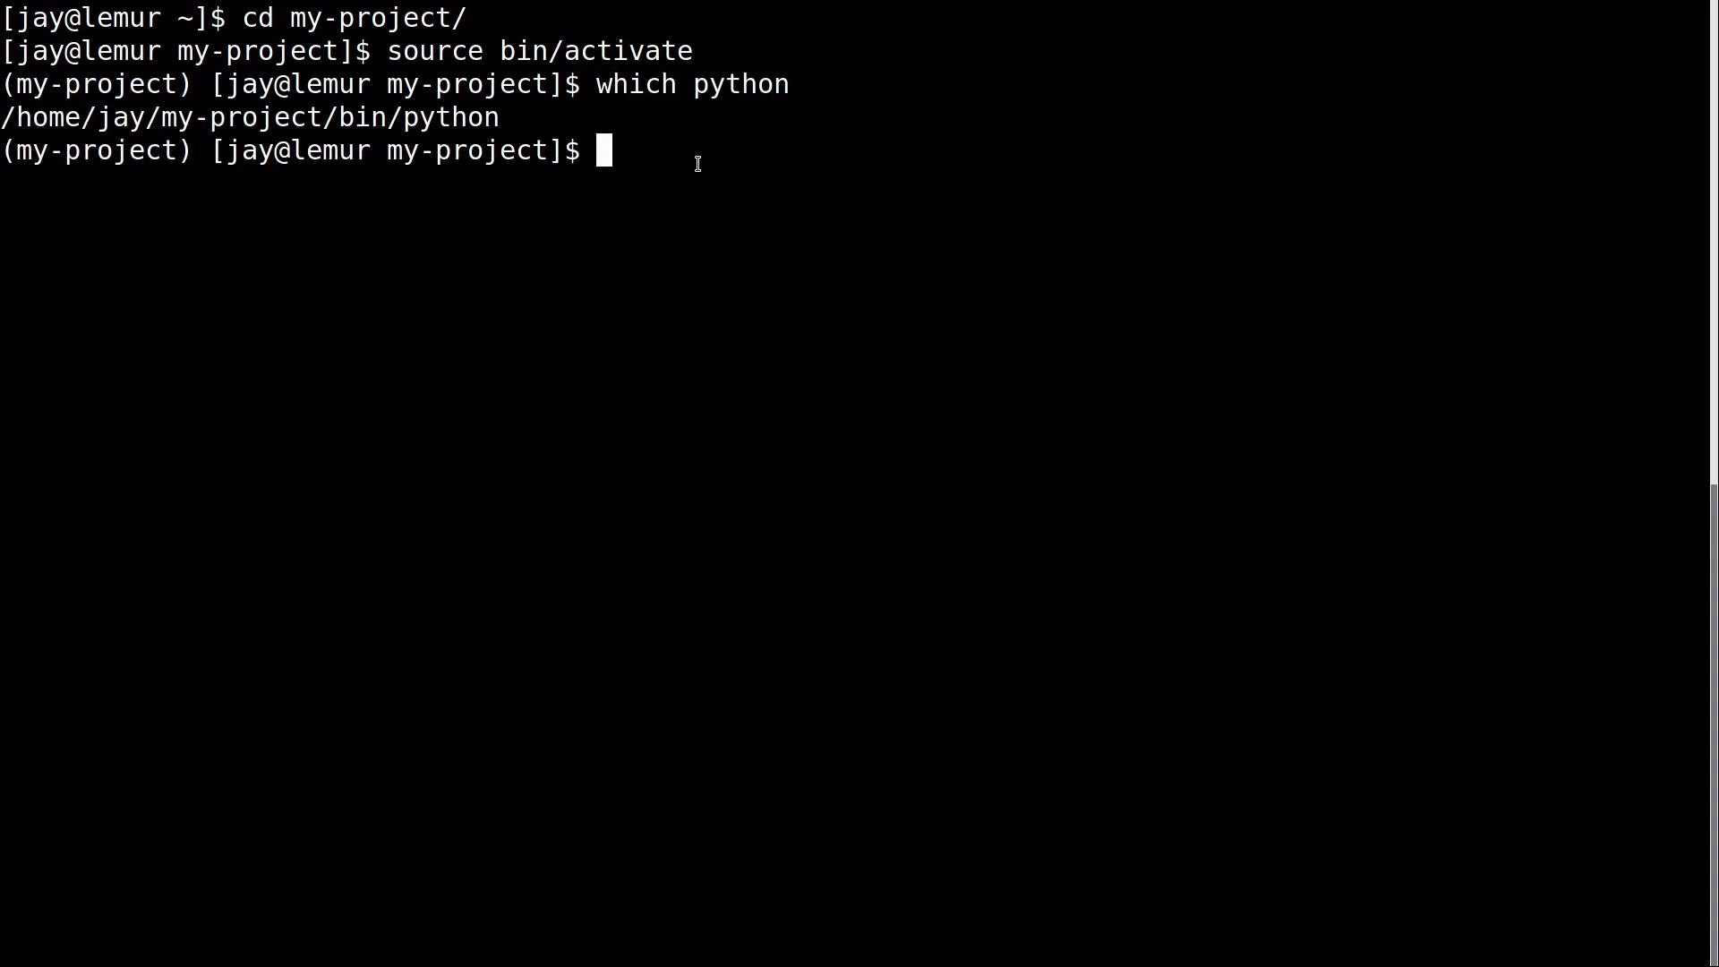
Clear the terminal and pip install Flask 1.0.2 with its dependencies.
{"action": "key", "text": "ctrl+l"}
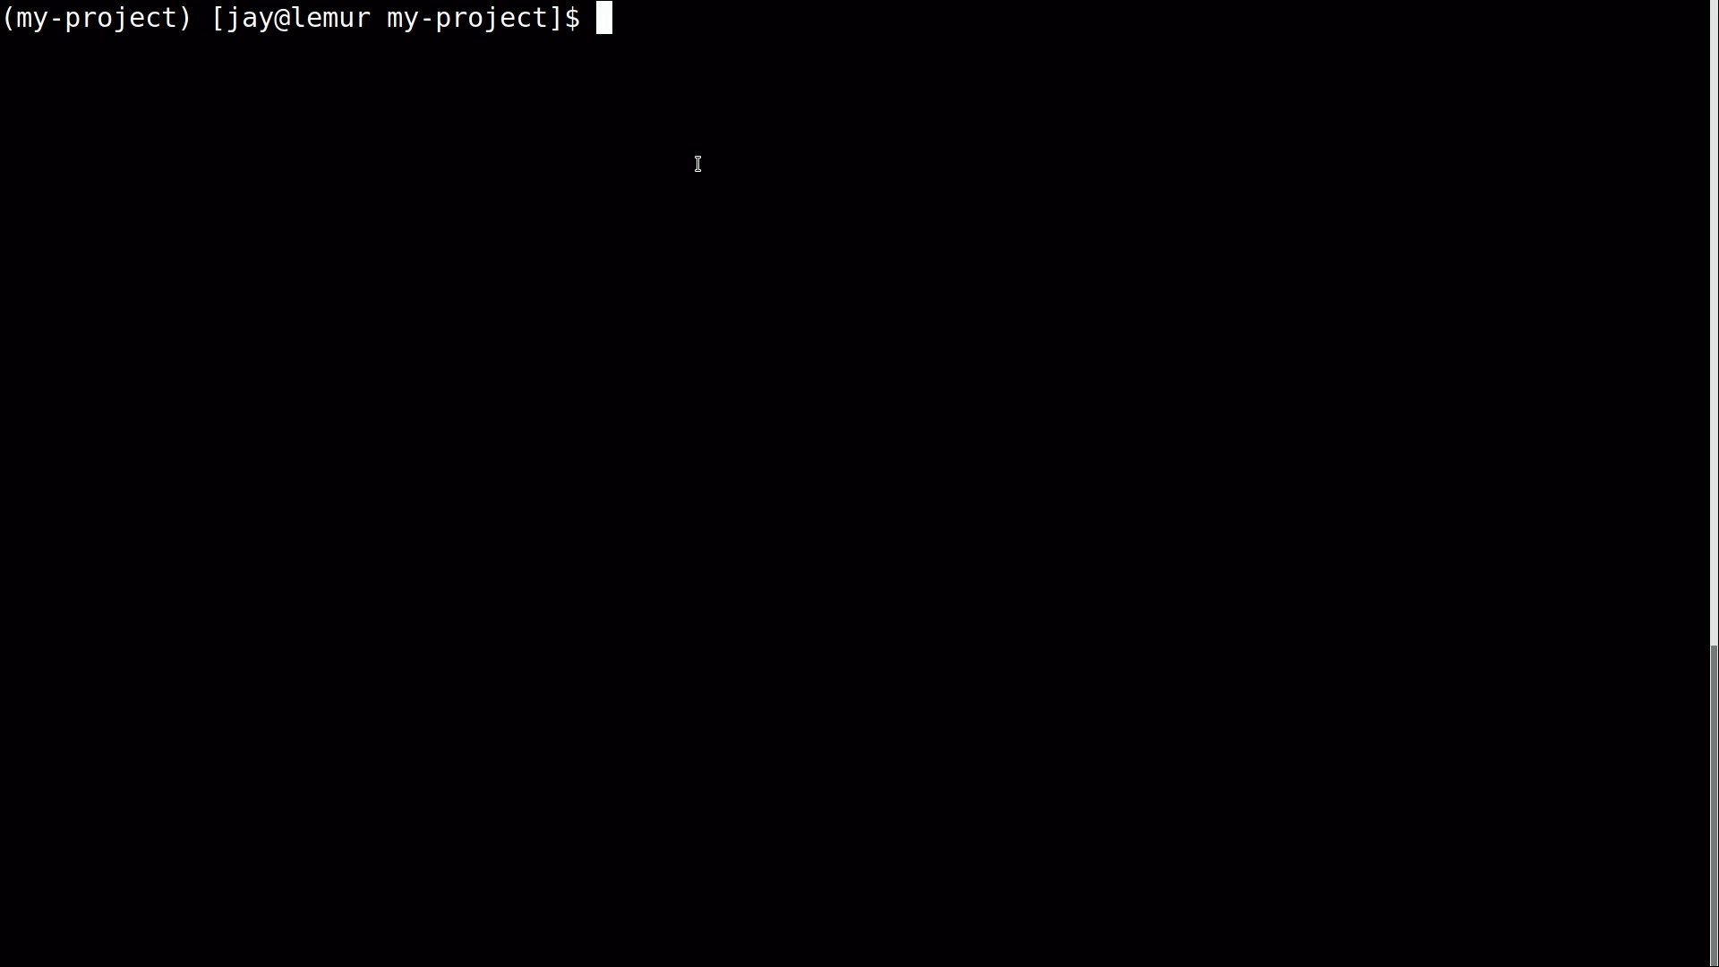
{"action": "type", "text": "pip install"}
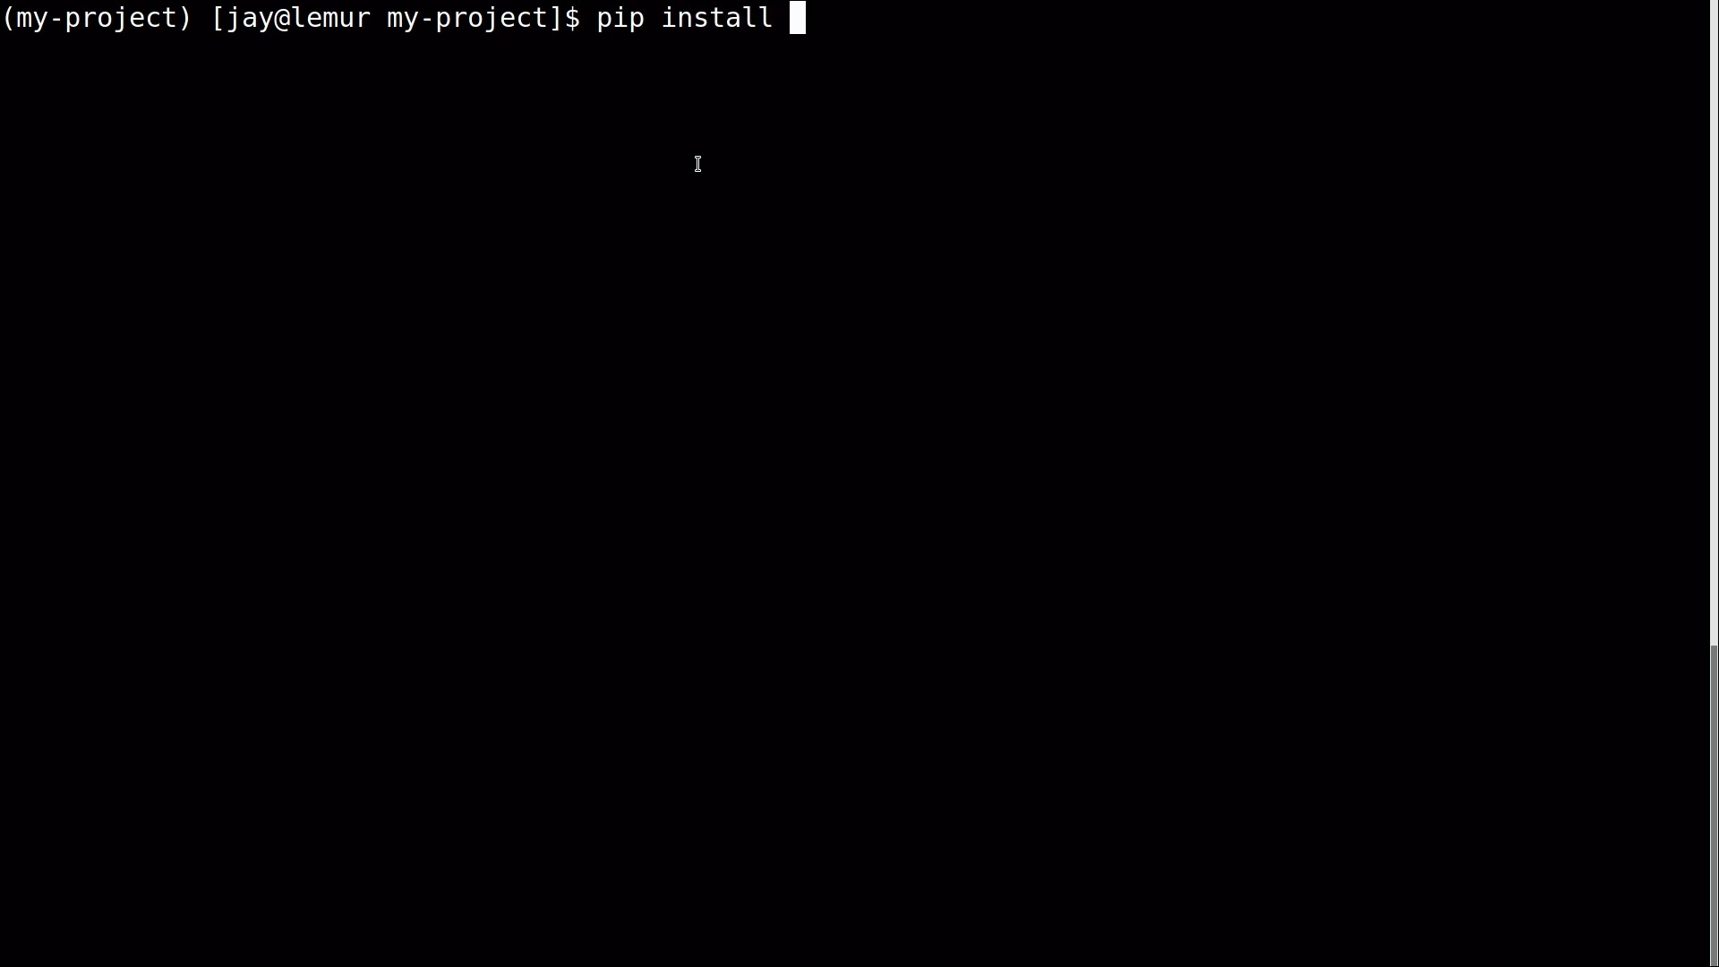
{"action": "type", "text": "Flask"}
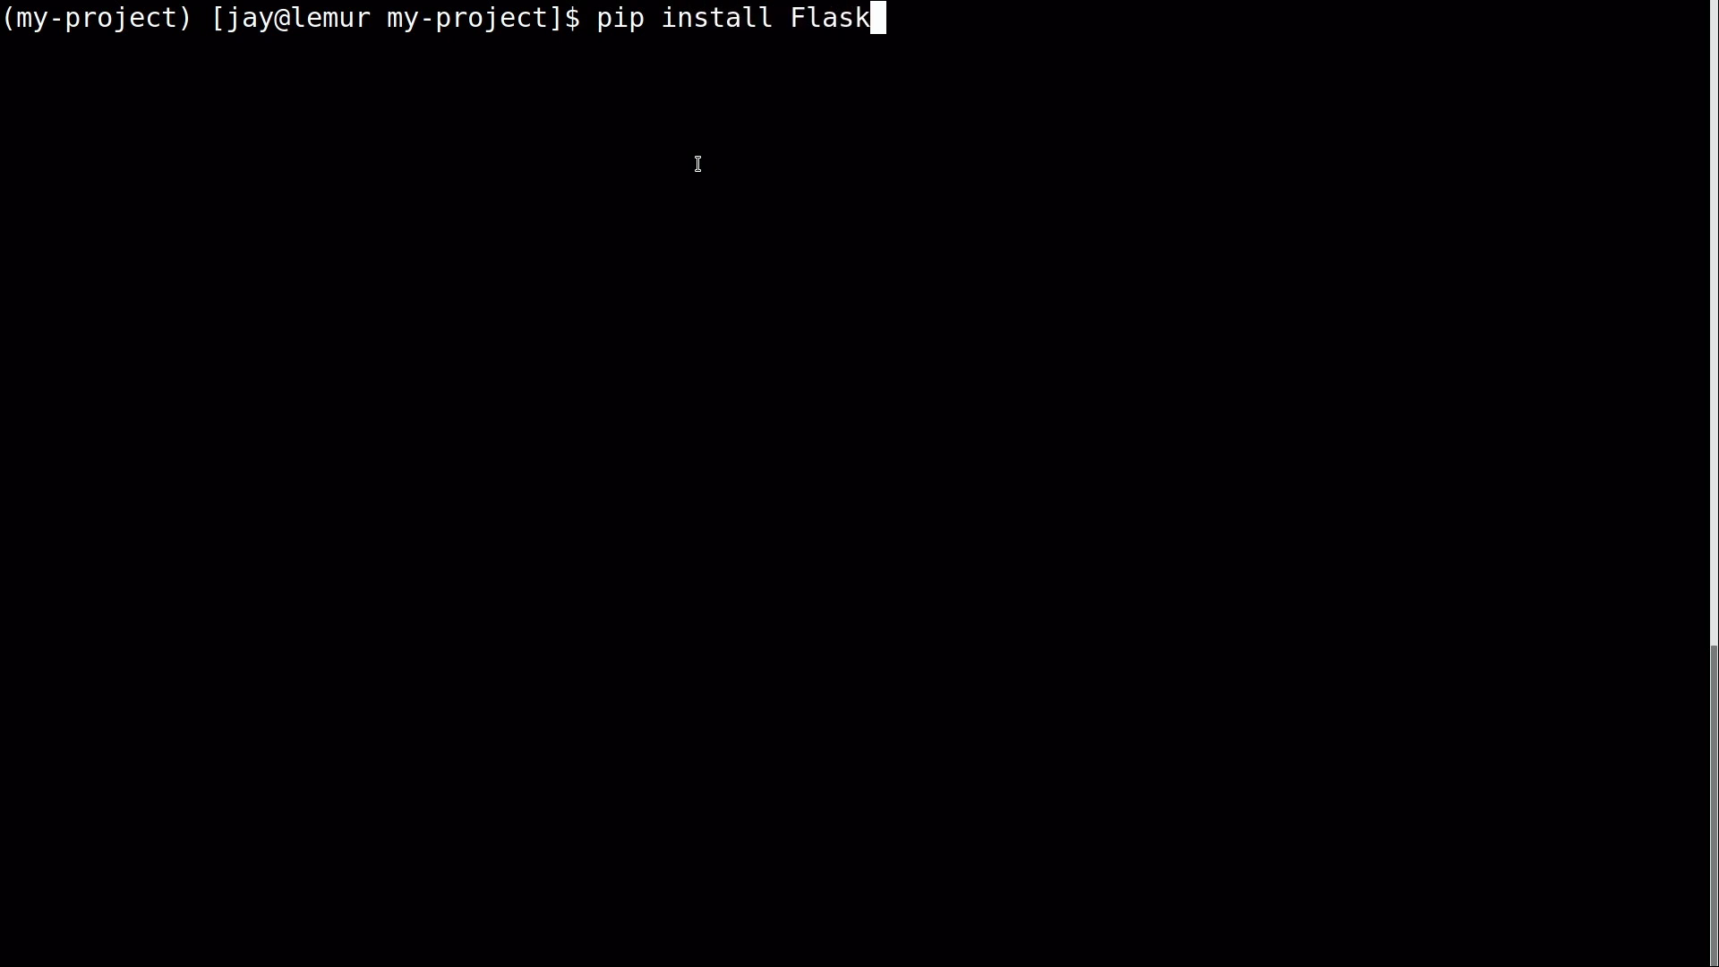
{"action": "key", "text": "Return"}
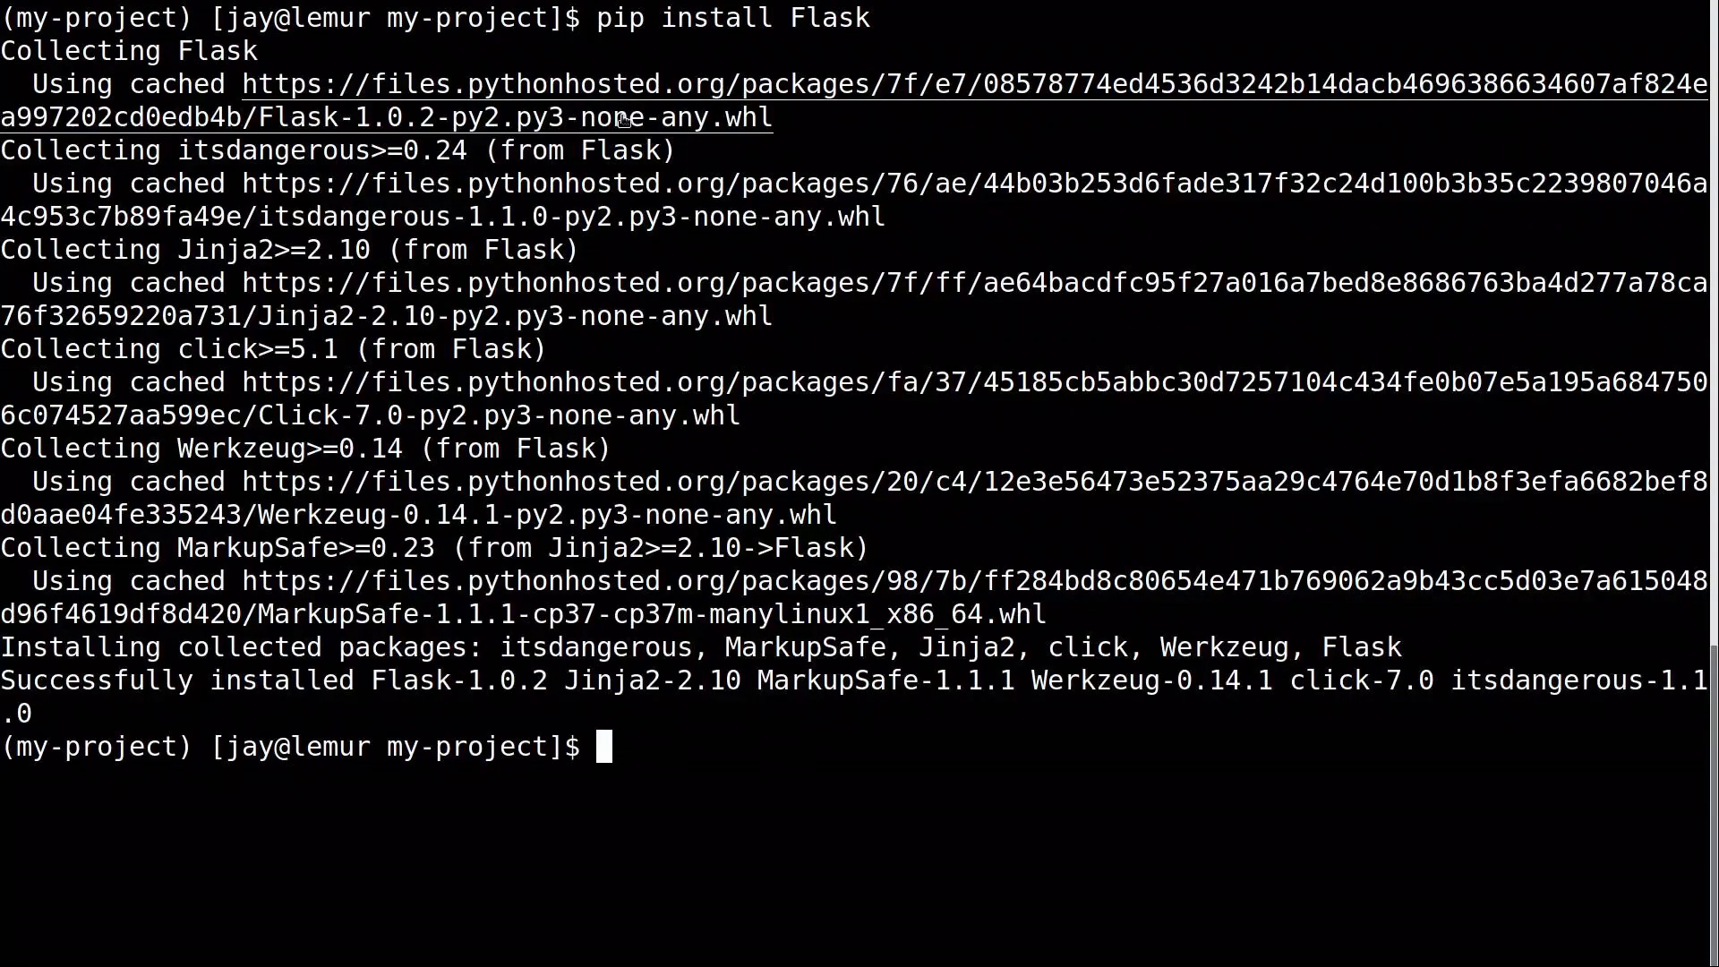
{"action": "mouse_move", "coordinate": [235, 181]}
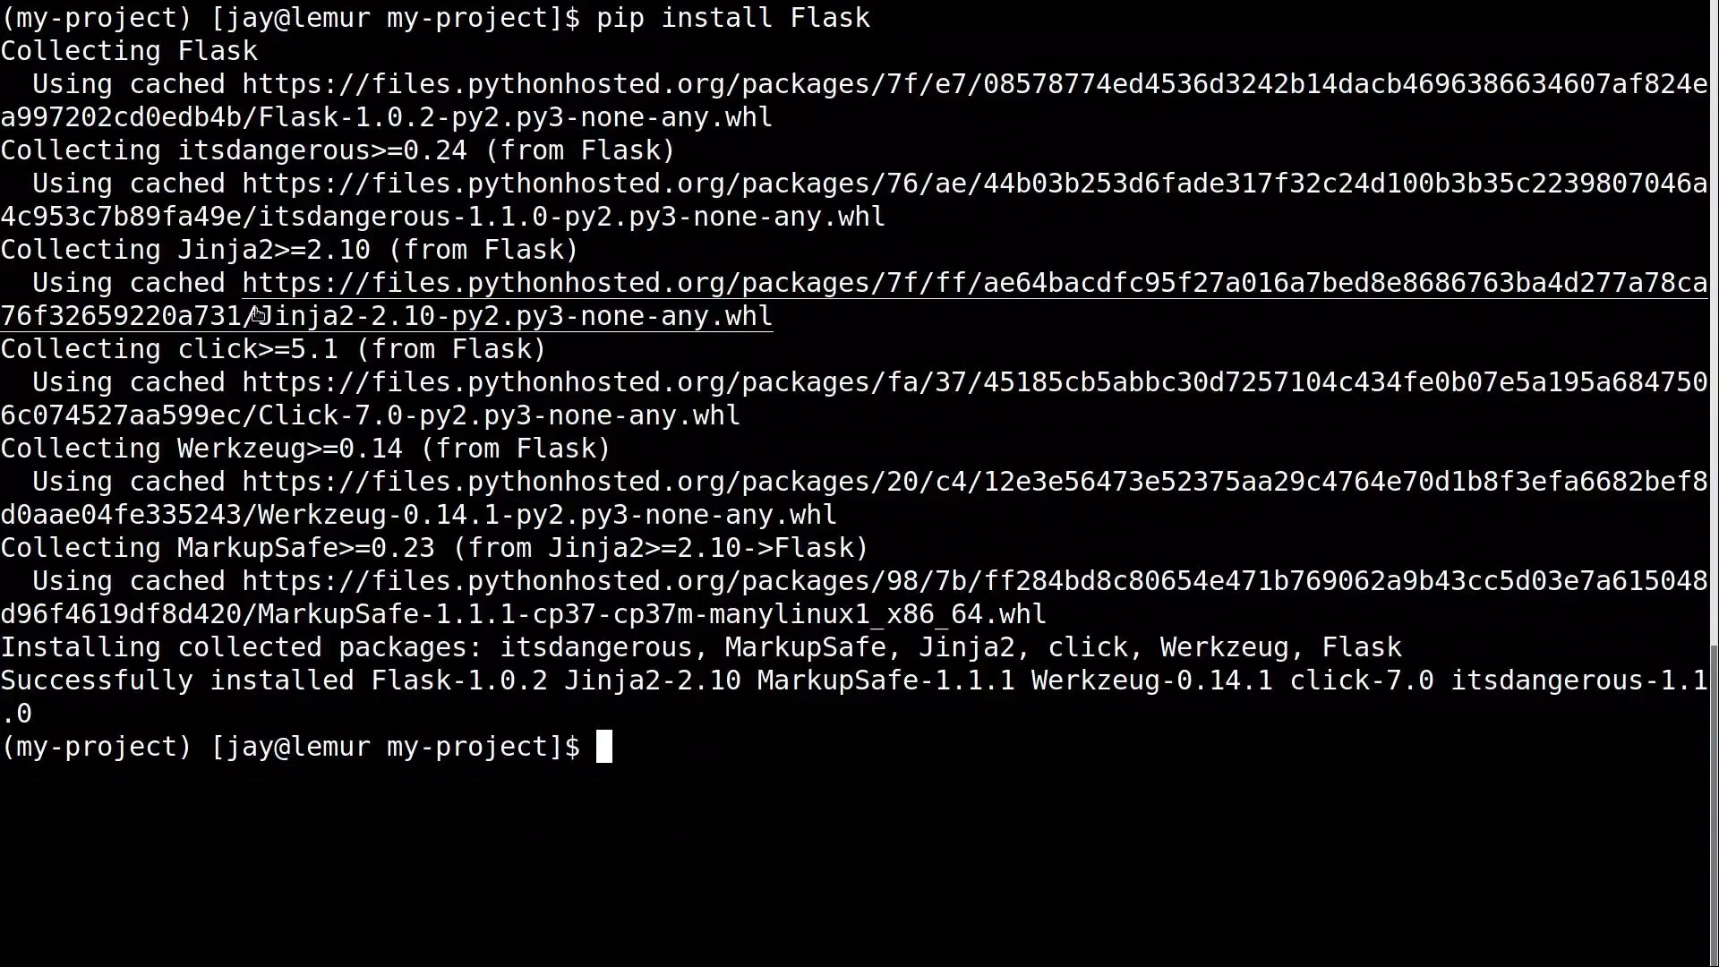
{"action": "mouse_move", "coordinate": [705, 781]}
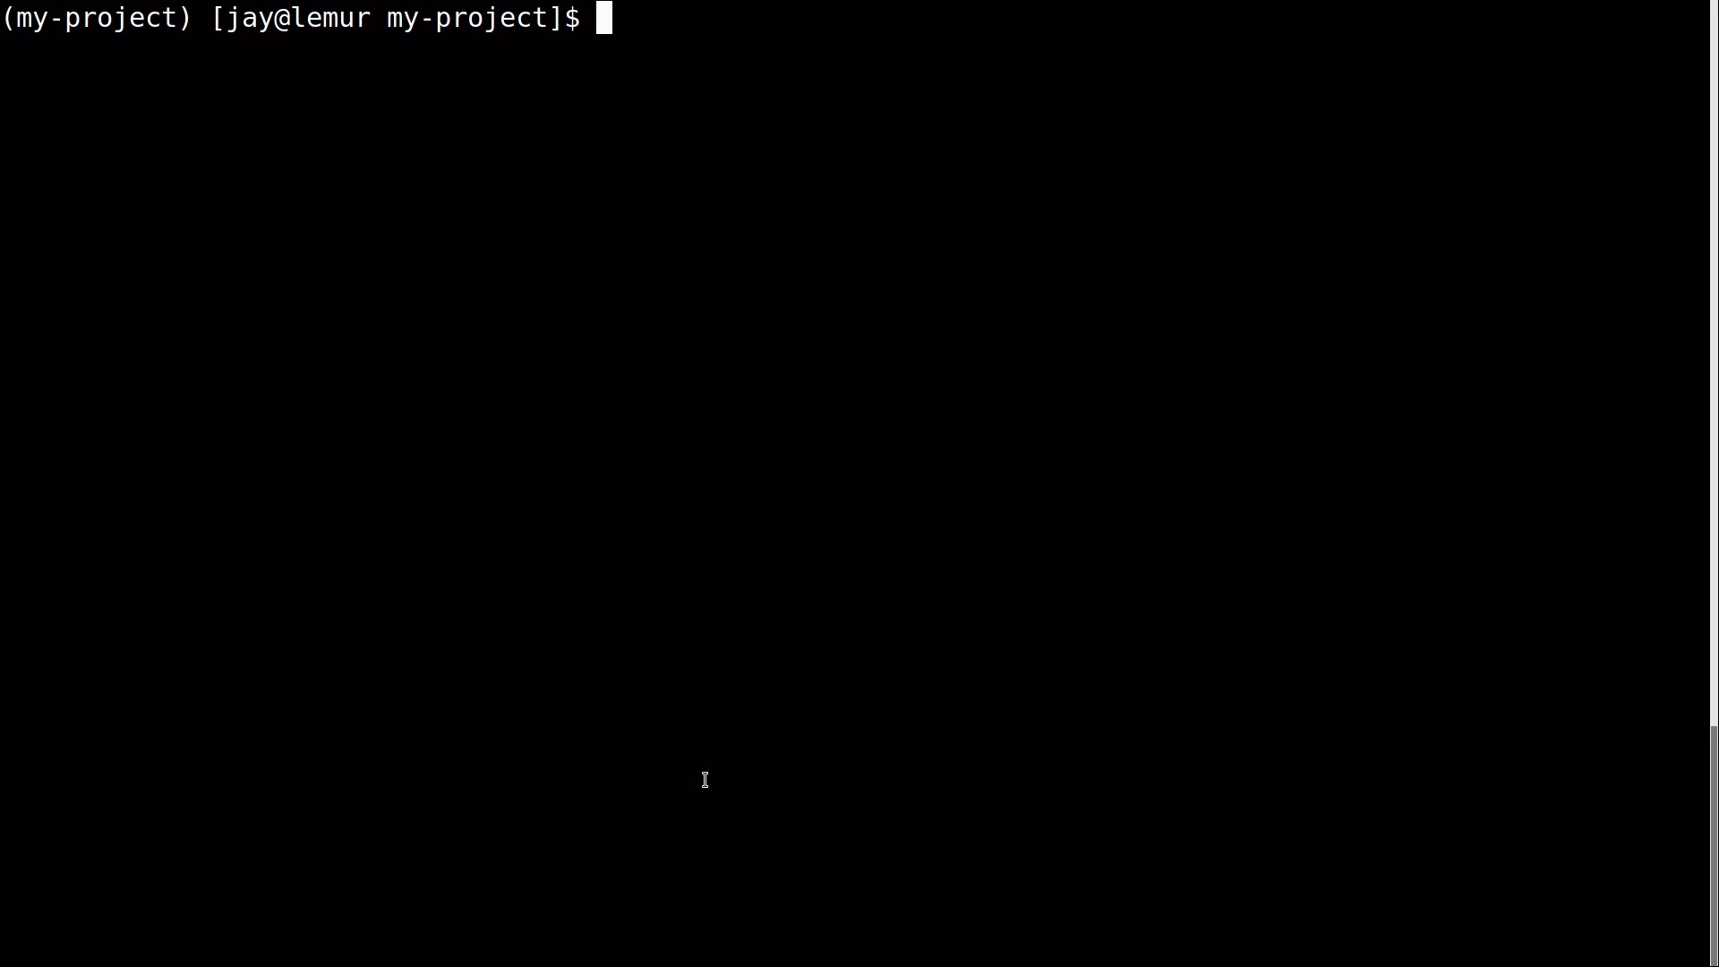
Open website.py in nano, add the '#!/usr/bin/env python3' shebang, and begin the Flask import.
{"action": "type", "text": "nano website.py"}
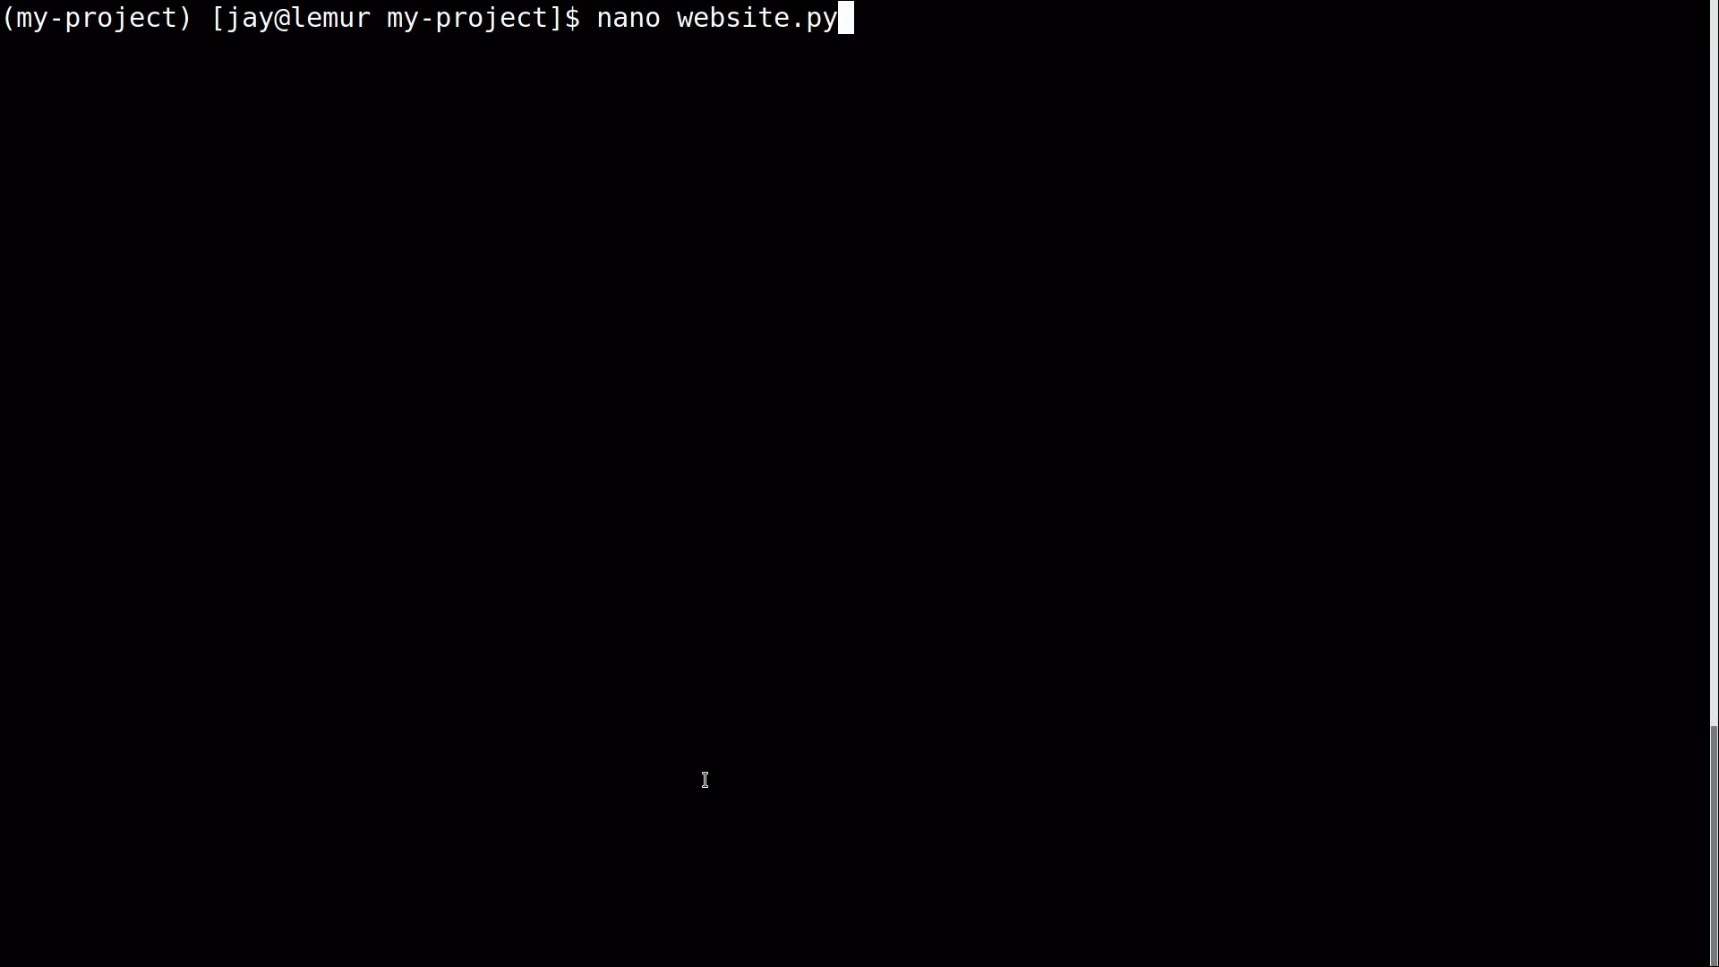
{"action": "key", "text": "Return"}
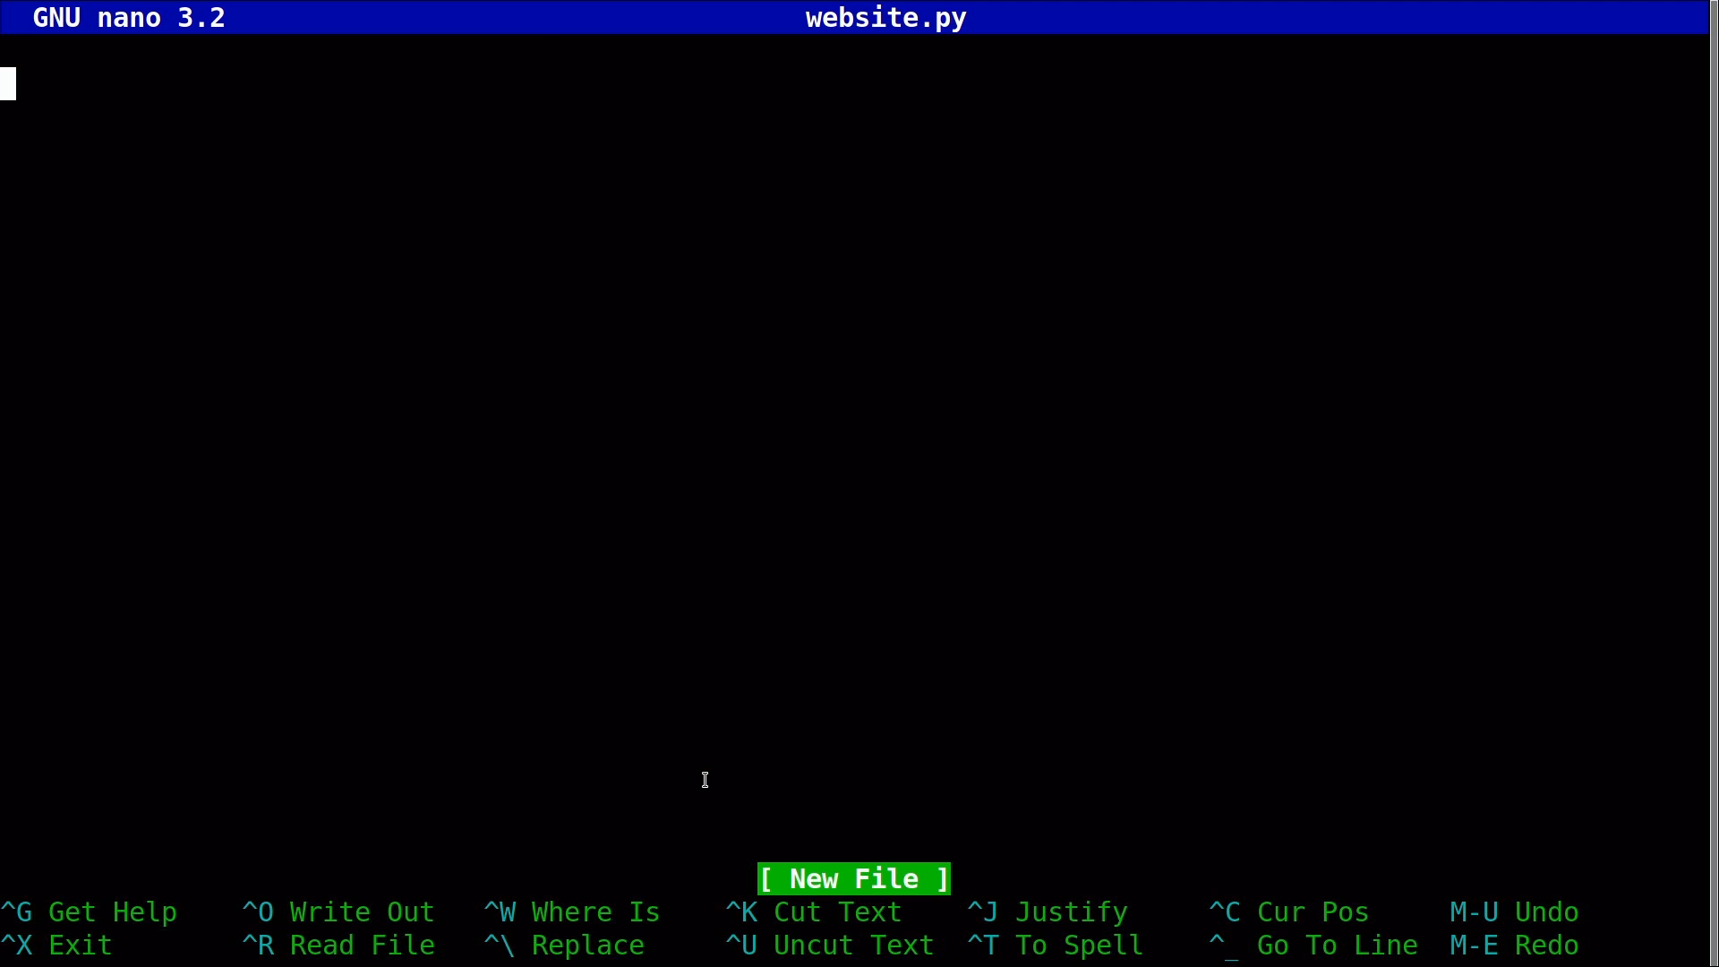
{"action": "type", "text": "#!/usr/bin/env python3"}
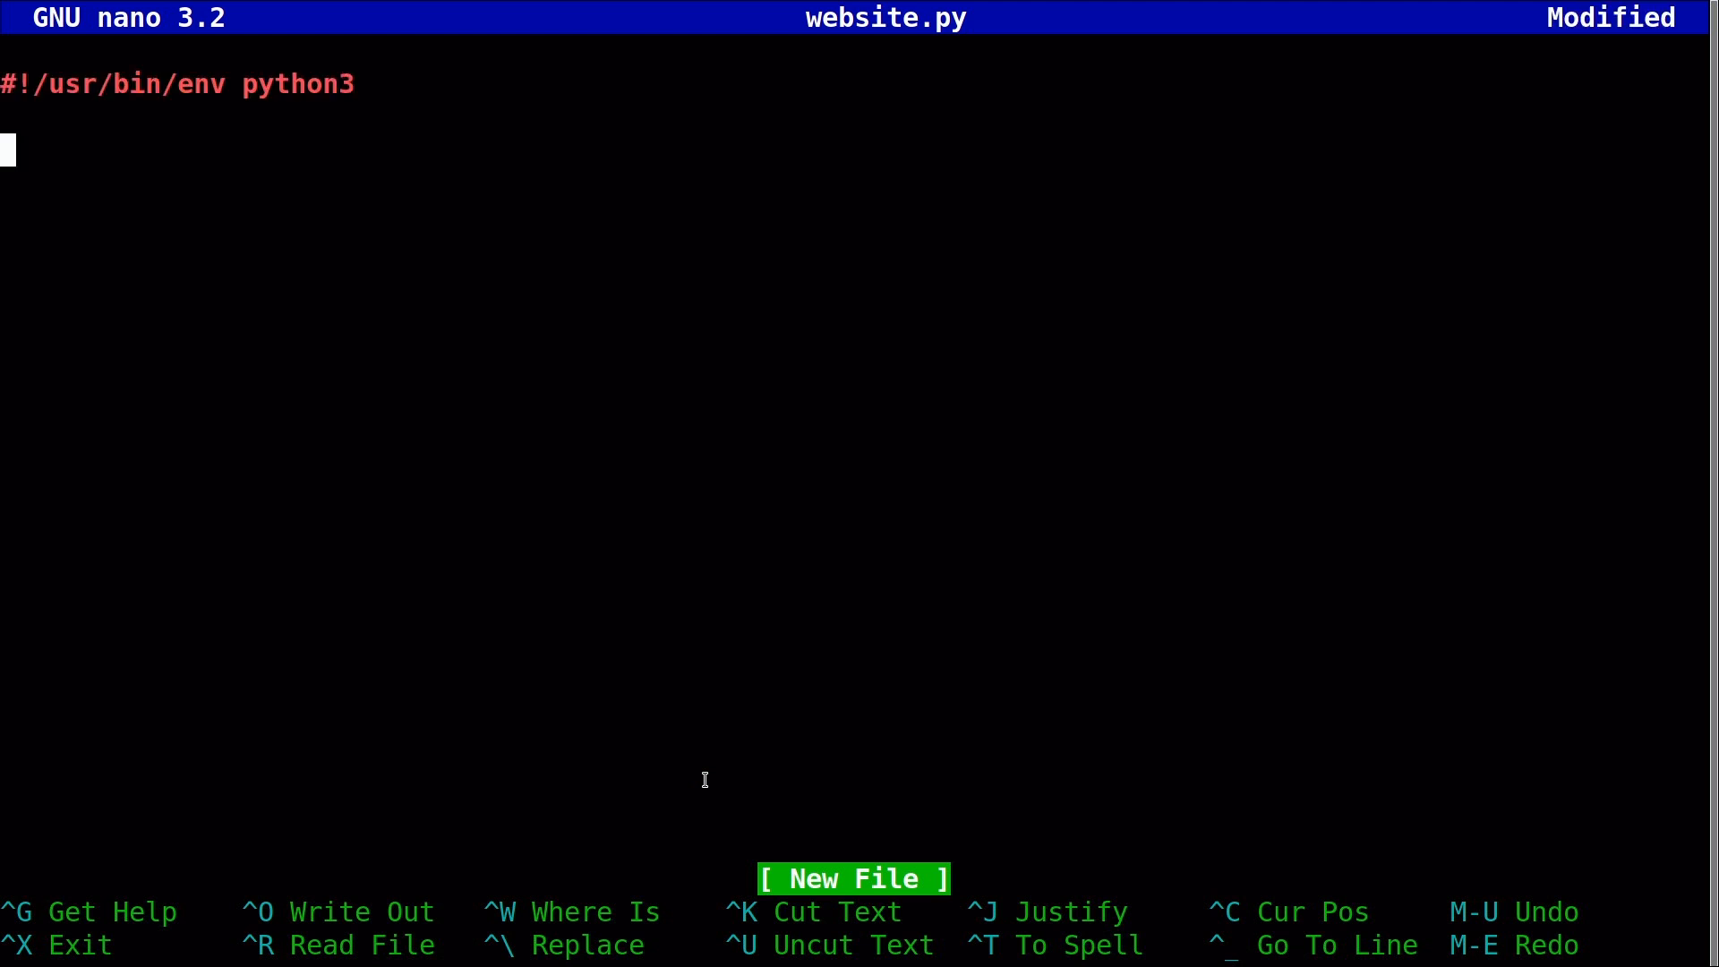
{"action": "type", "text": "from flas"}
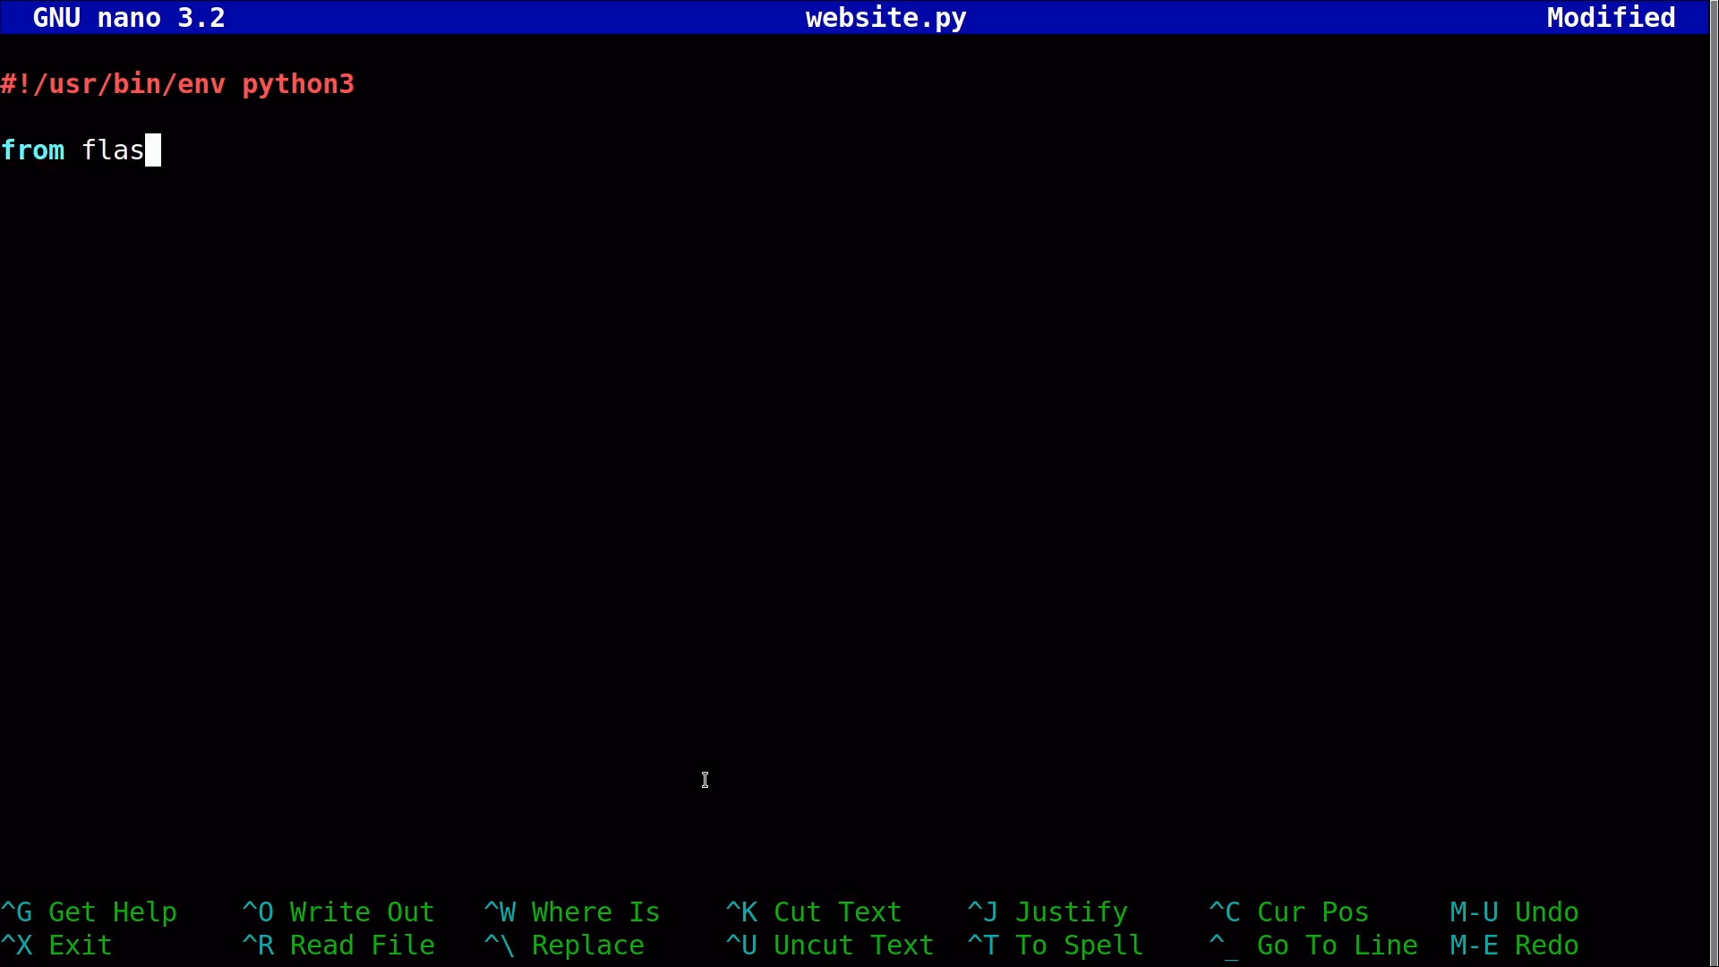
{"action": "type", "text": "k import Flask"}
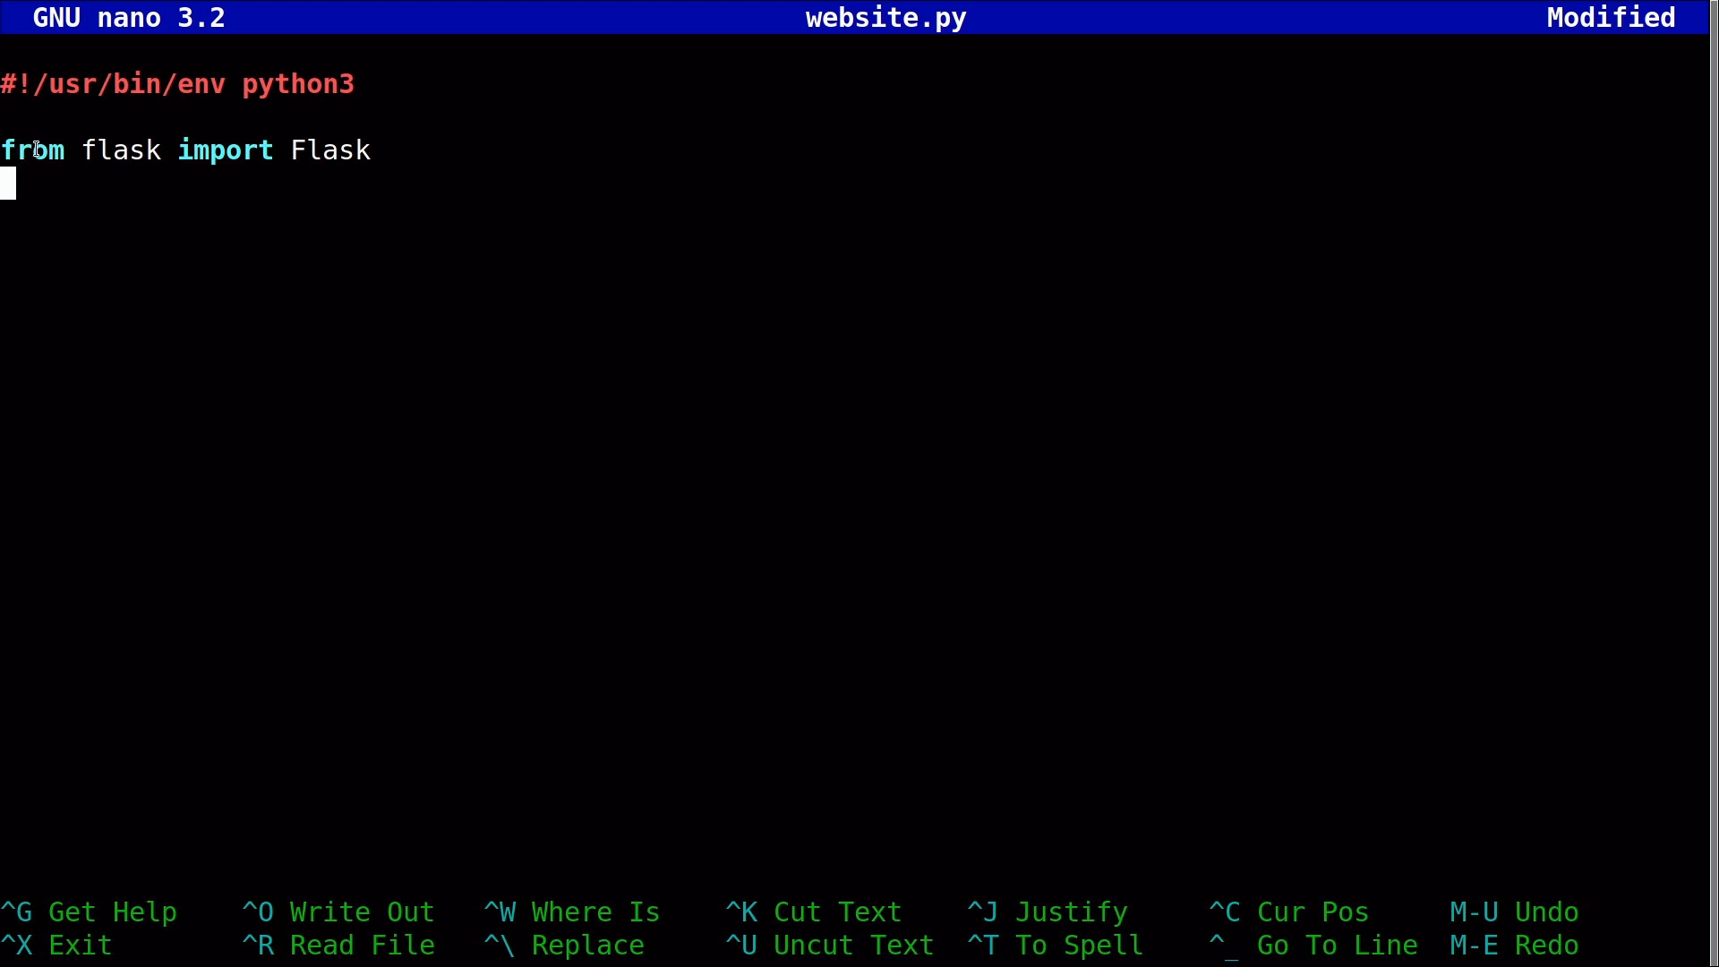
{"action": "mouse_move", "coordinate": [326, 152]}
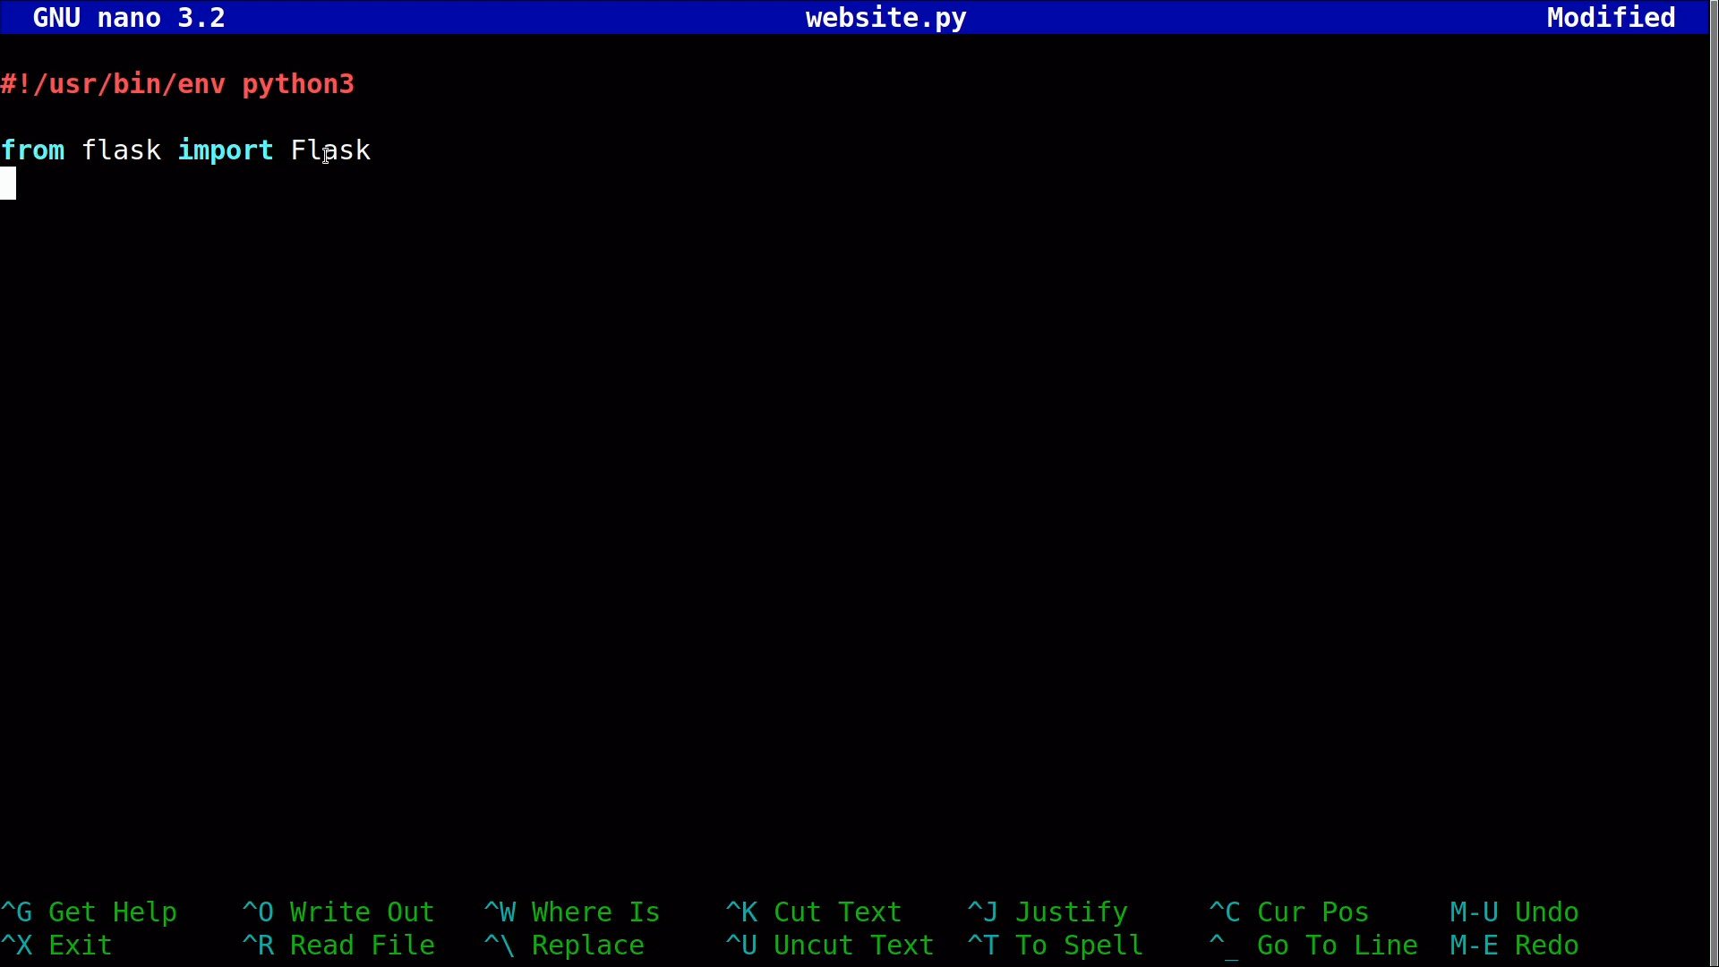
{"action": "mouse_move", "coordinate": [246, 181]}
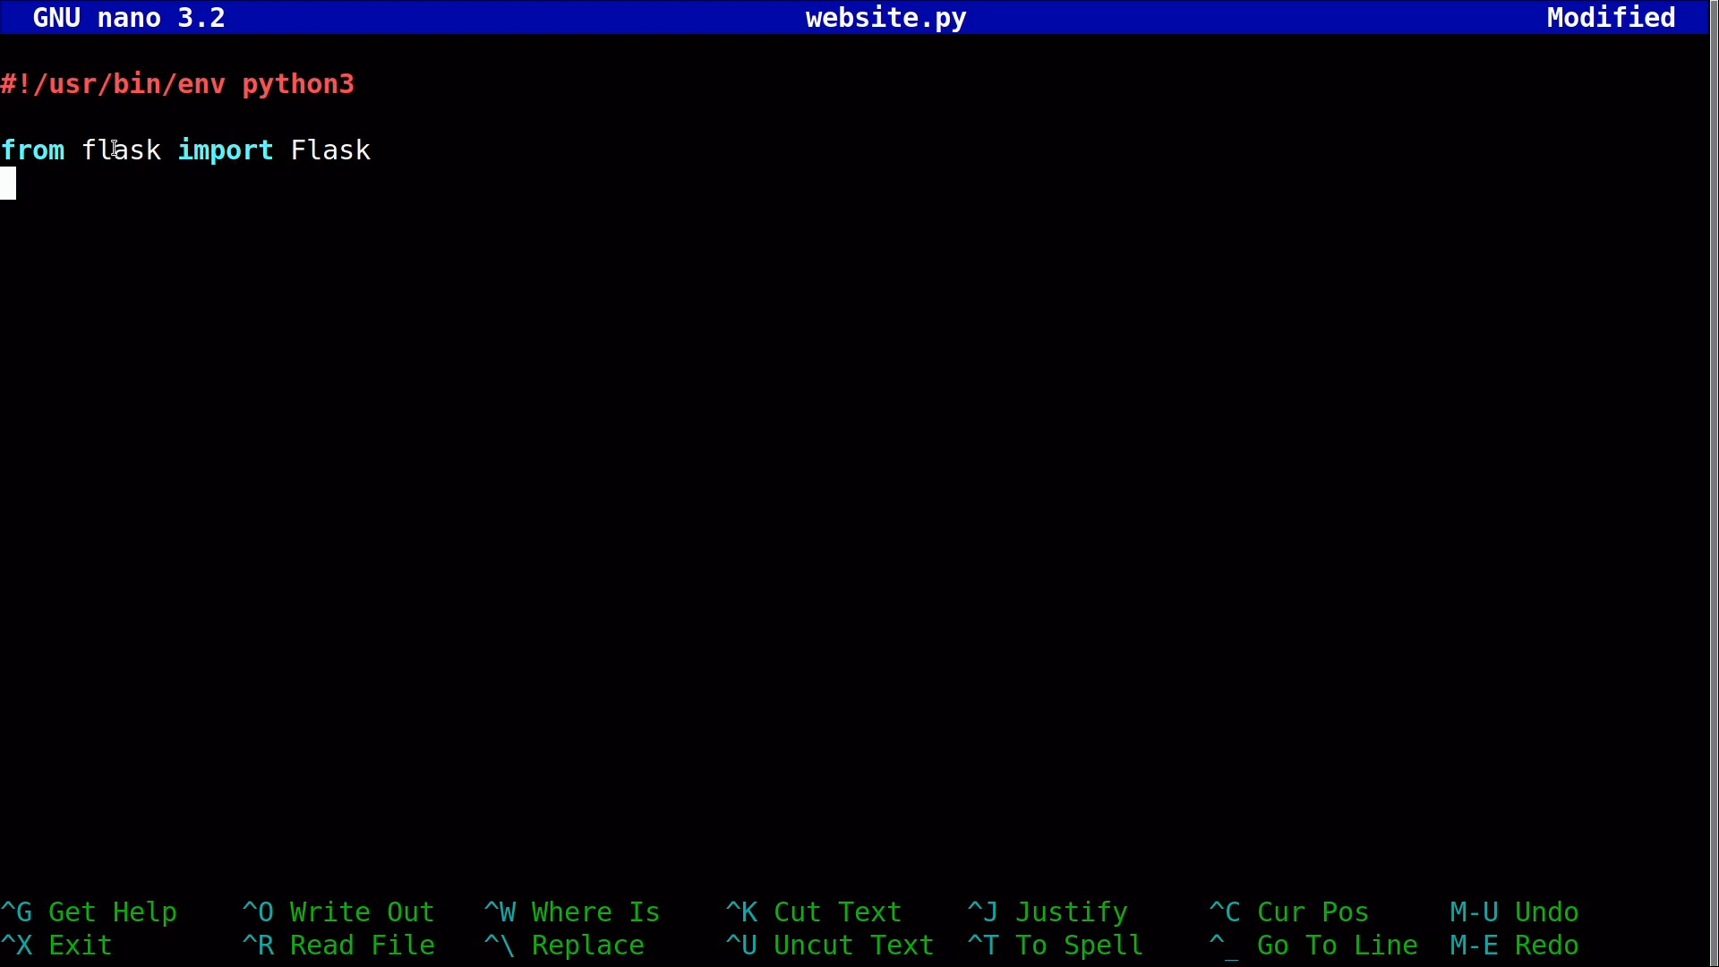
{"action": "mouse_move", "coordinate": [426, 182]}
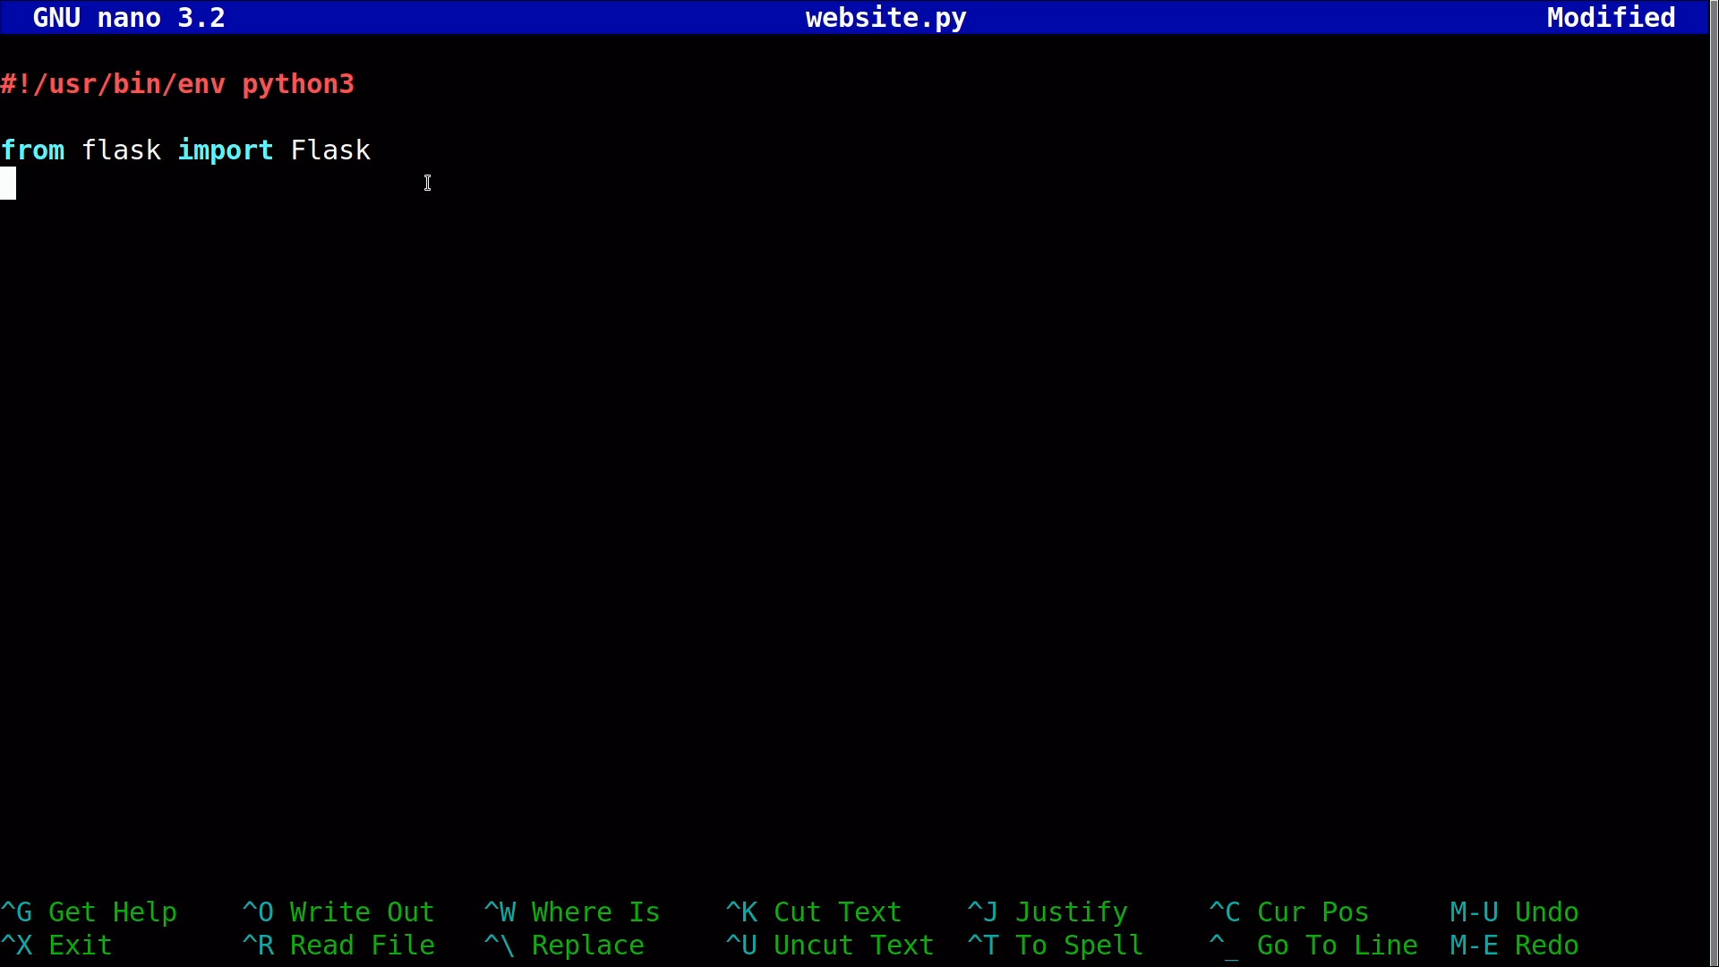
{"action": "mouse_move", "coordinate": [405, 149]}
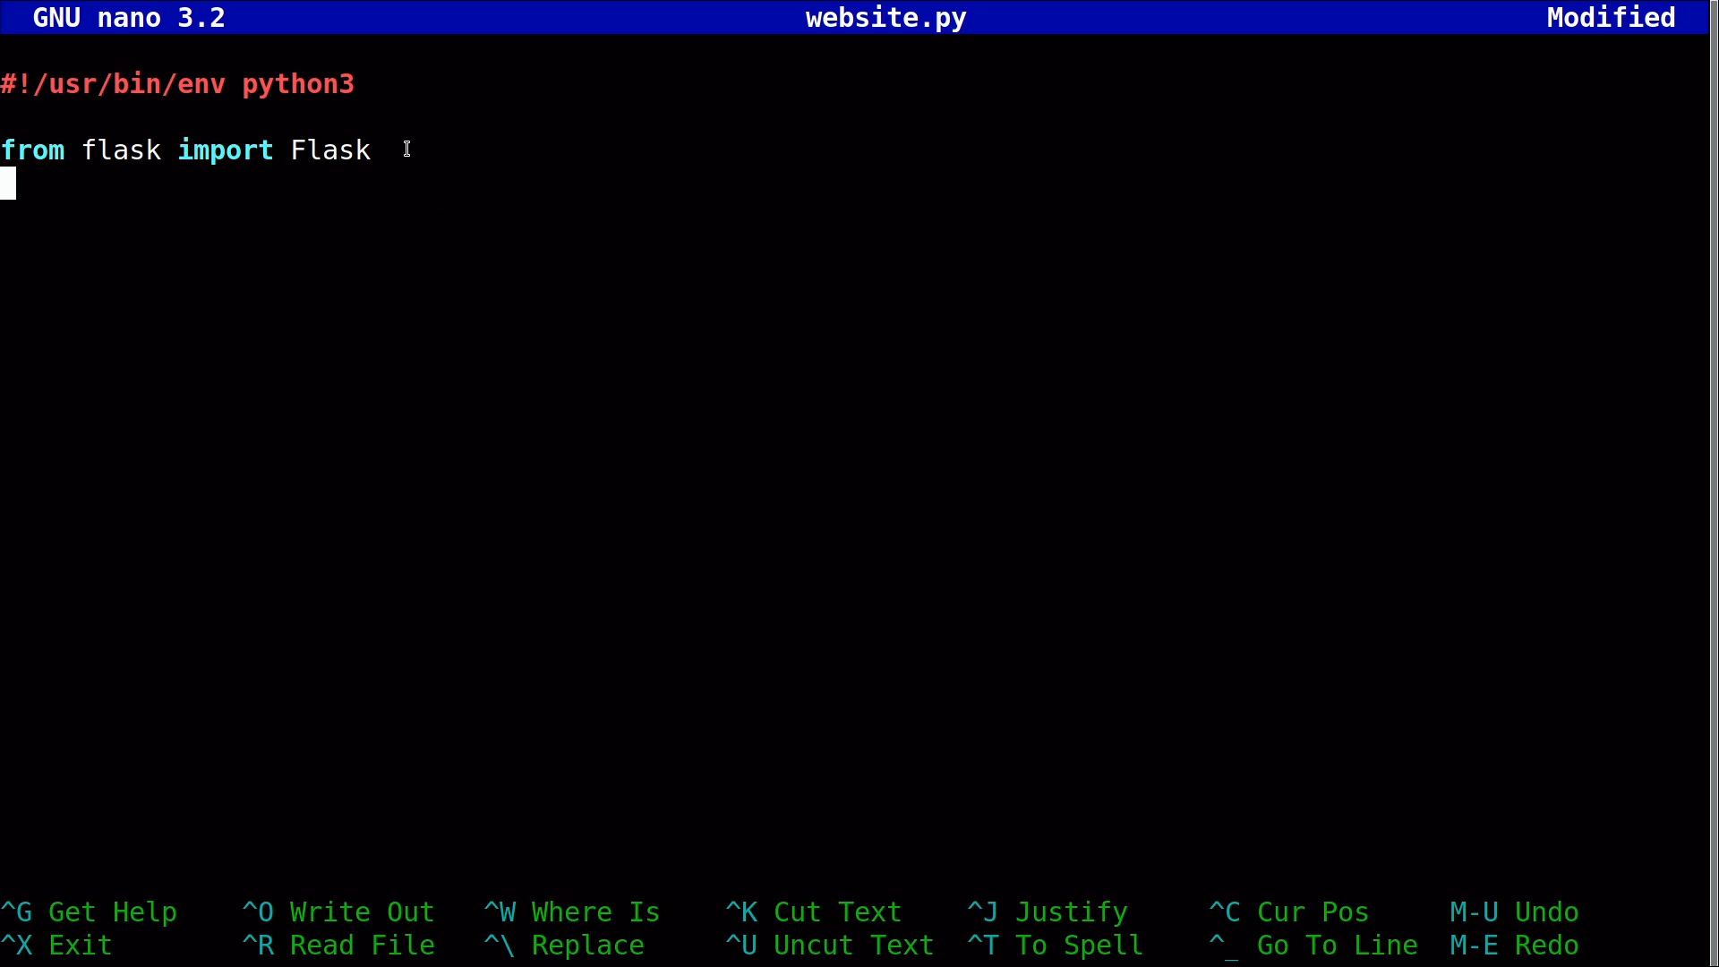
{"action": "mouse_move", "coordinate": [190, 196]}
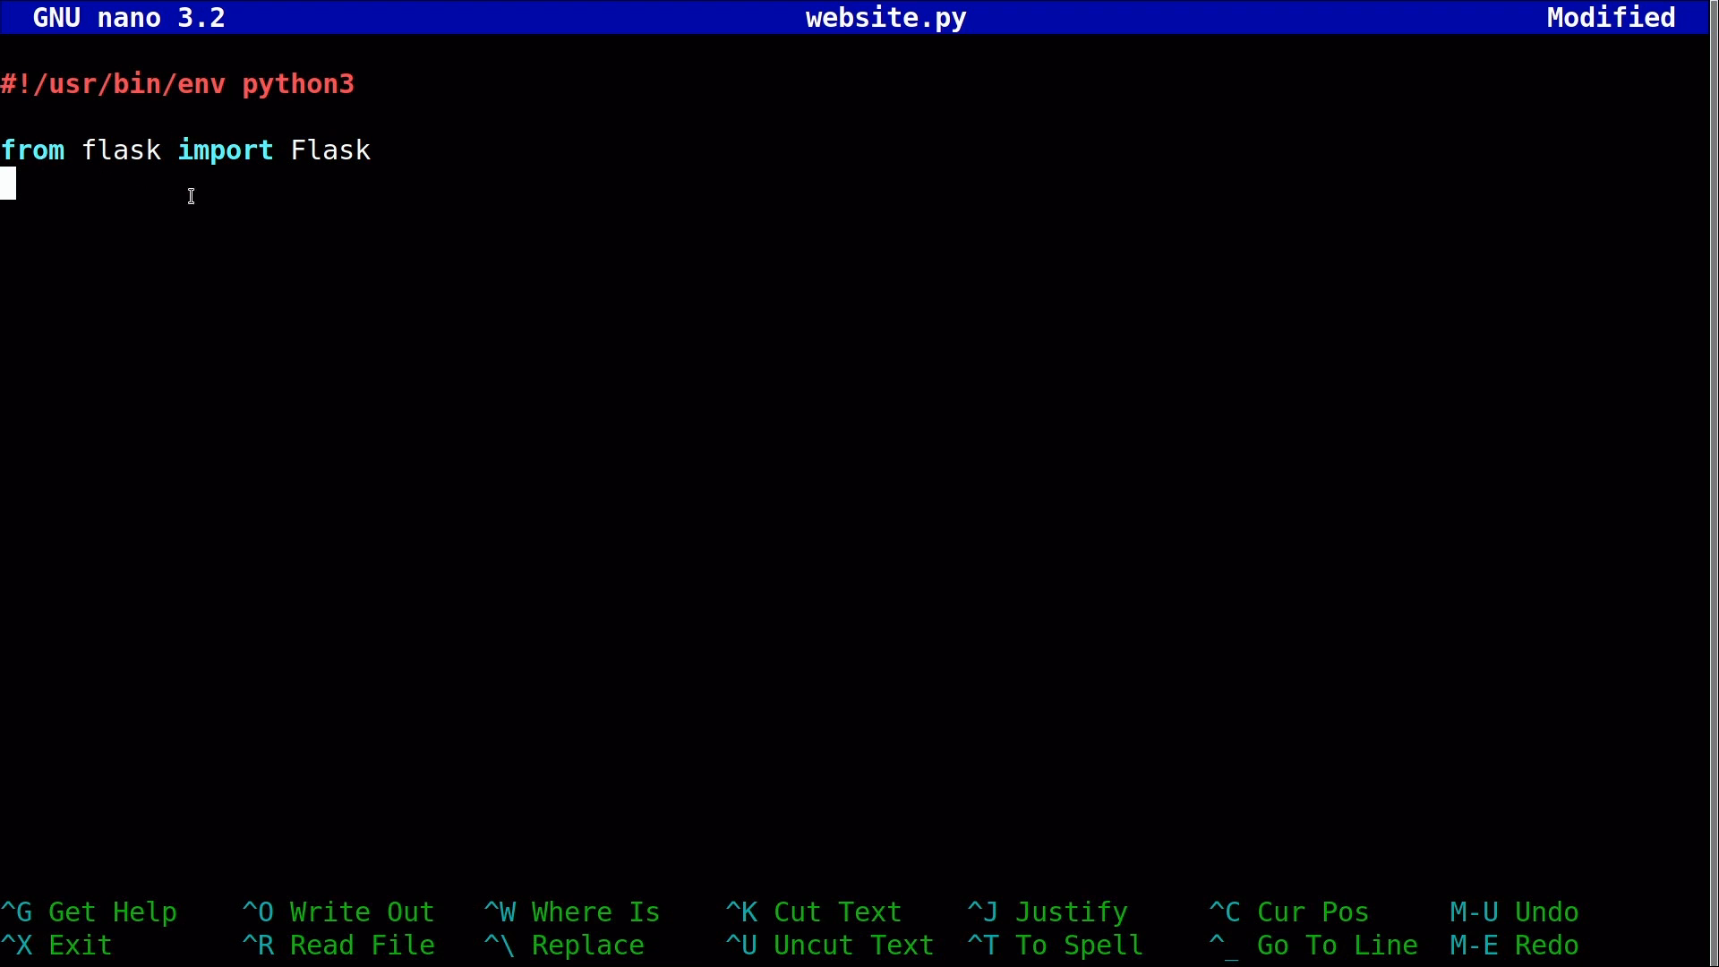
{"action": "mouse_move", "coordinate": [234, 226]}
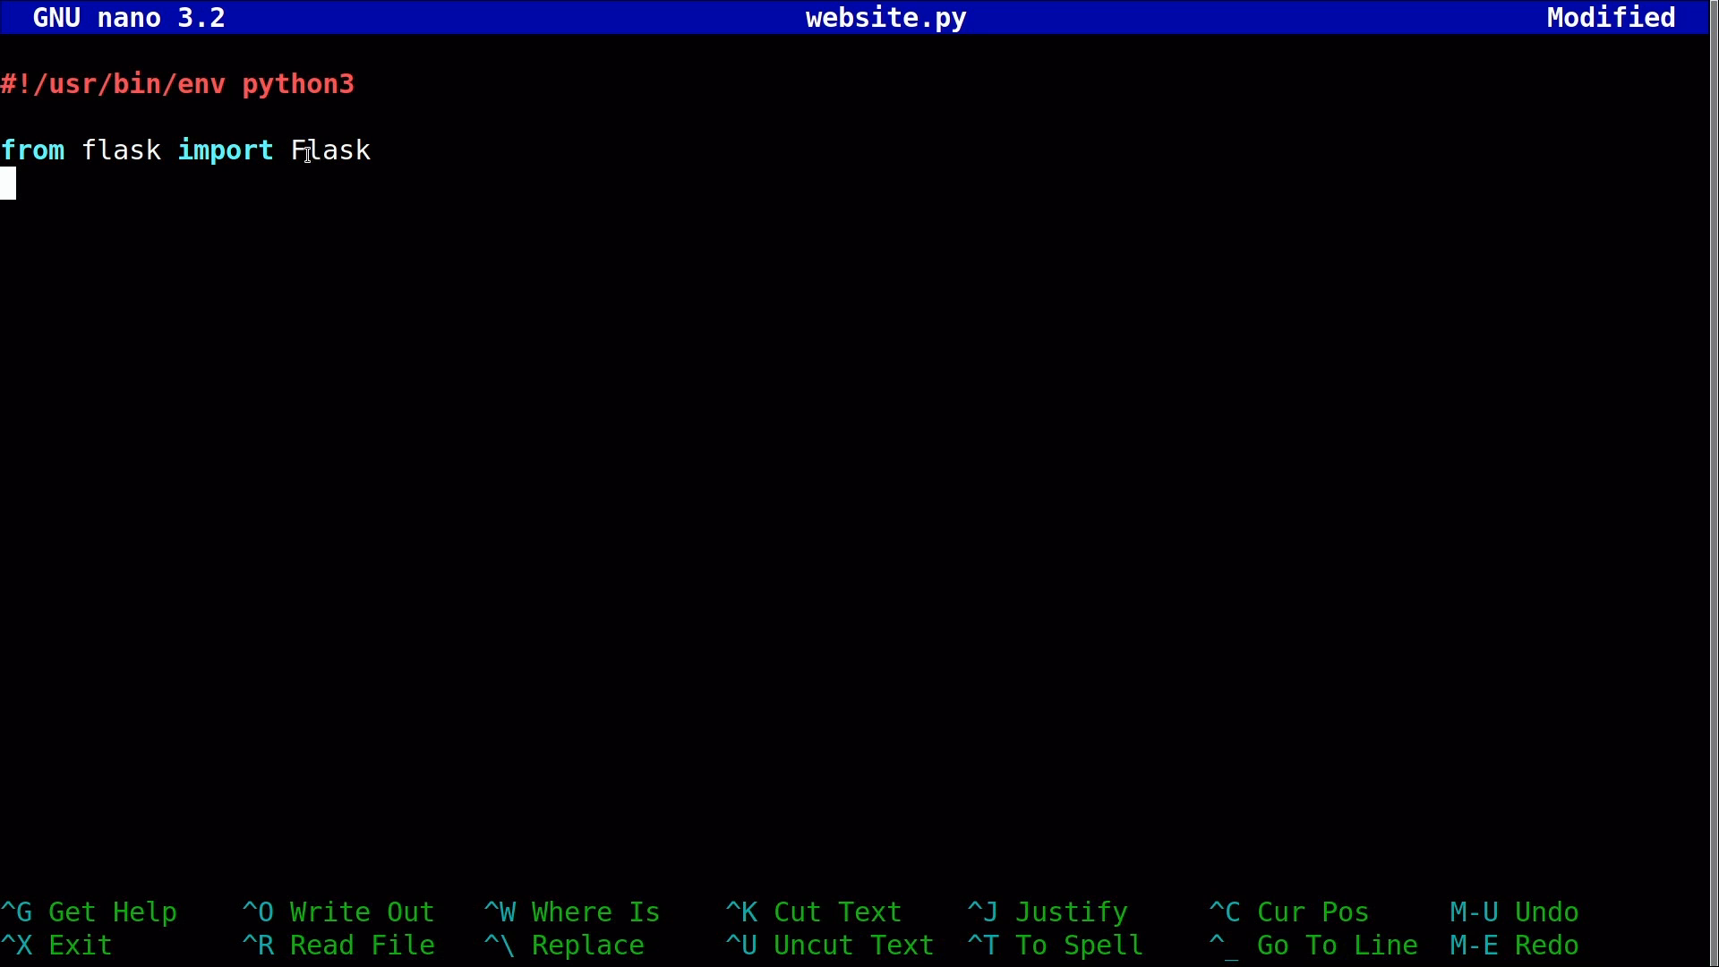
{"action": "mouse_move", "coordinate": [353, 230]}
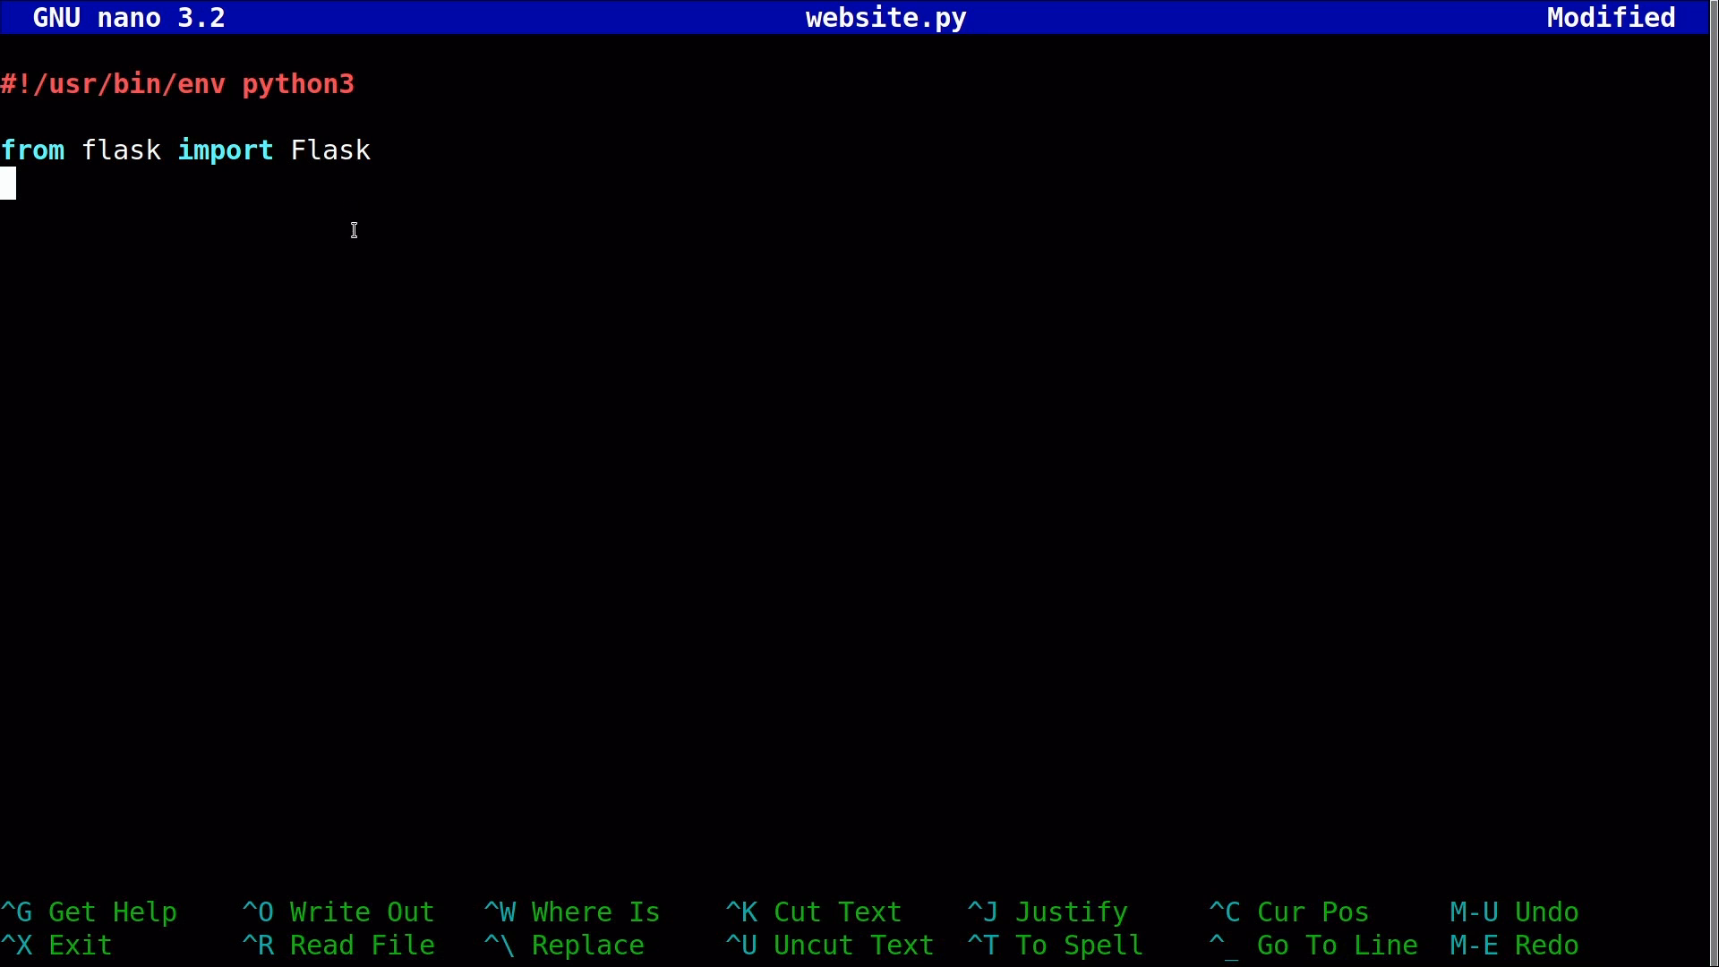
Type 'app = Flask(__name__)' on the line below the Flask import.
{"action": "type", "text": "ap"}
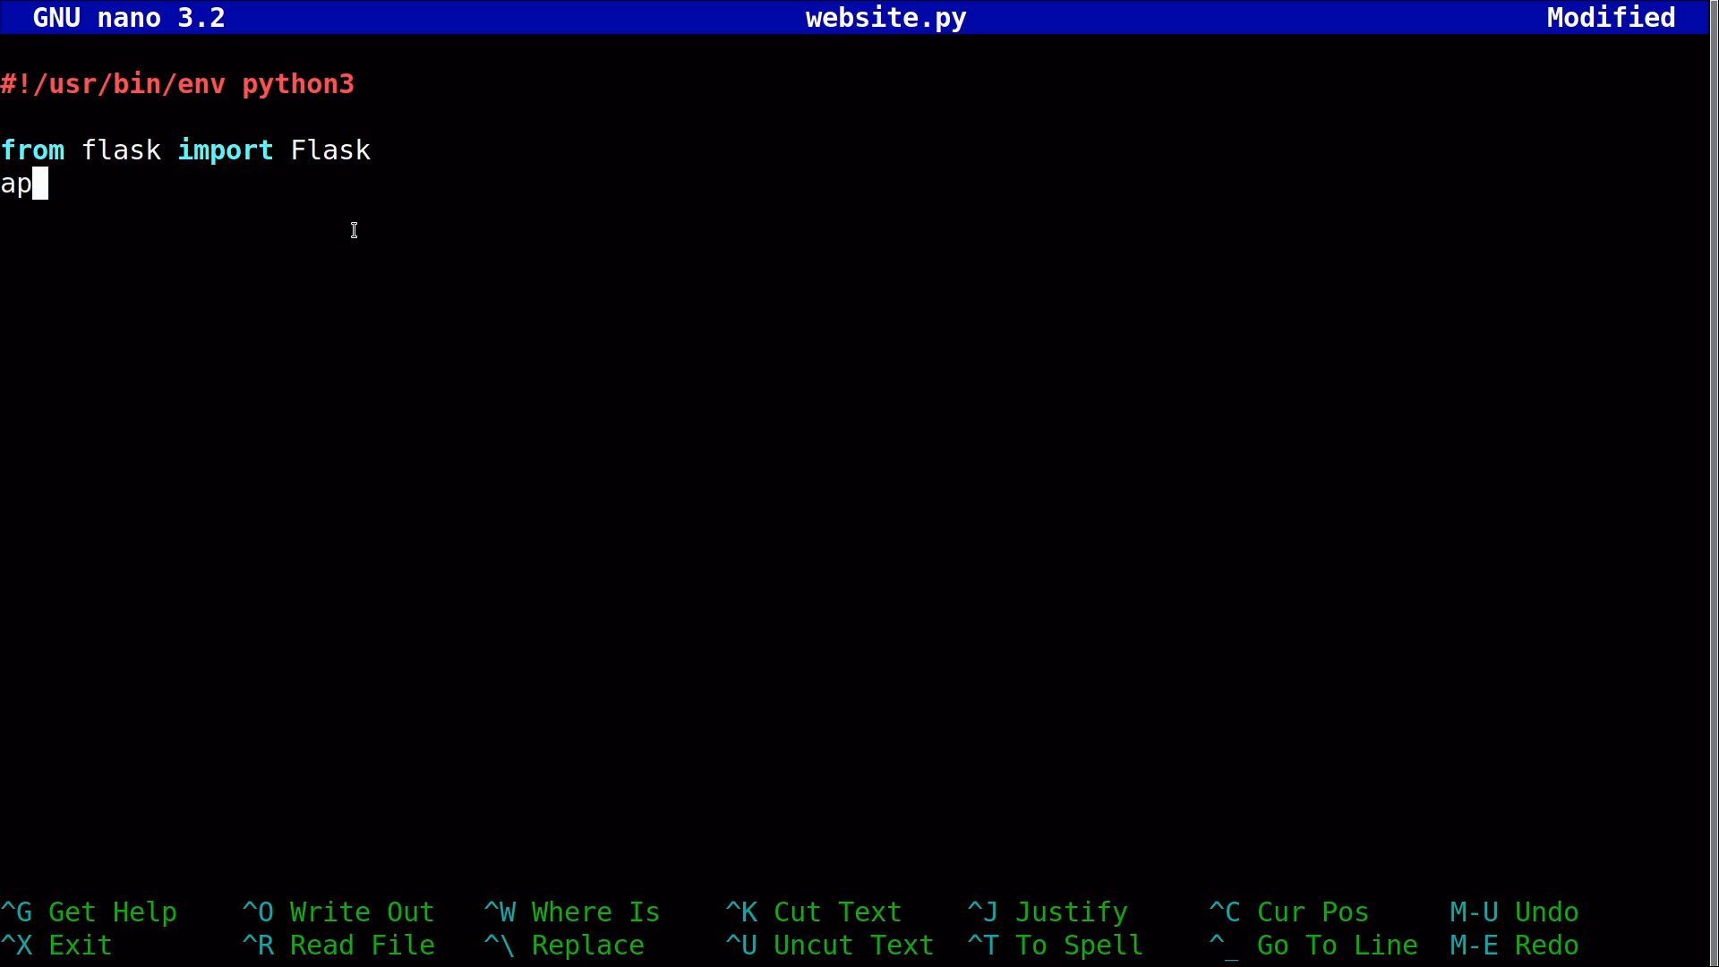
{"action": "type", "text": "p"}
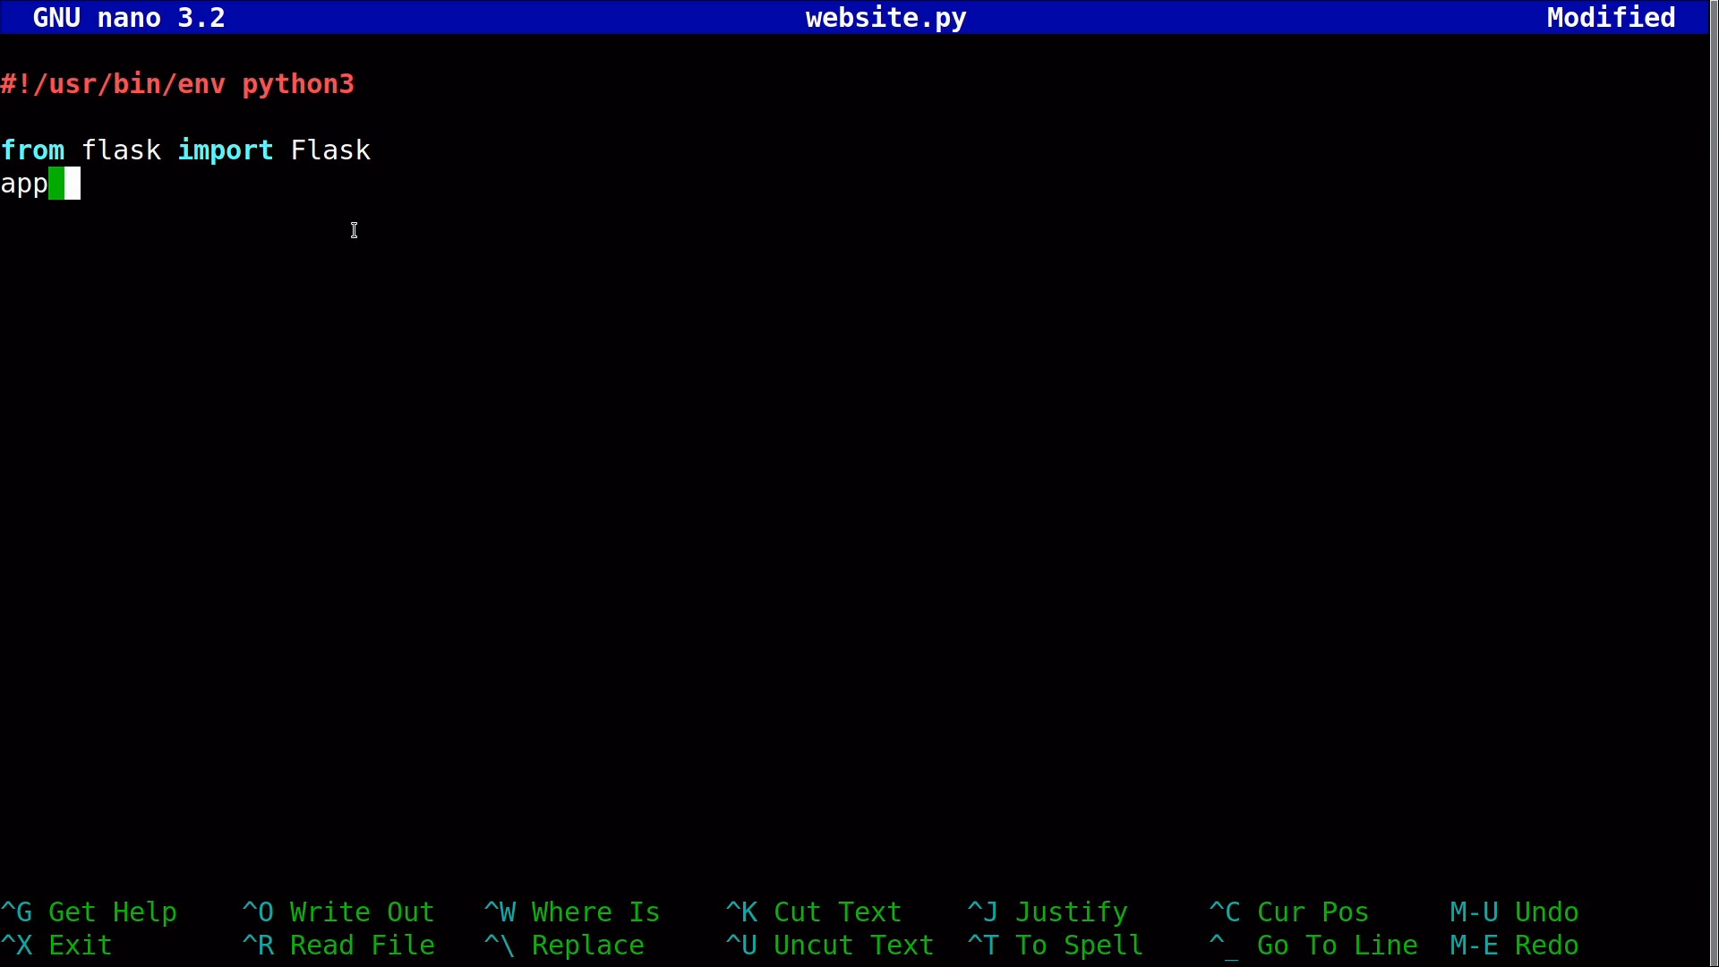
{"action": "type", "text": "="}
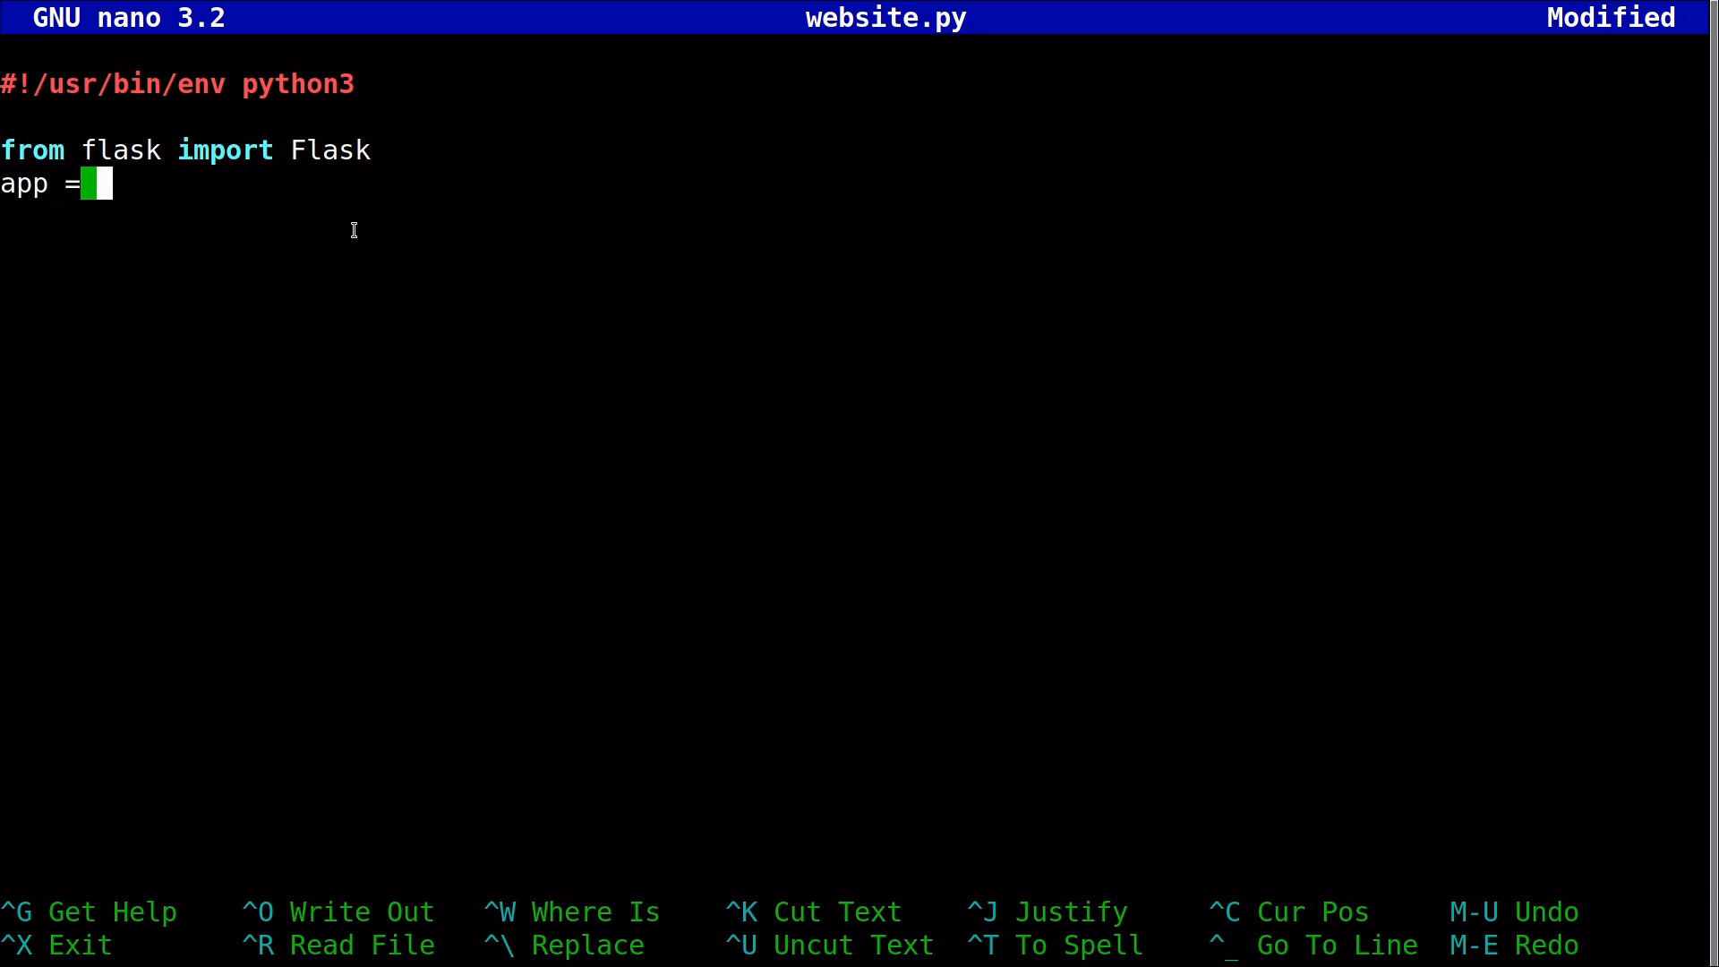
{"action": "type", "text": "F"}
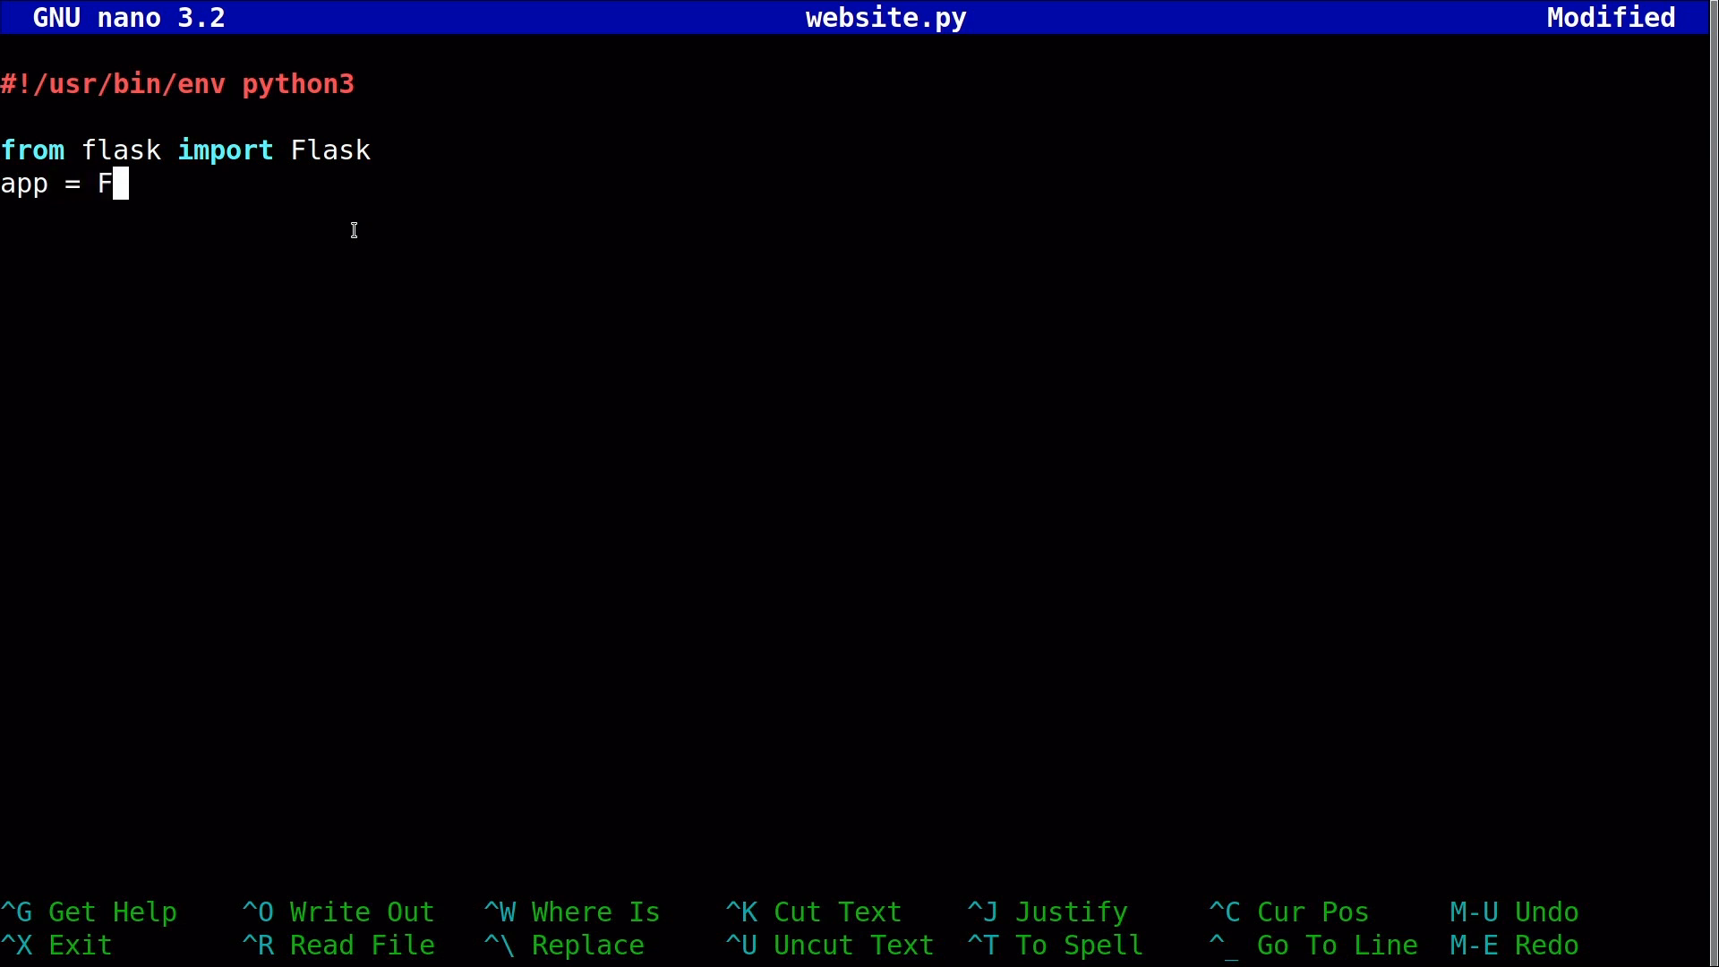
{"action": "type", "text": "lask"}
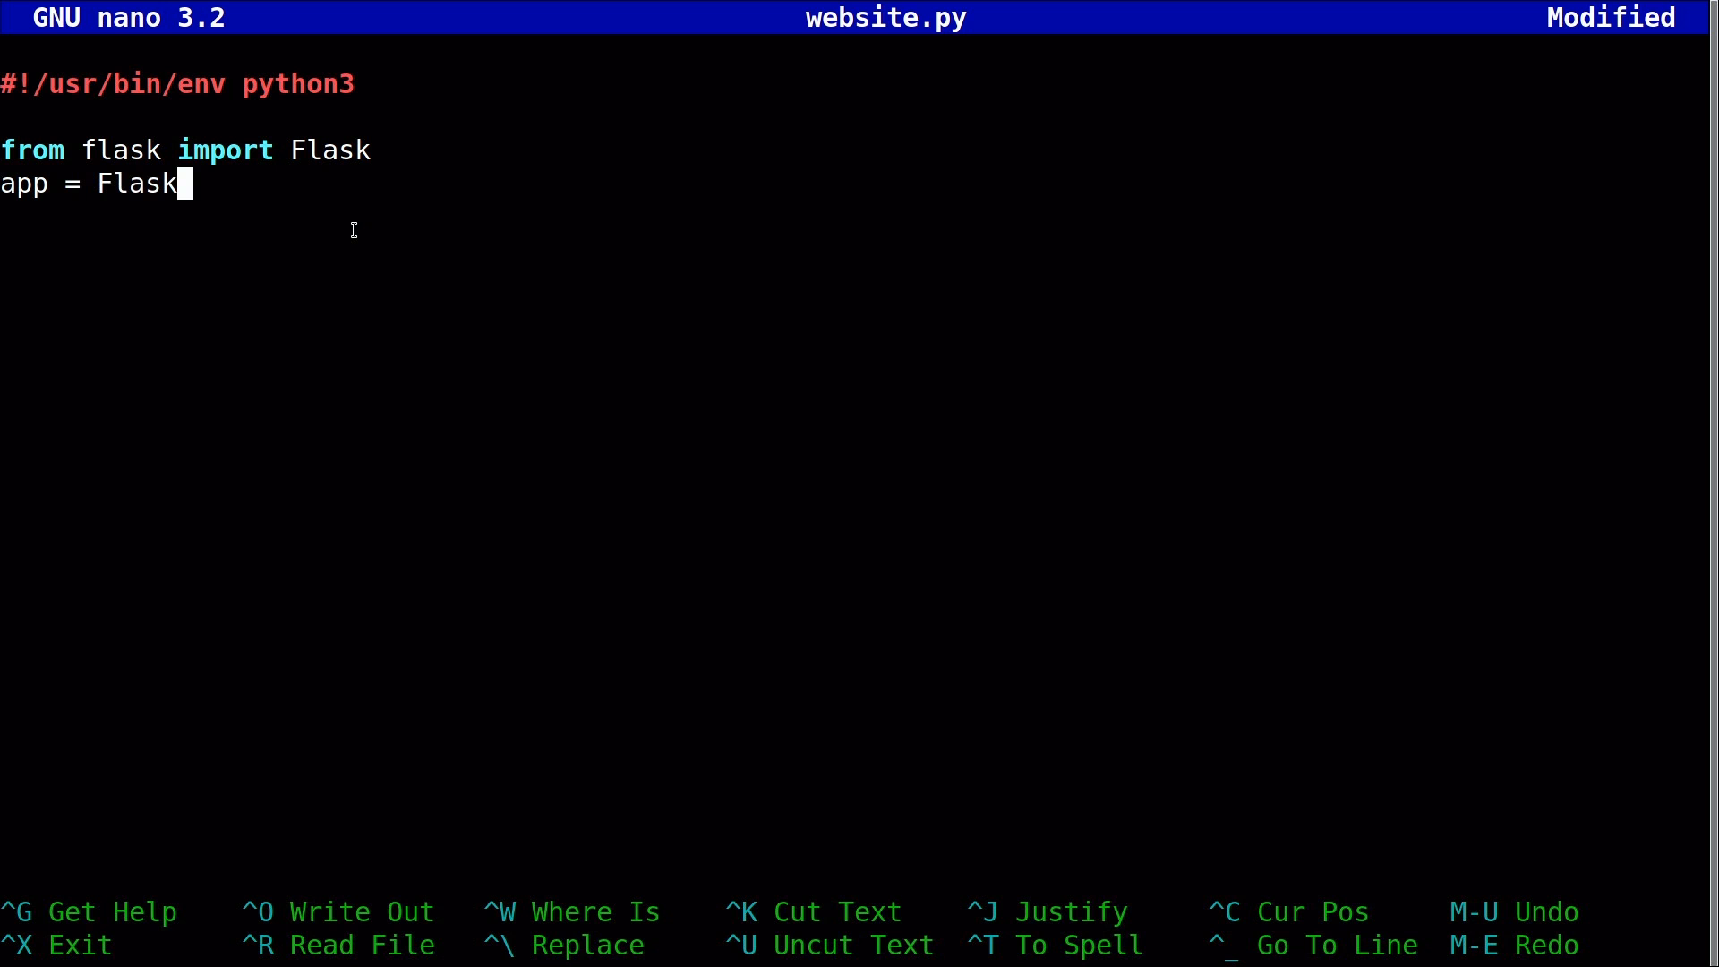
{"action": "type", "text": "("}
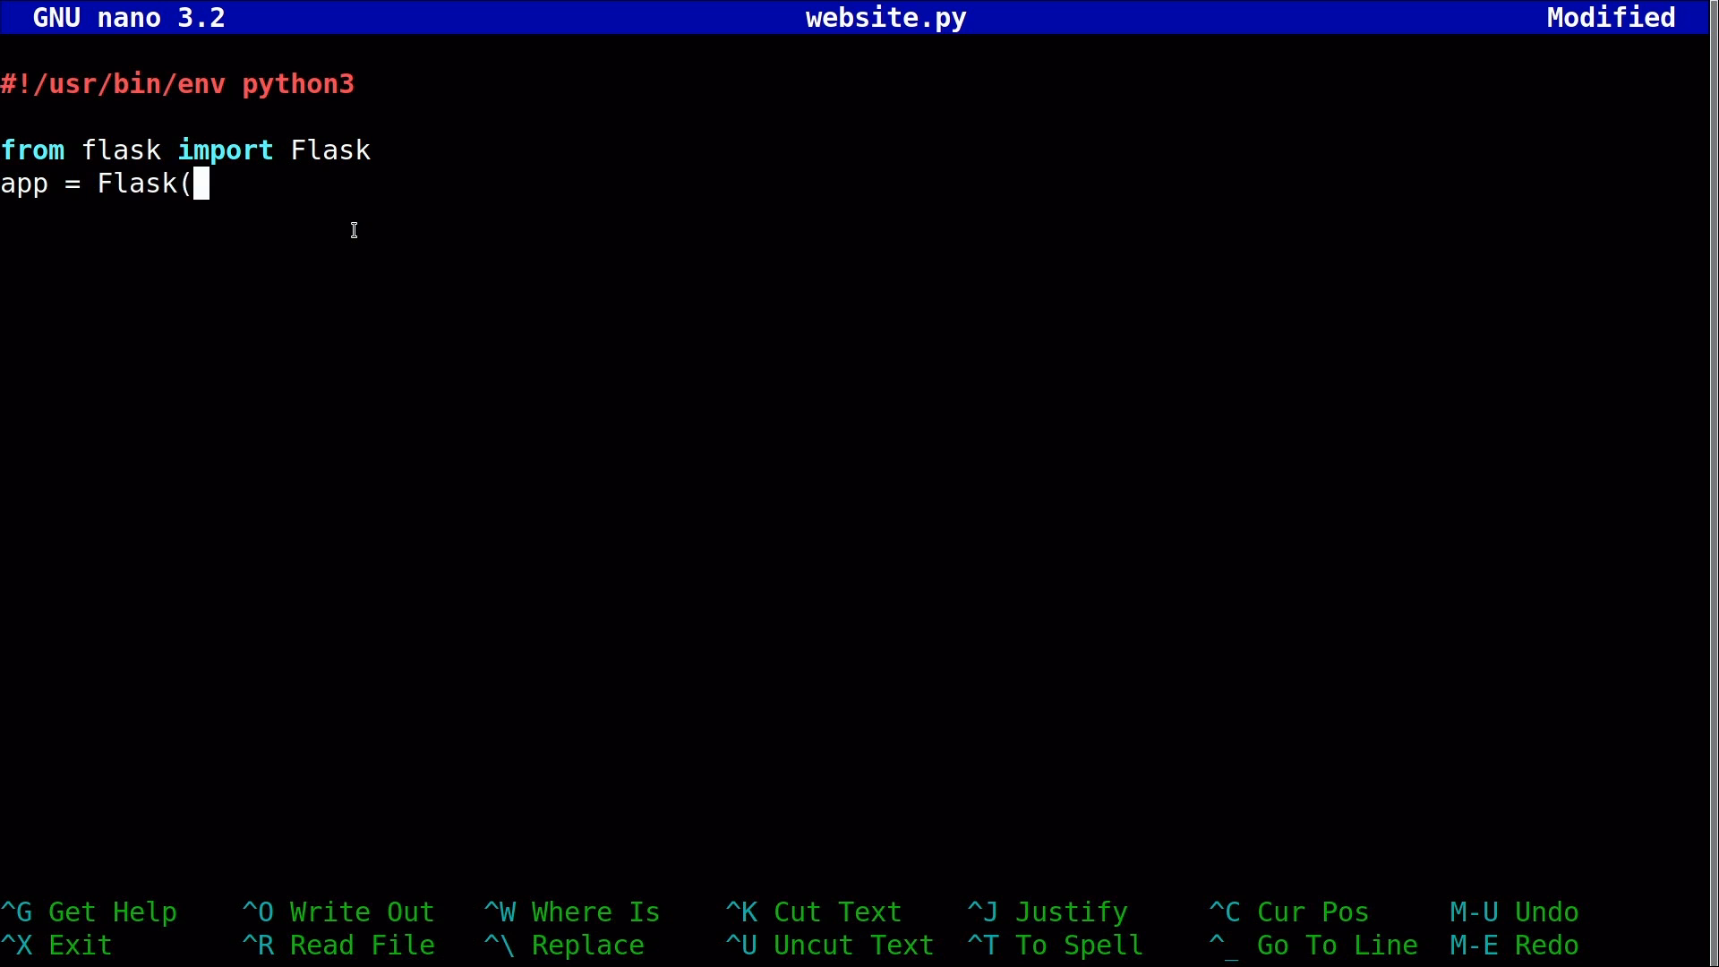
{"action": "type", "text": "__name"}
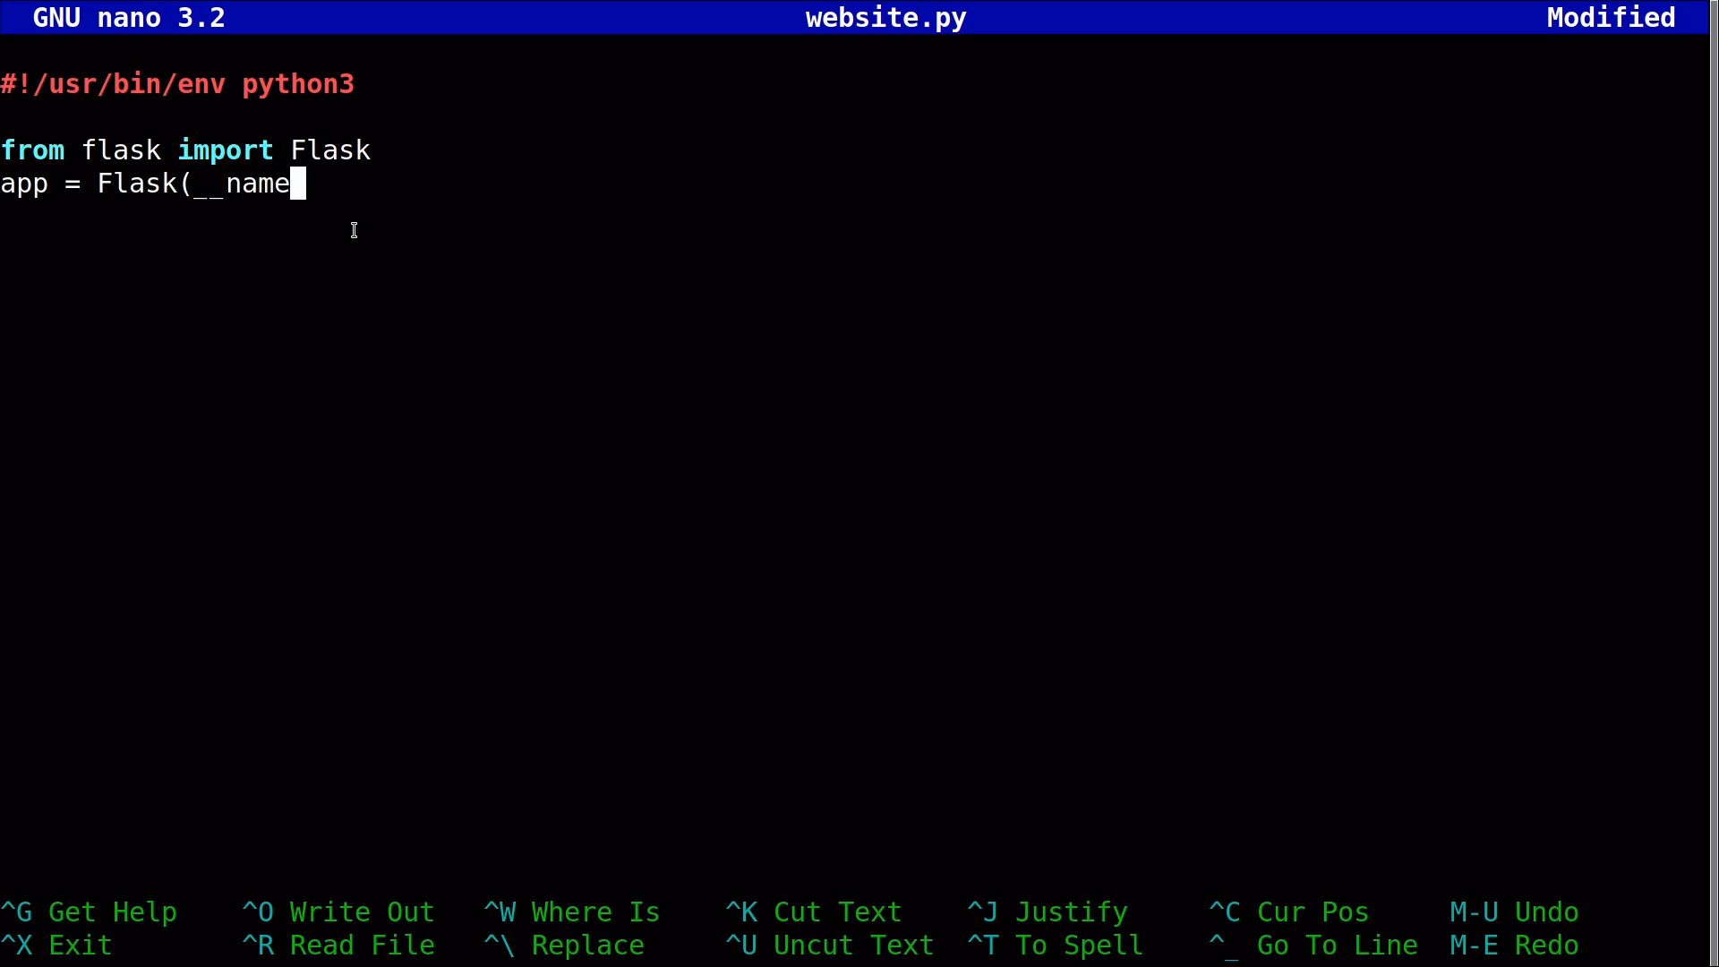
{"action": "type", "text": "__)"}
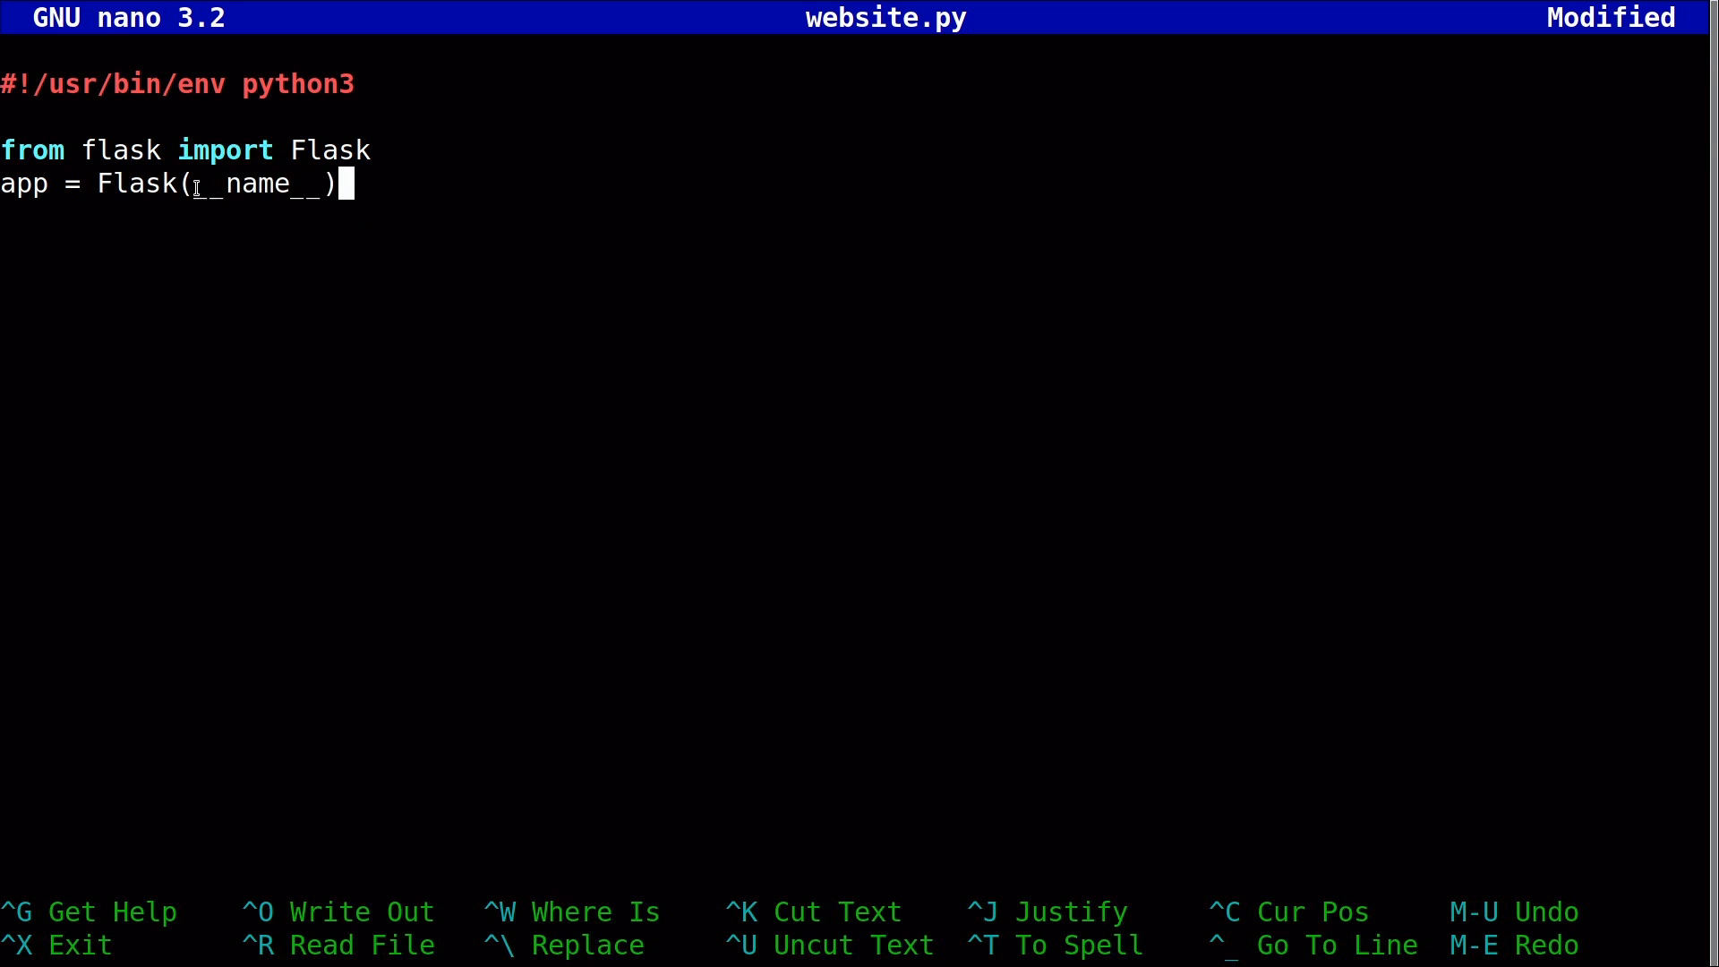
{"action": "mouse_move", "coordinate": [382, 271]}
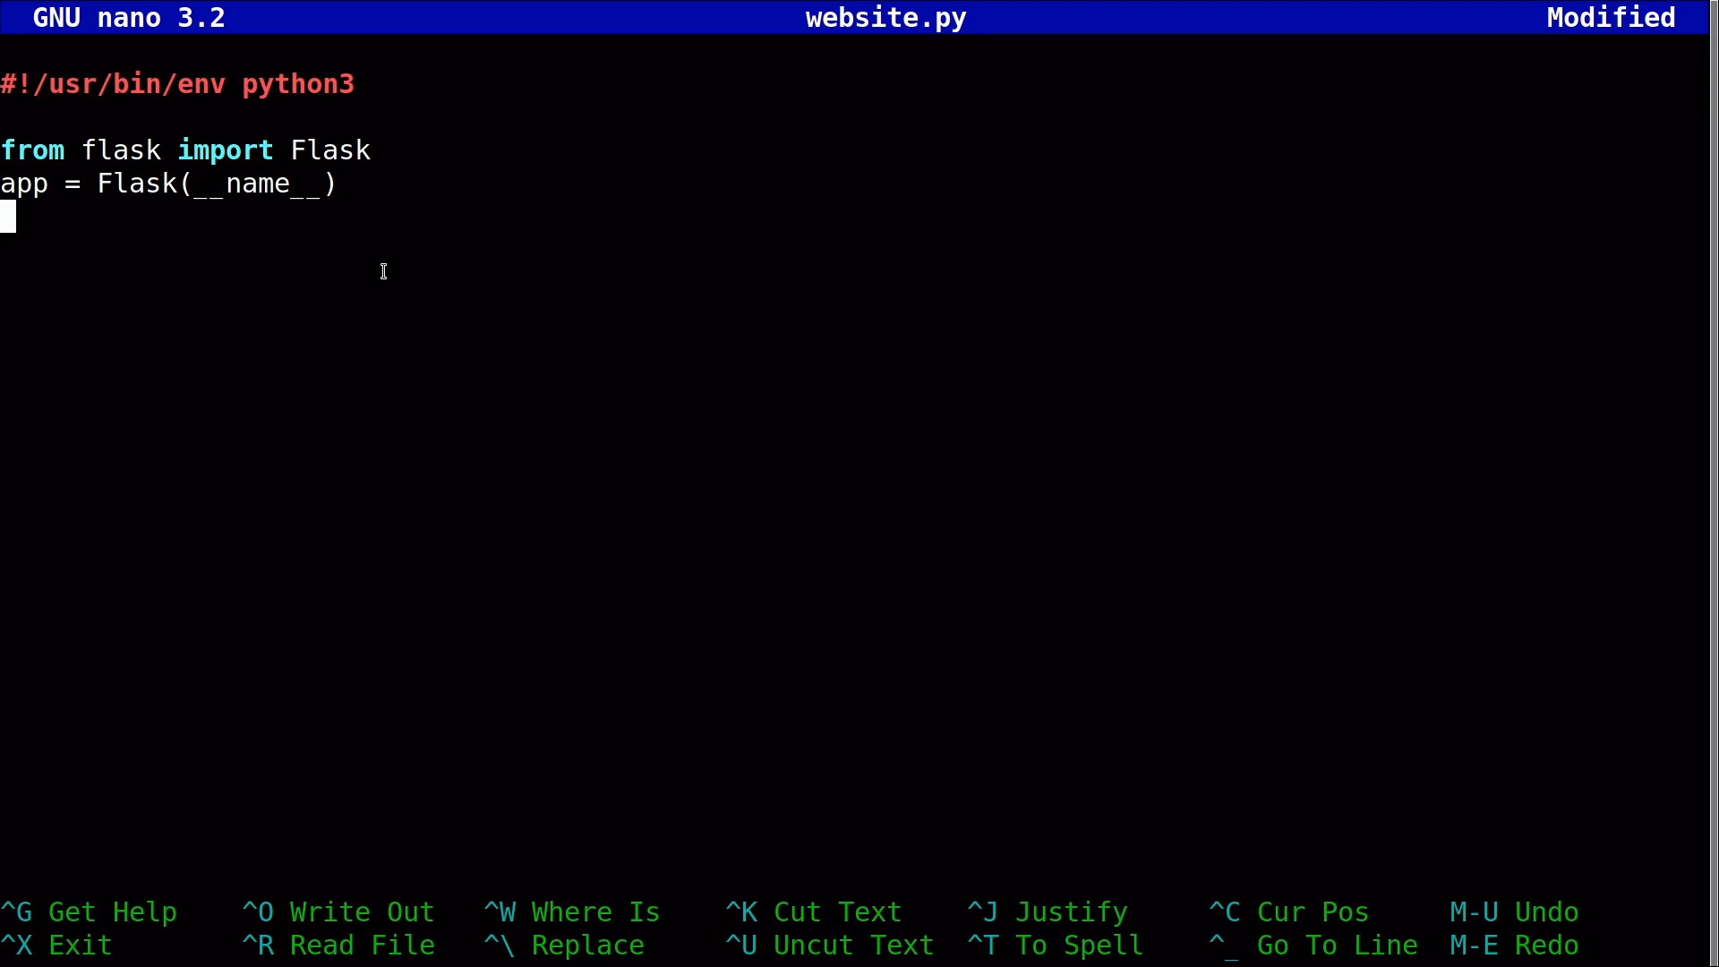
{"action": "key", "text": "Return"}
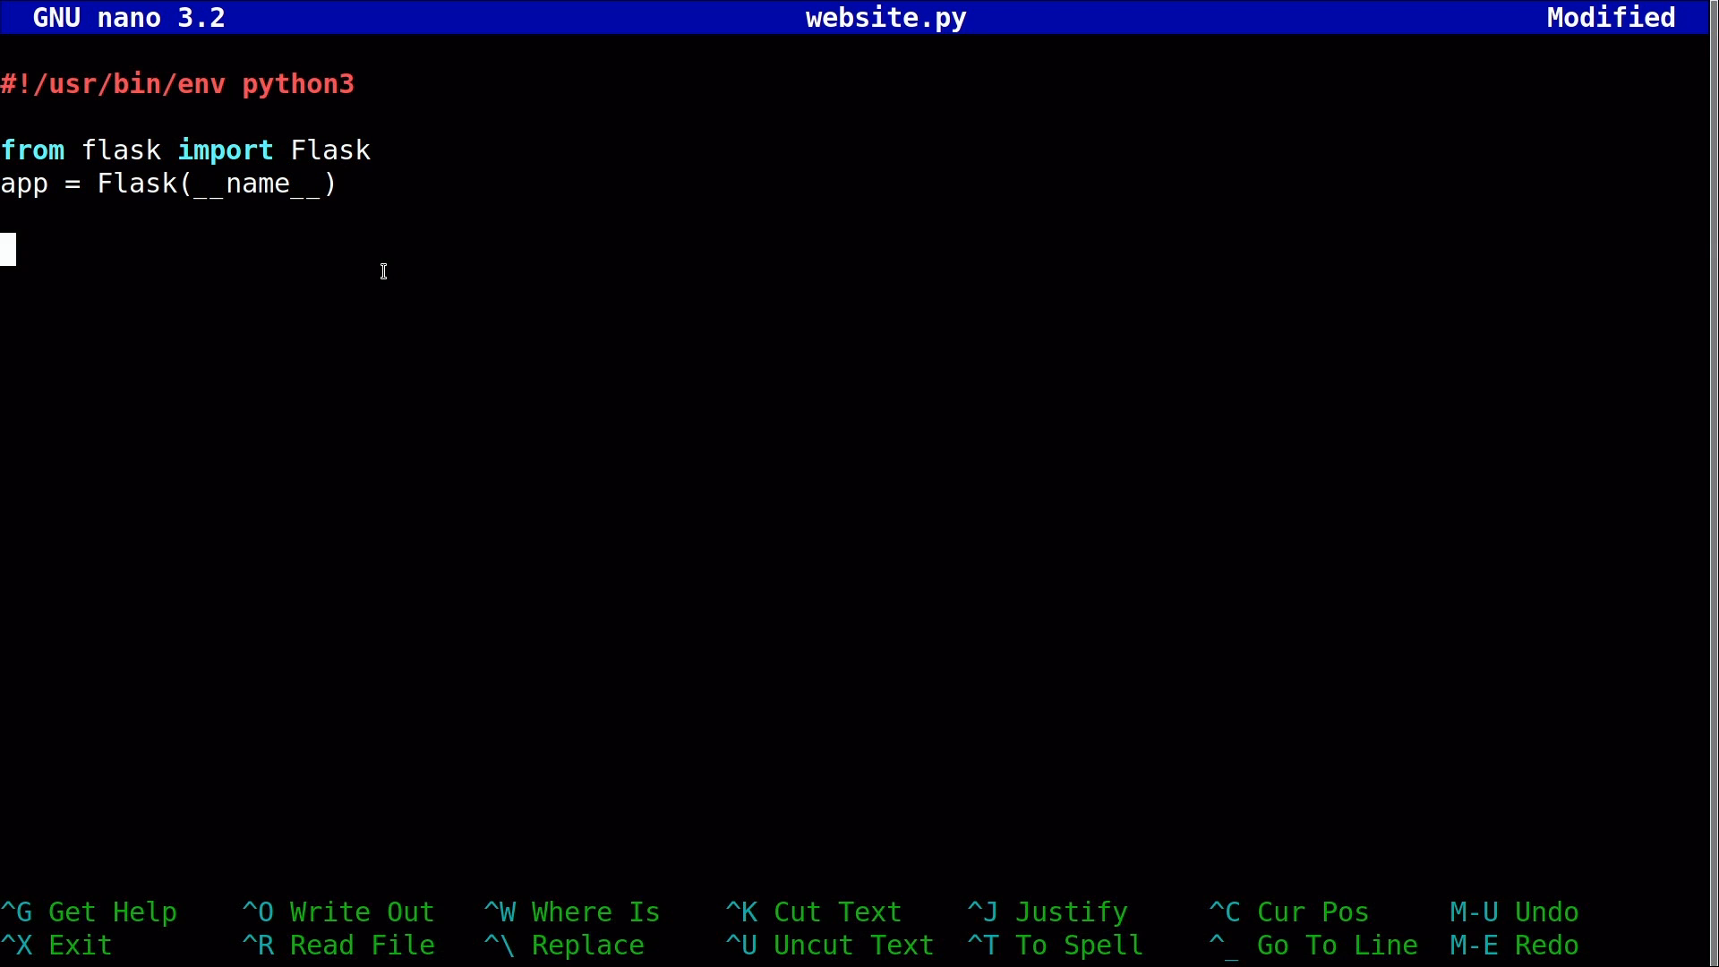
{"action": "type", "text": "@"}
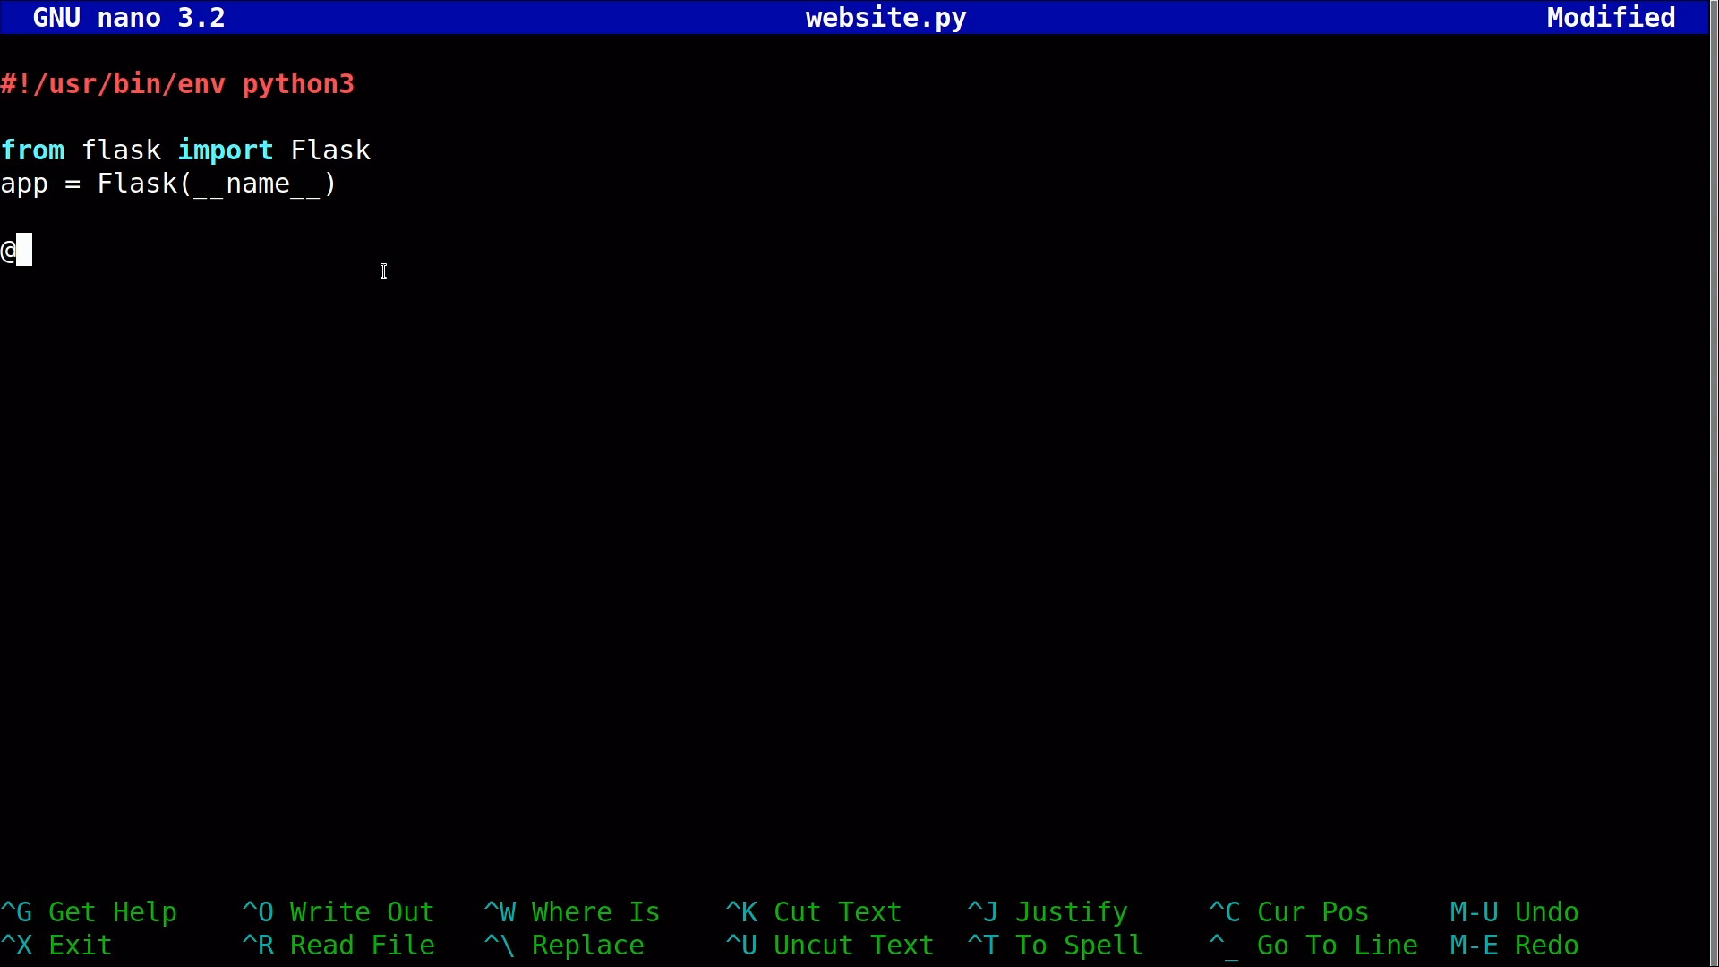
{"action": "type", "text": "app.route"}
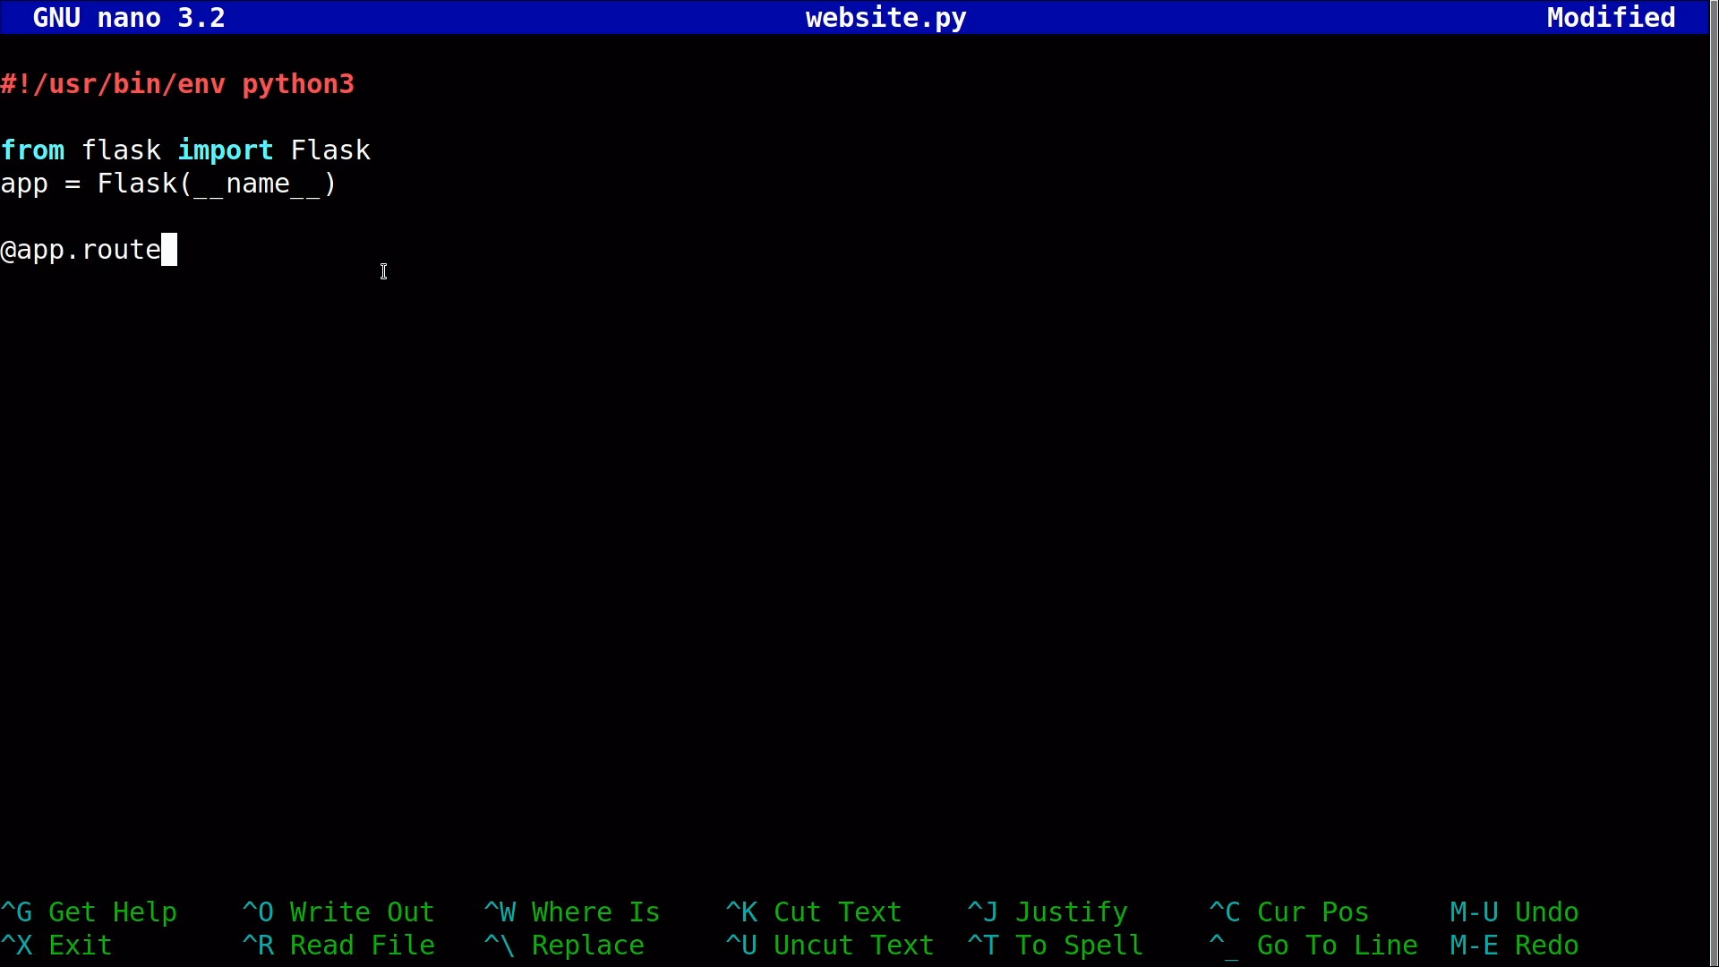
{"action": "type", "text": "(\"/"}
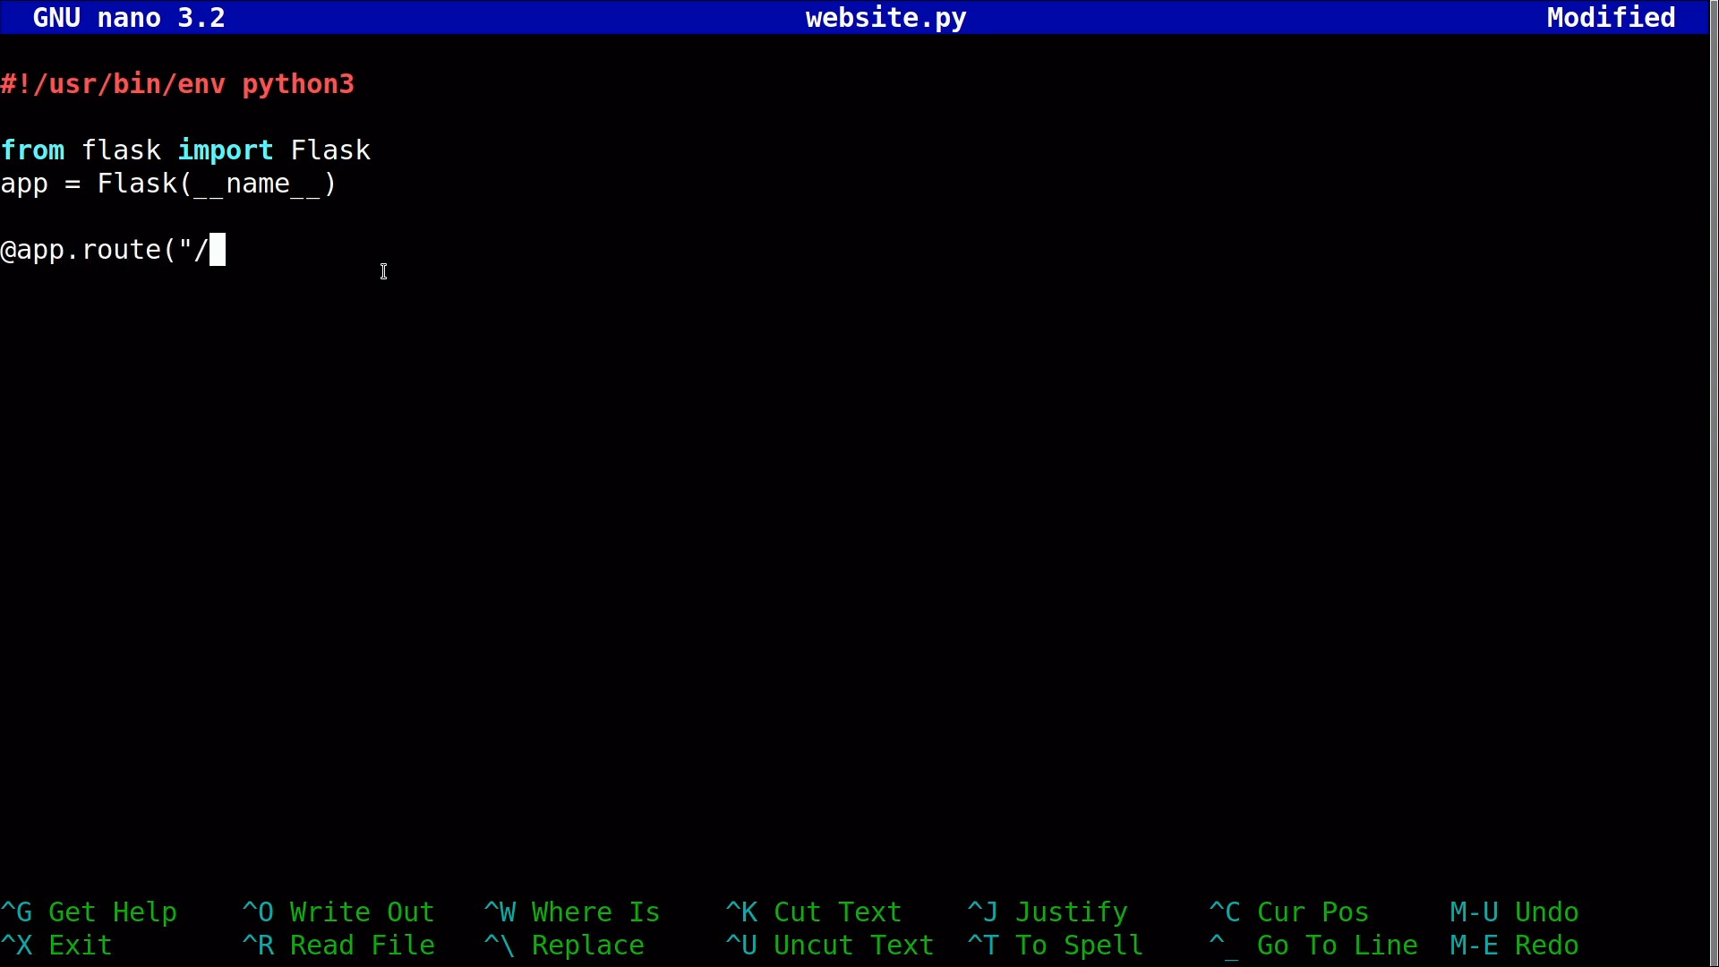
{"action": "type", "text": "\")"}
{"action": "type", "text": "def mess"}
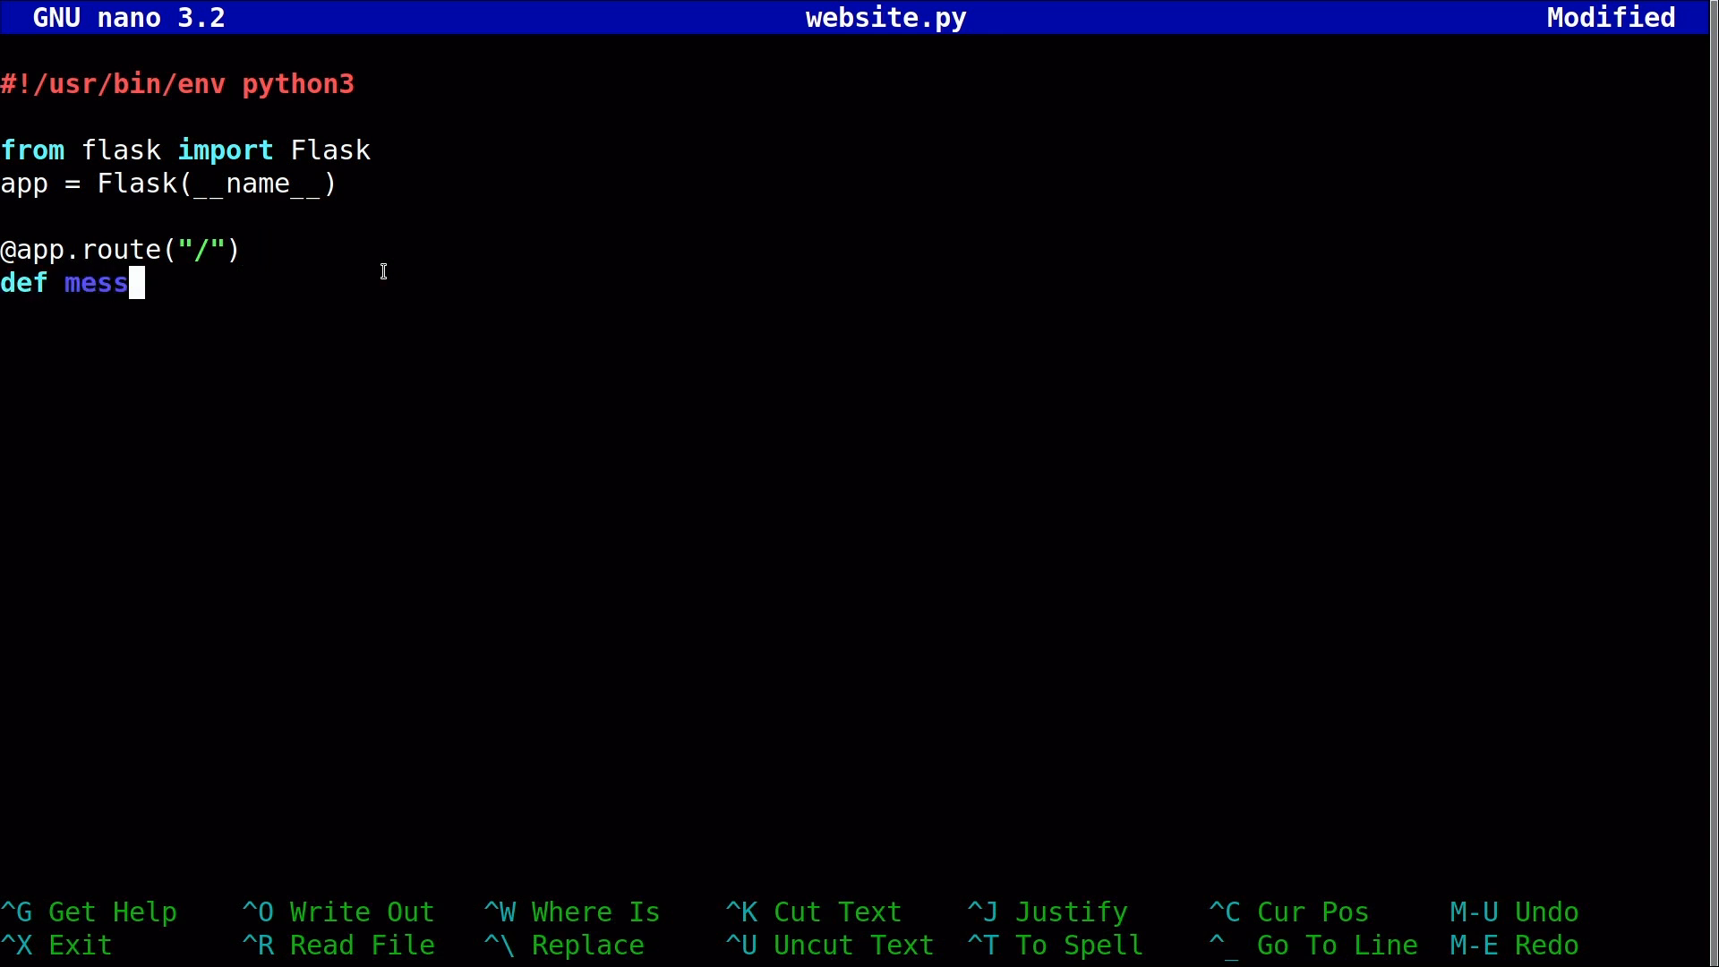
{"action": "type", "text": "age():"}
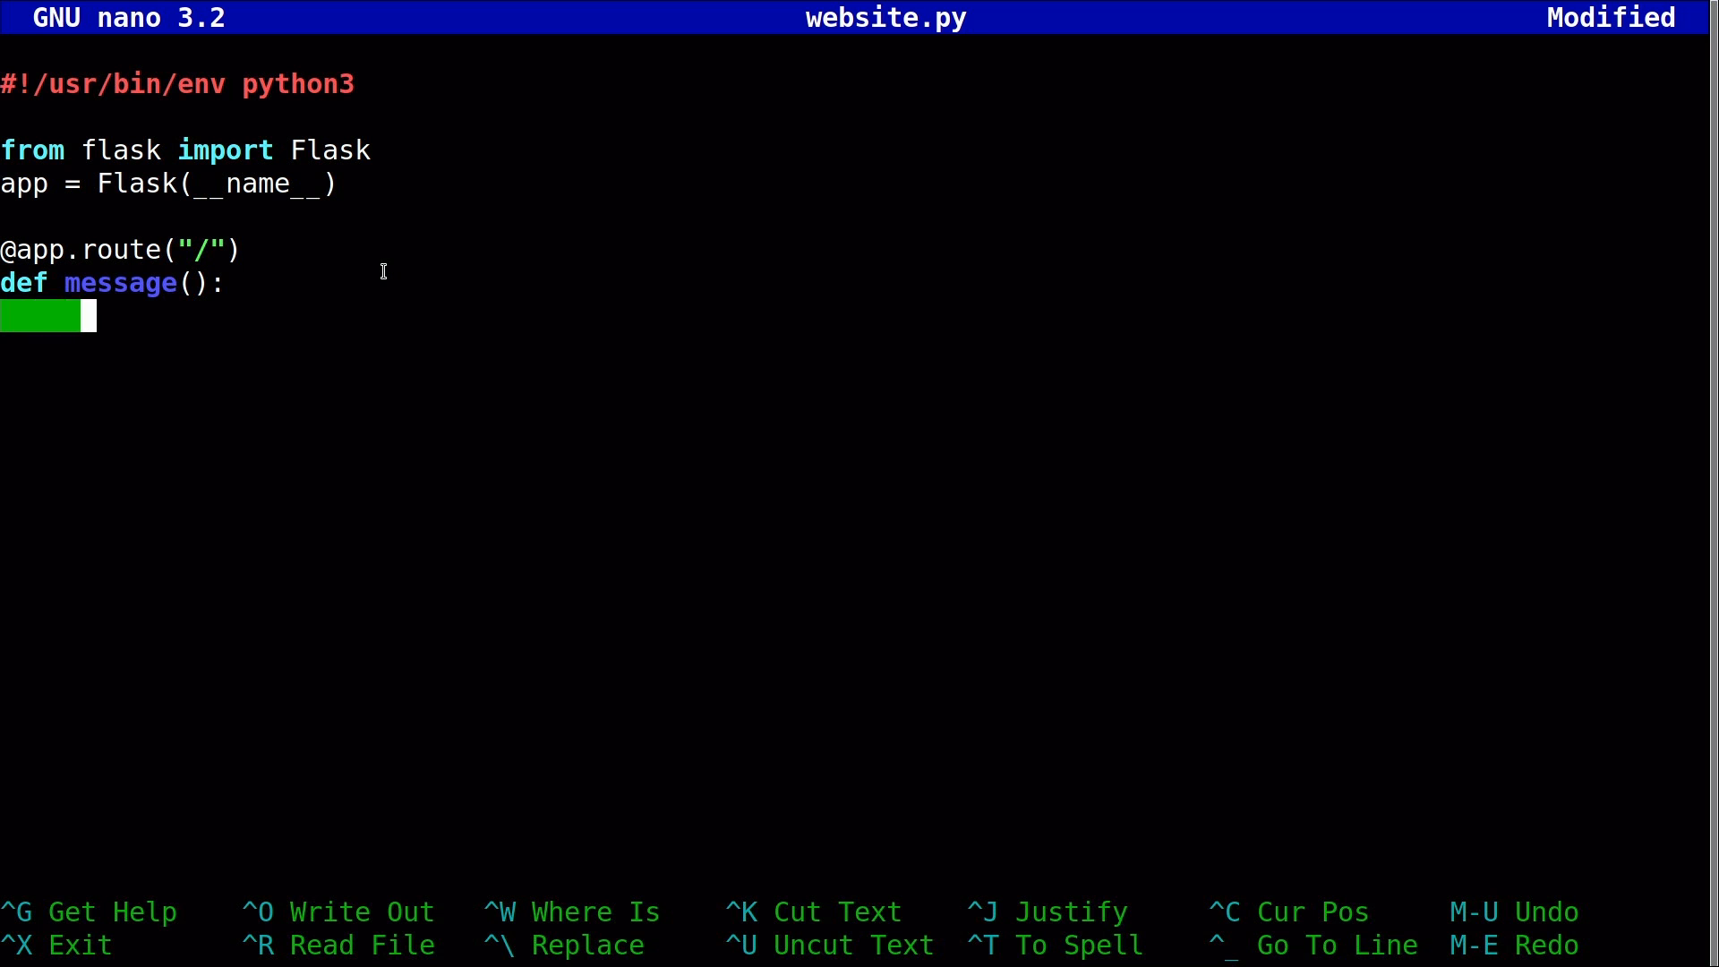
{"action": "type", "text": "return \"Python"}
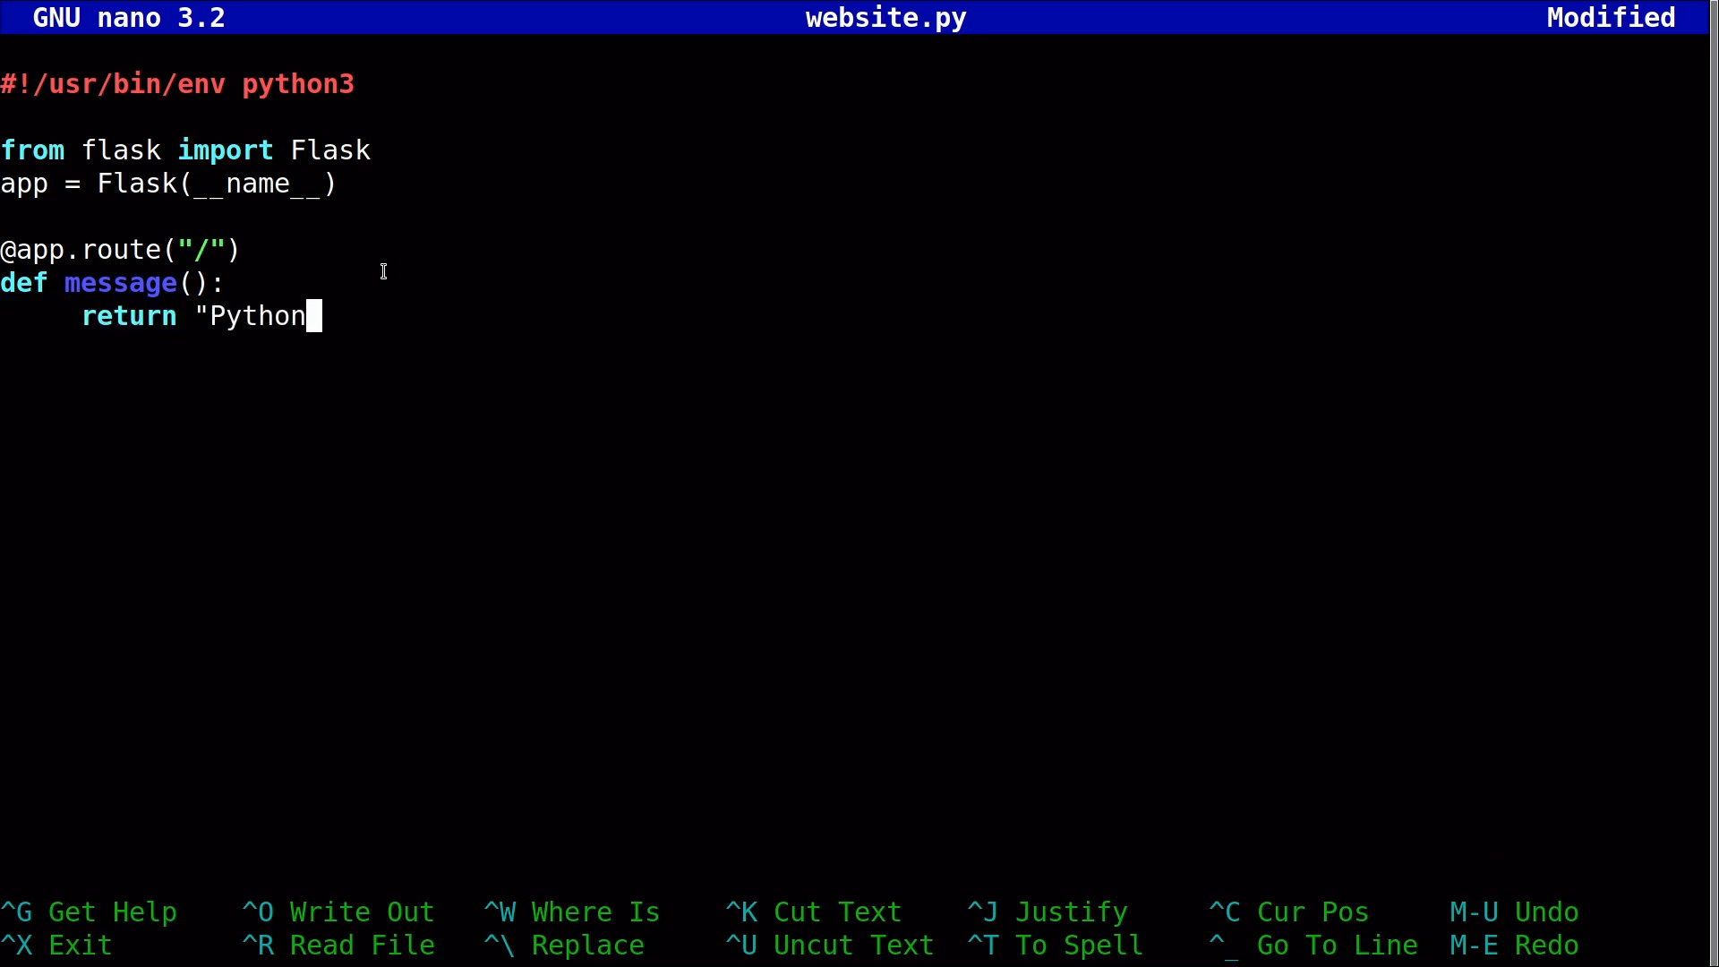
{"action": "type", "text": "is aweso"}
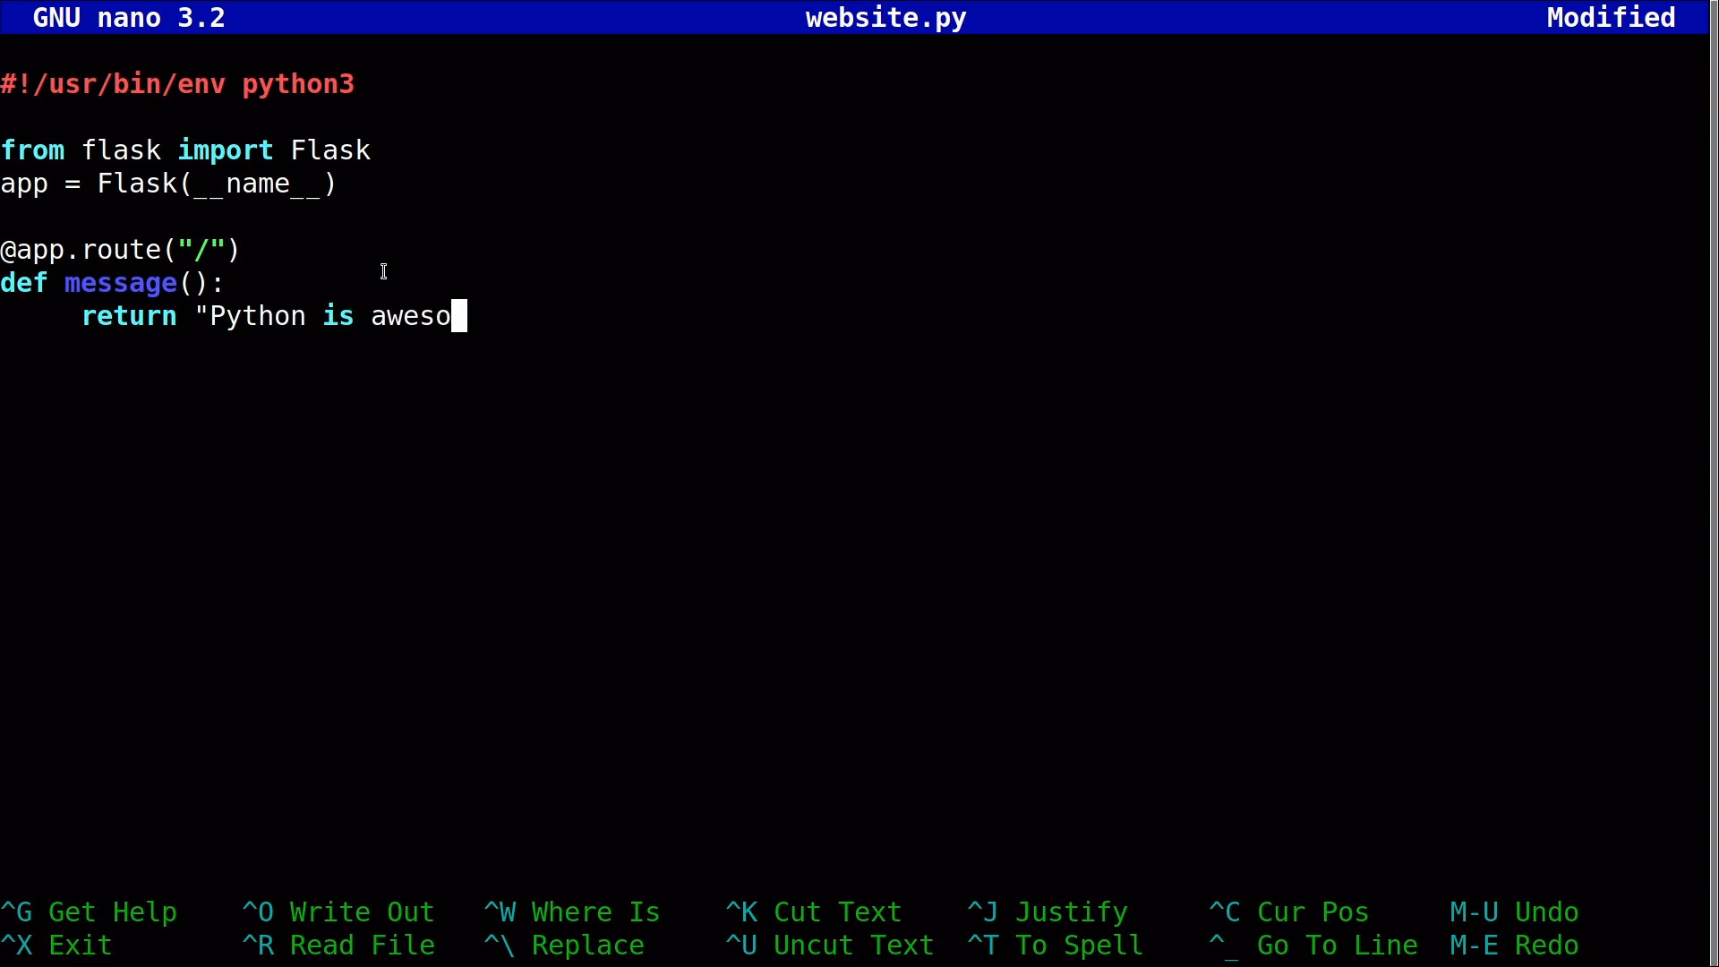
{"action": "type", "text": "me!\""}
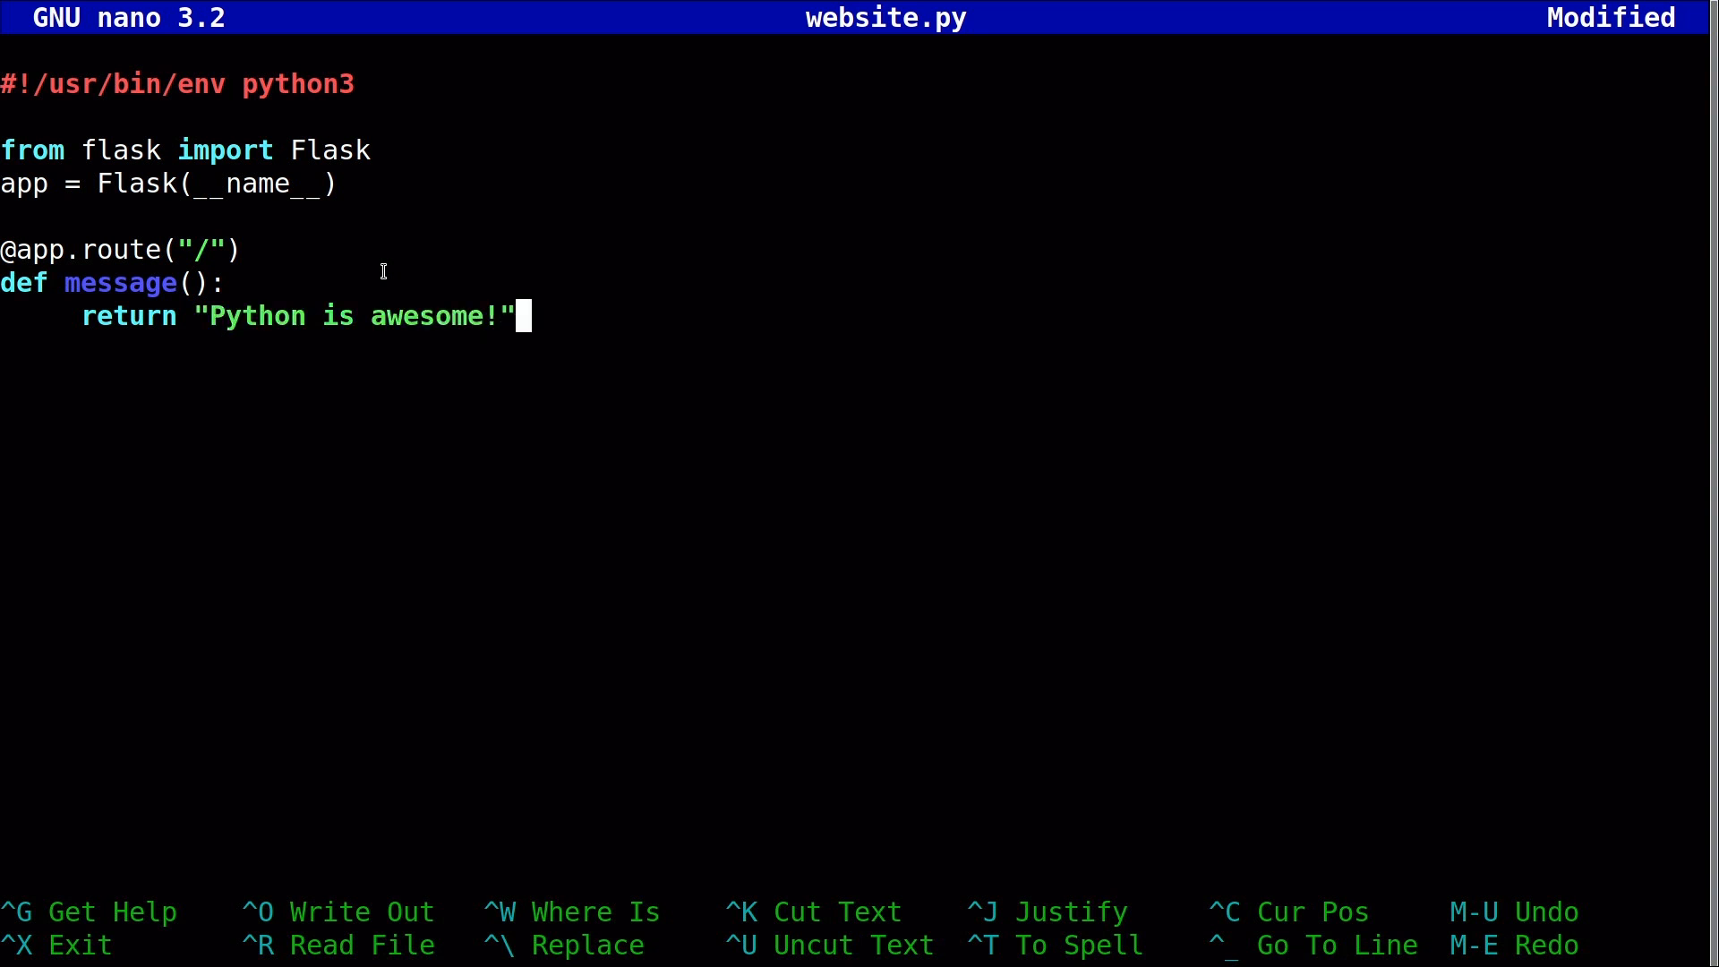
{"action": "mouse_move", "coordinate": [195, 250]}
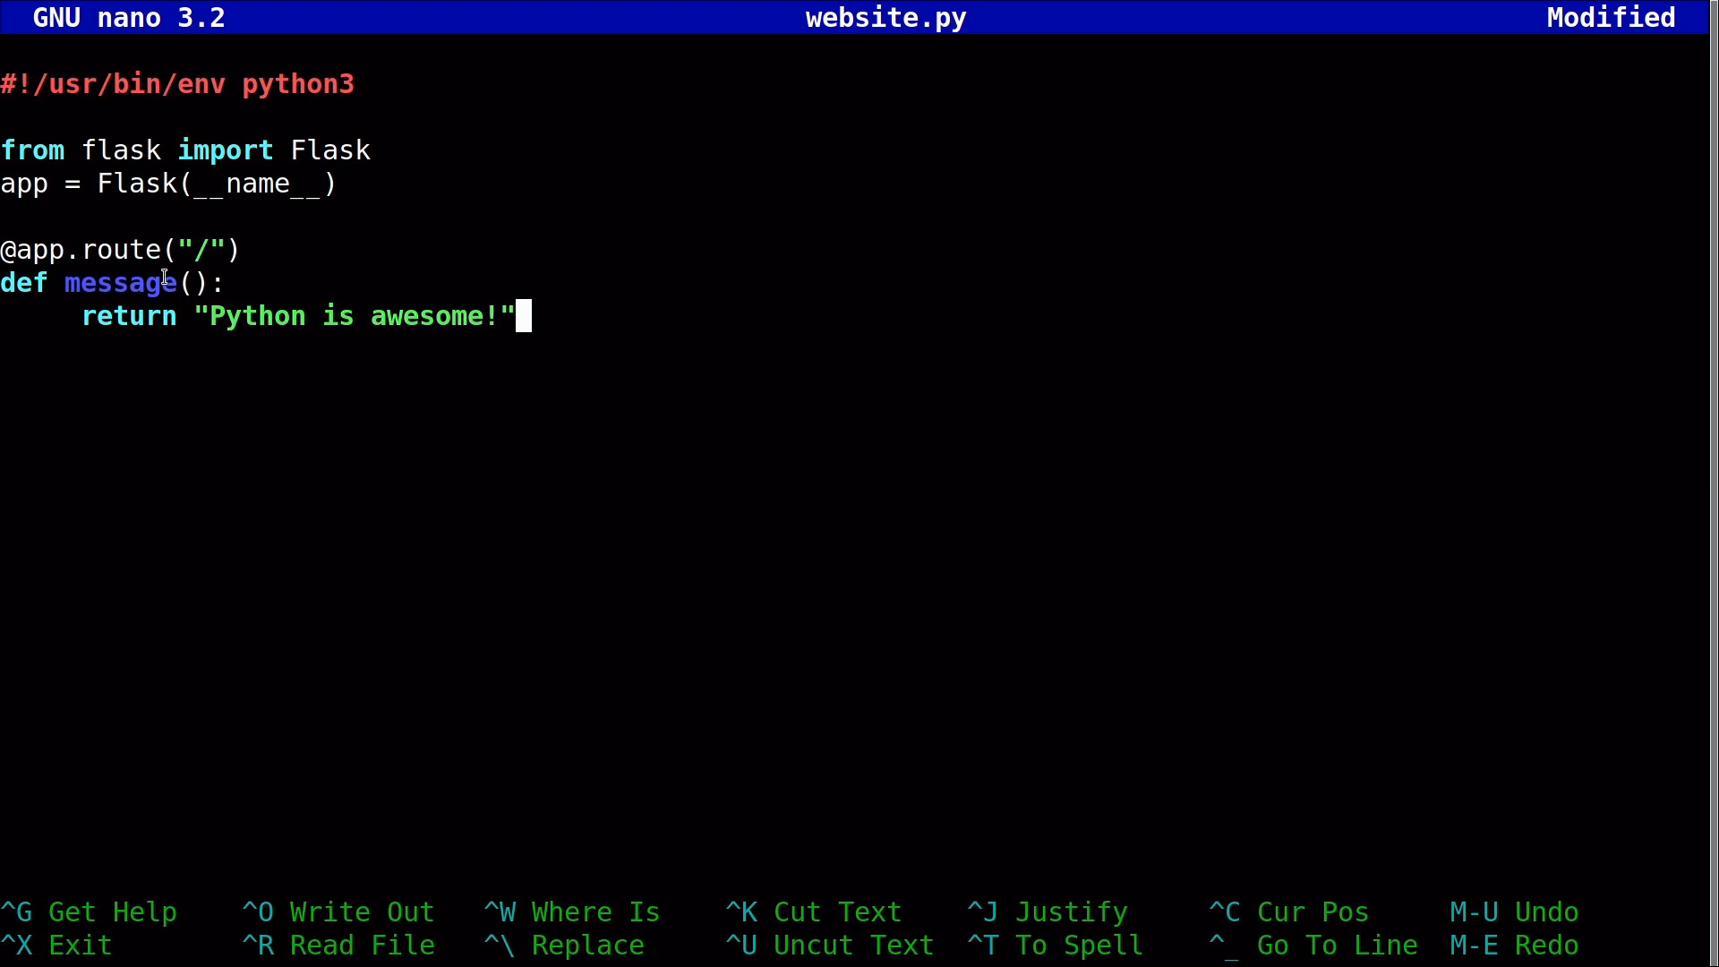
{"action": "mouse_move", "coordinate": [319, 273]}
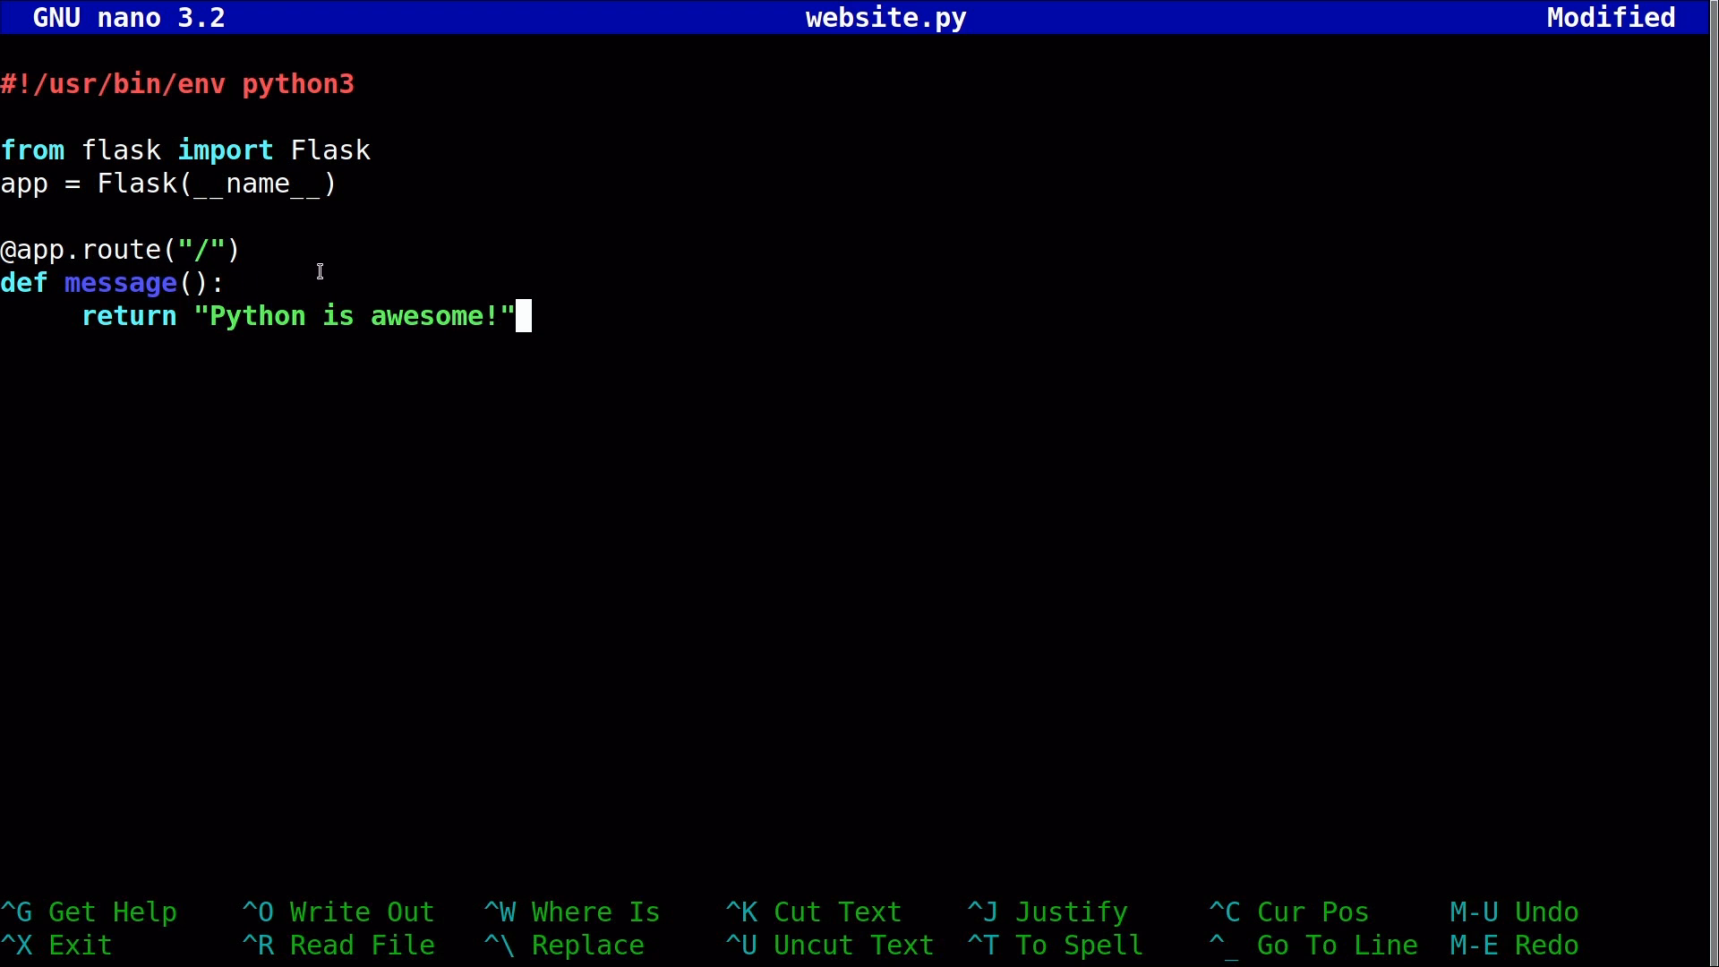
{"action": "mouse_move", "coordinate": [49, 272]}
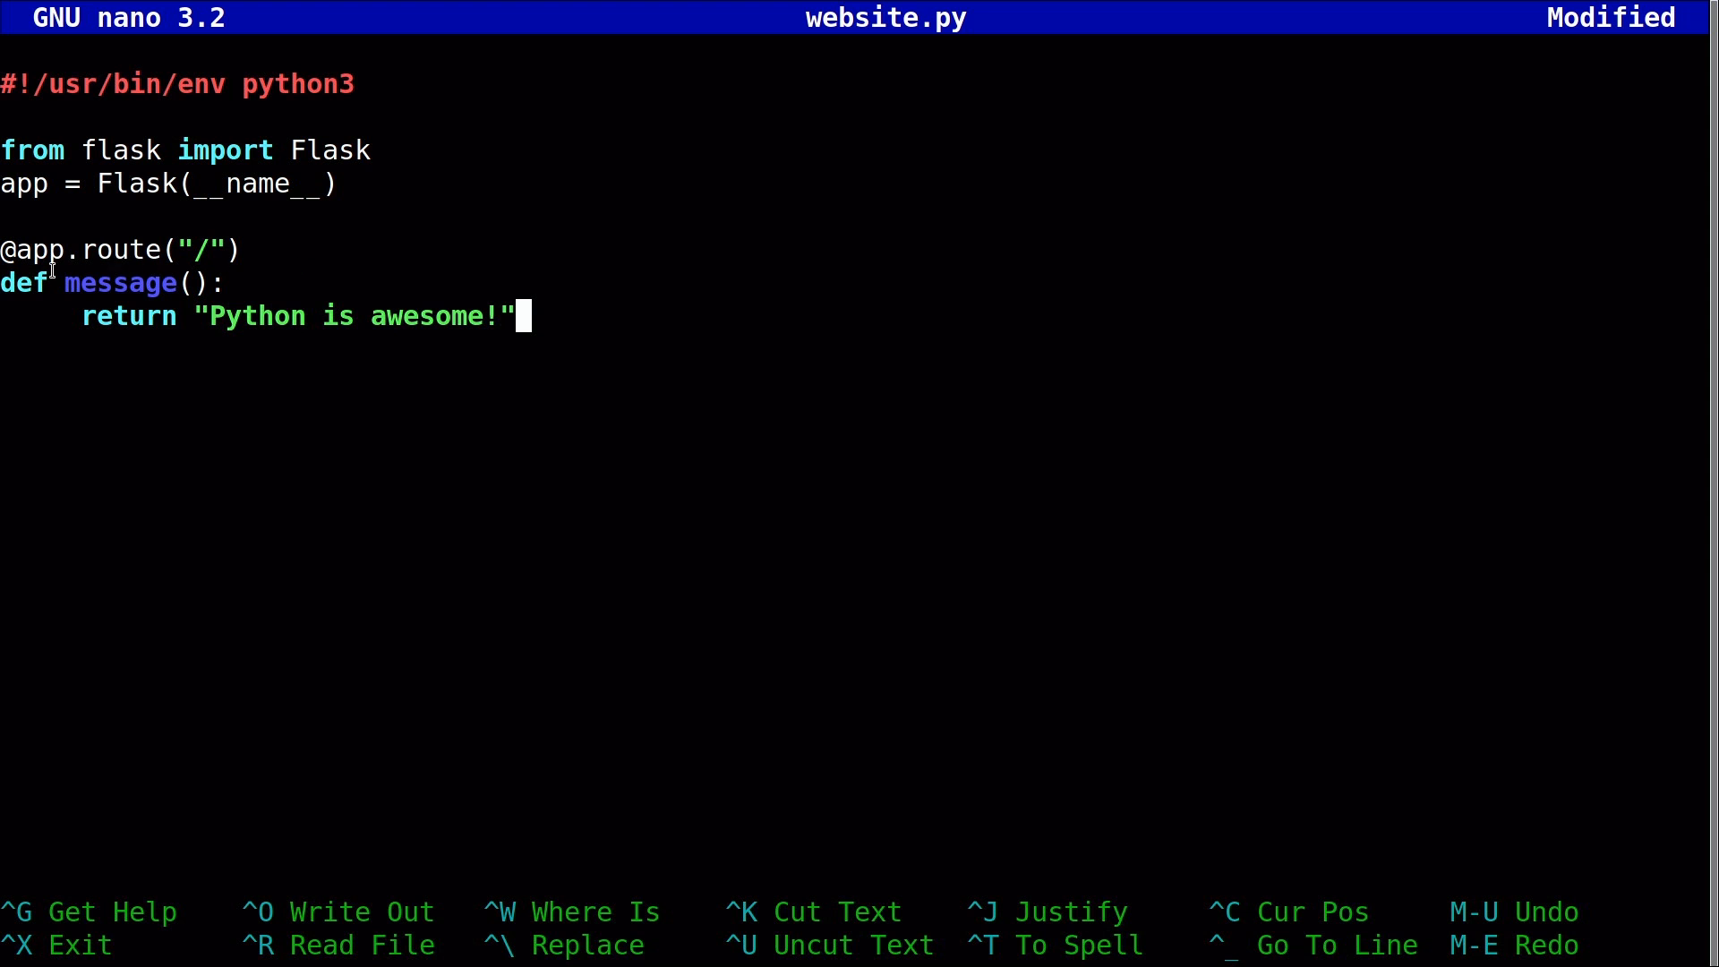
{"action": "mouse_move", "coordinate": [167, 294]}
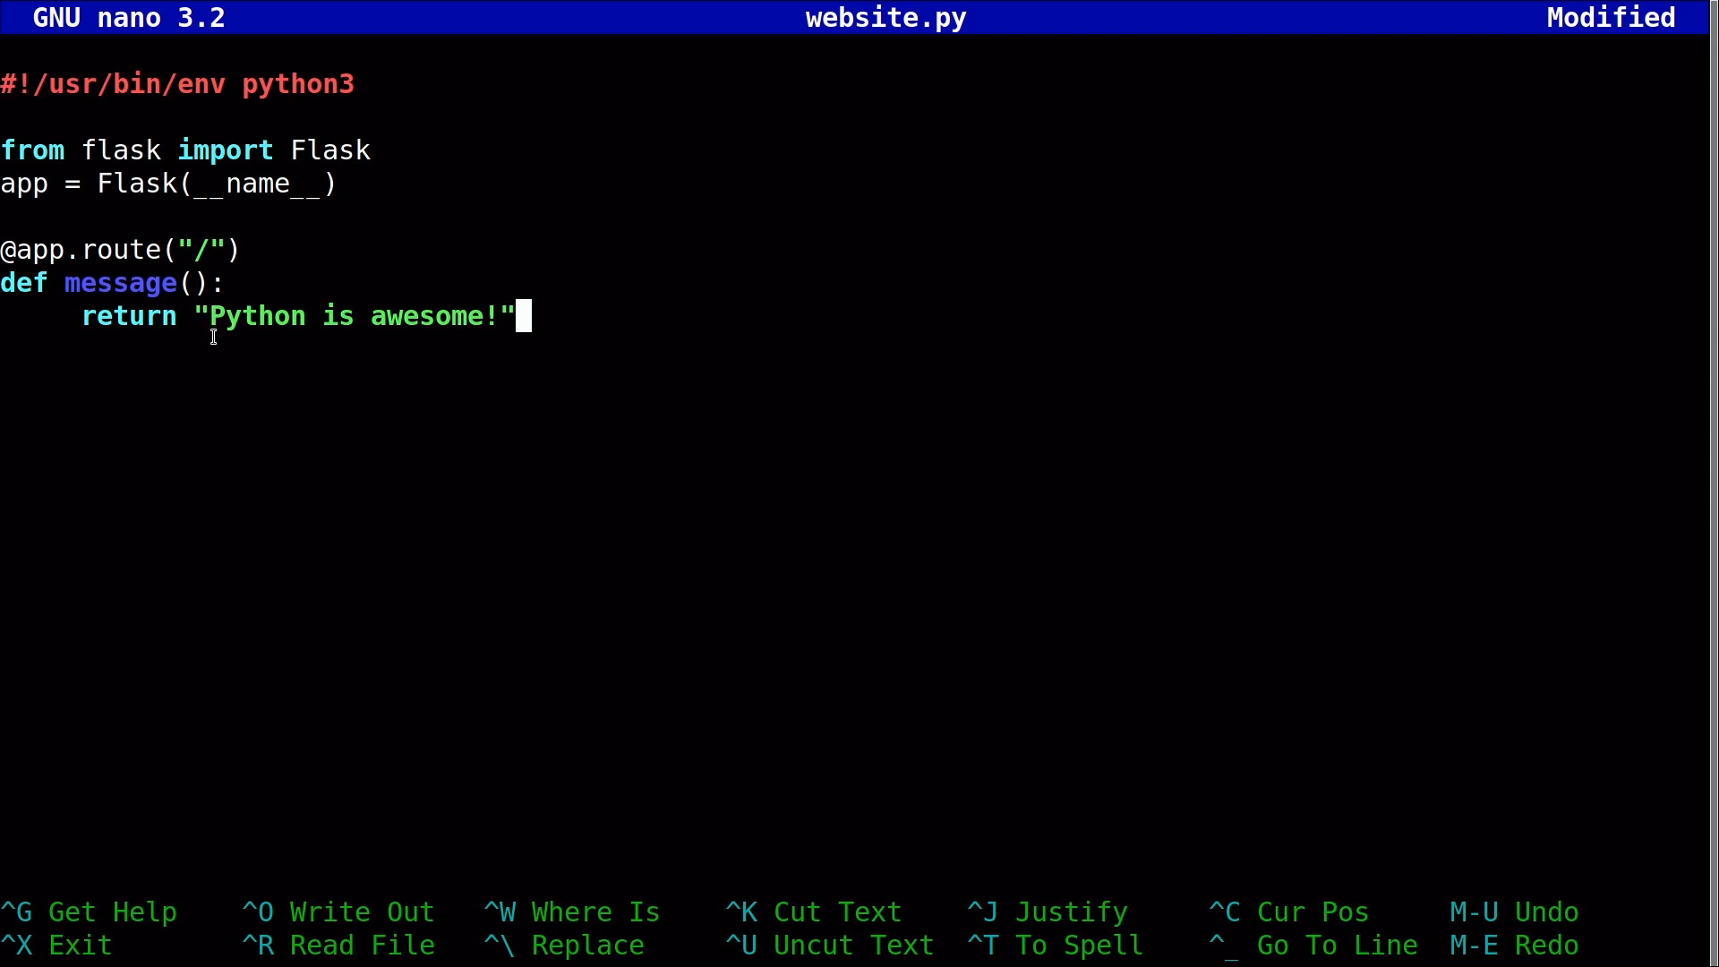
{"action": "mouse_move", "coordinate": [159, 283]}
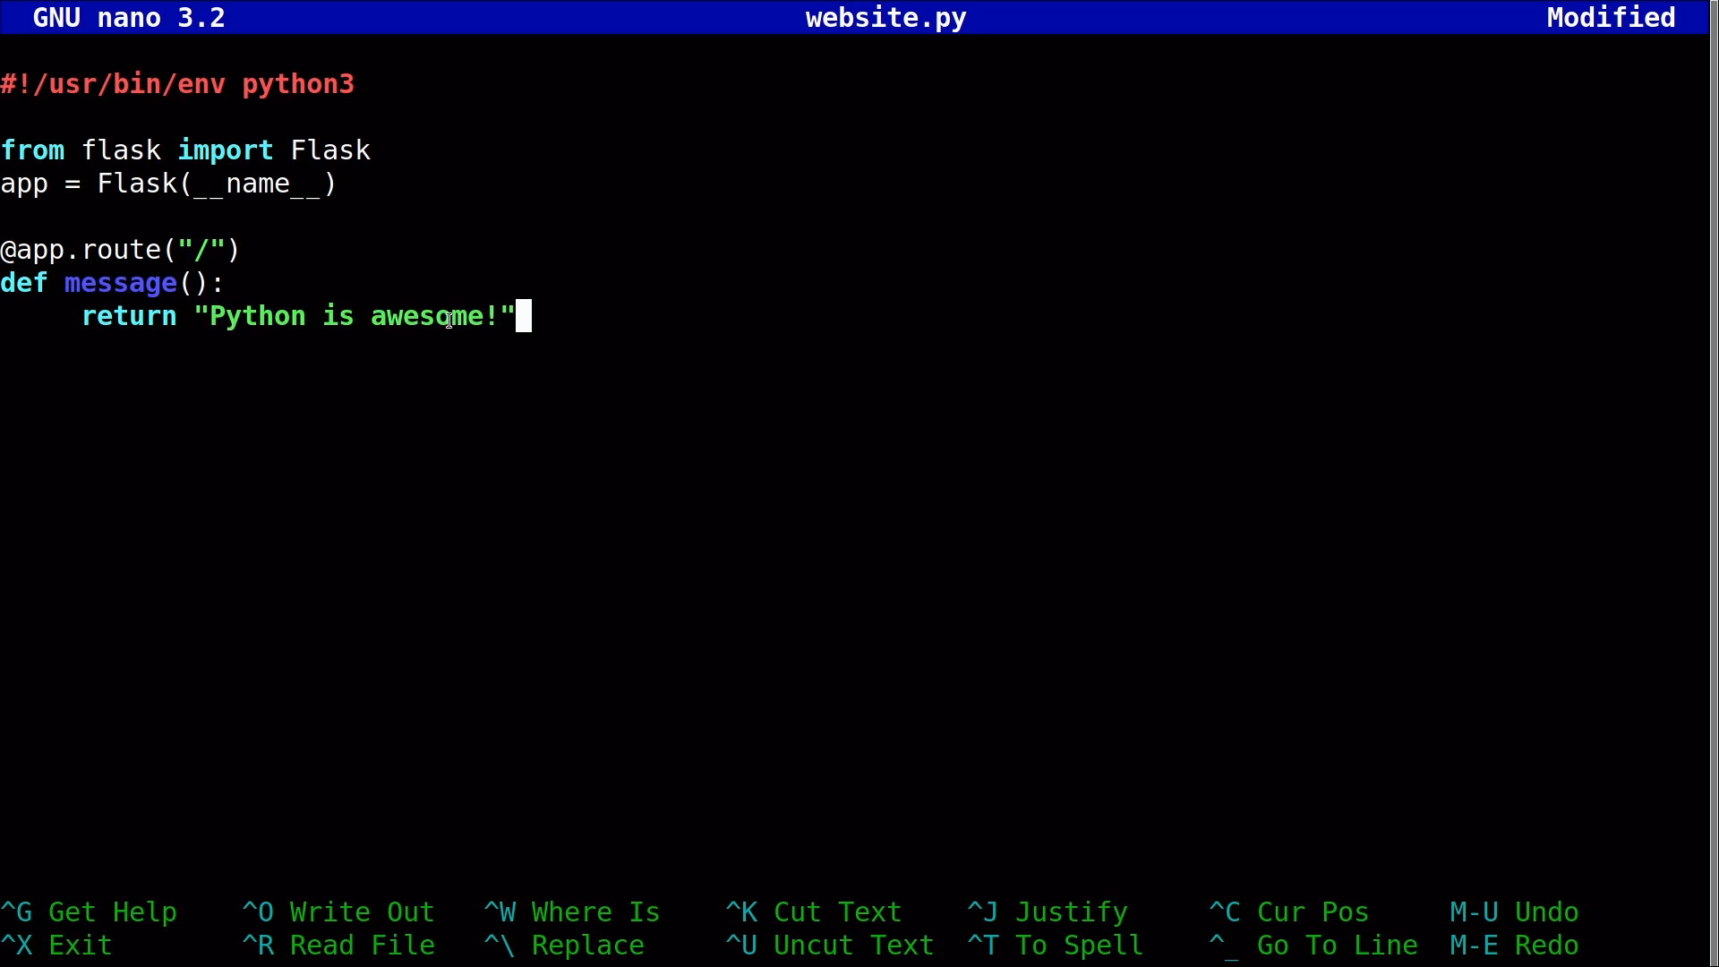
{"action": "mouse_move", "coordinate": [123, 250]}
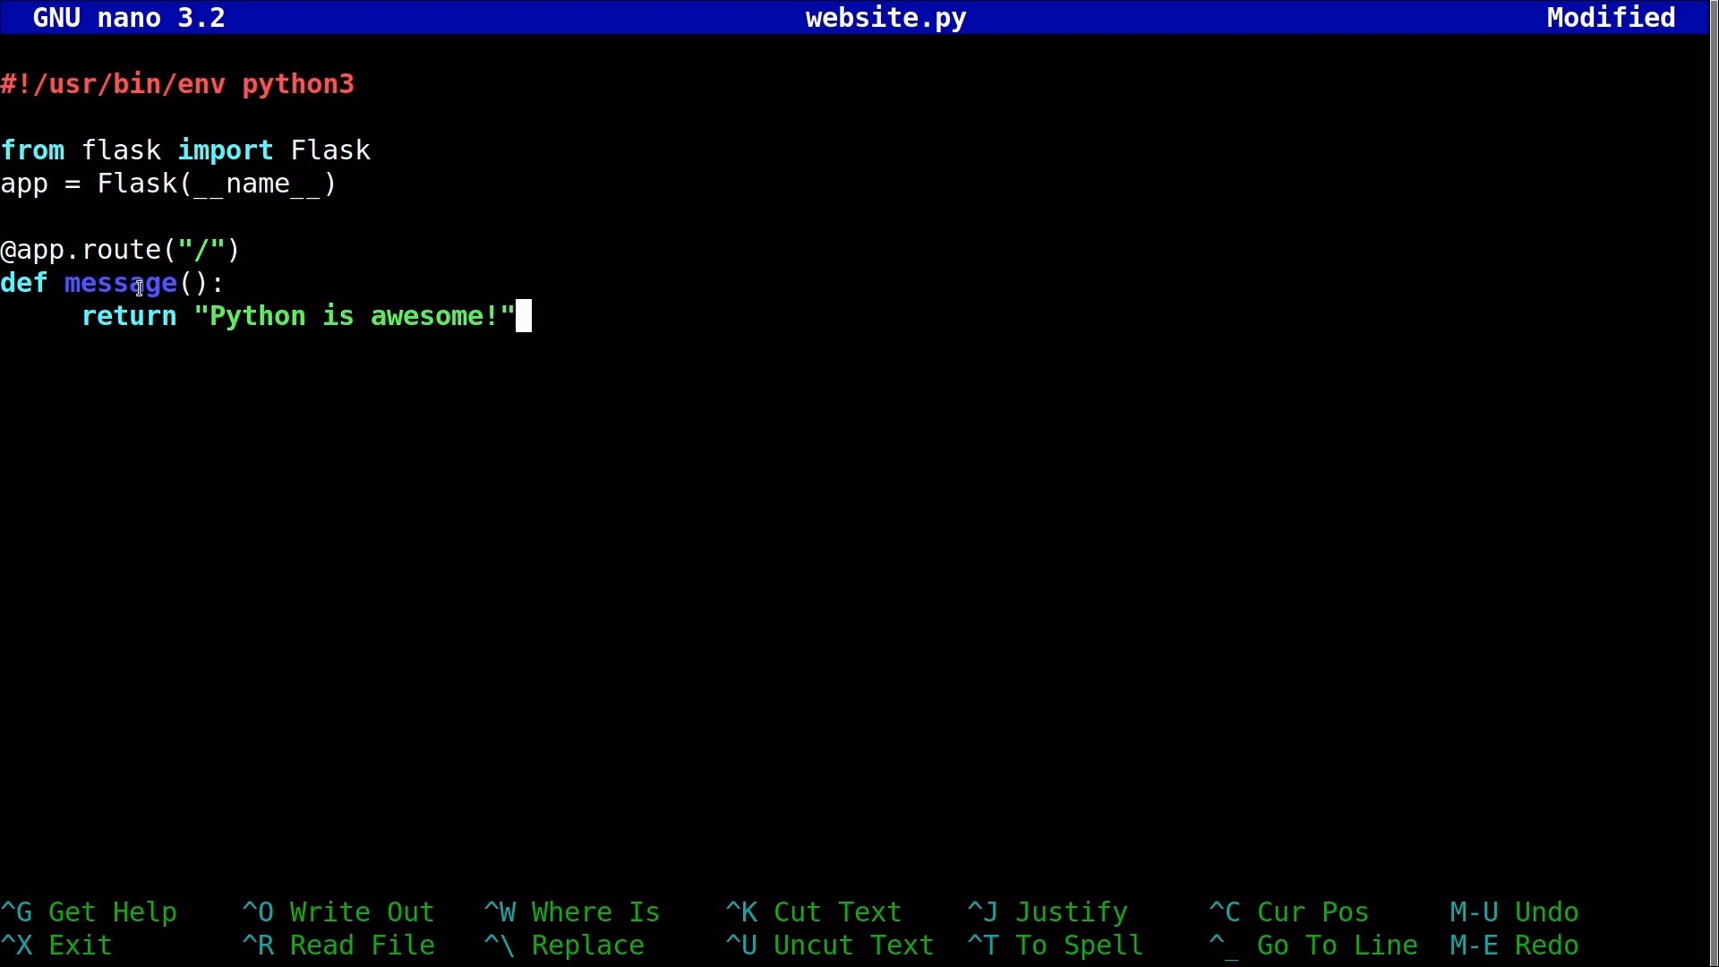
{"action": "mouse_move", "coordinate": [175, 249]}
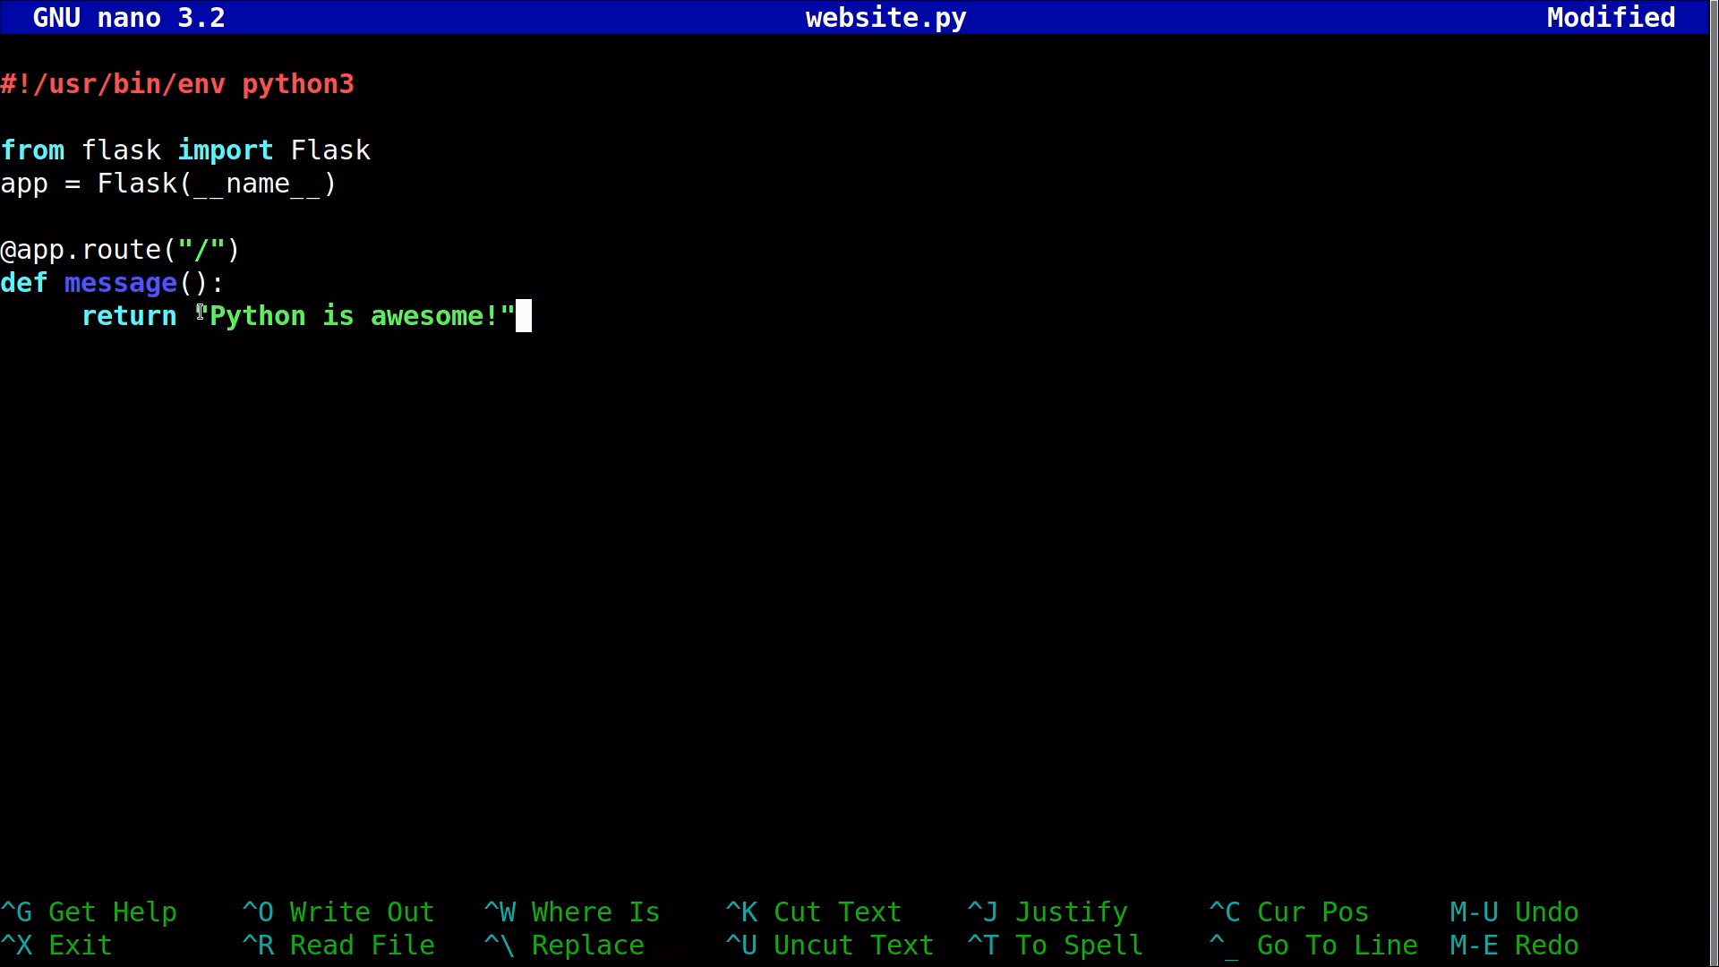
{"action": "mouse_move", "coordinate": [219, 253]}
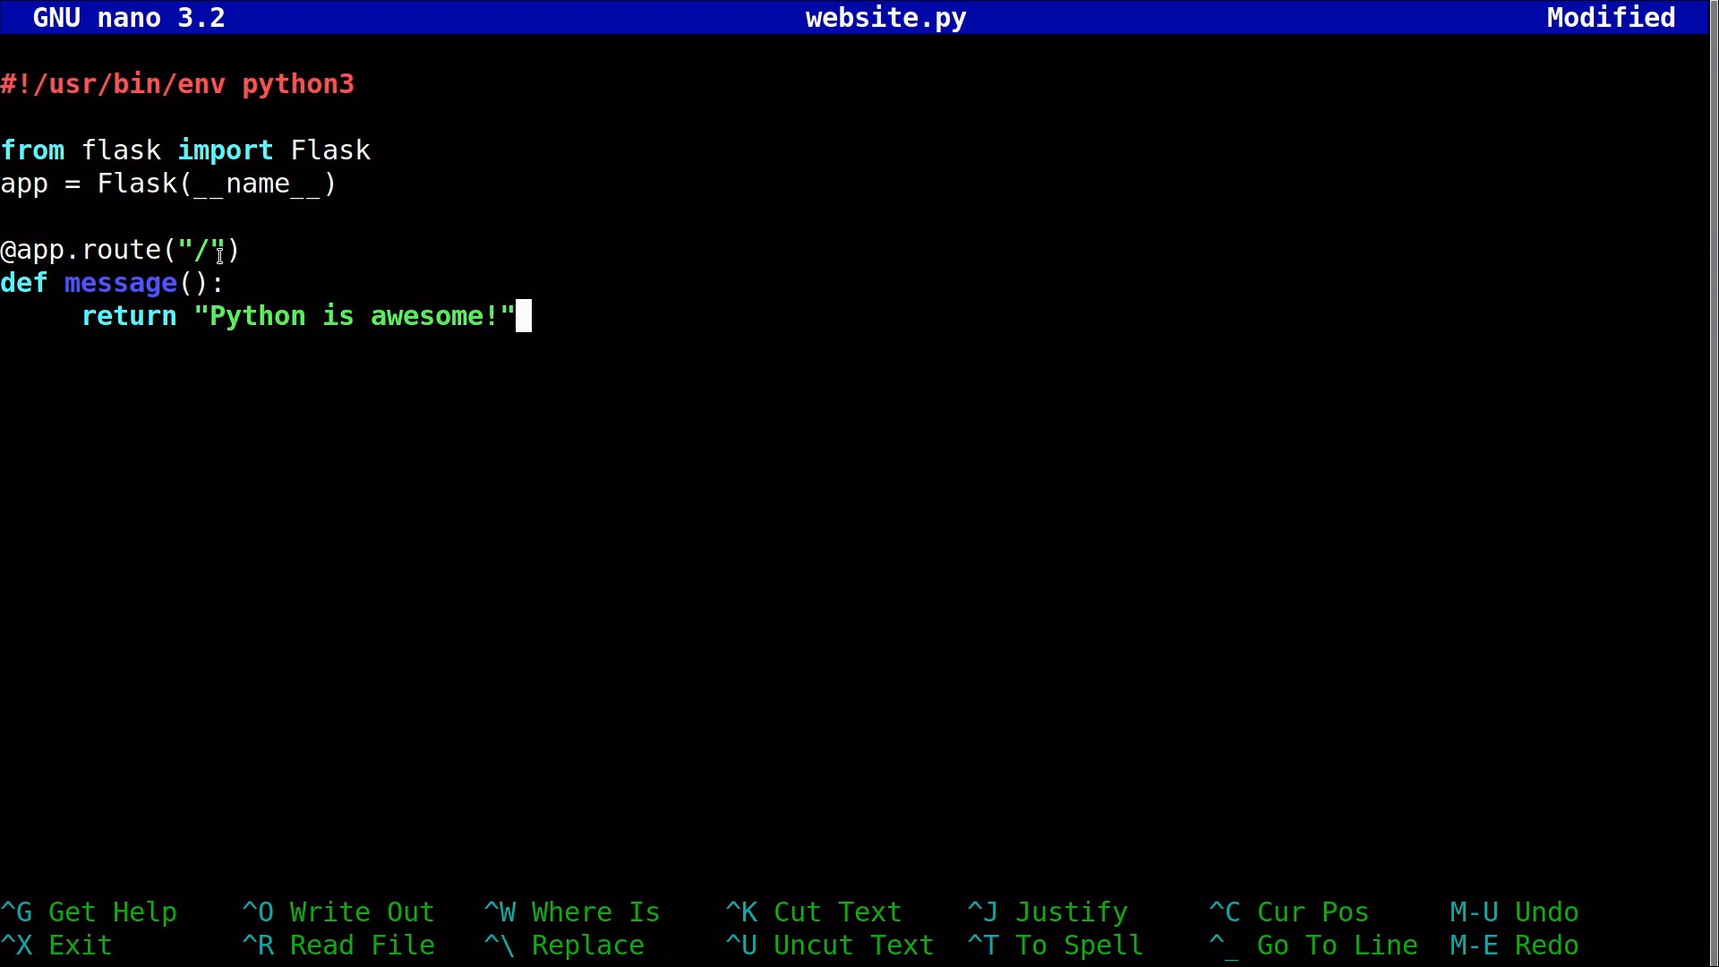
Click in the nano editor on the route and message() code, leaving it unchanged.
{"action": "left_click", "coordinate": [189, 283]}
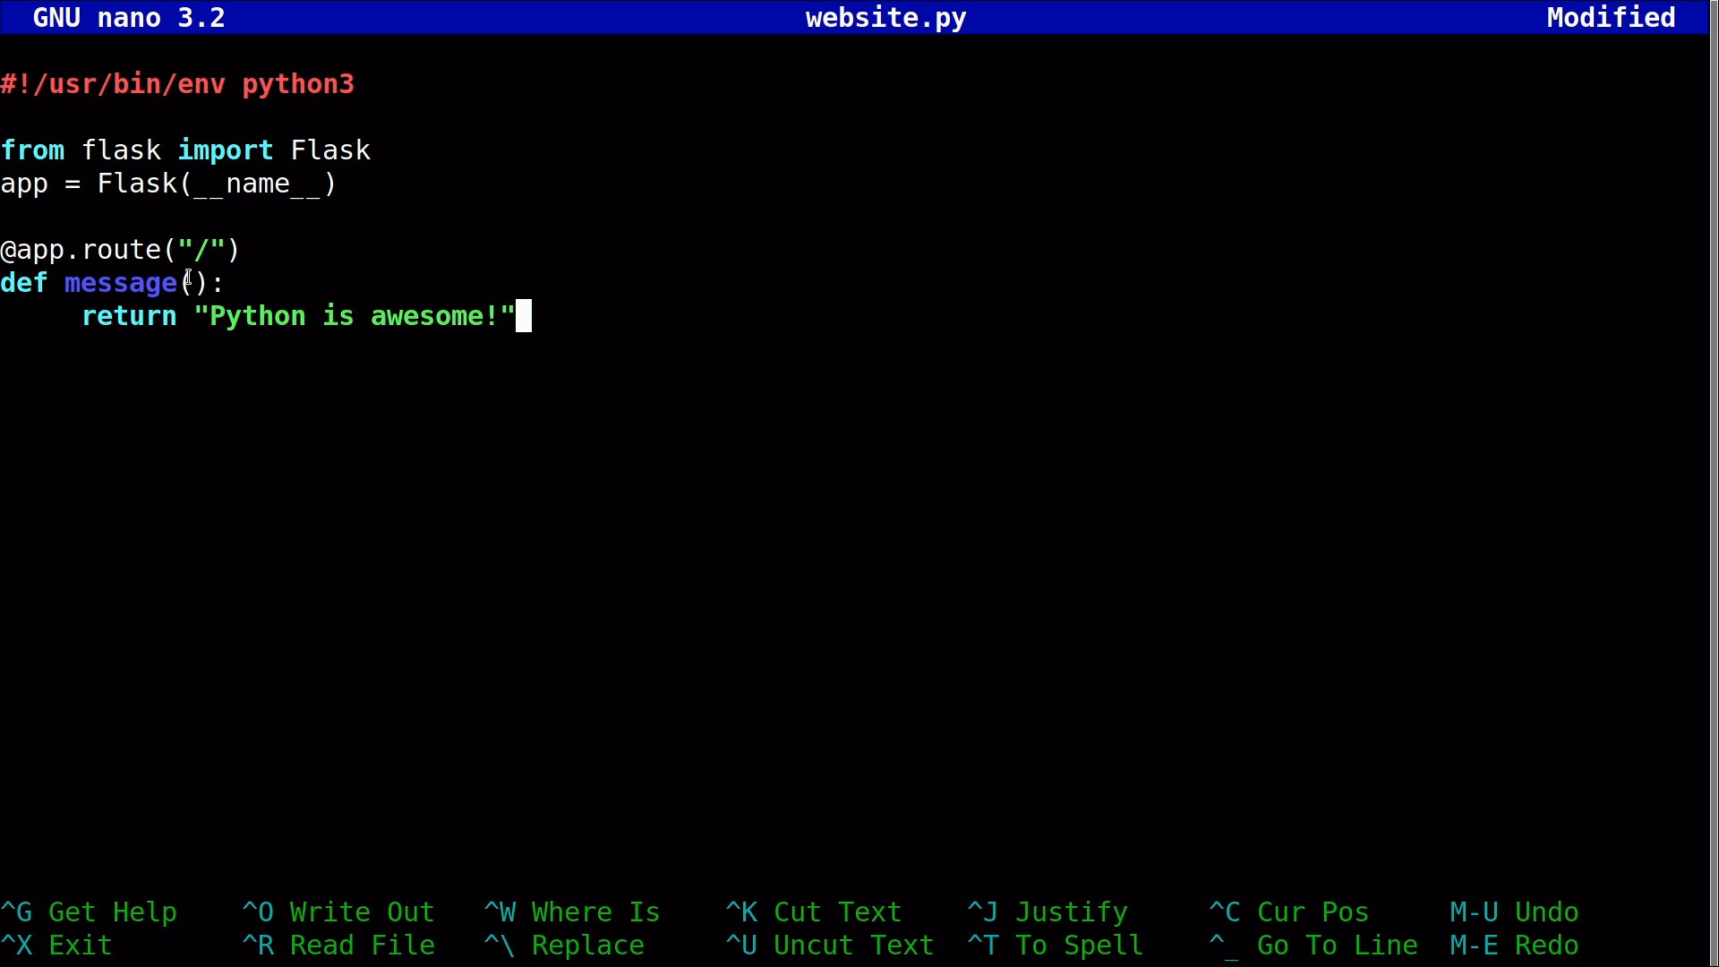
{"action": "mouse_move", "coordinate": [216, 317]}
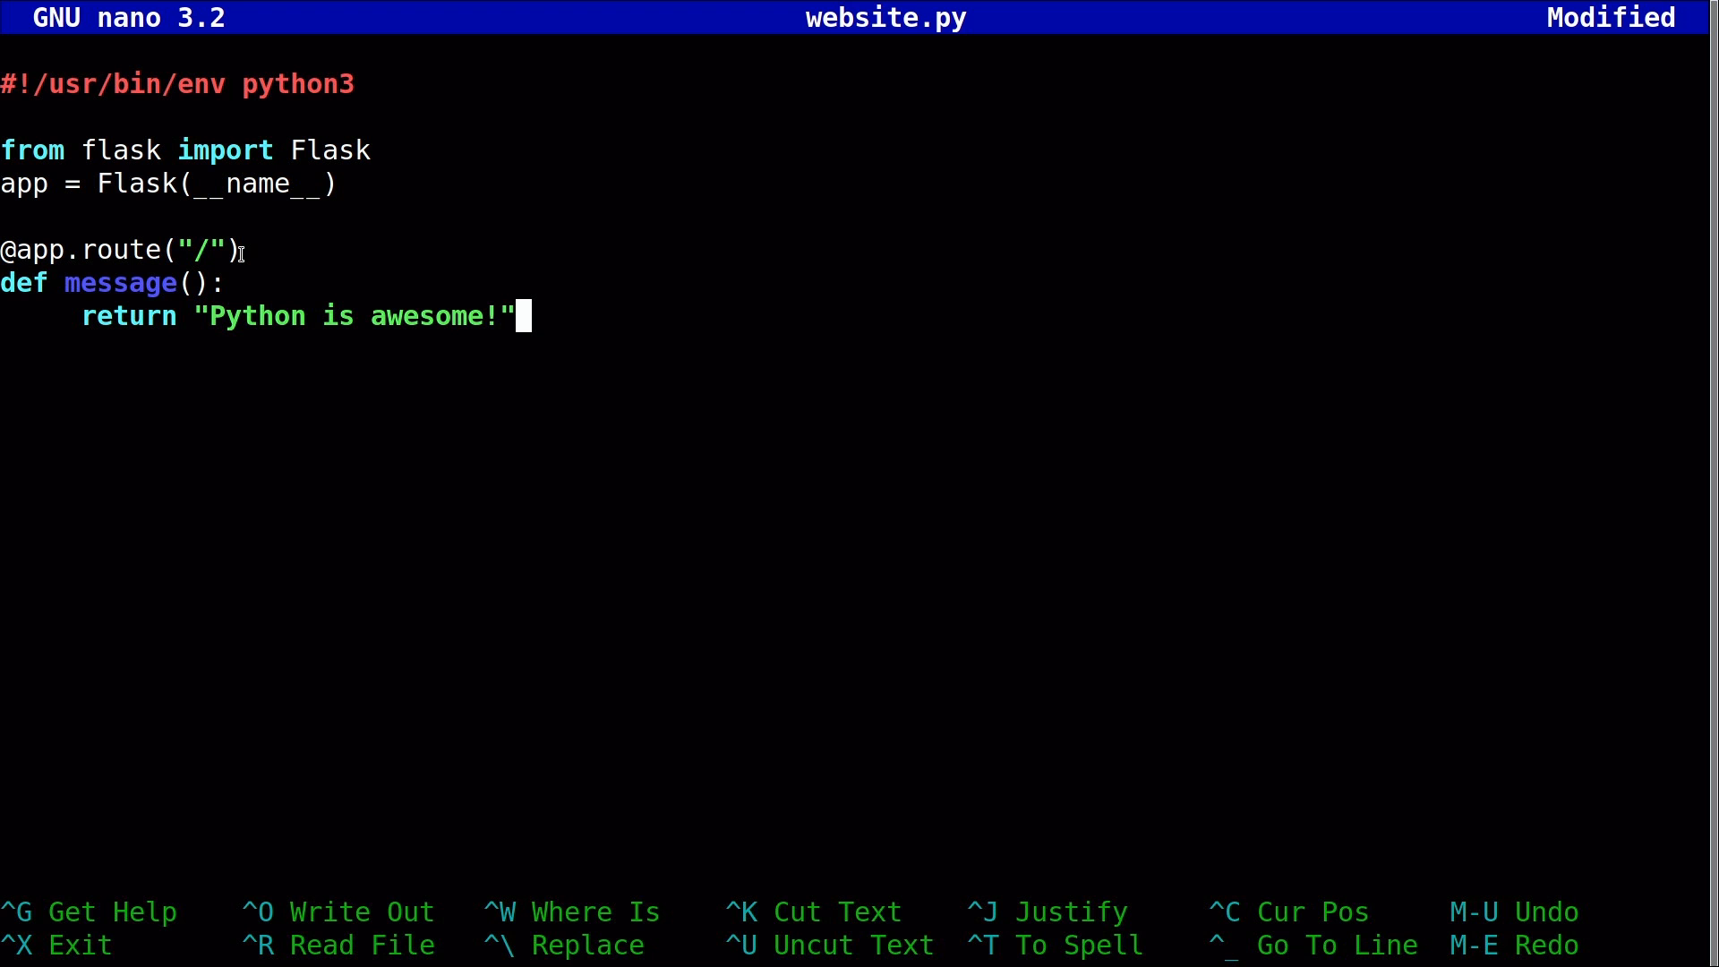
{"action": "mouse_move", "coordinate": [104, 249]}
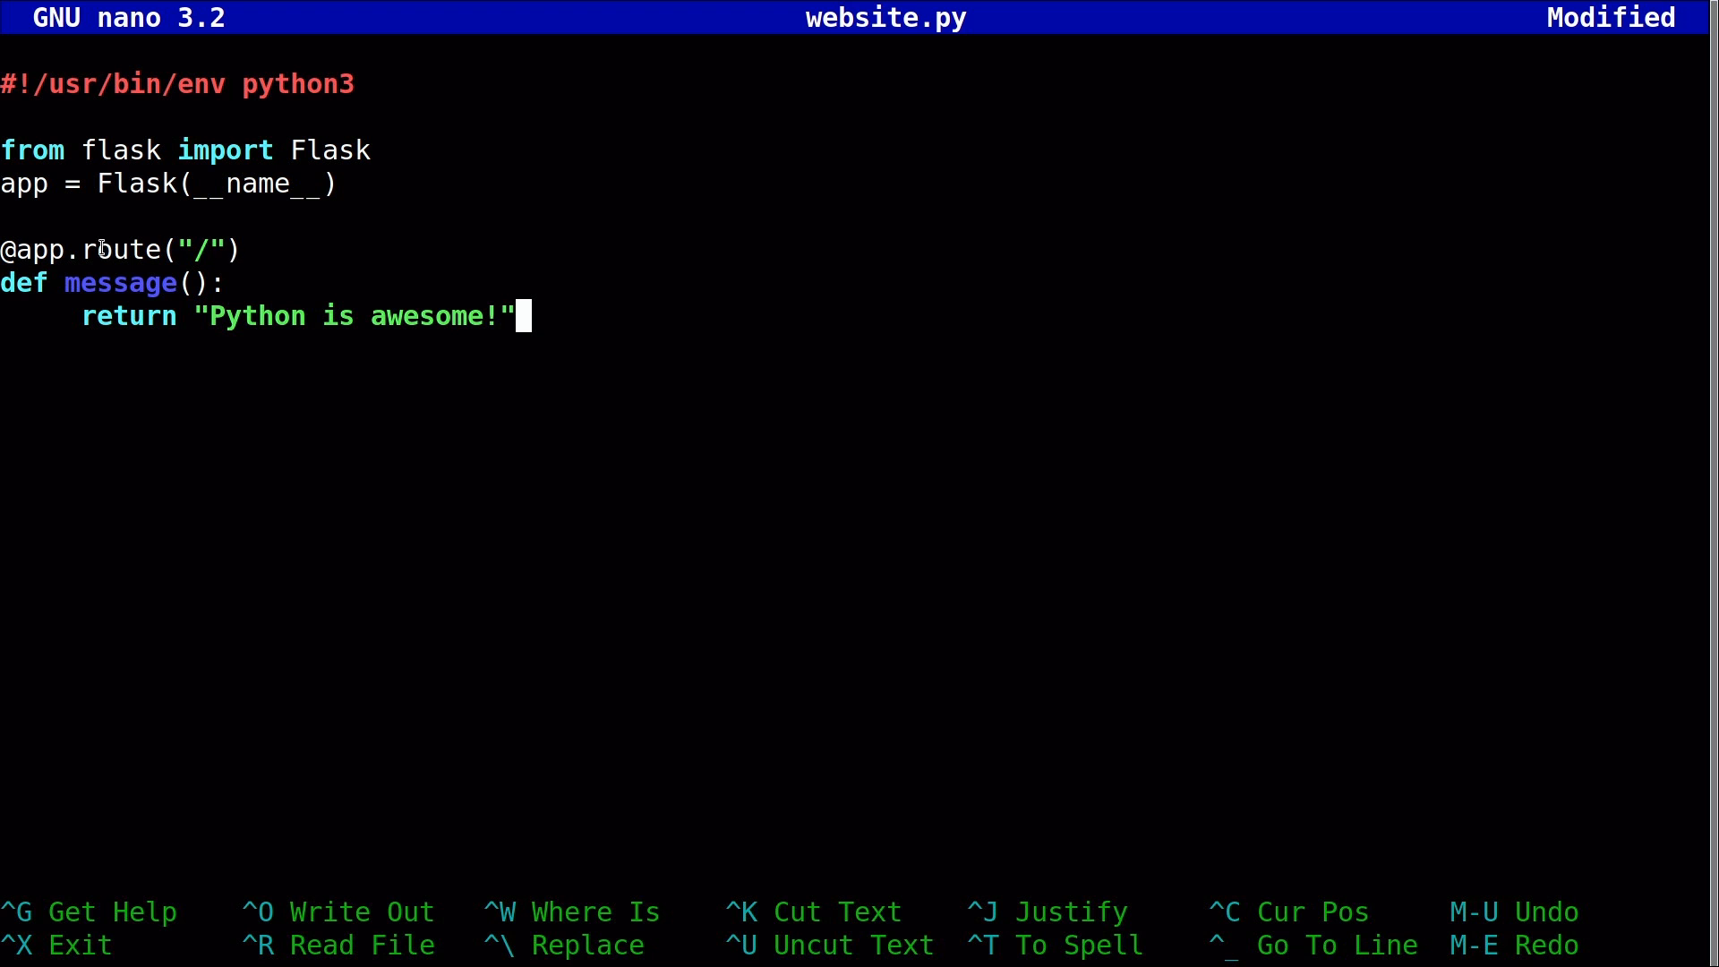
{"action": "mouse_move", "coordinate": [250, 249]}
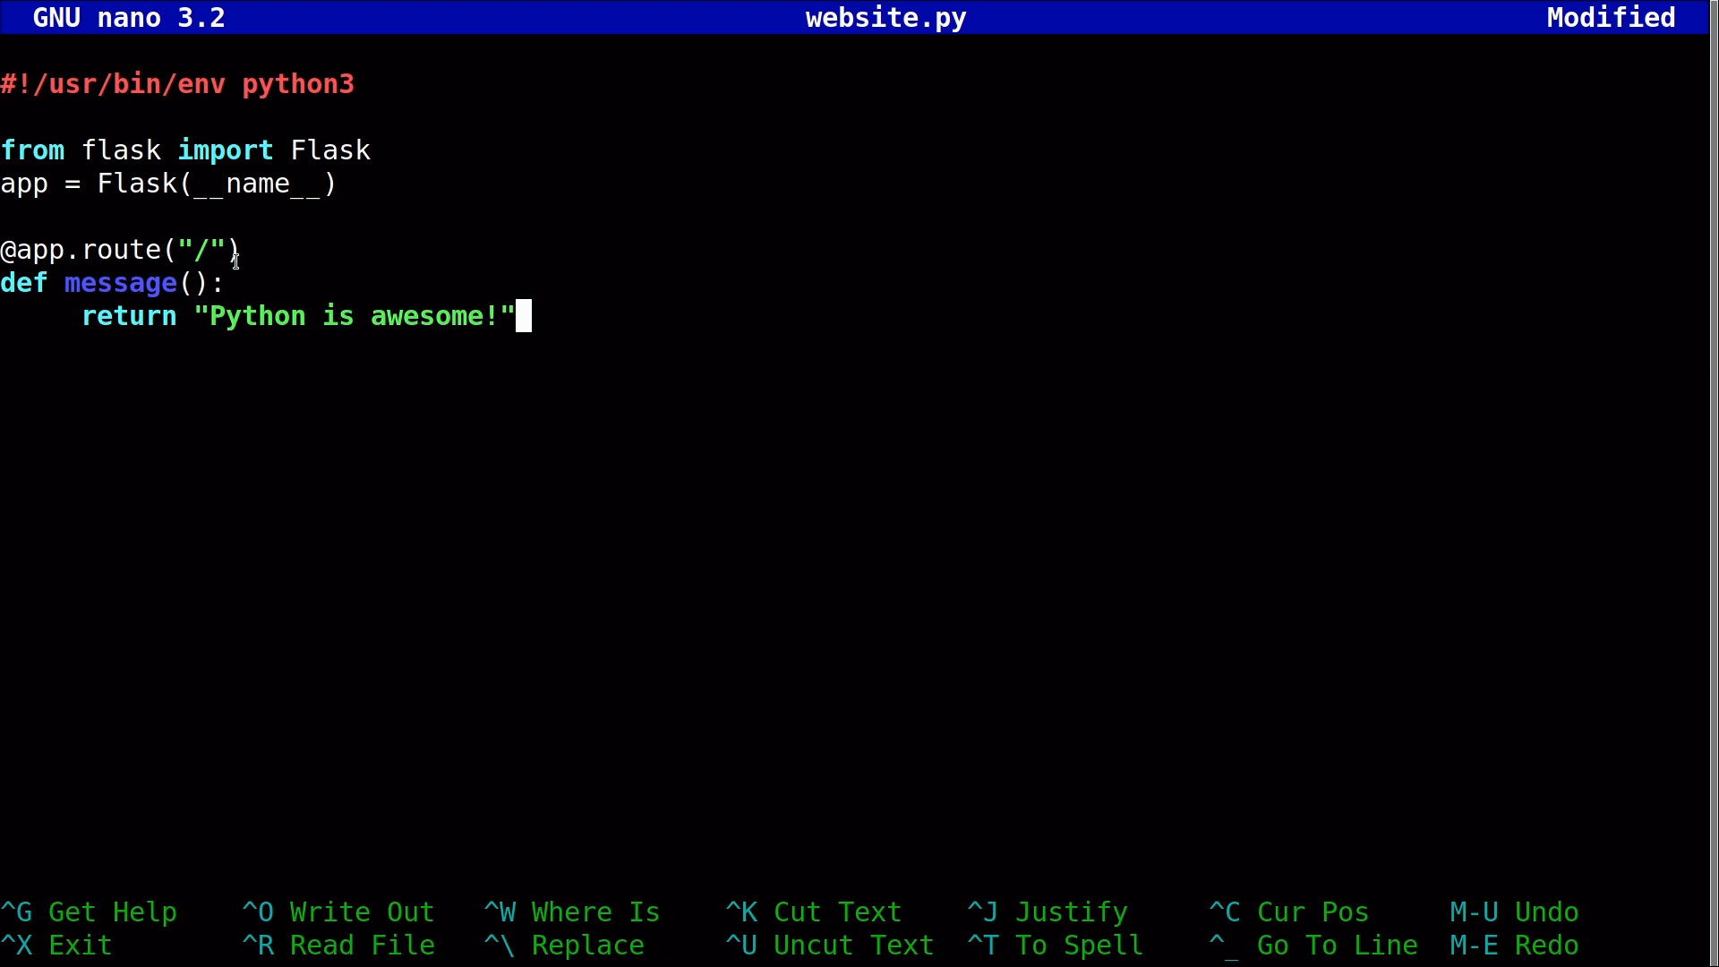
{"action": "mouse_move", "coordinate": [261, 277]}
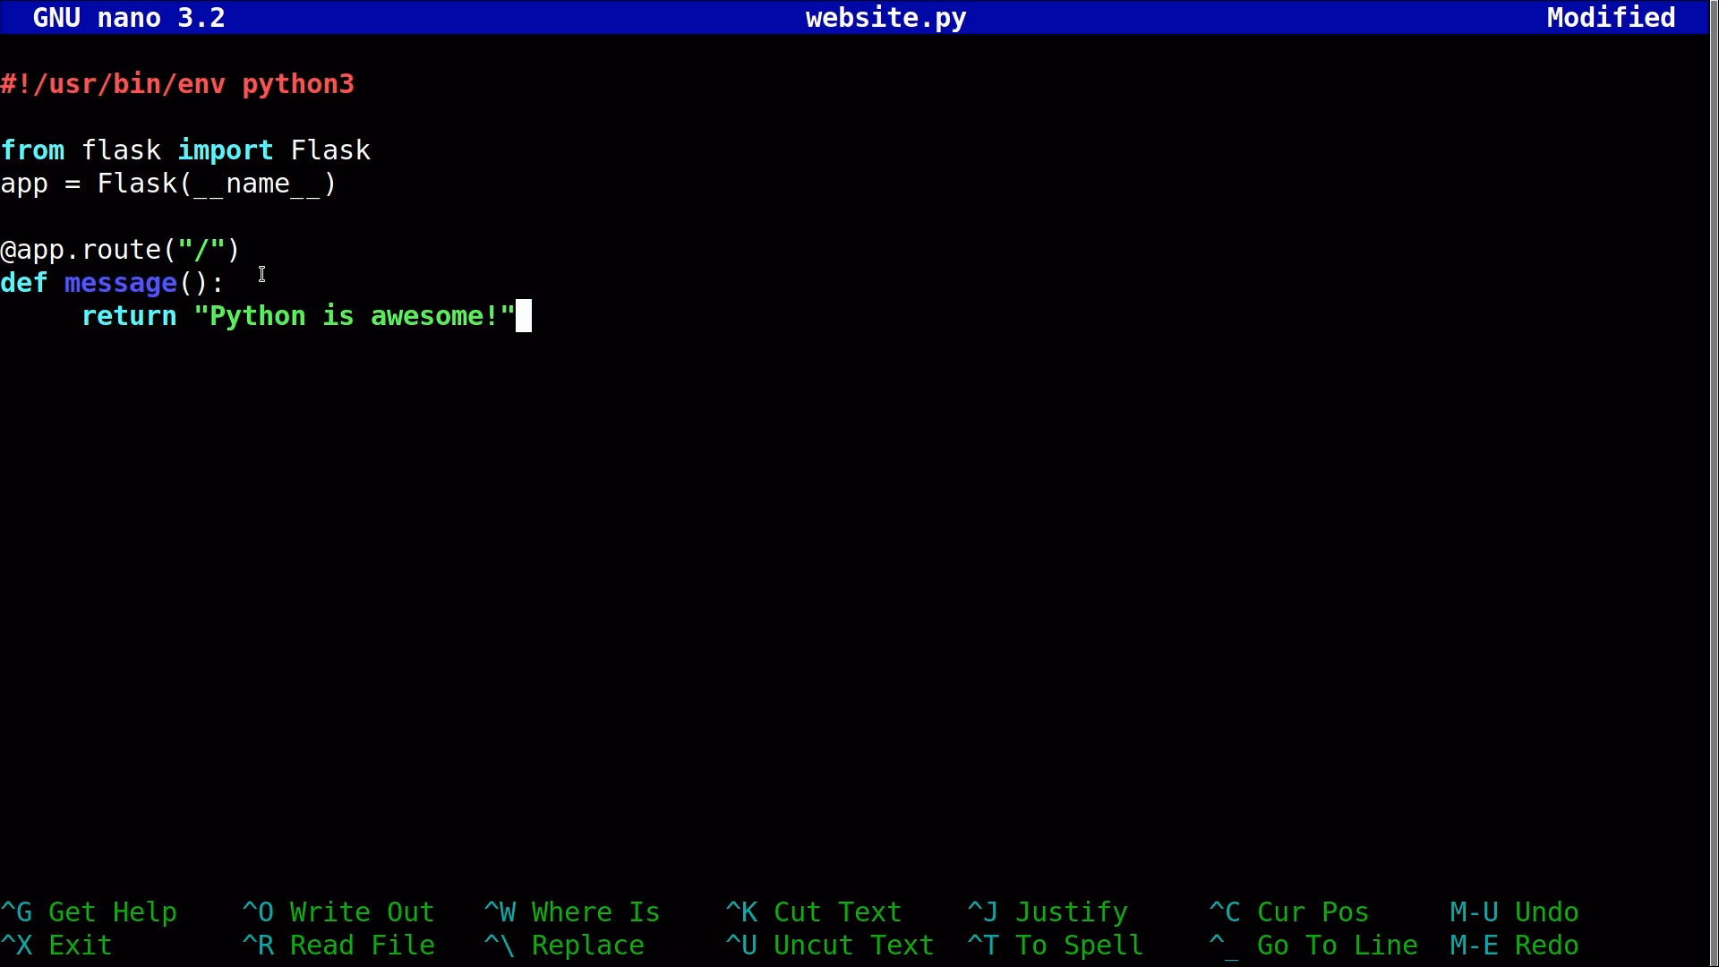
{"action": "mouse_move", "coordinate": [203, 249]}
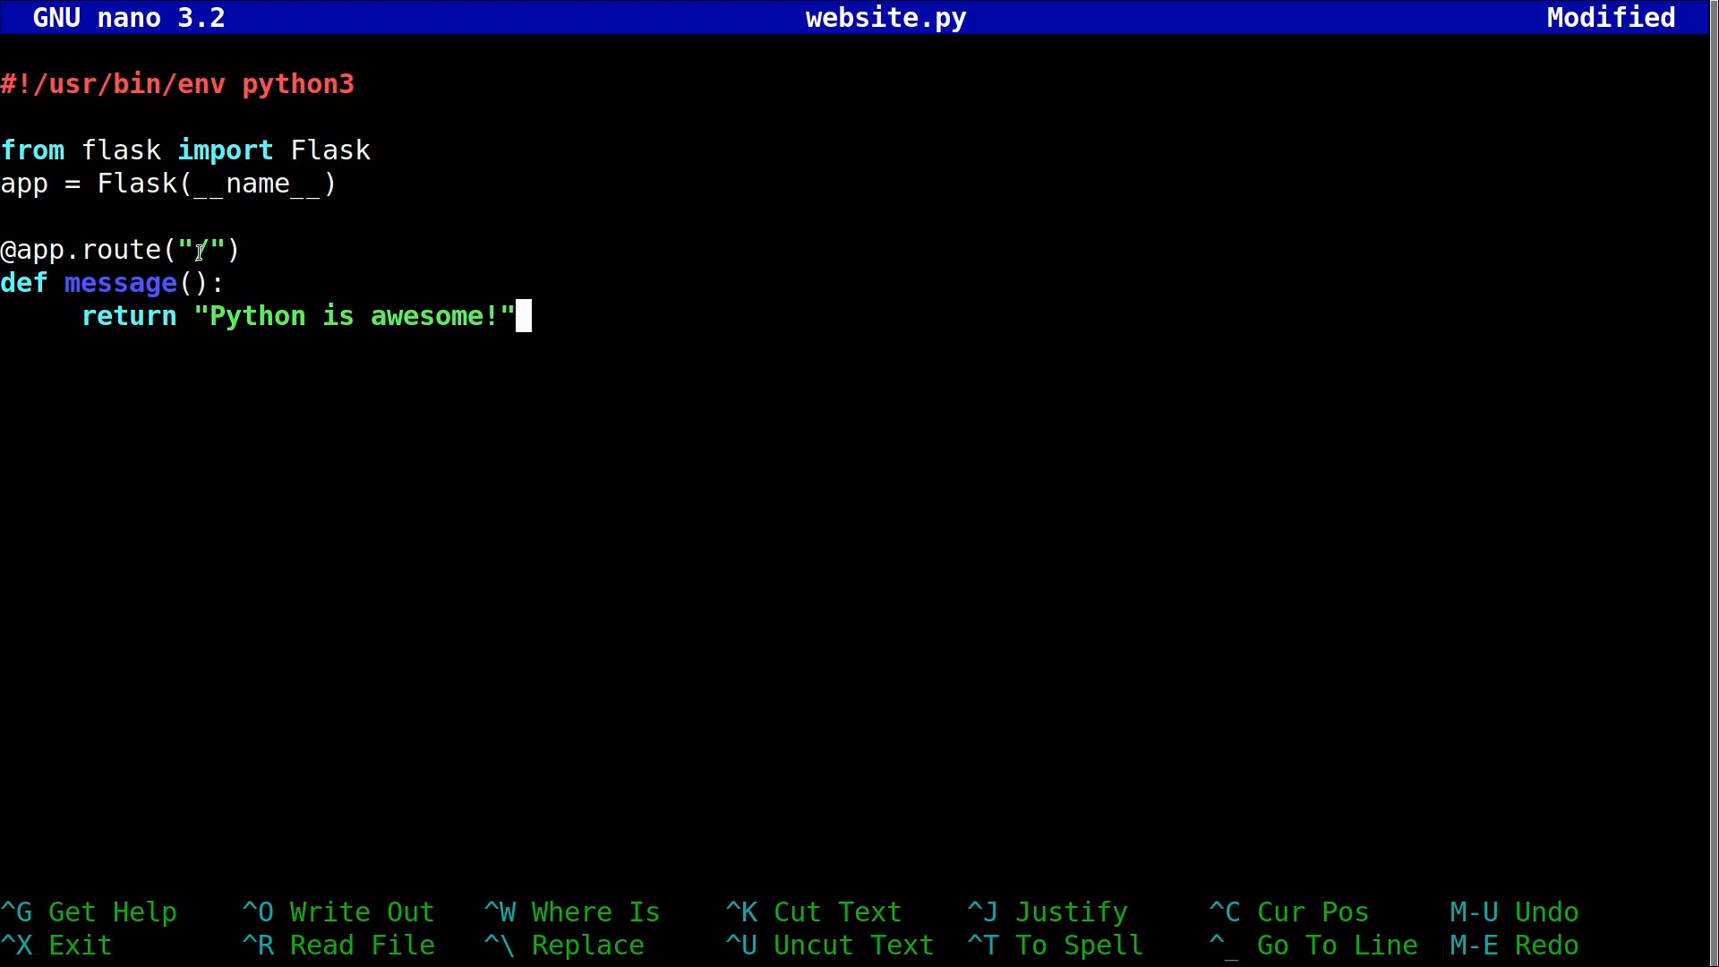
{"action": "mouse_move", "coordinate": [297, 317]}
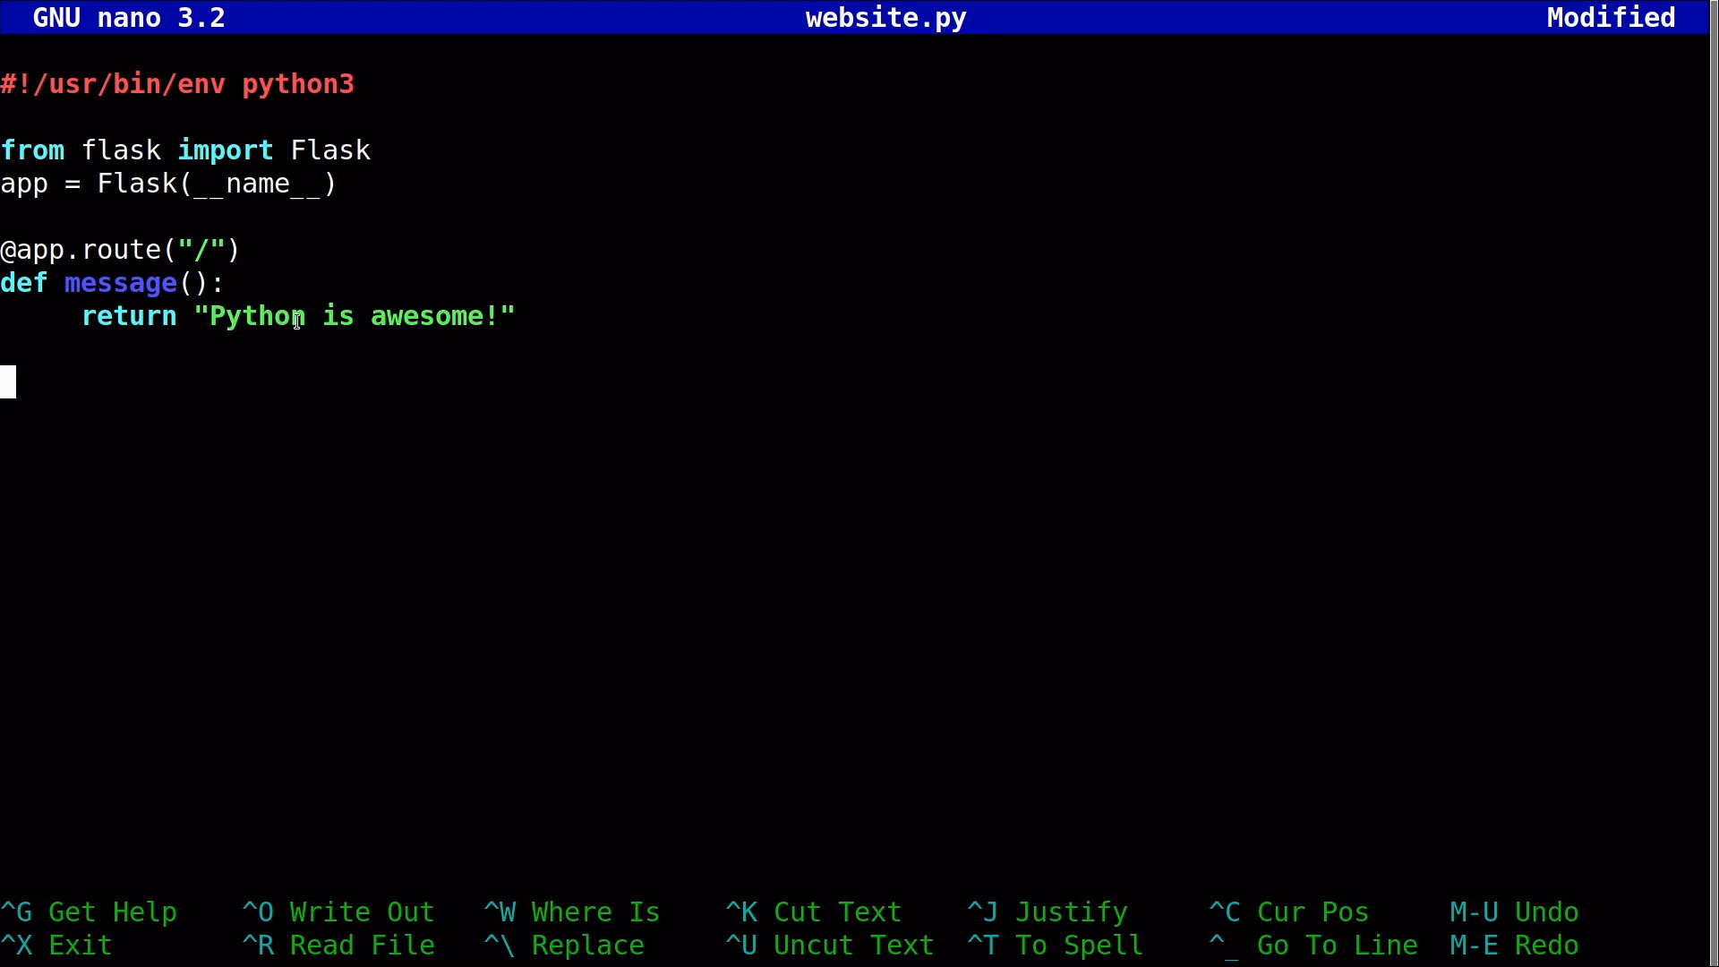
Append app.run() as the last line of website.py, then save and exit nano.
{"action": "type", "text": "app.ru"}
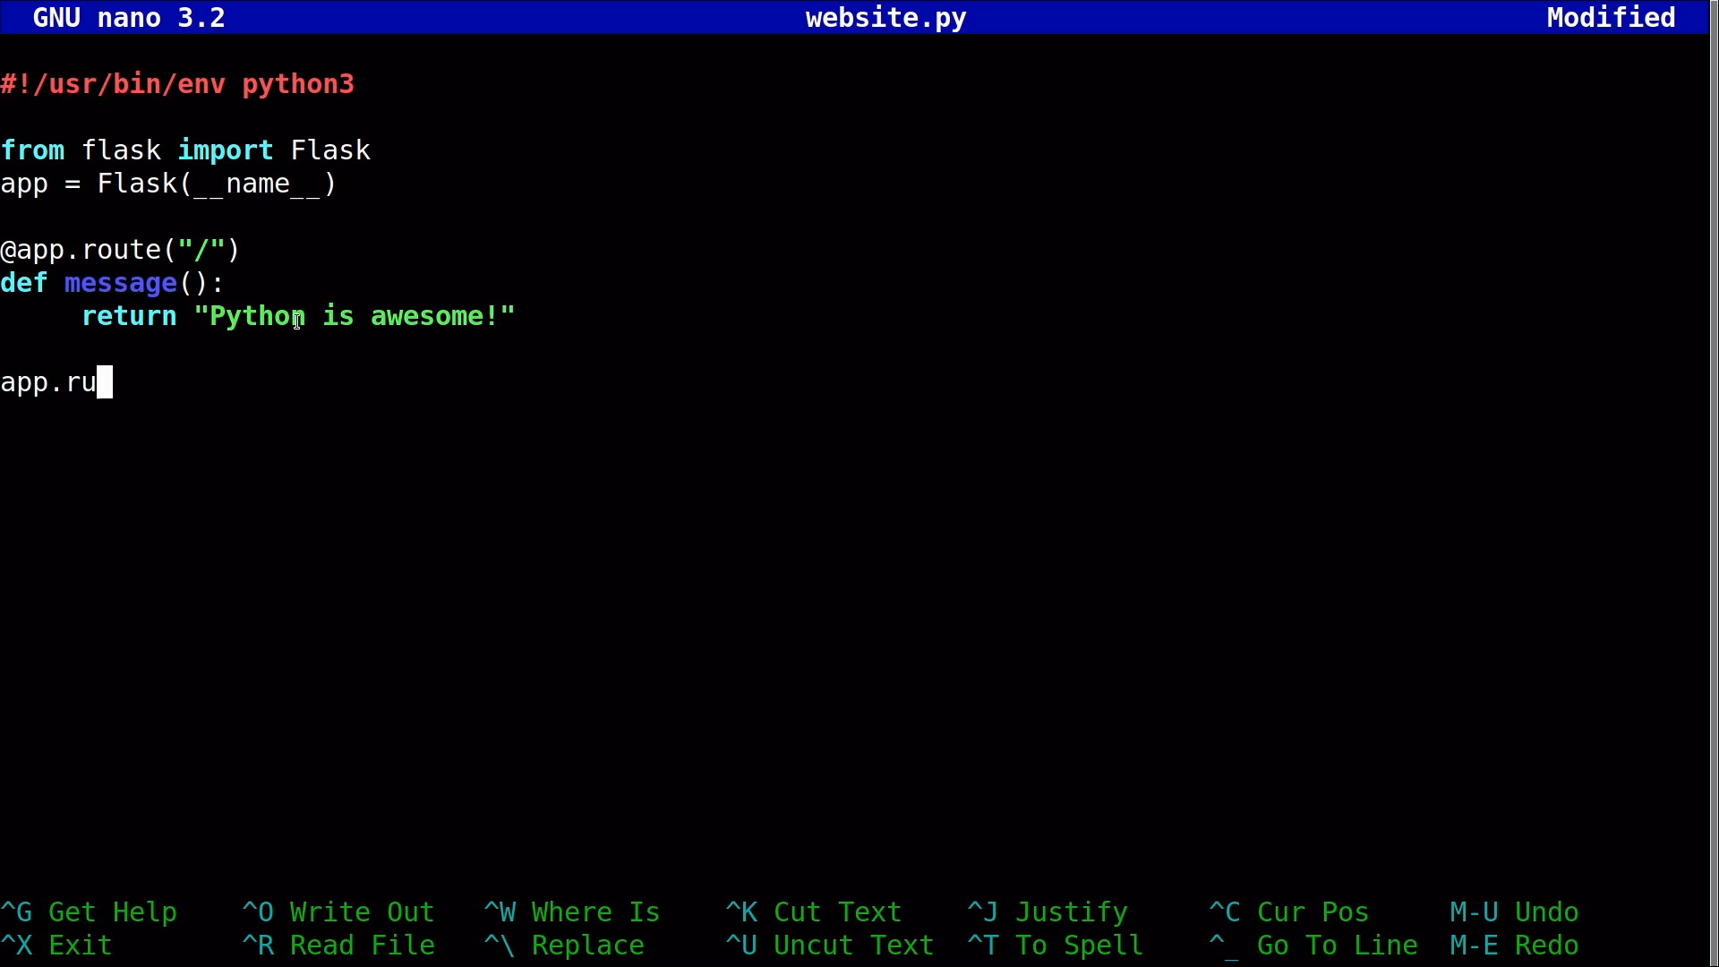
{"action": "type", "text": "n()"}
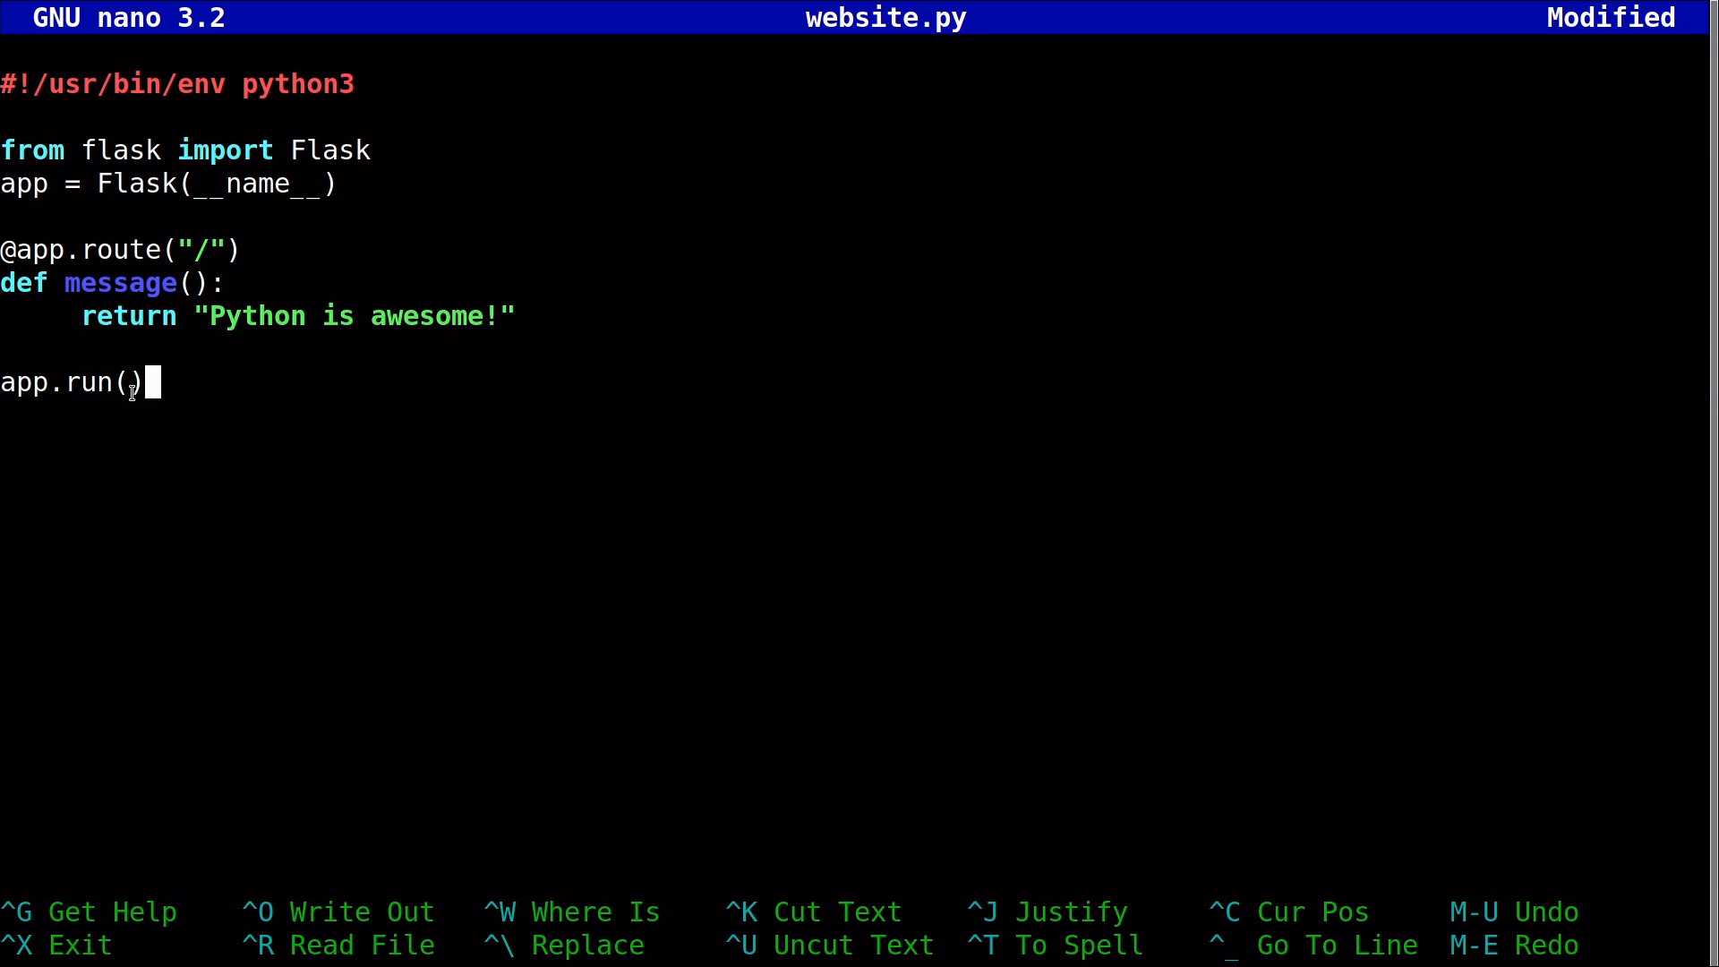
{"action": "mouse_move", "coordinate": [175, 408]}
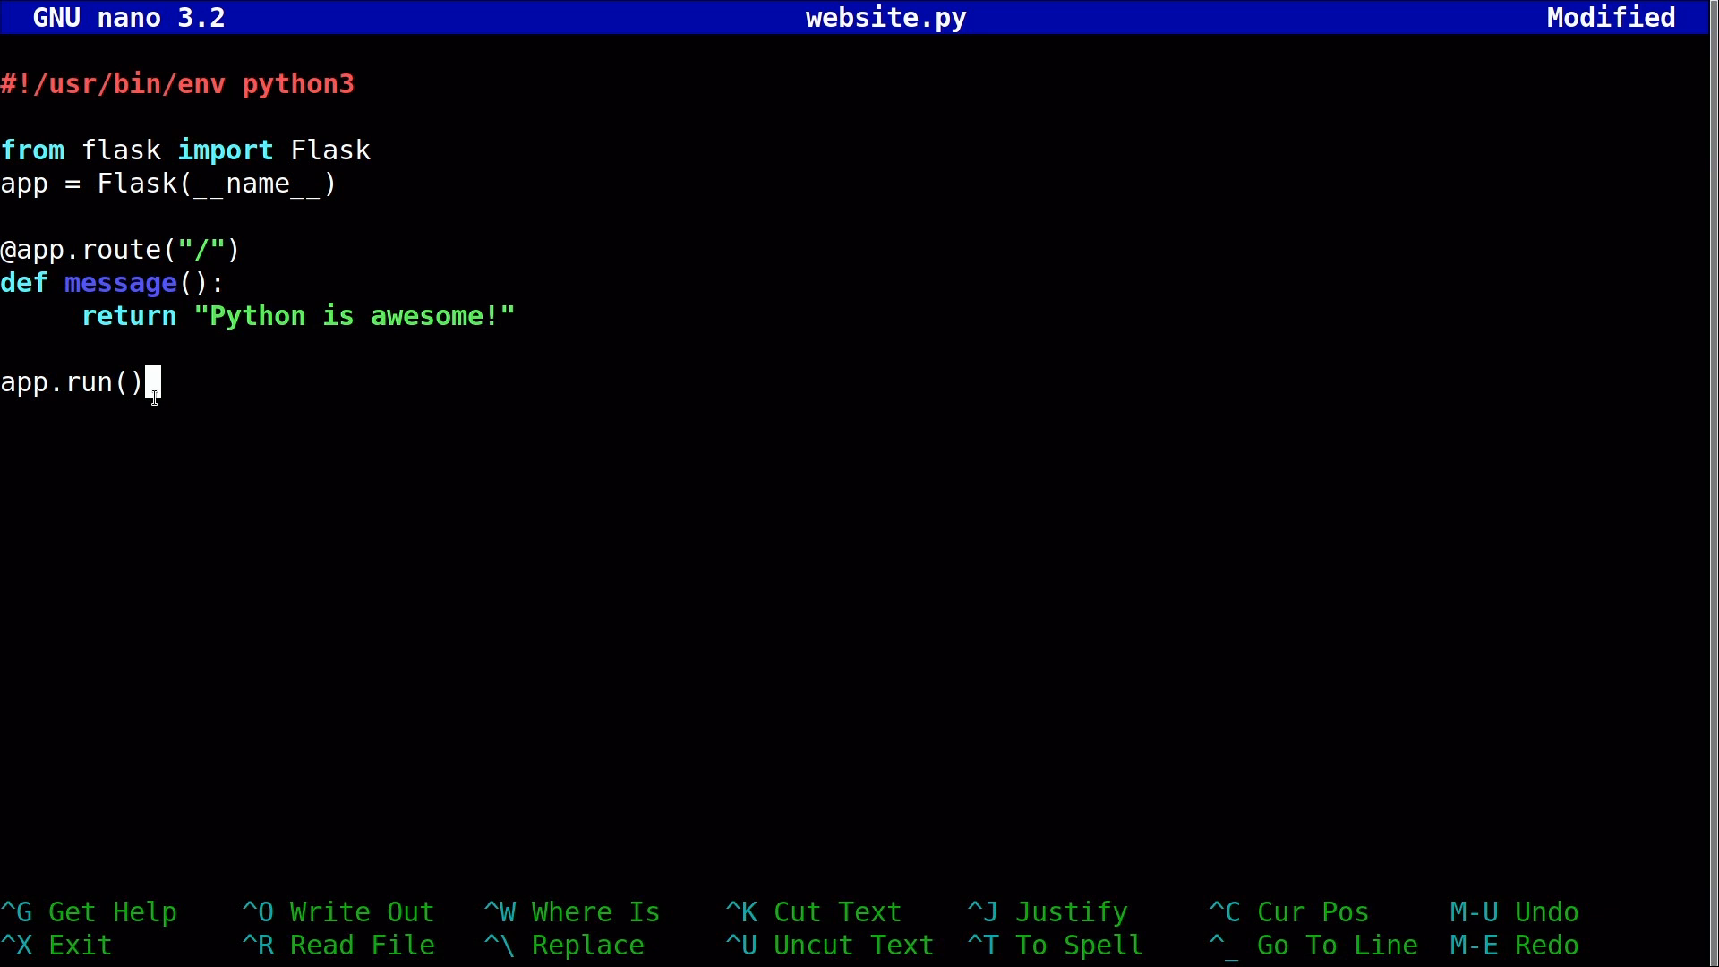
{"action": "key", "text": "ctrl+o"}
{"action": "type", "text": "chmod"}
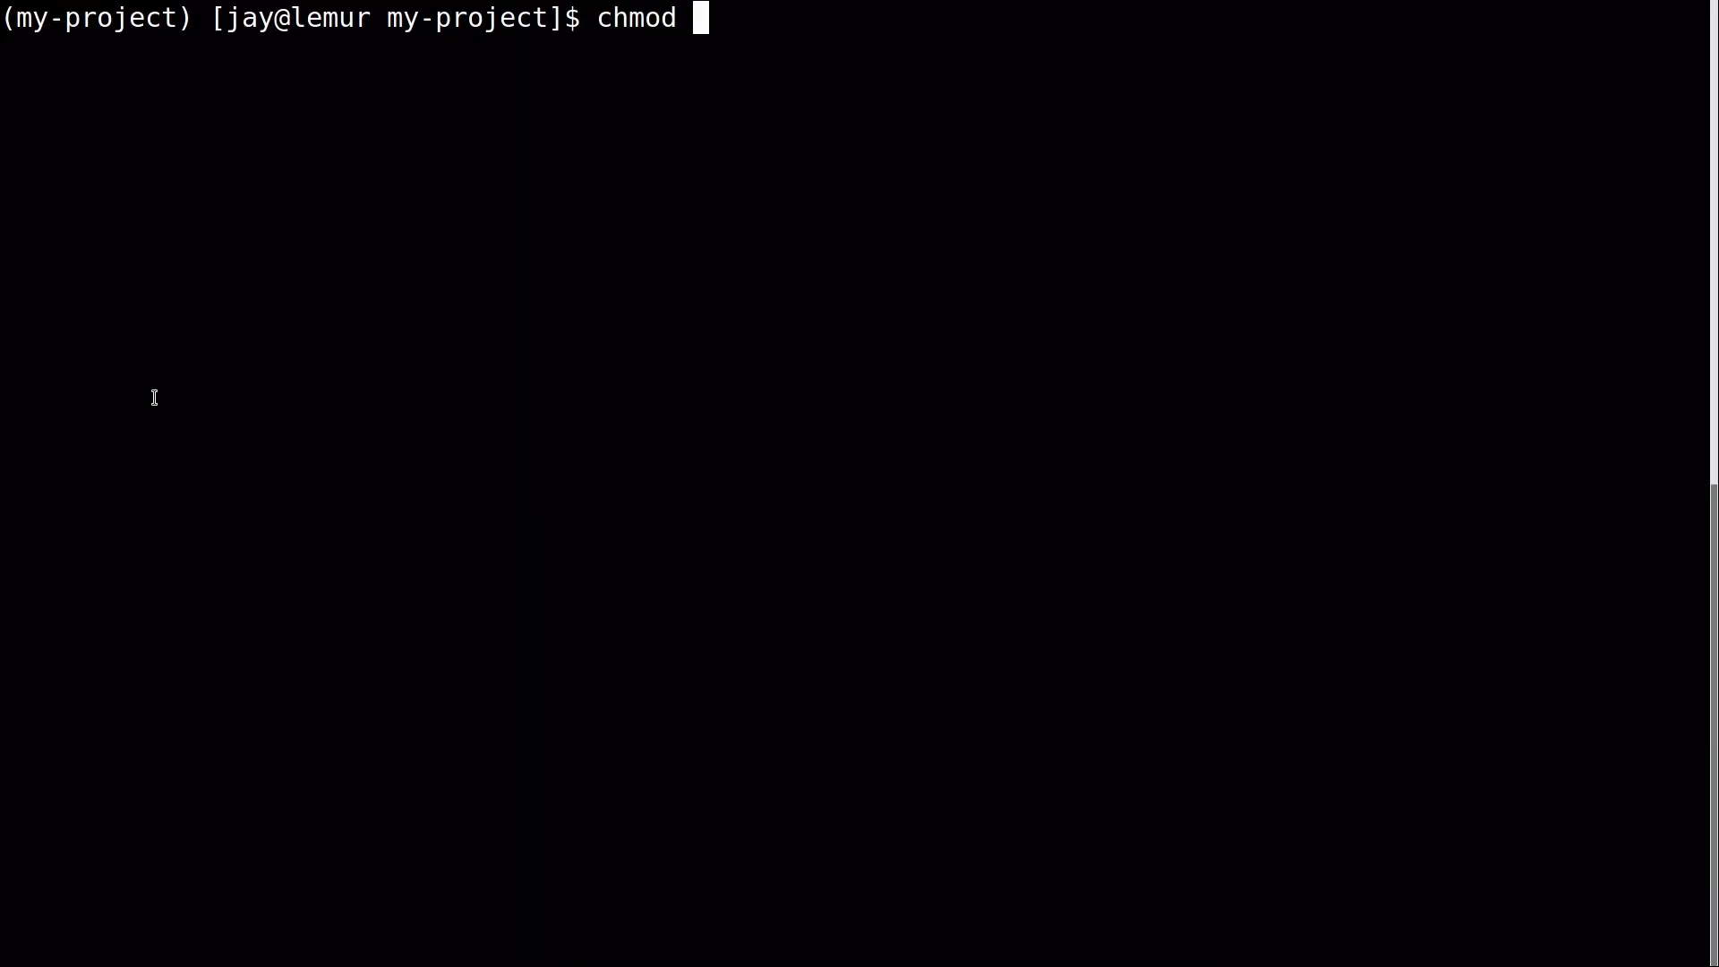
Make website.py executable with chmod +x and launch ./website.py to serve Flask on 127.0.0.1:5000.
{"action": "type", "text": "+x we"}
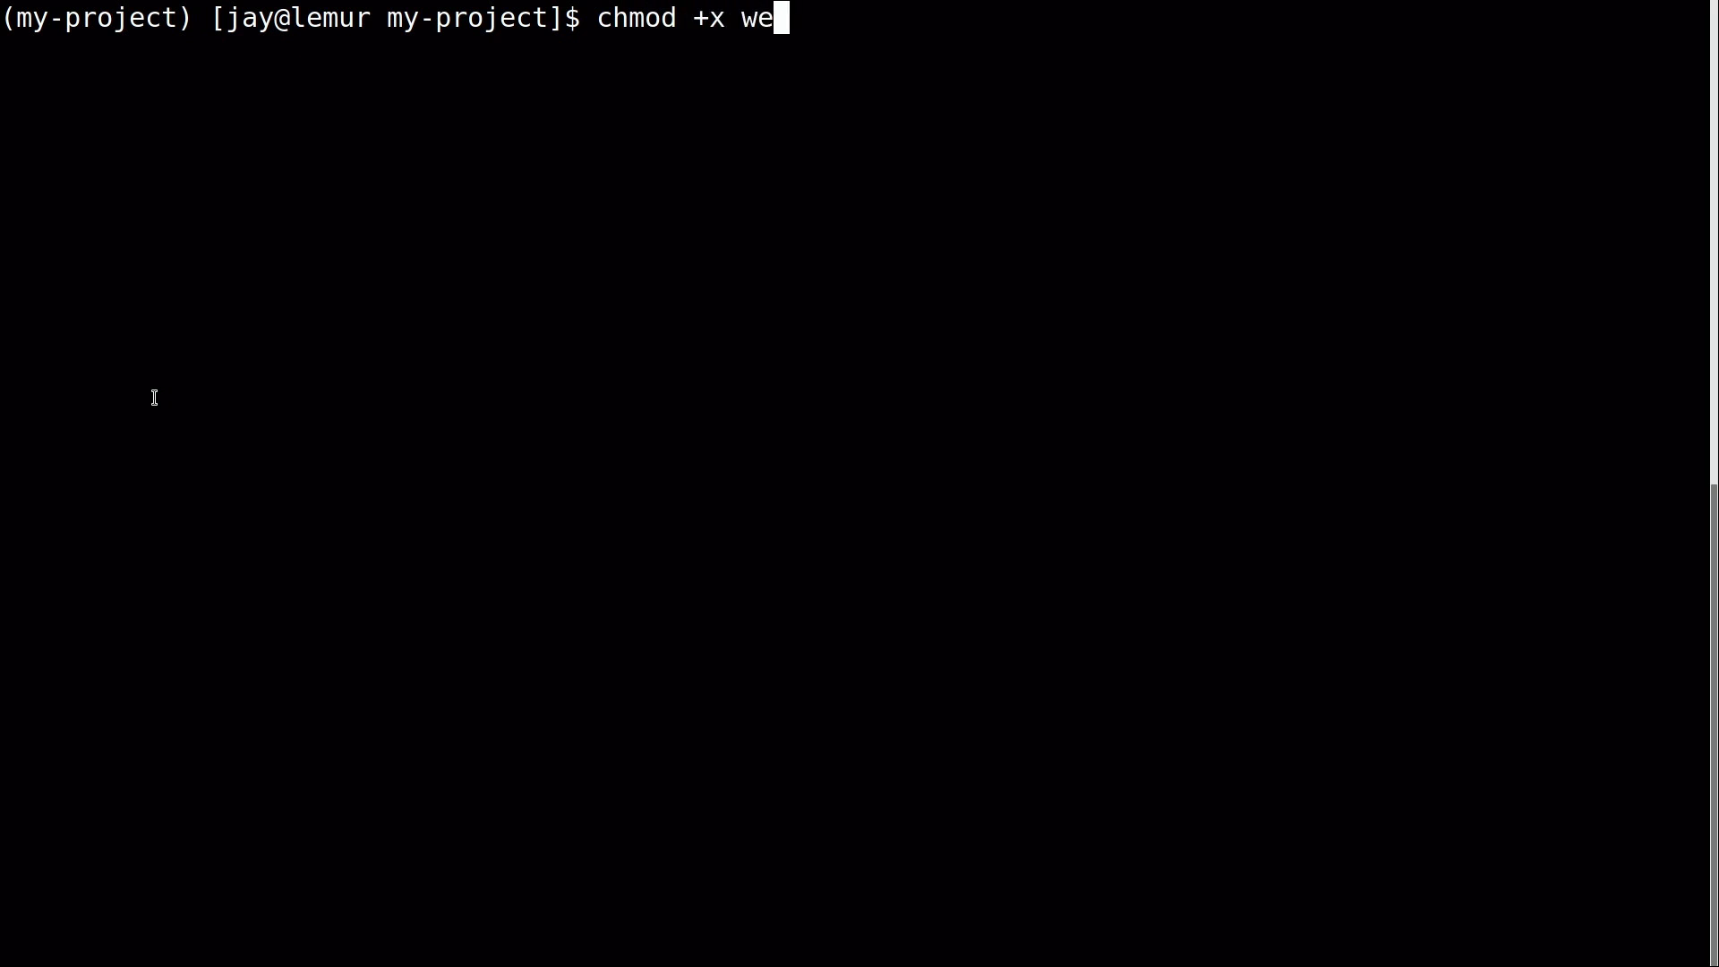
{"action": "key", "text": "Return"}
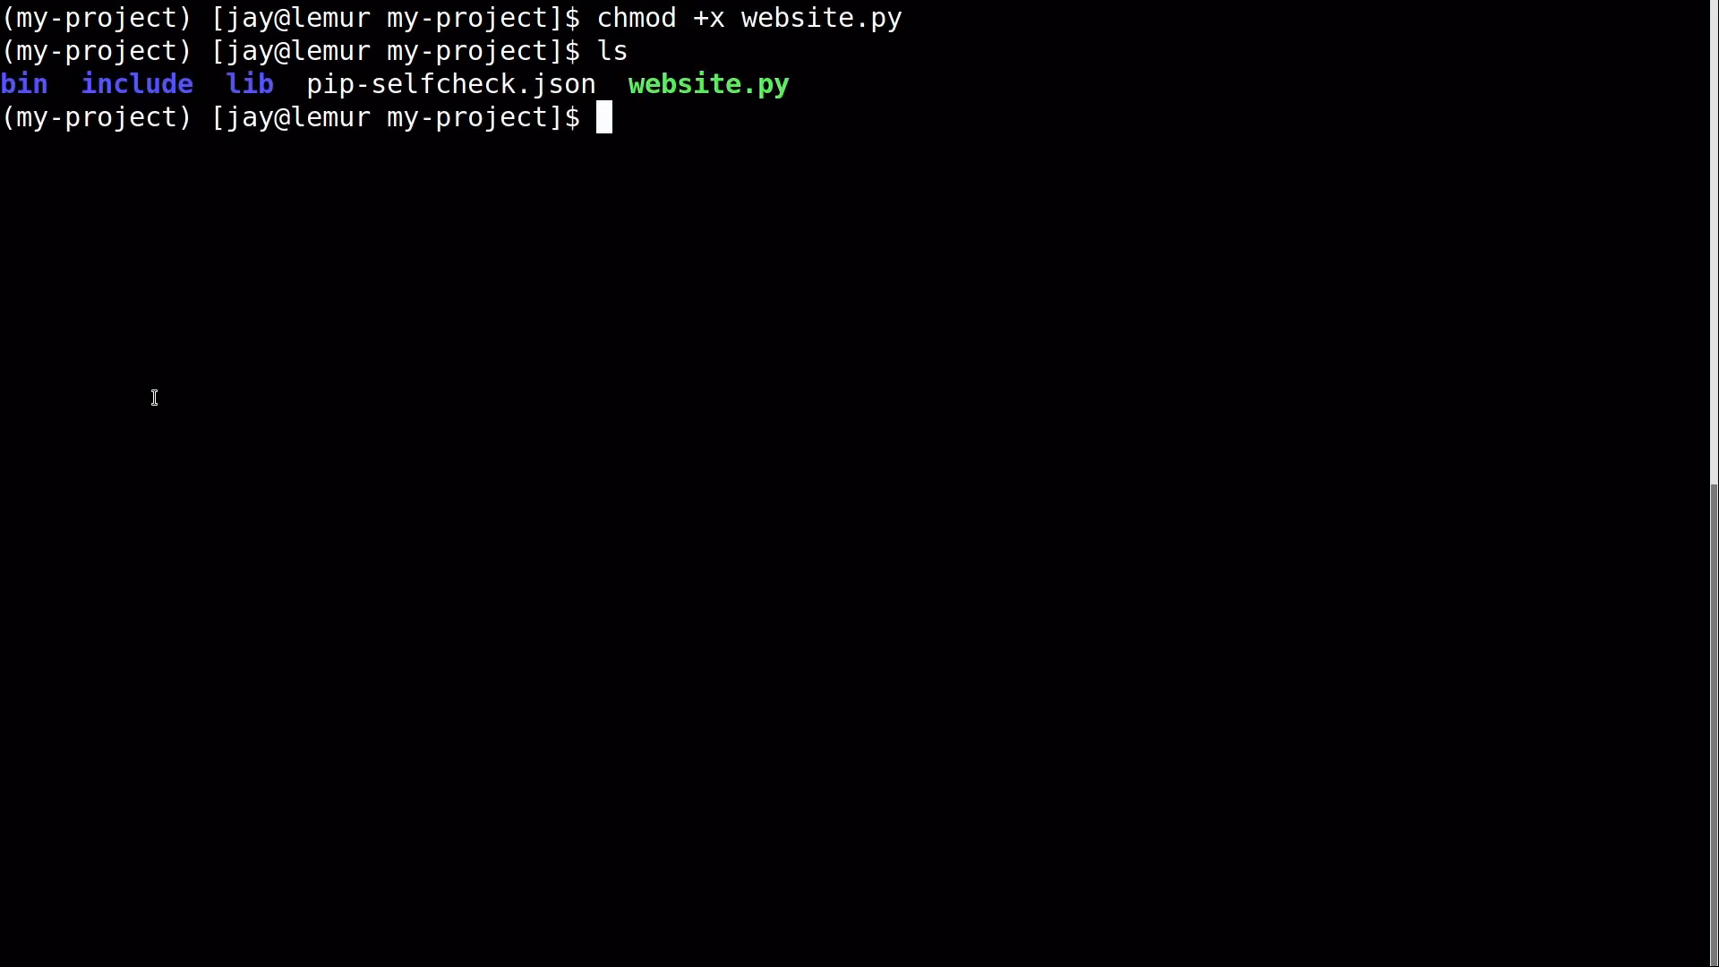
{"action": "type", "text": "./website.py"}
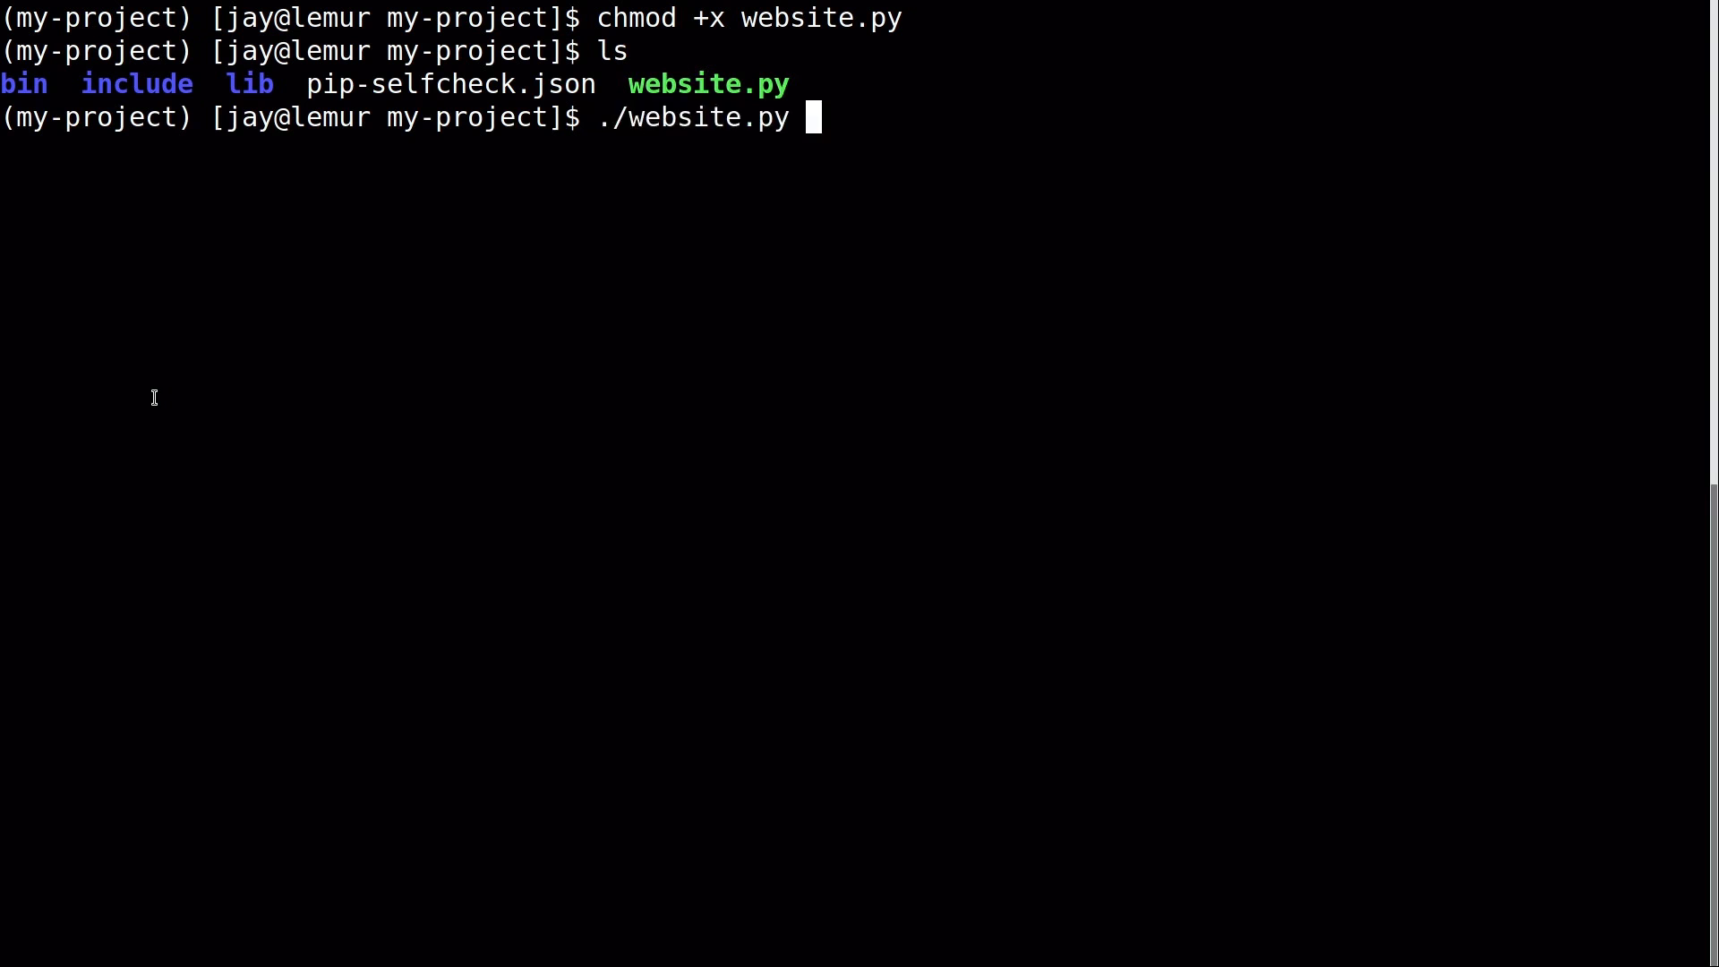
{"action": "key", "text": "Return"}
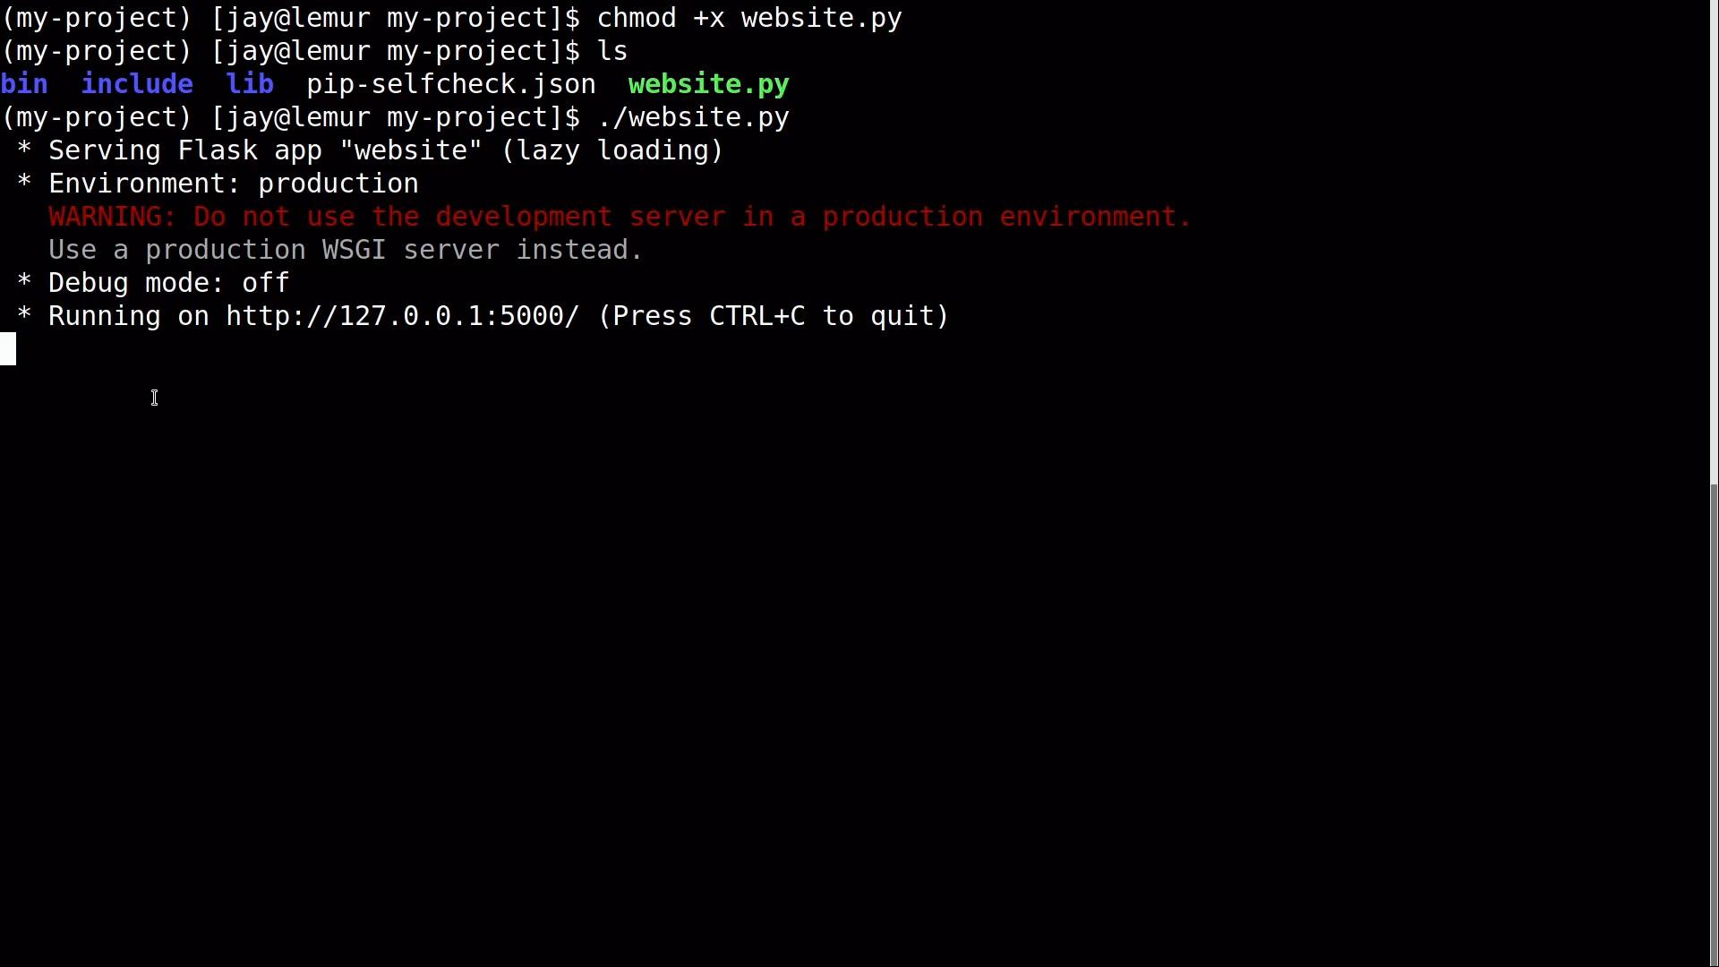
{"action": "mouse_move", "coordinate": [231, 358]}
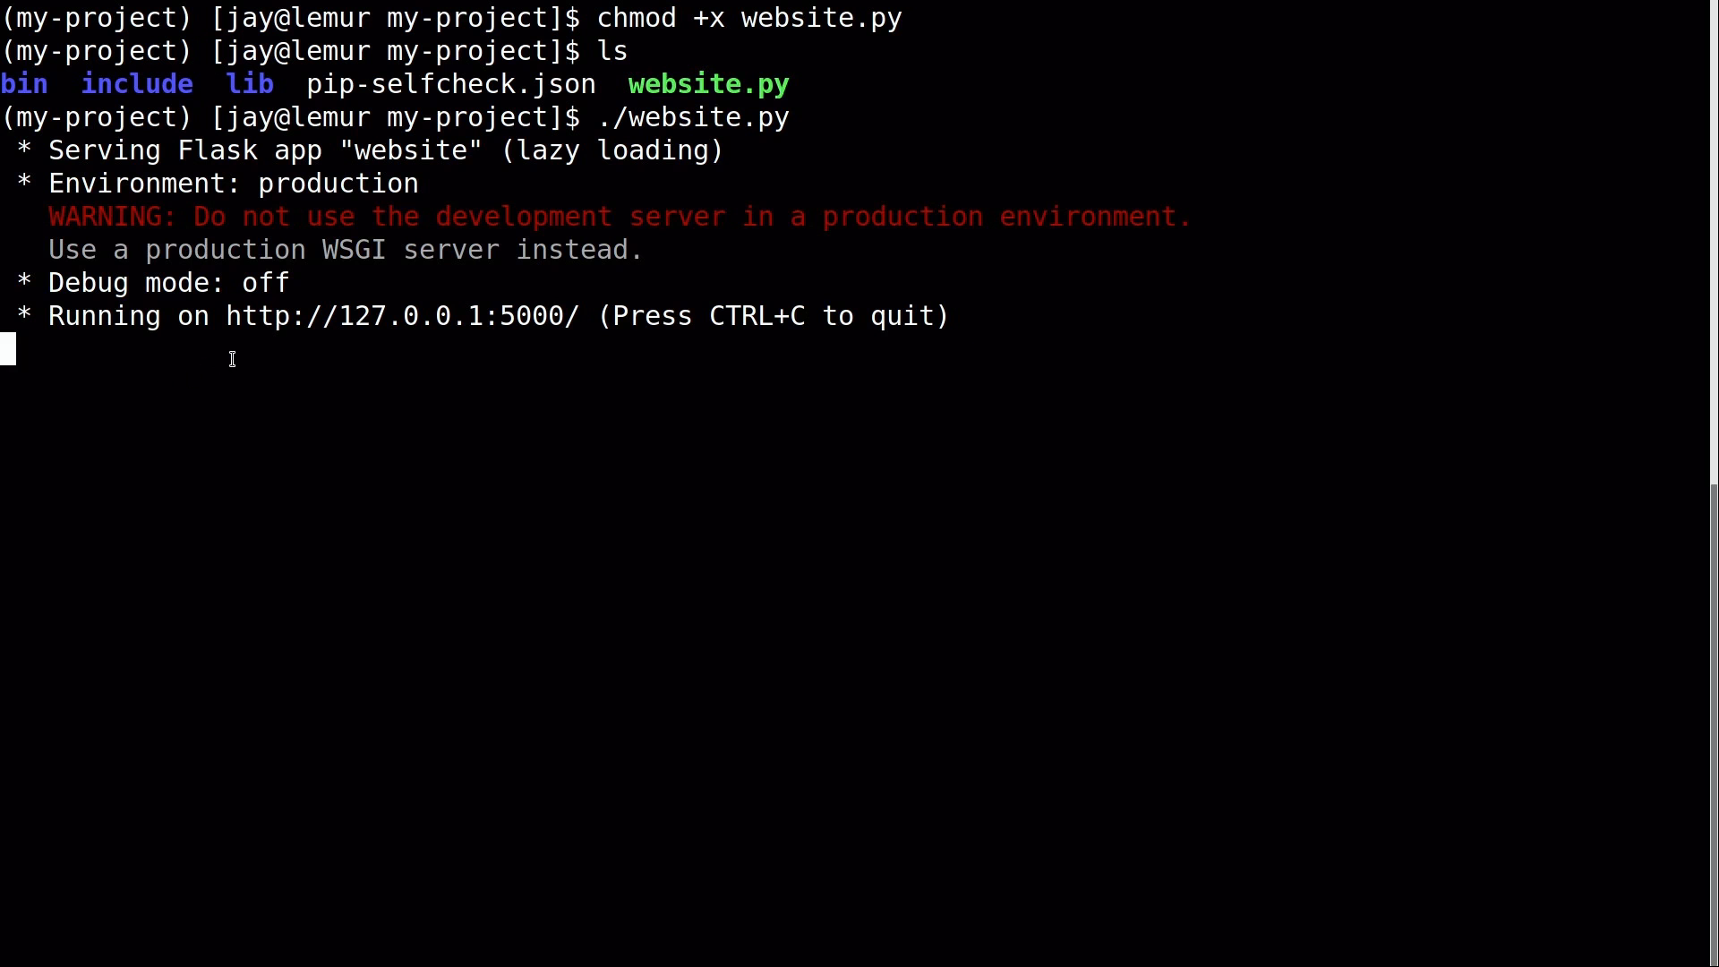
{"action": "mouse_move", "coordinate": [368, 317]}
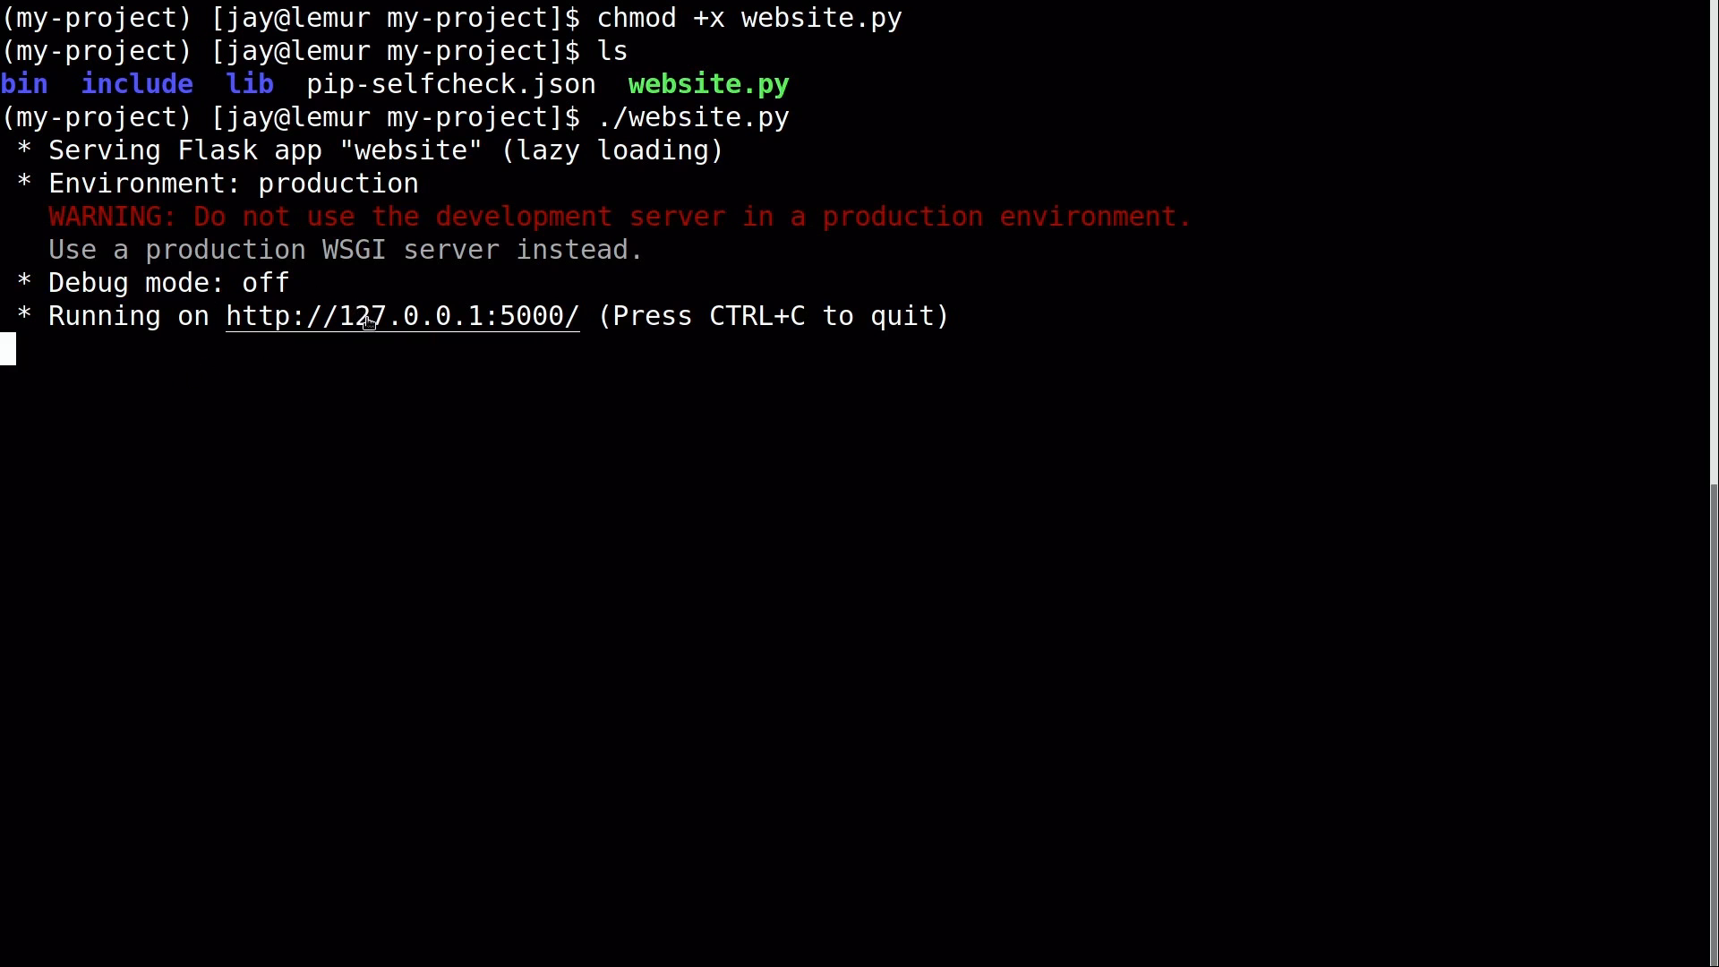
{"action": "mouse_move", "coordinate": [574, 362]}
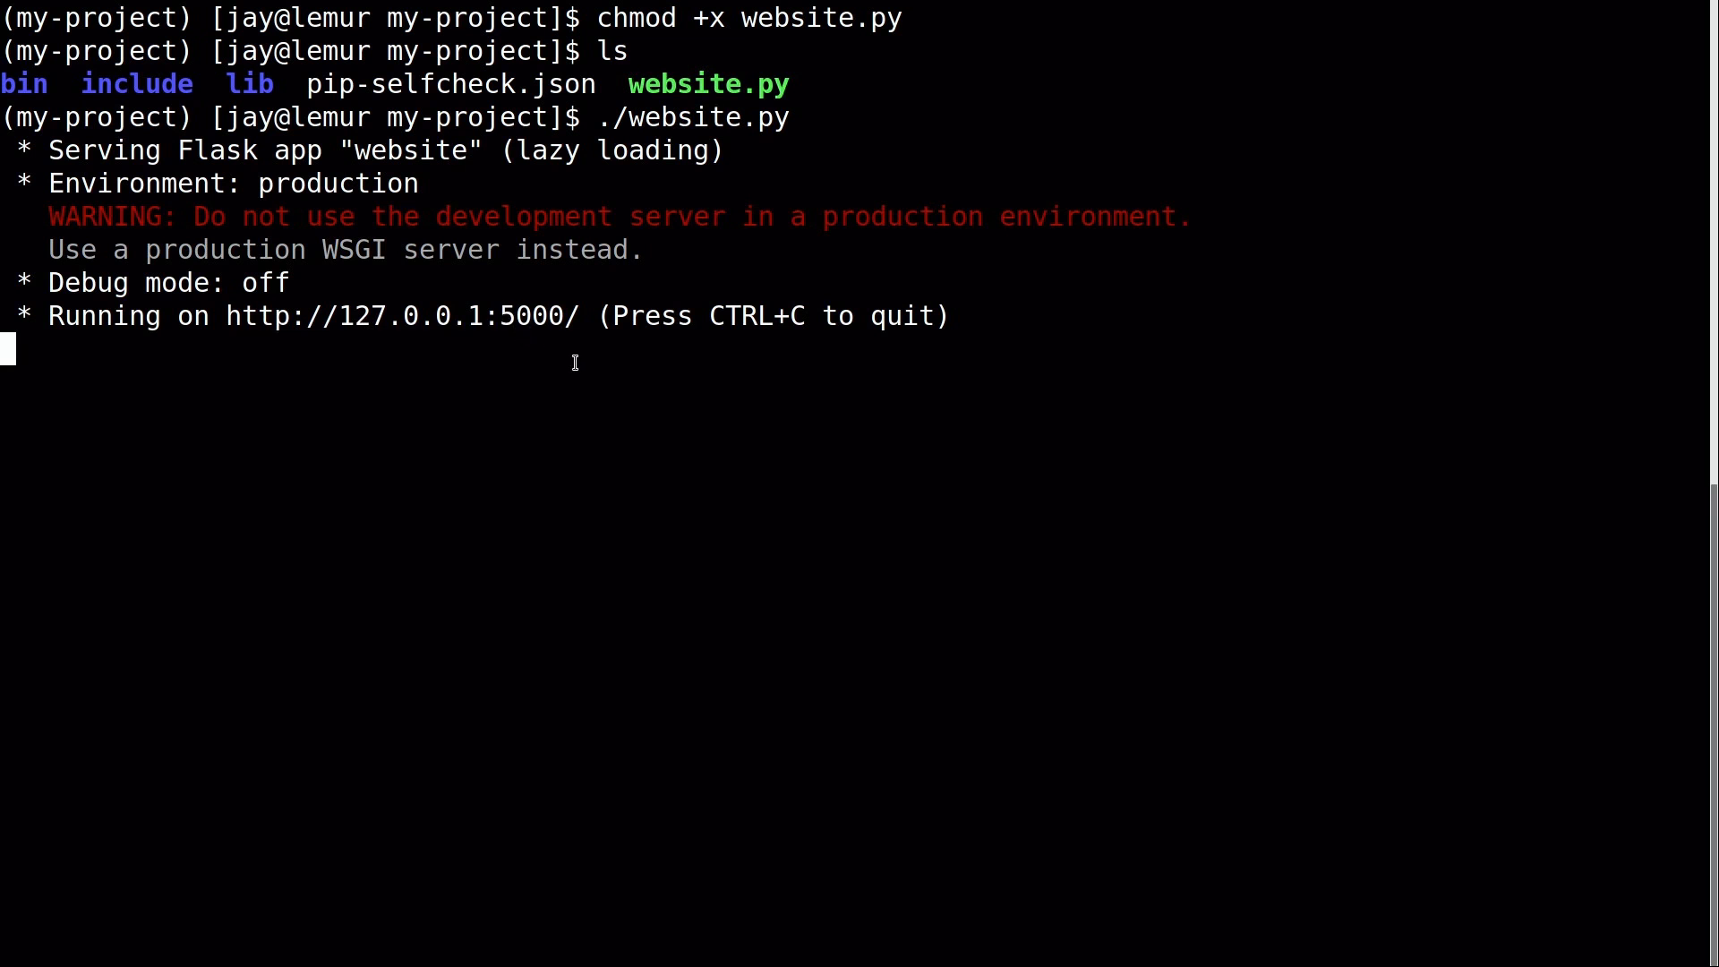
{"action": "left_click", "coordinate": [109, 956]}
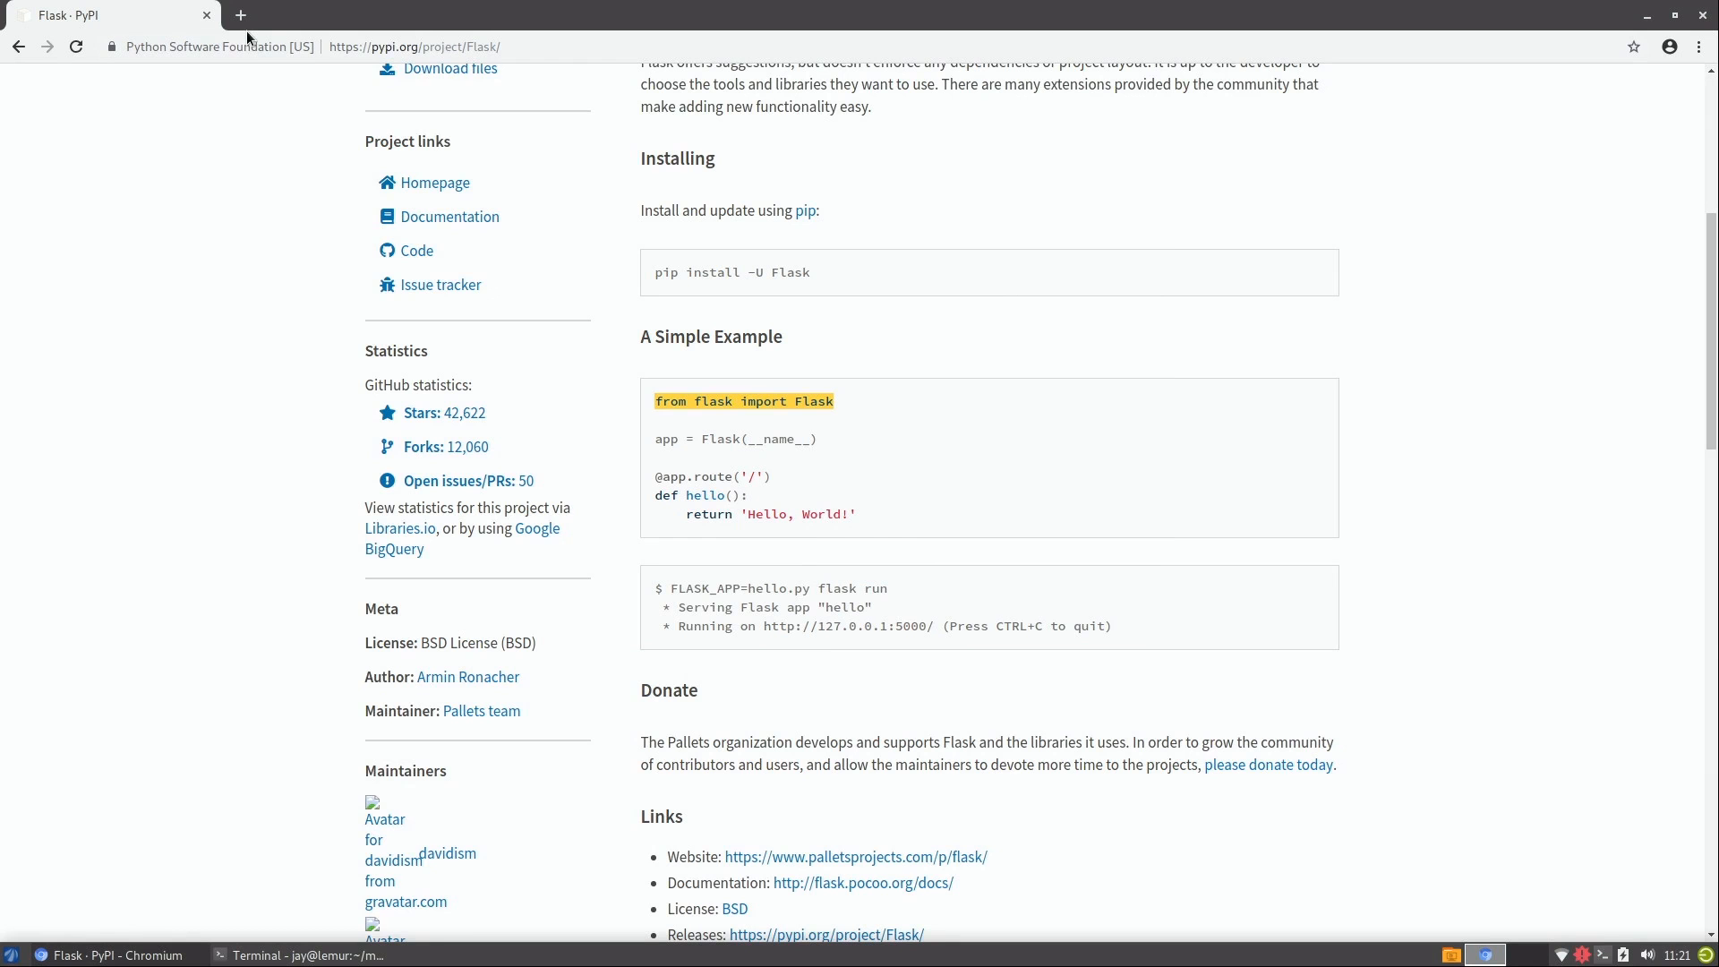
Load localhost:5000 in a new Chromium tab to show "Python is awesome!", then switch back to the terminal.
{"action": "left_click", "coordinate": [240, 15]}
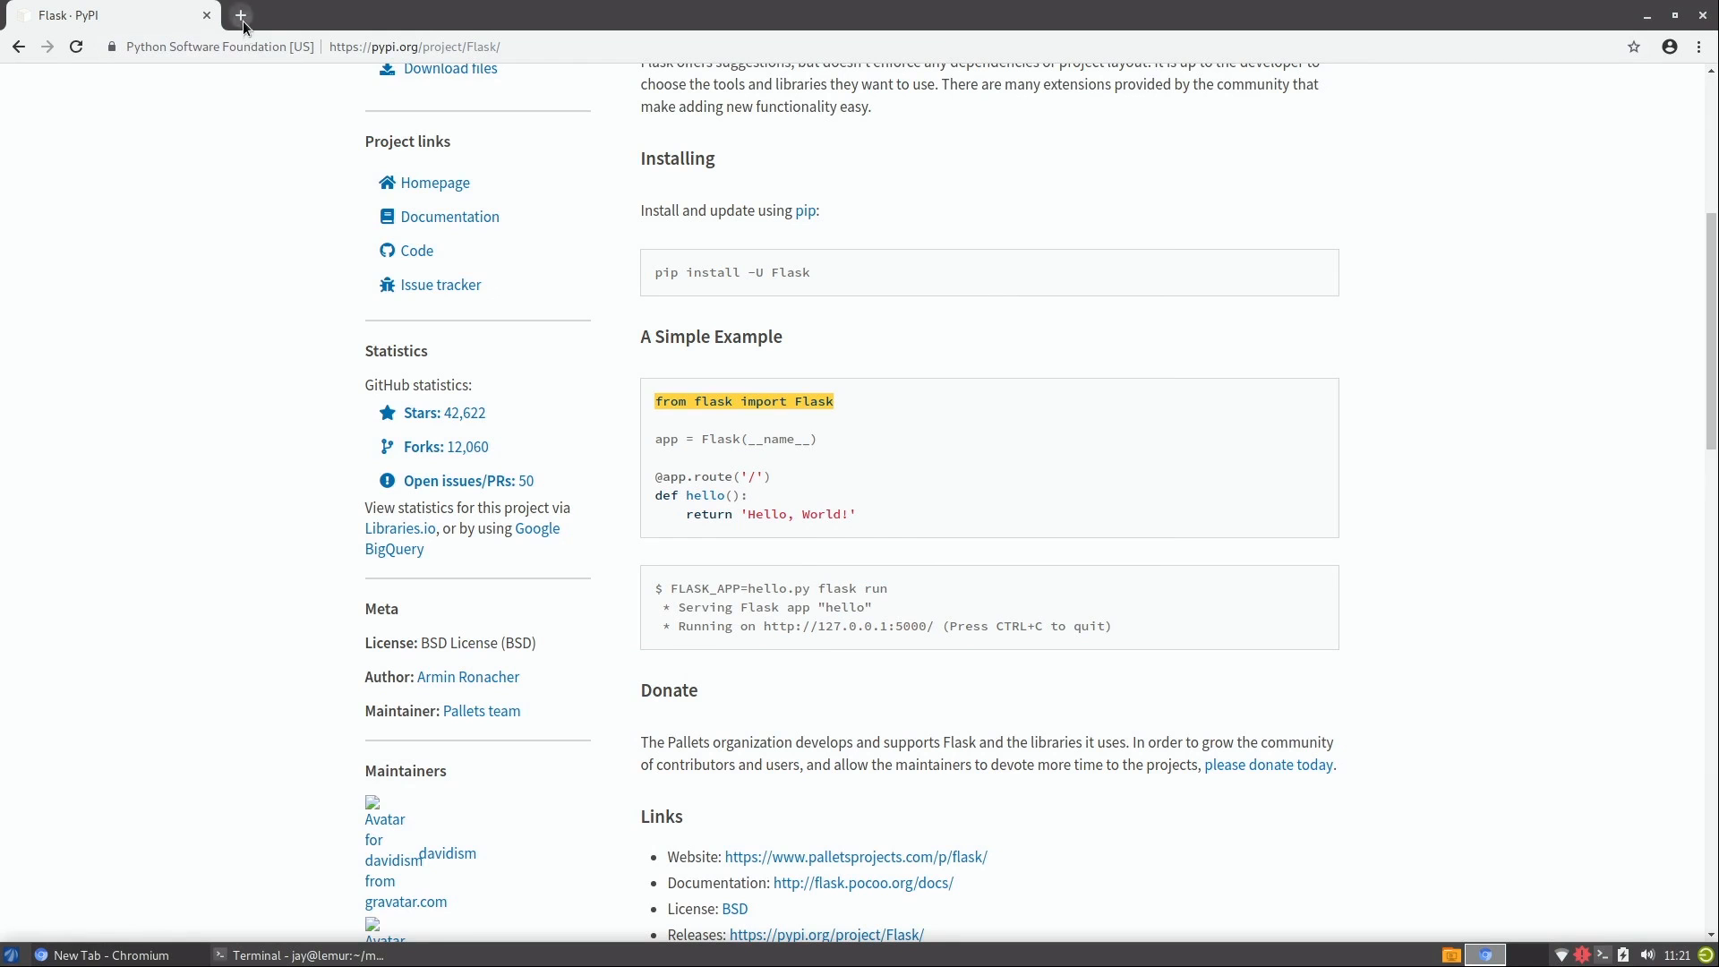
{"action": "type", "text": "localhost:5"}
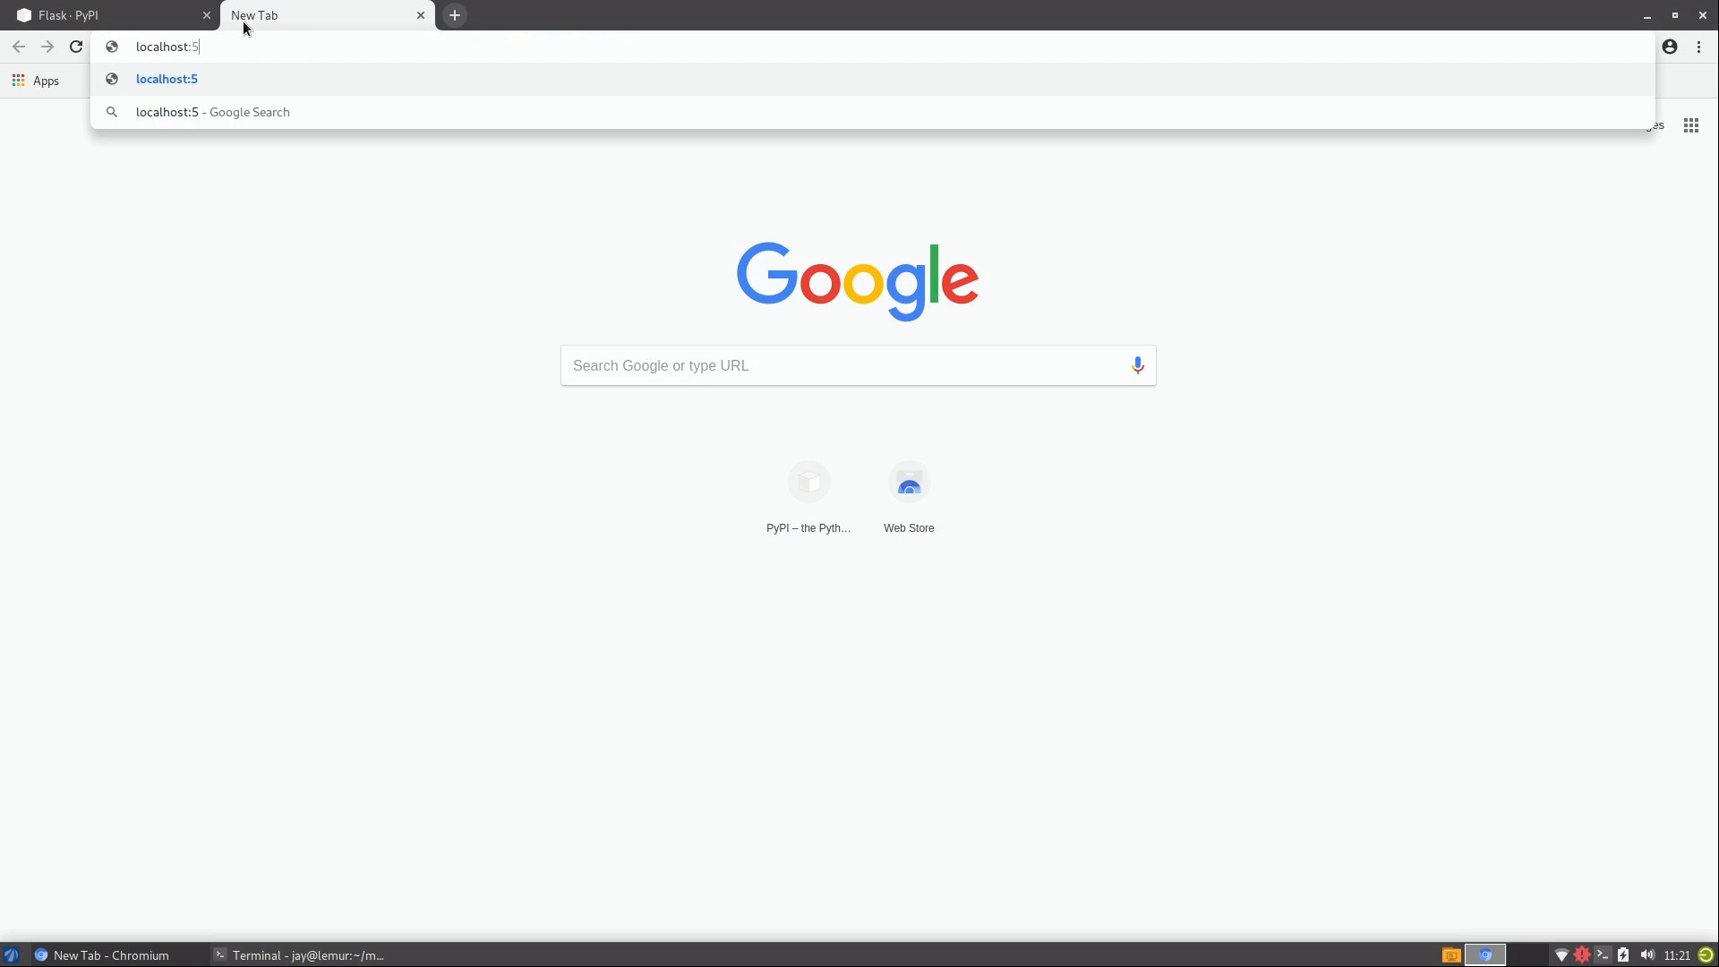
{"action": "key", "text": "Return"}
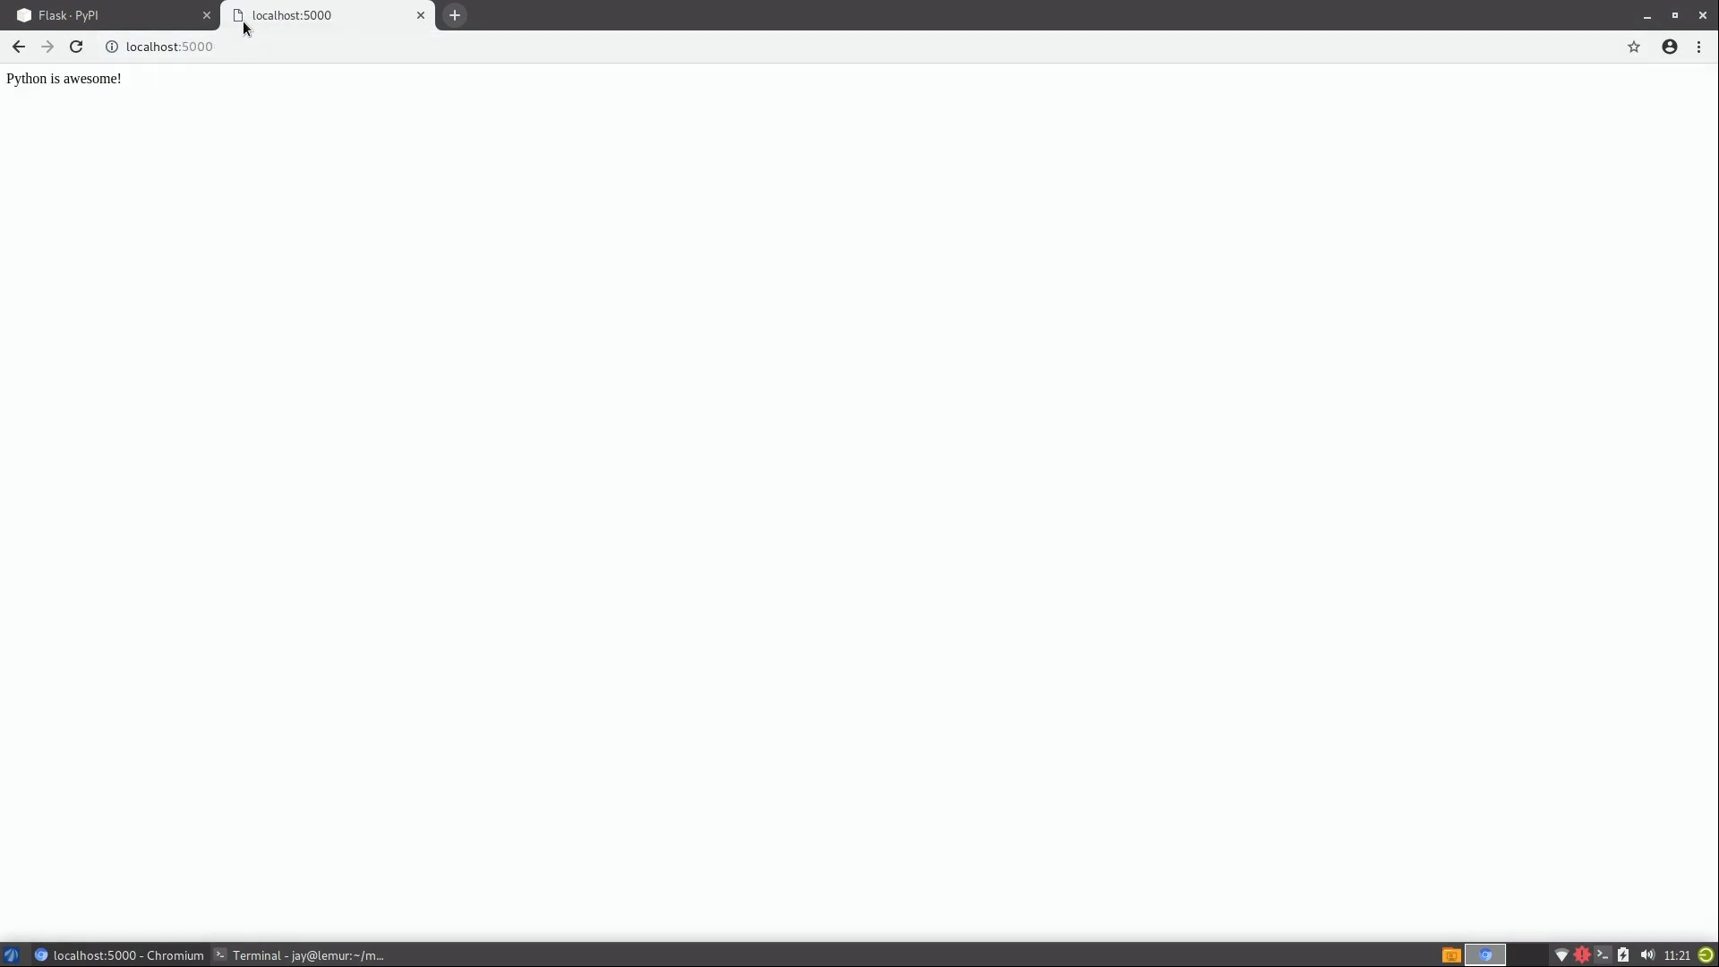
{"action": "left_click", "coordinate": [306, 956]}
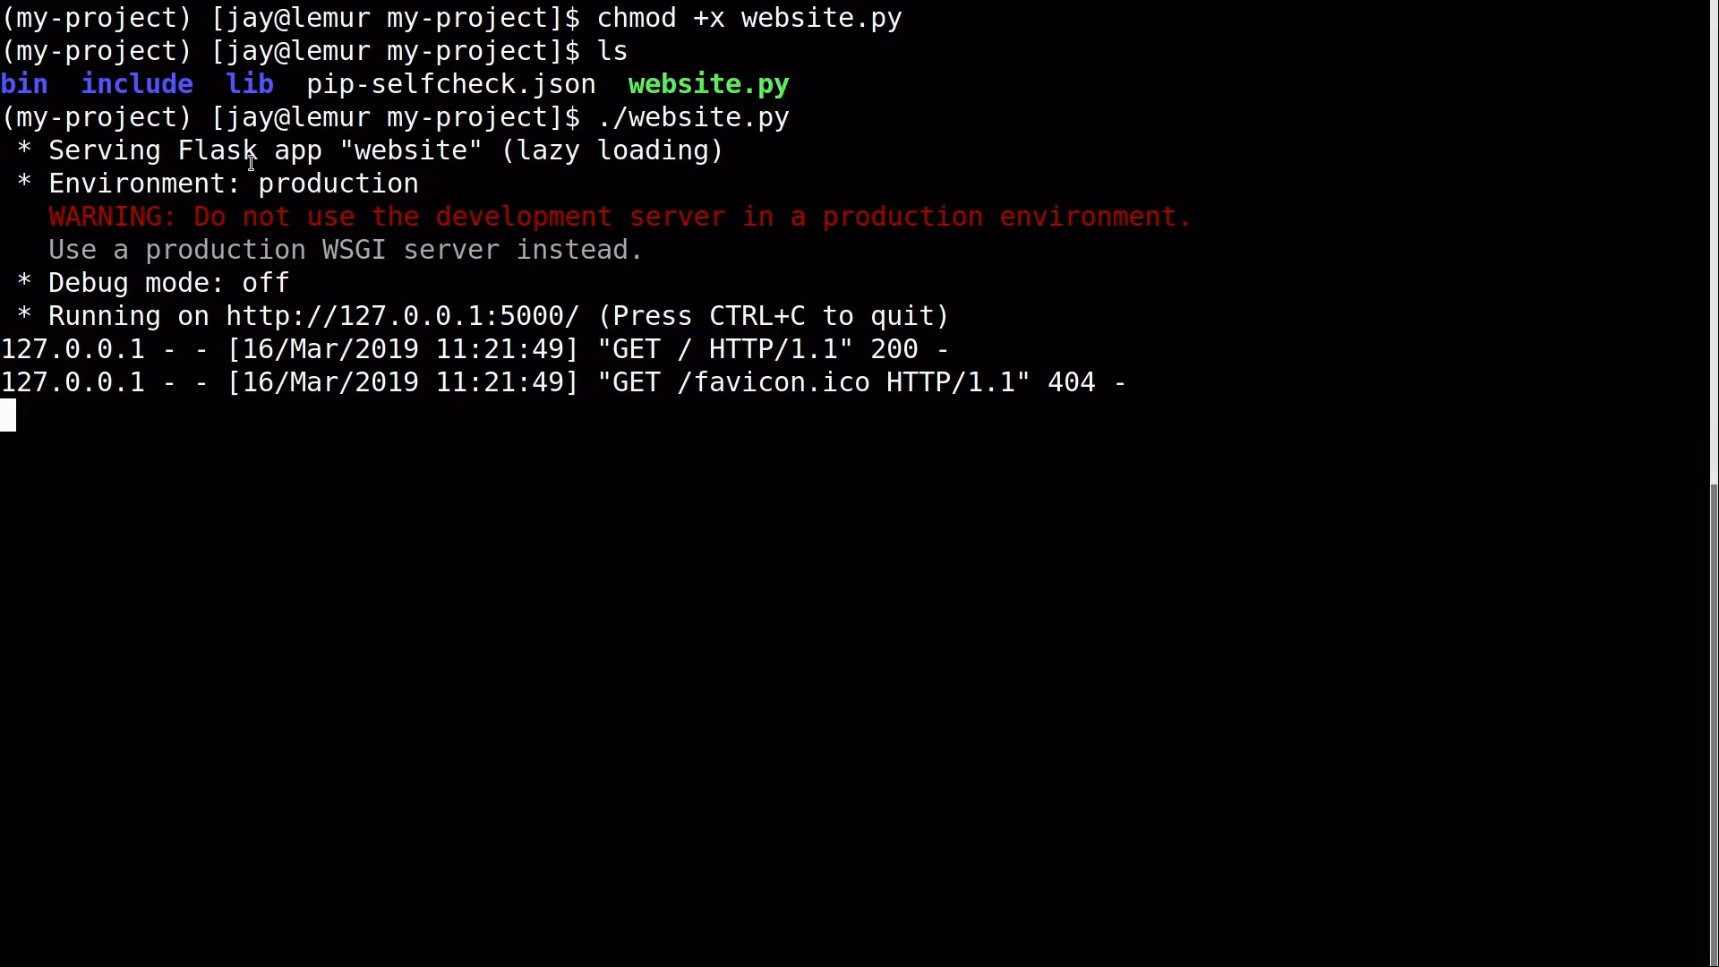
Stop the running Flask server and reopen website.py in nano.
{"action": "key", "text": "ctrl+c"}
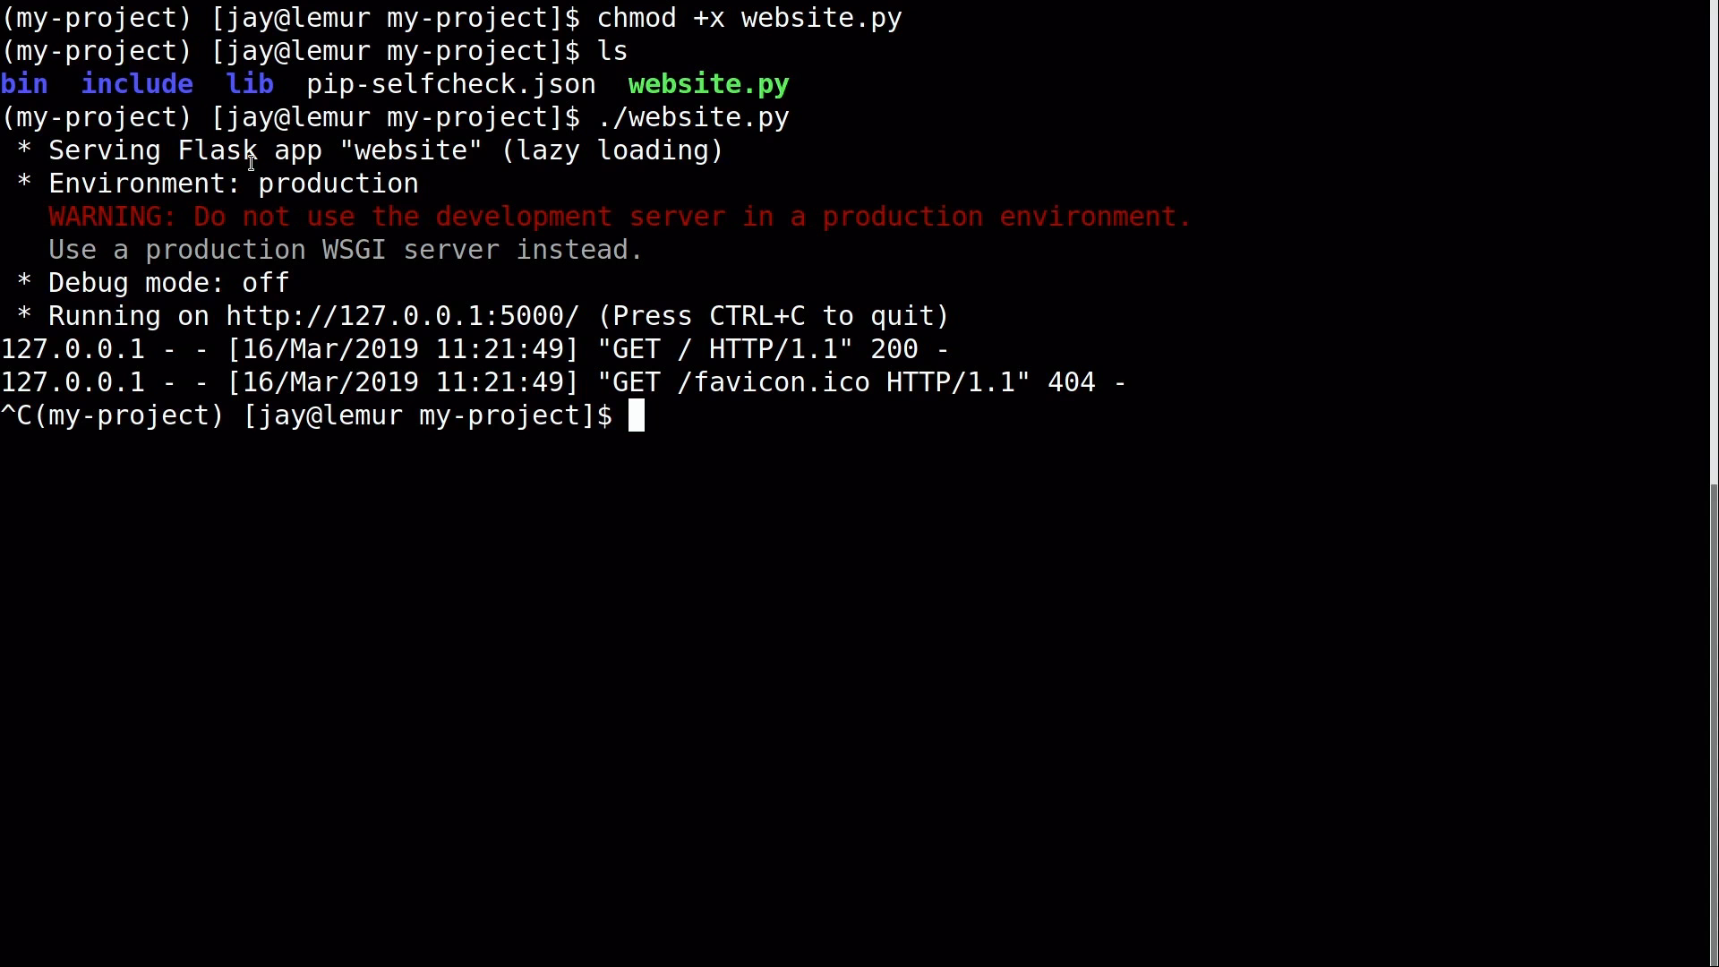
{"action": "type", "text": "nano"}
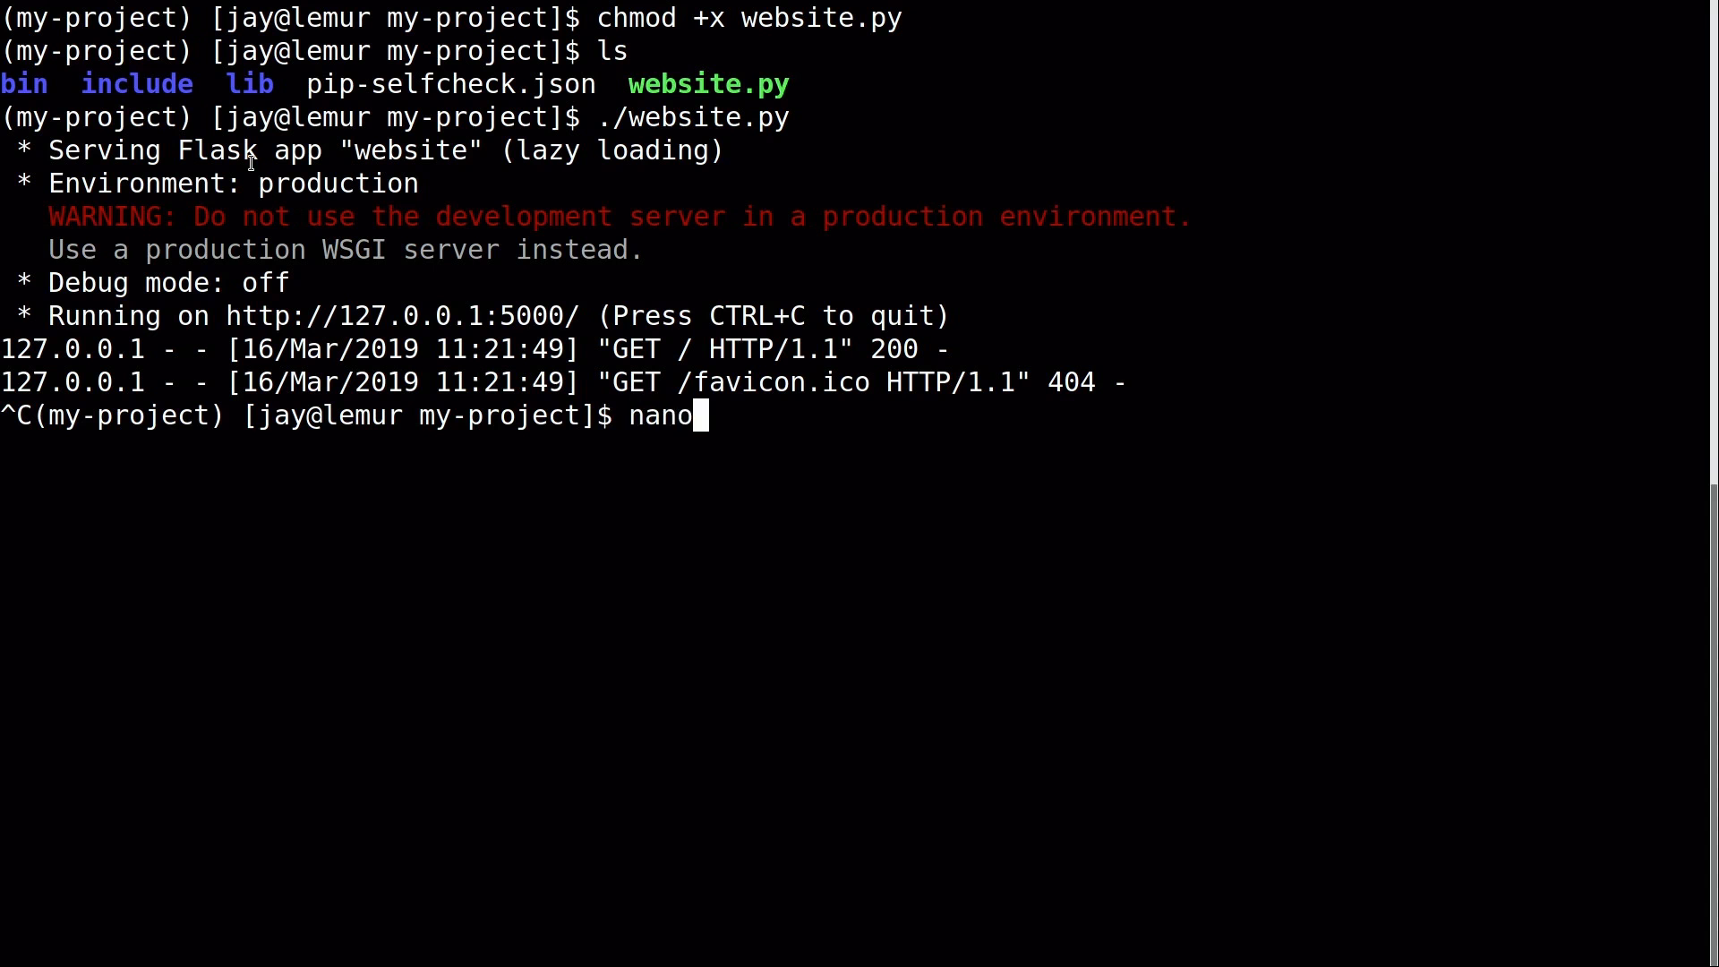
{"action": "key", "text": "Return"}
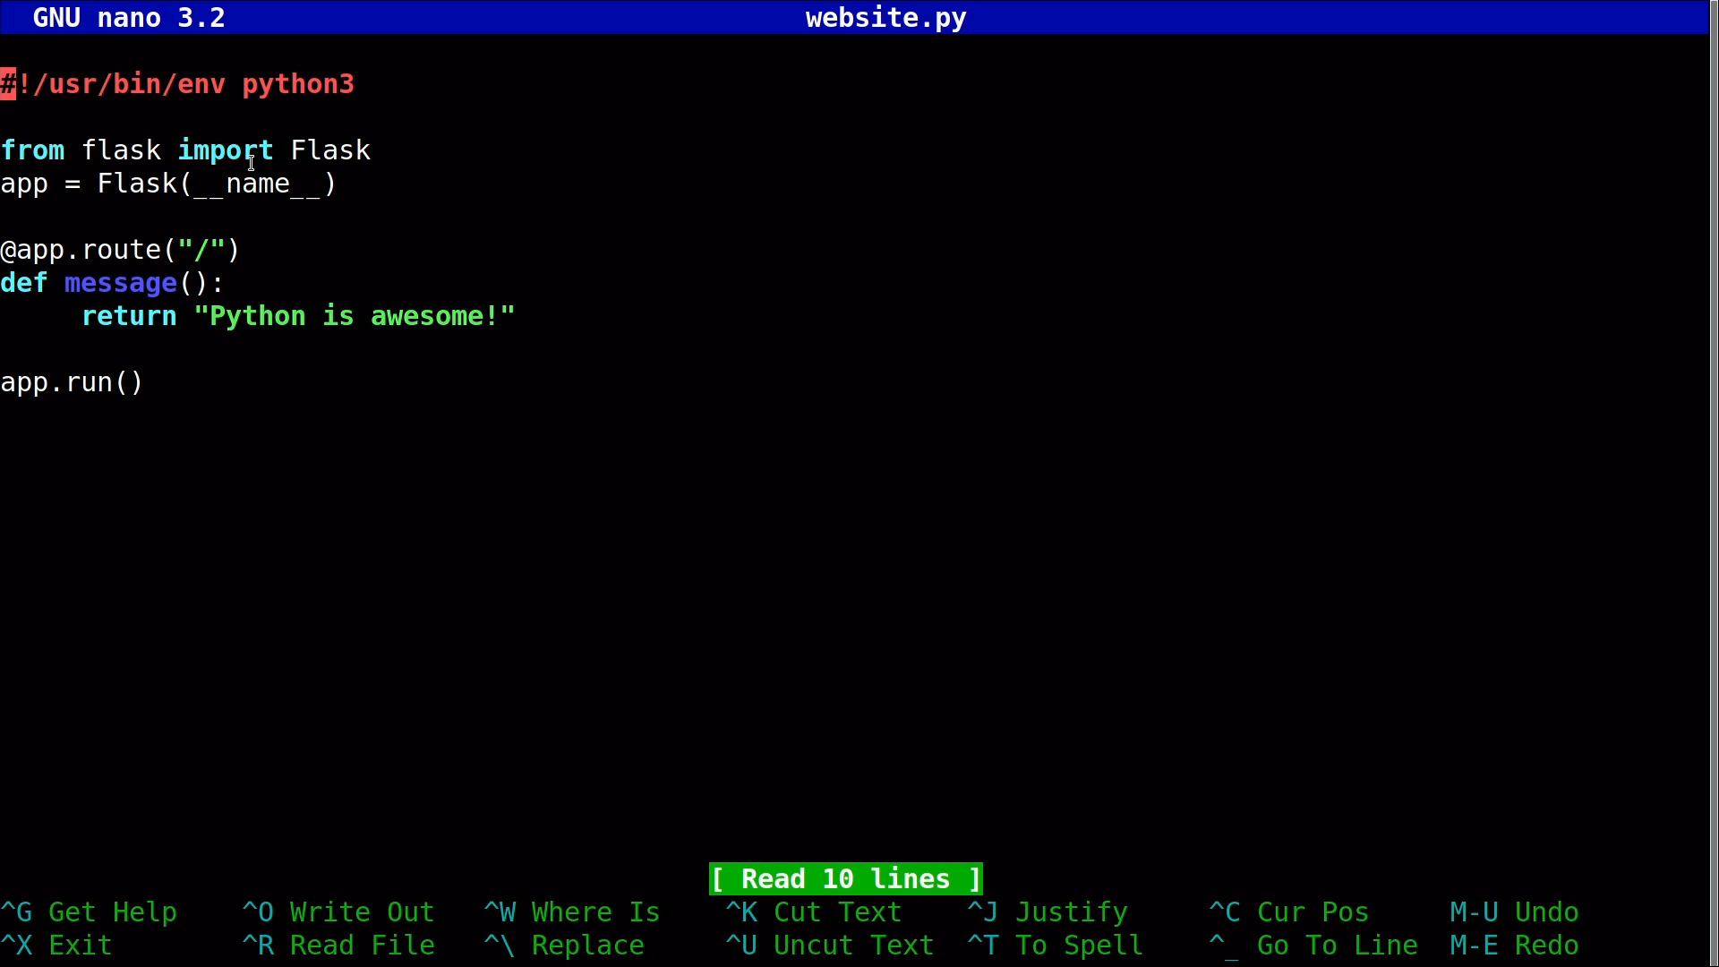
{"action": "mouse_move", "coordinate": [135, 148]}
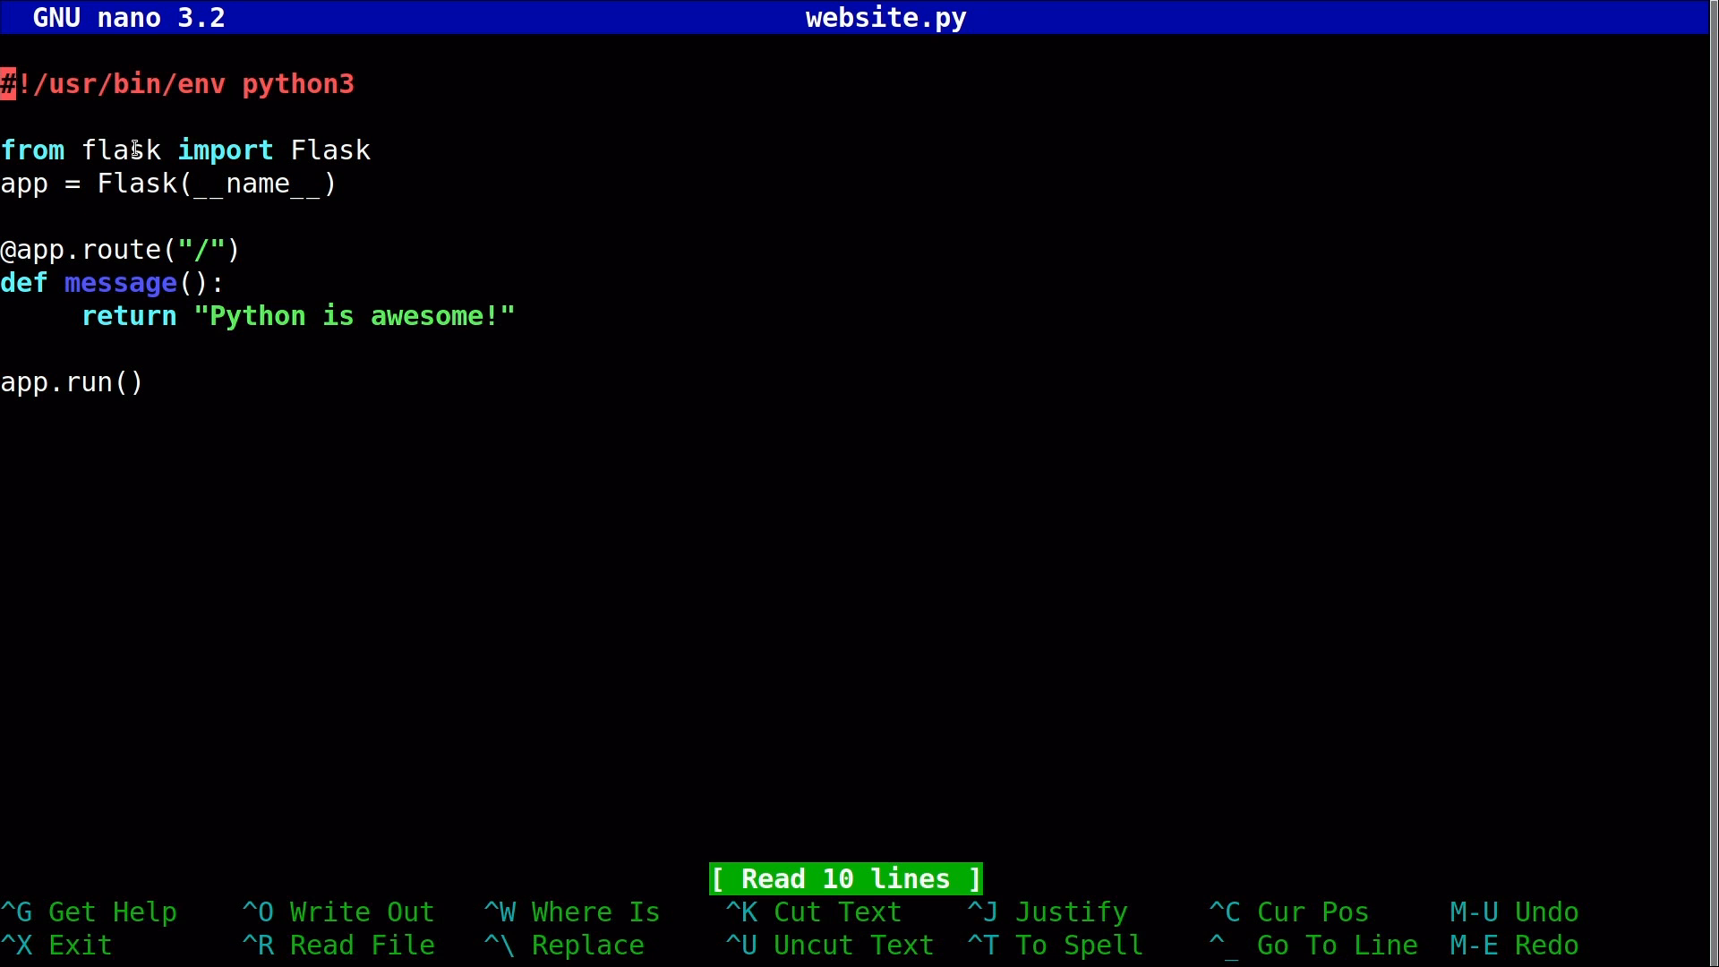
{"action": "mouse_move", "coordinate": [334, 150]}
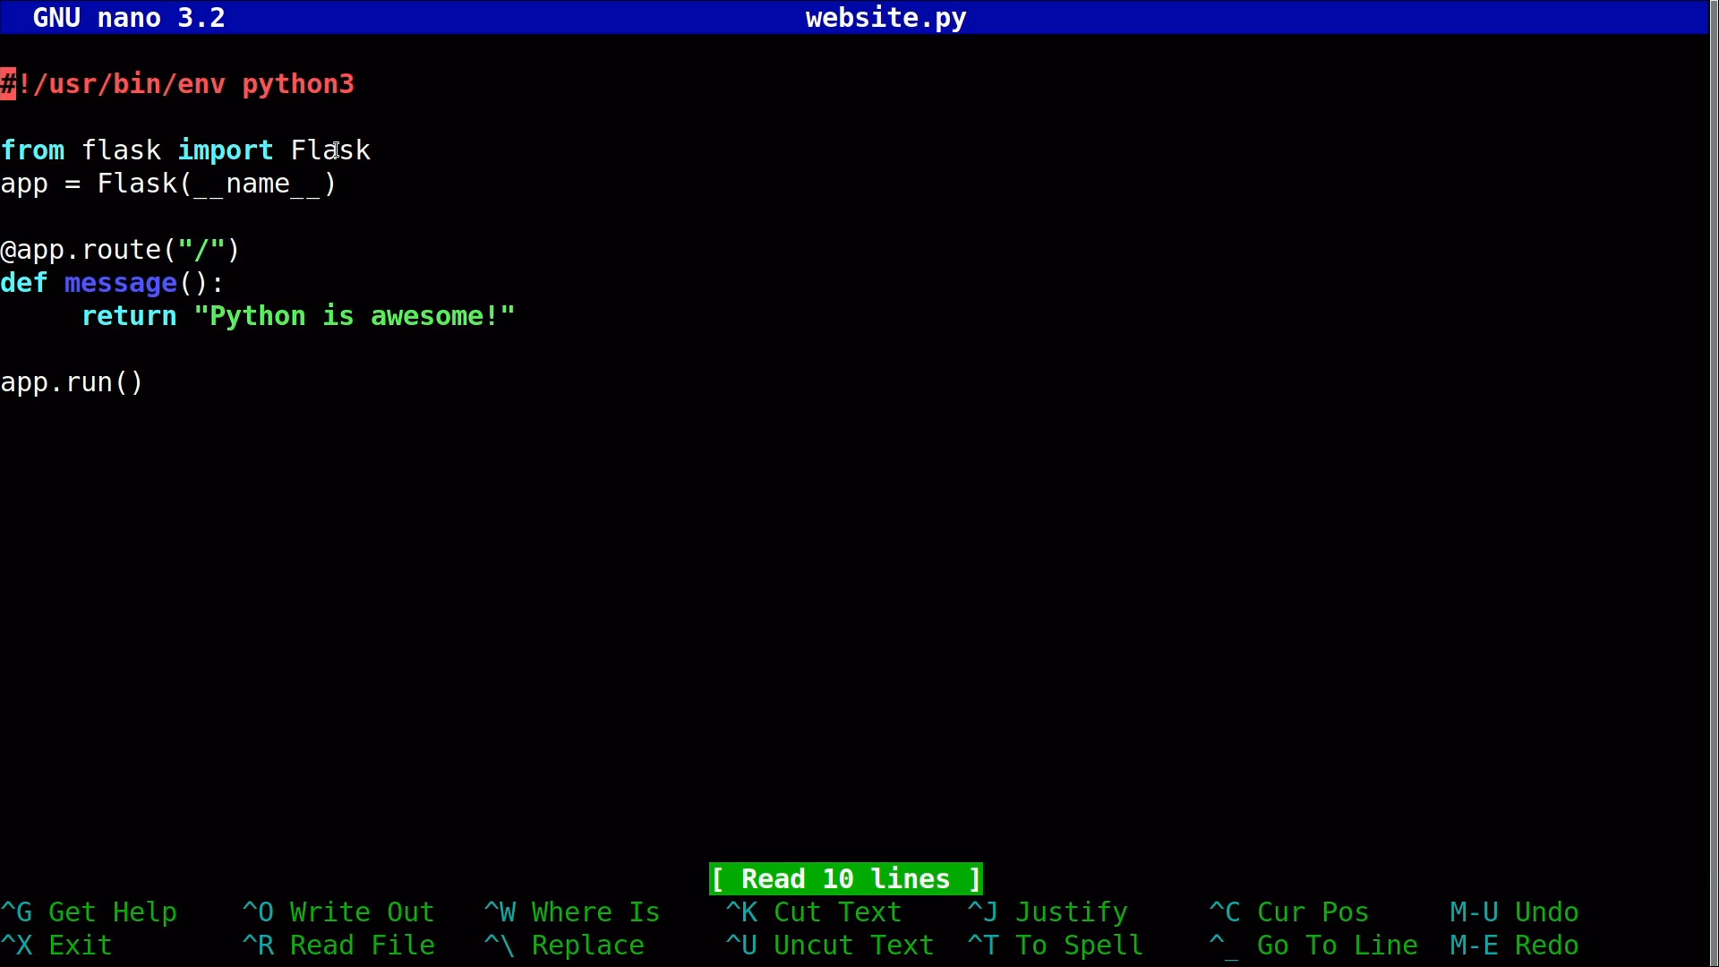
{"action": "mouse_move", "coordinate": [21, 183]}
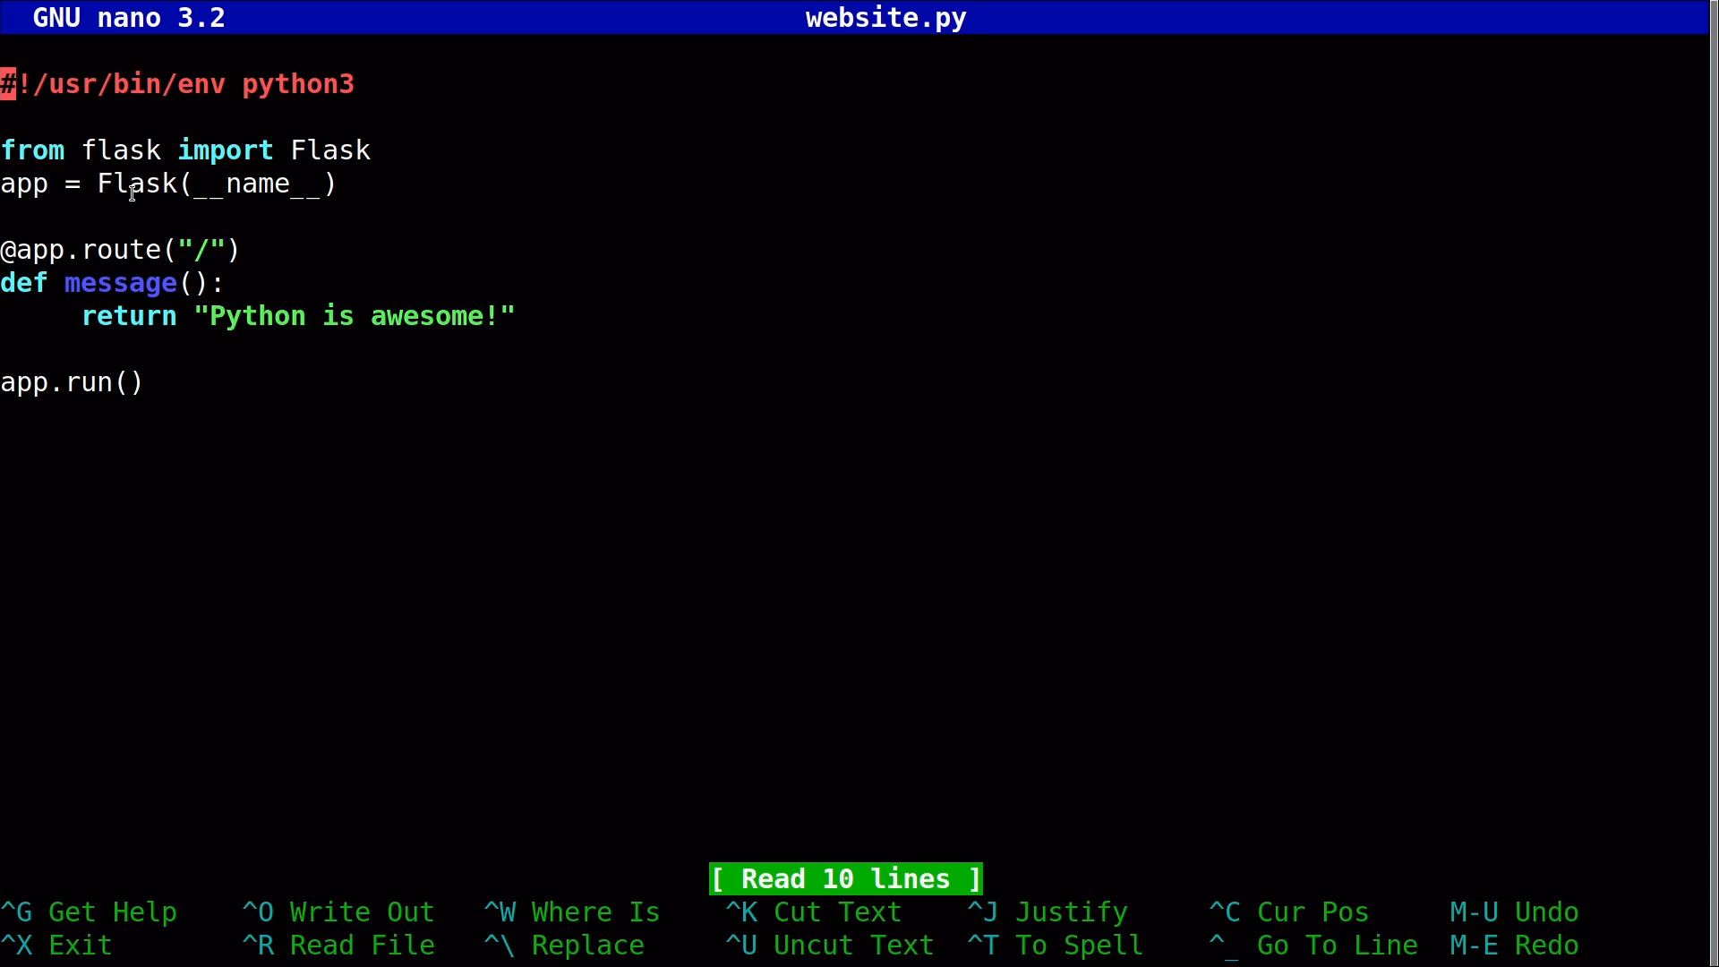
{"action": "mouse_move", "coordinate": [80, 244]}
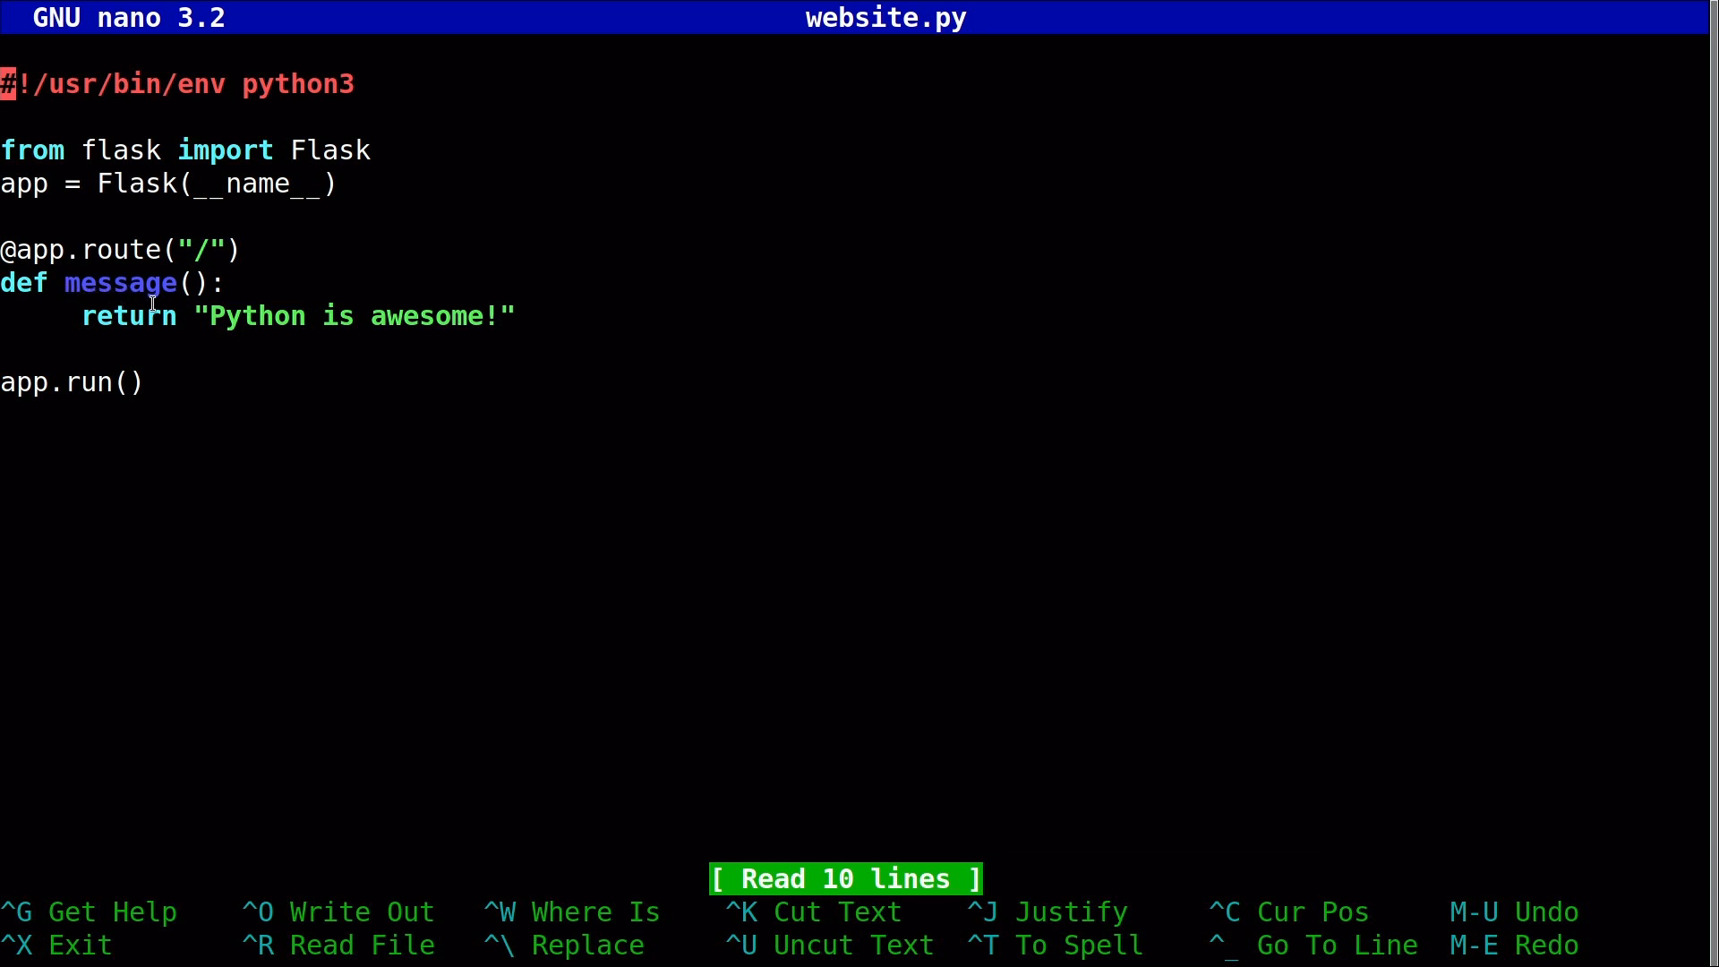
{"action": "mouse_move", "coordinate": [54, 249]}
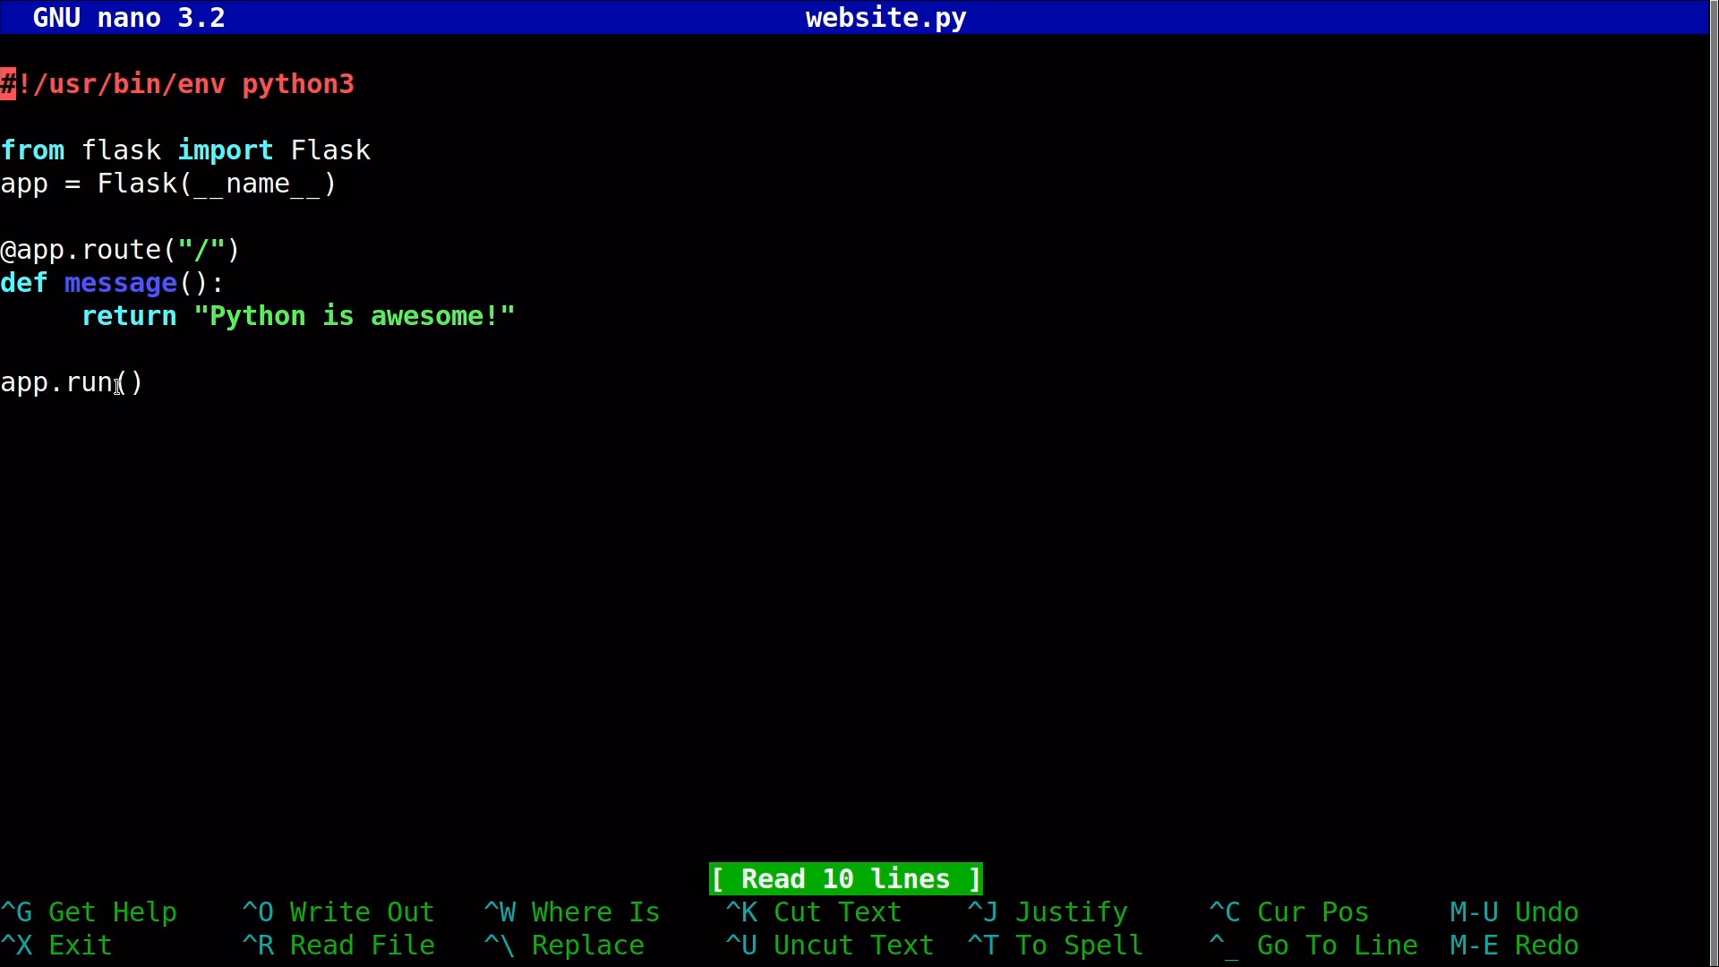
{"action": "mouse_move", "coordinate": [172, 398]}
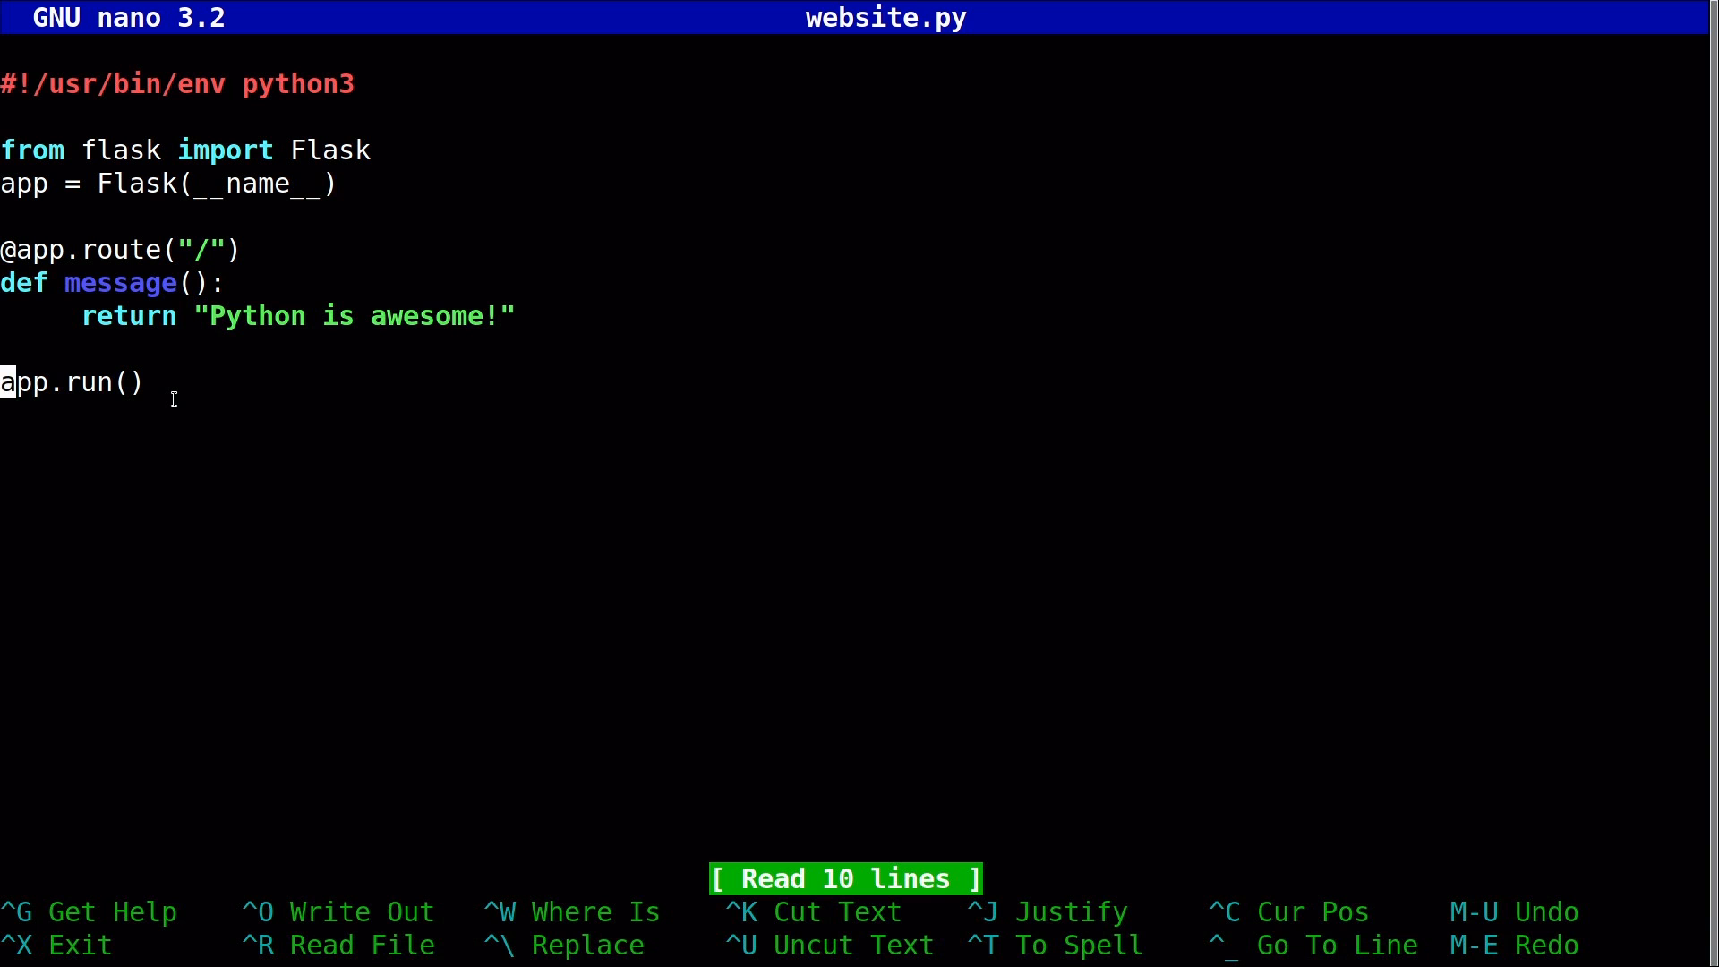
{"action": "key", "text": "Right"}
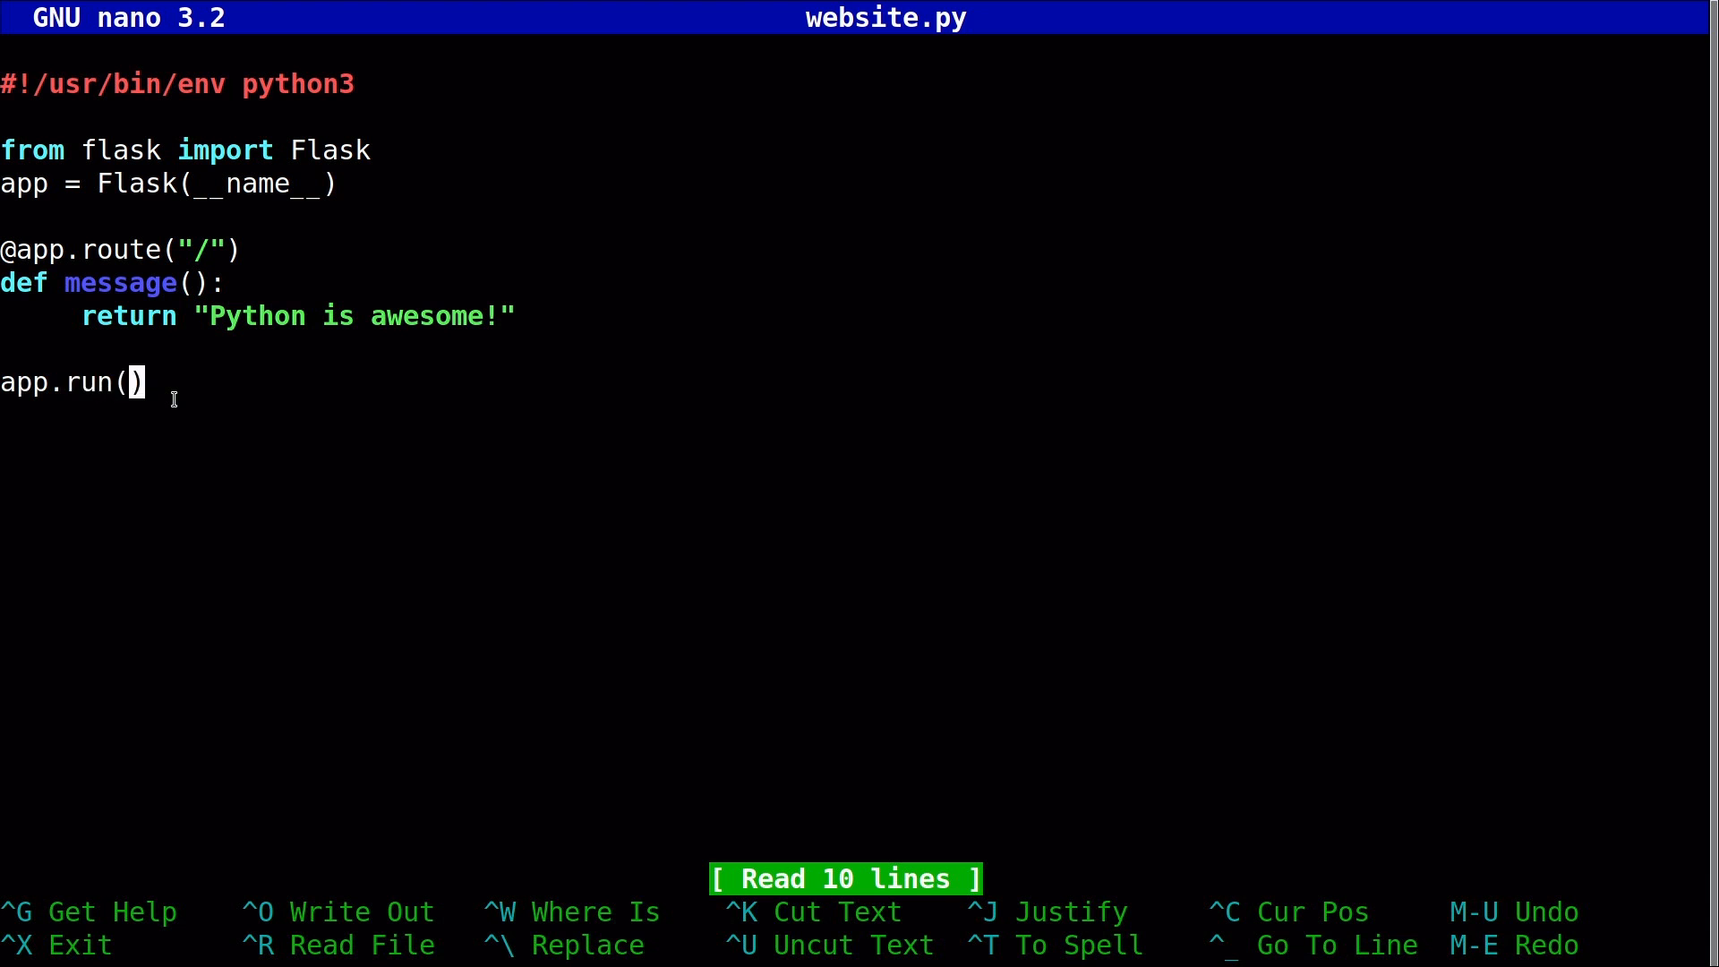
Add debug=True to app.run, save website.py, rerun it and reload localhost:5000.
{"action": "type", "text": "debug"}
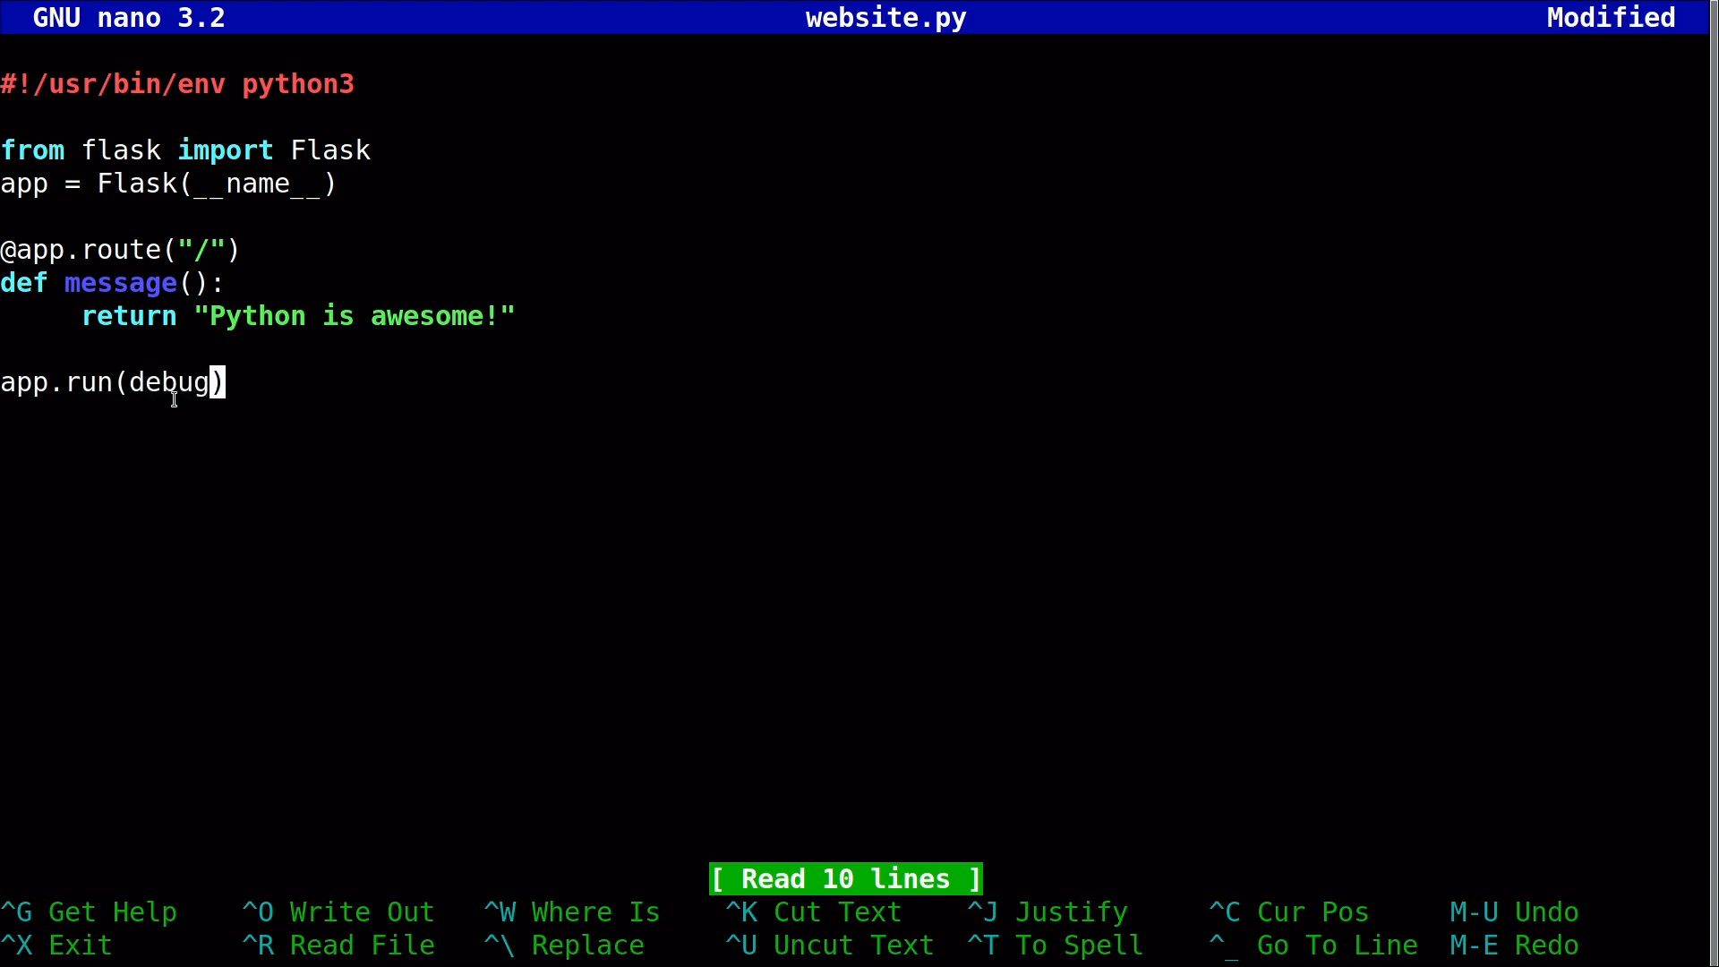
{"action": "type", "text": "=True"}
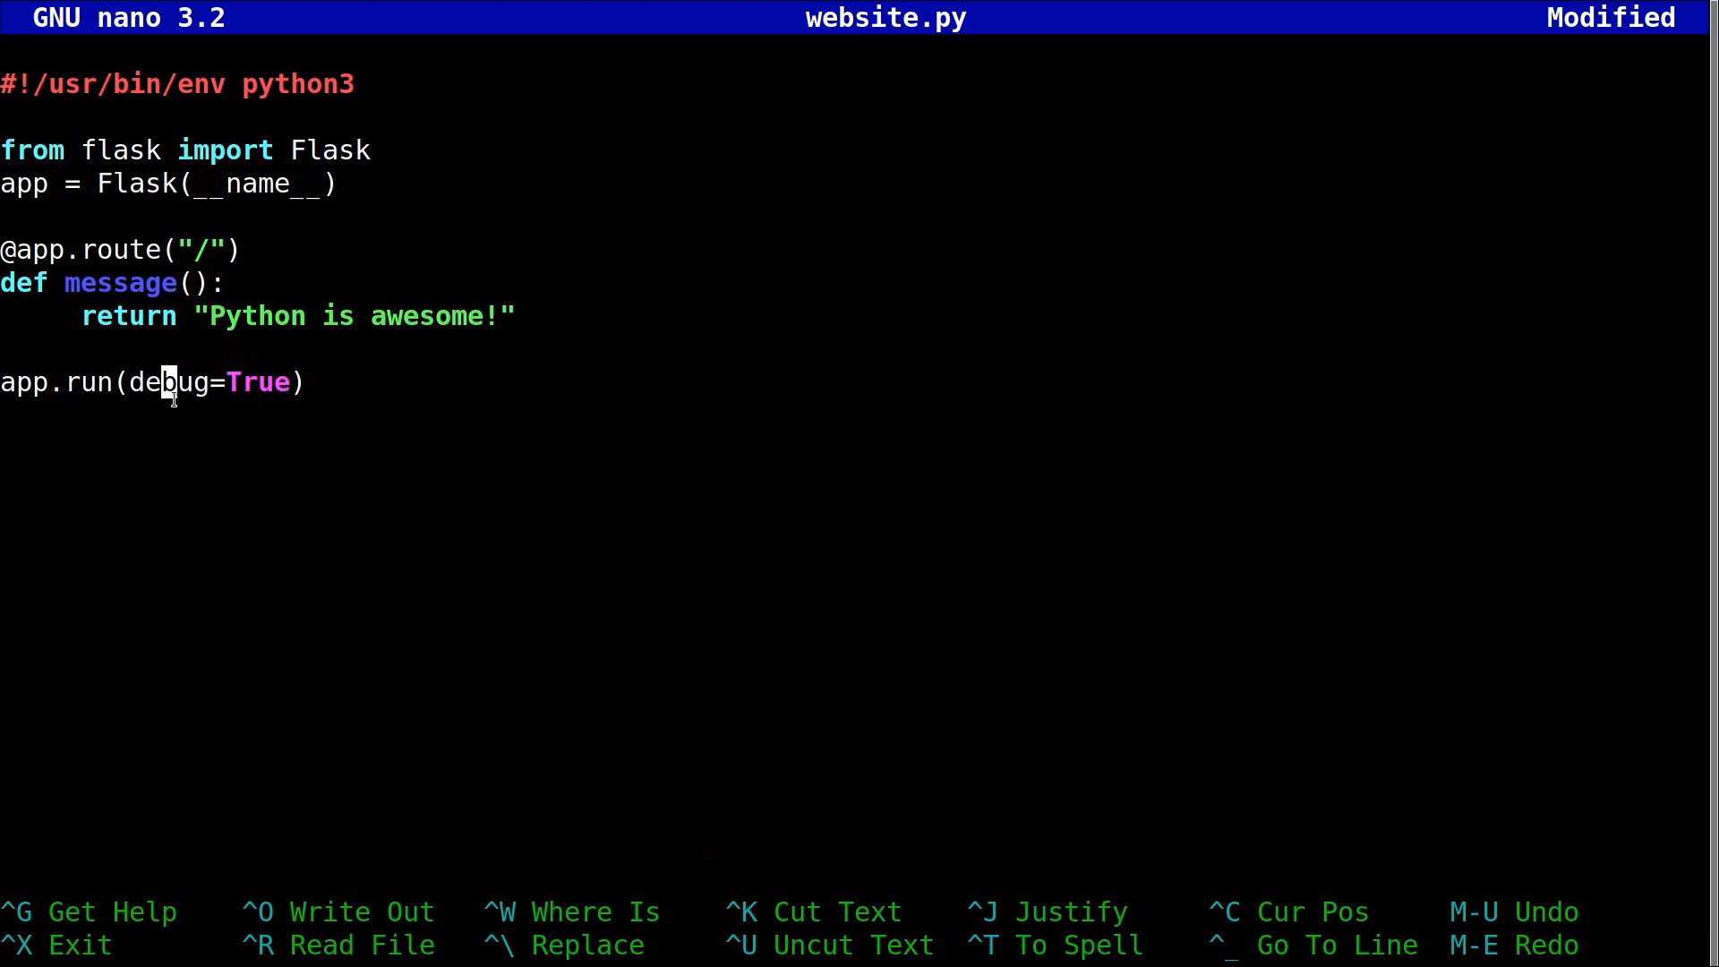
{"action": "key", "text": "ctrl+o"}
{"action": "type", "text": "./website.py"}
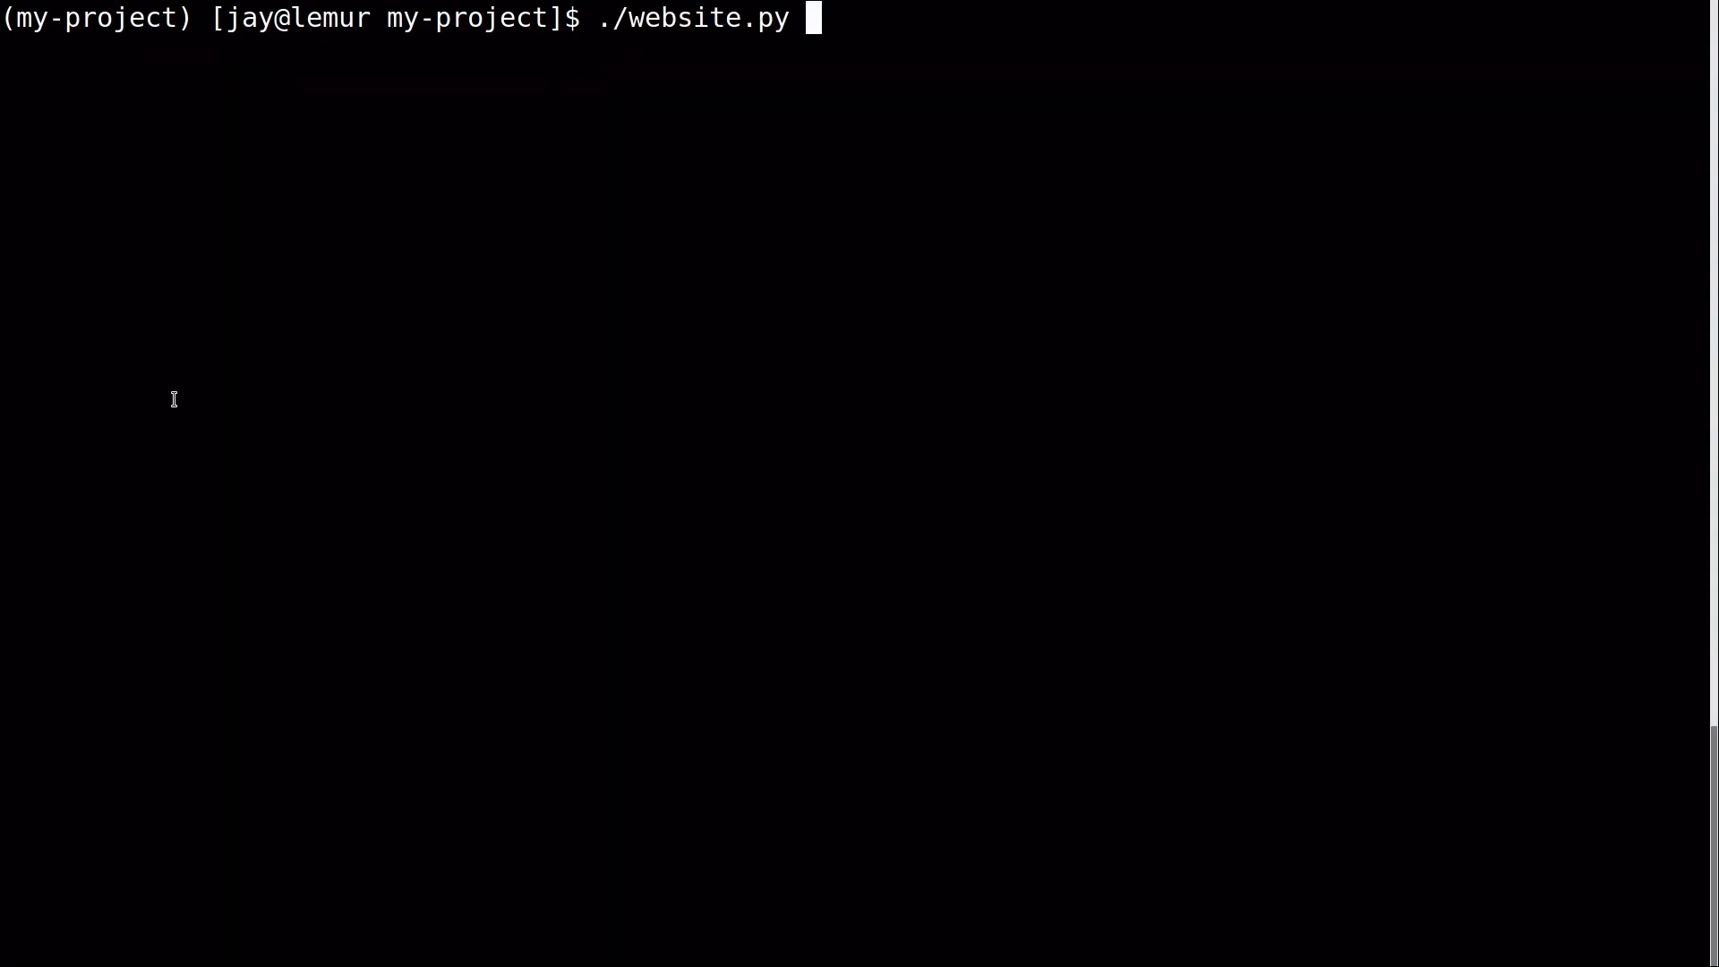
{"action": "key", "text": "Return"}
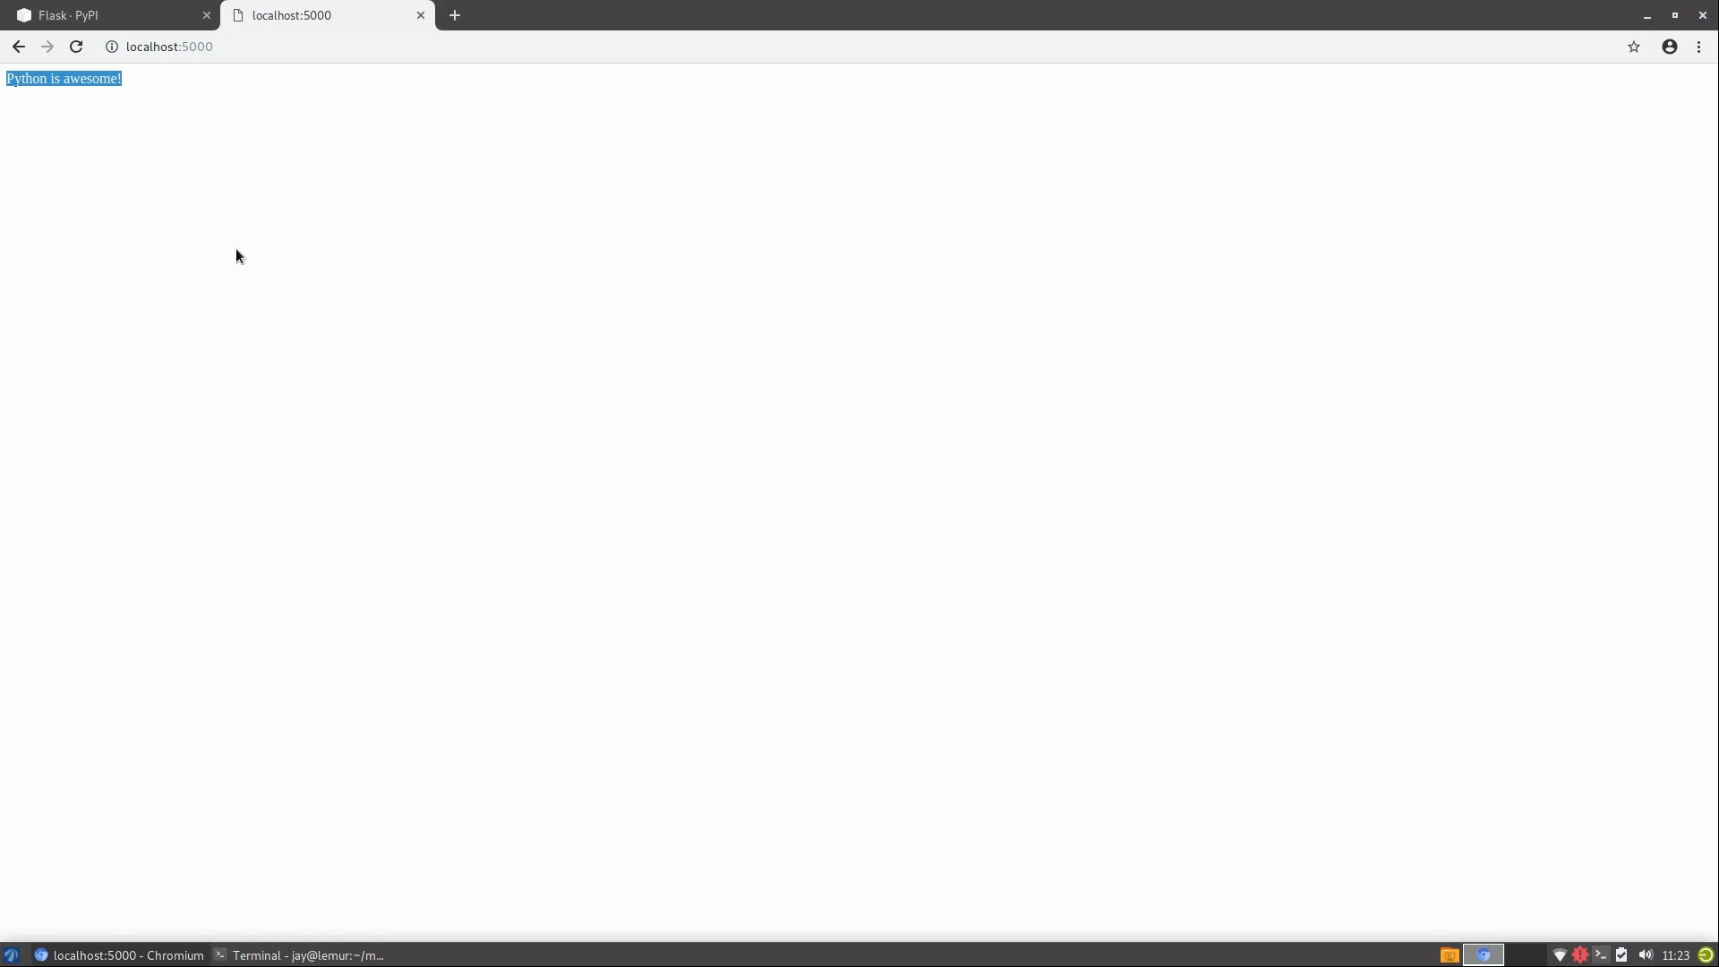
{"action": "left_click", "coordinate": [307, 956]}
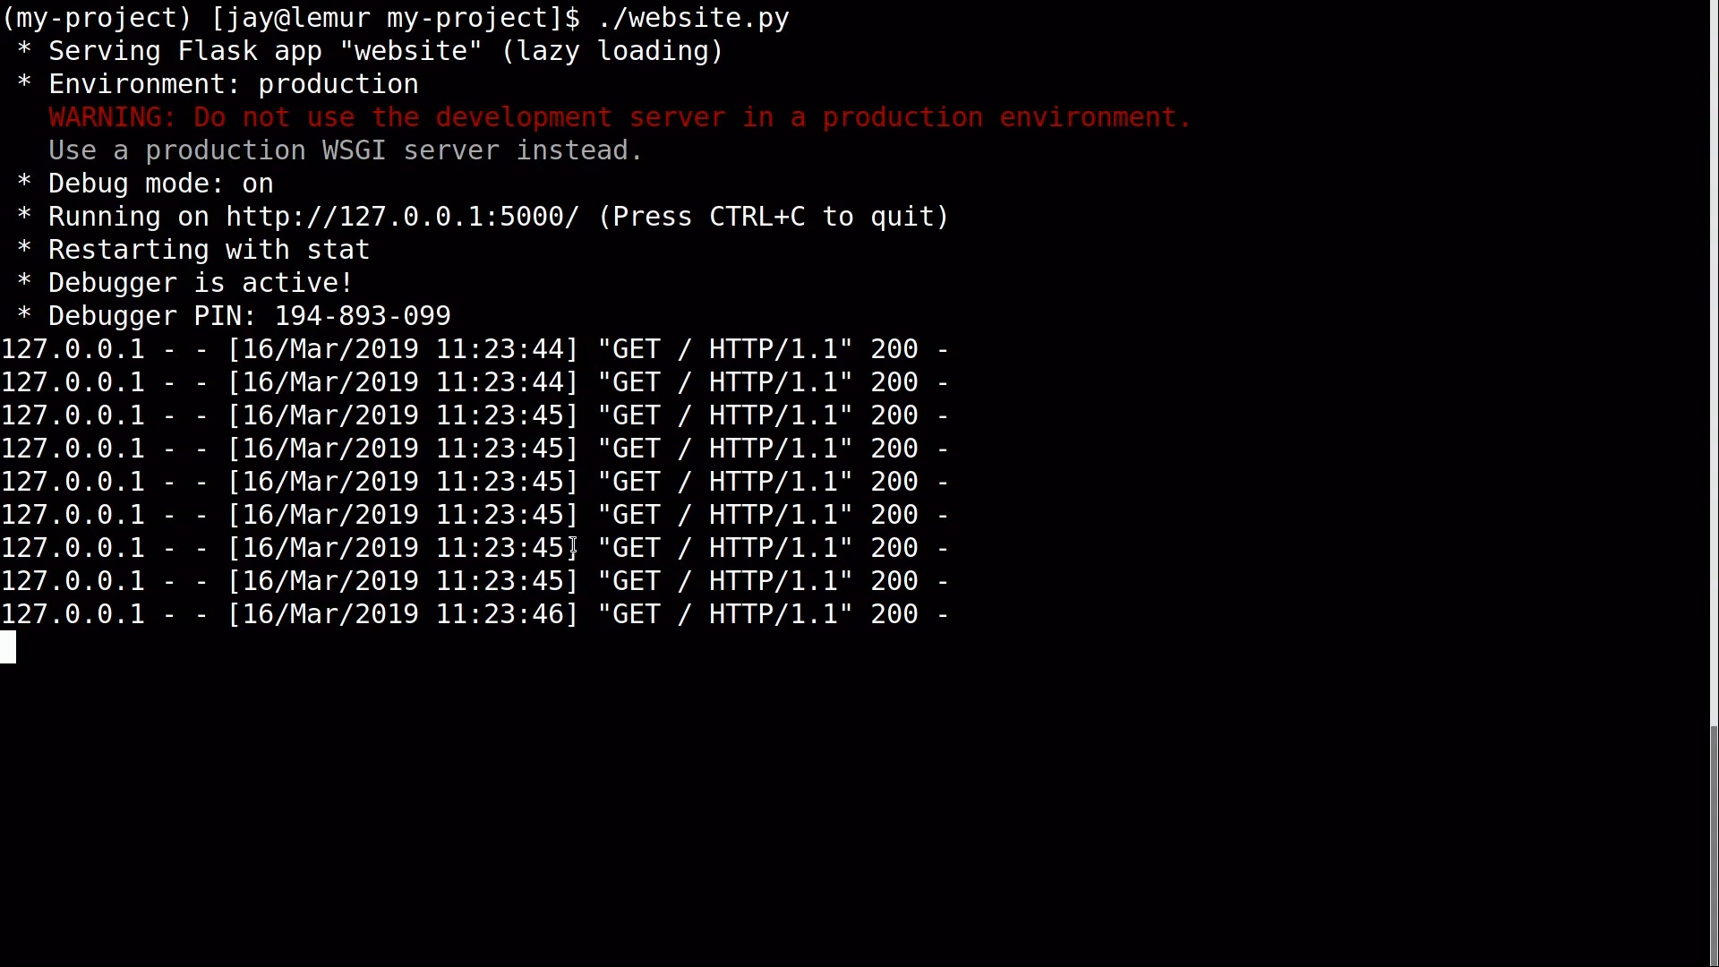
Stop the debug-mode Flask server and reopen website.py with a tab-completed nano command.
{"action": "key", "text": "ctrl+c"}
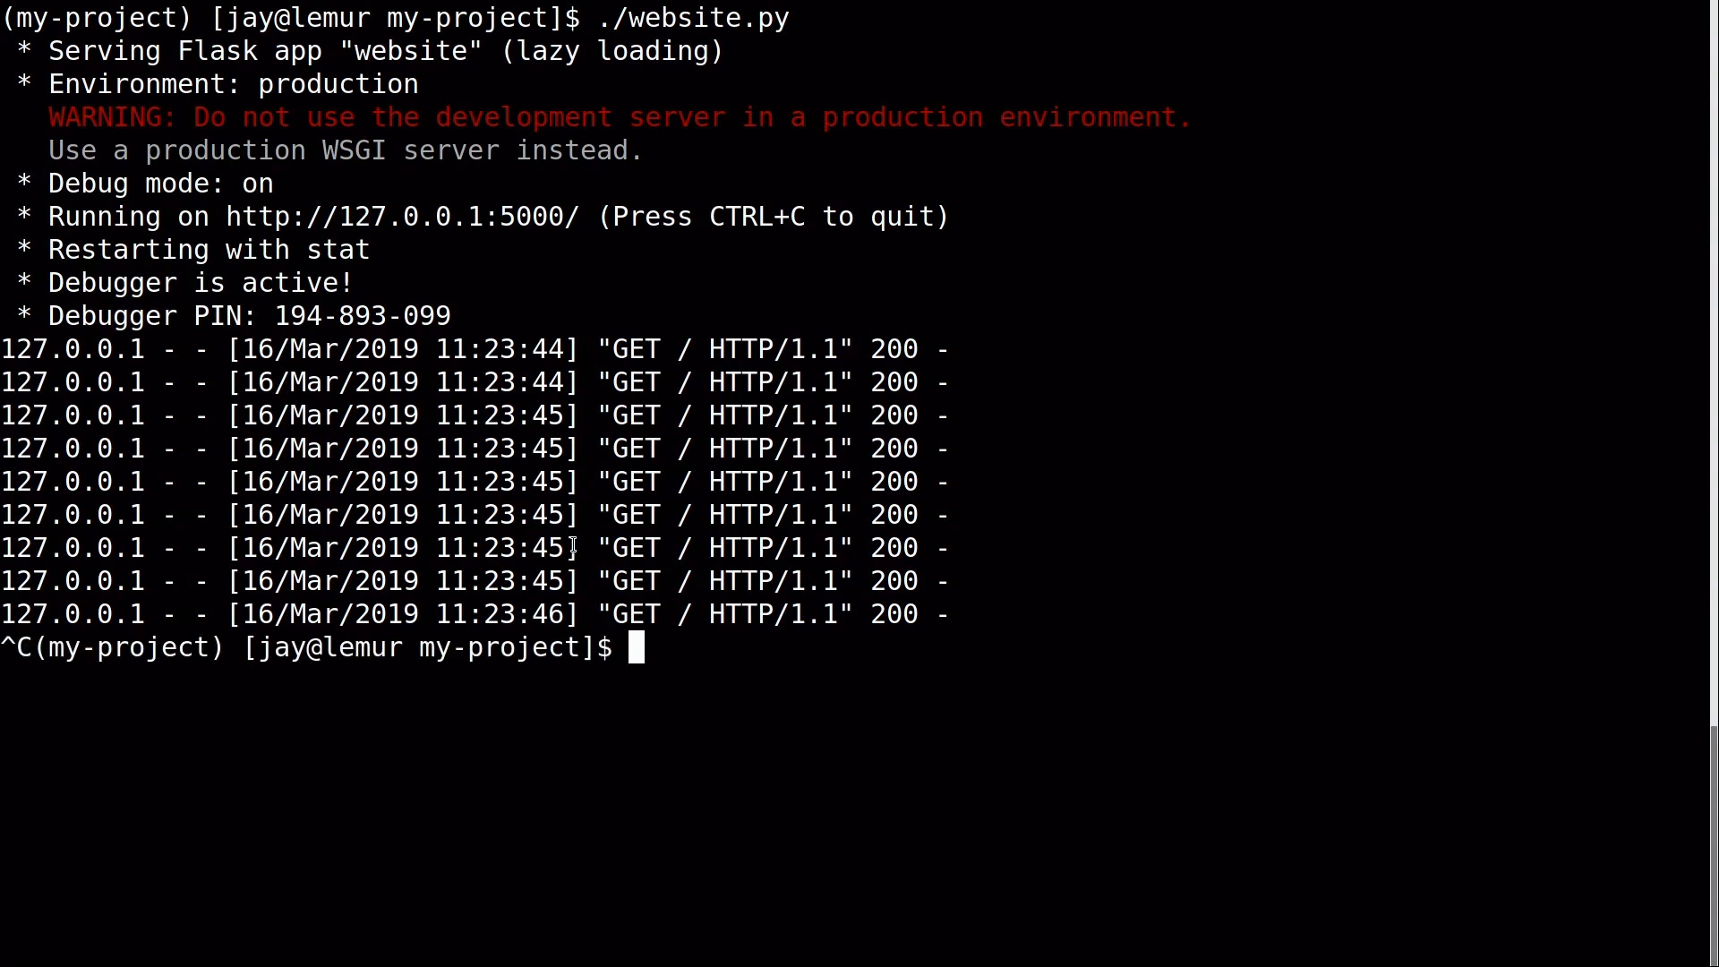
{"action": "type", "text": "nano w"}
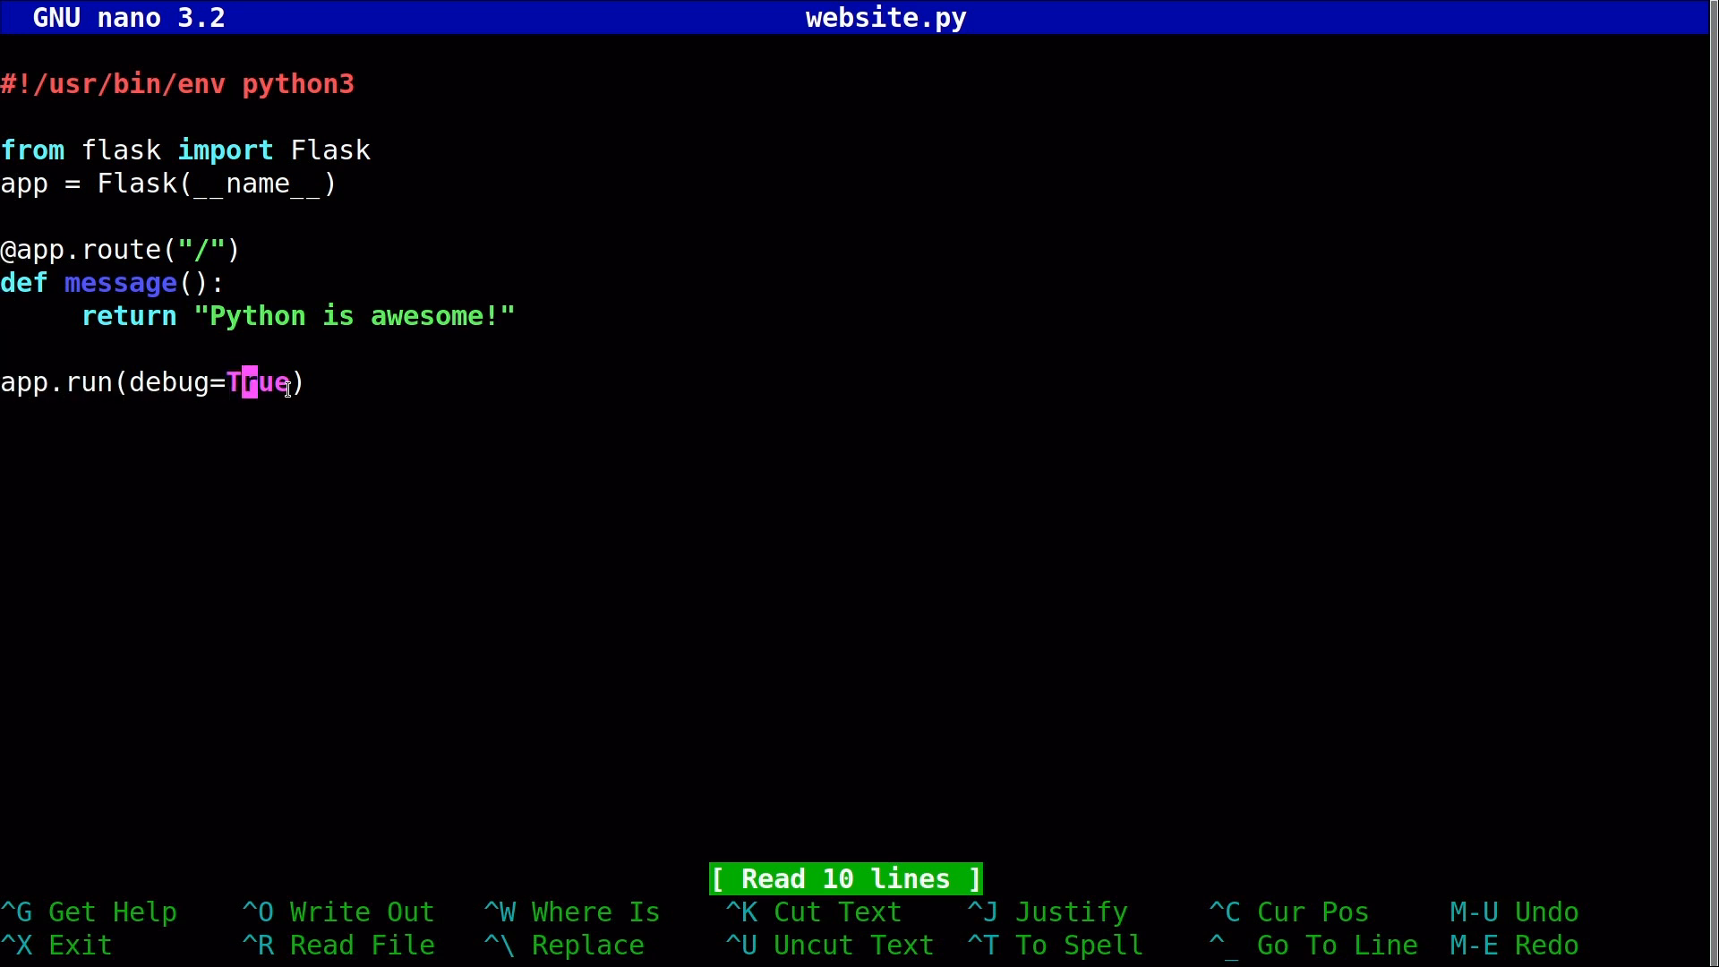
Backspace over text in website.py while making the render_template edits.
{"action": "key", "text": "BackSpace"}
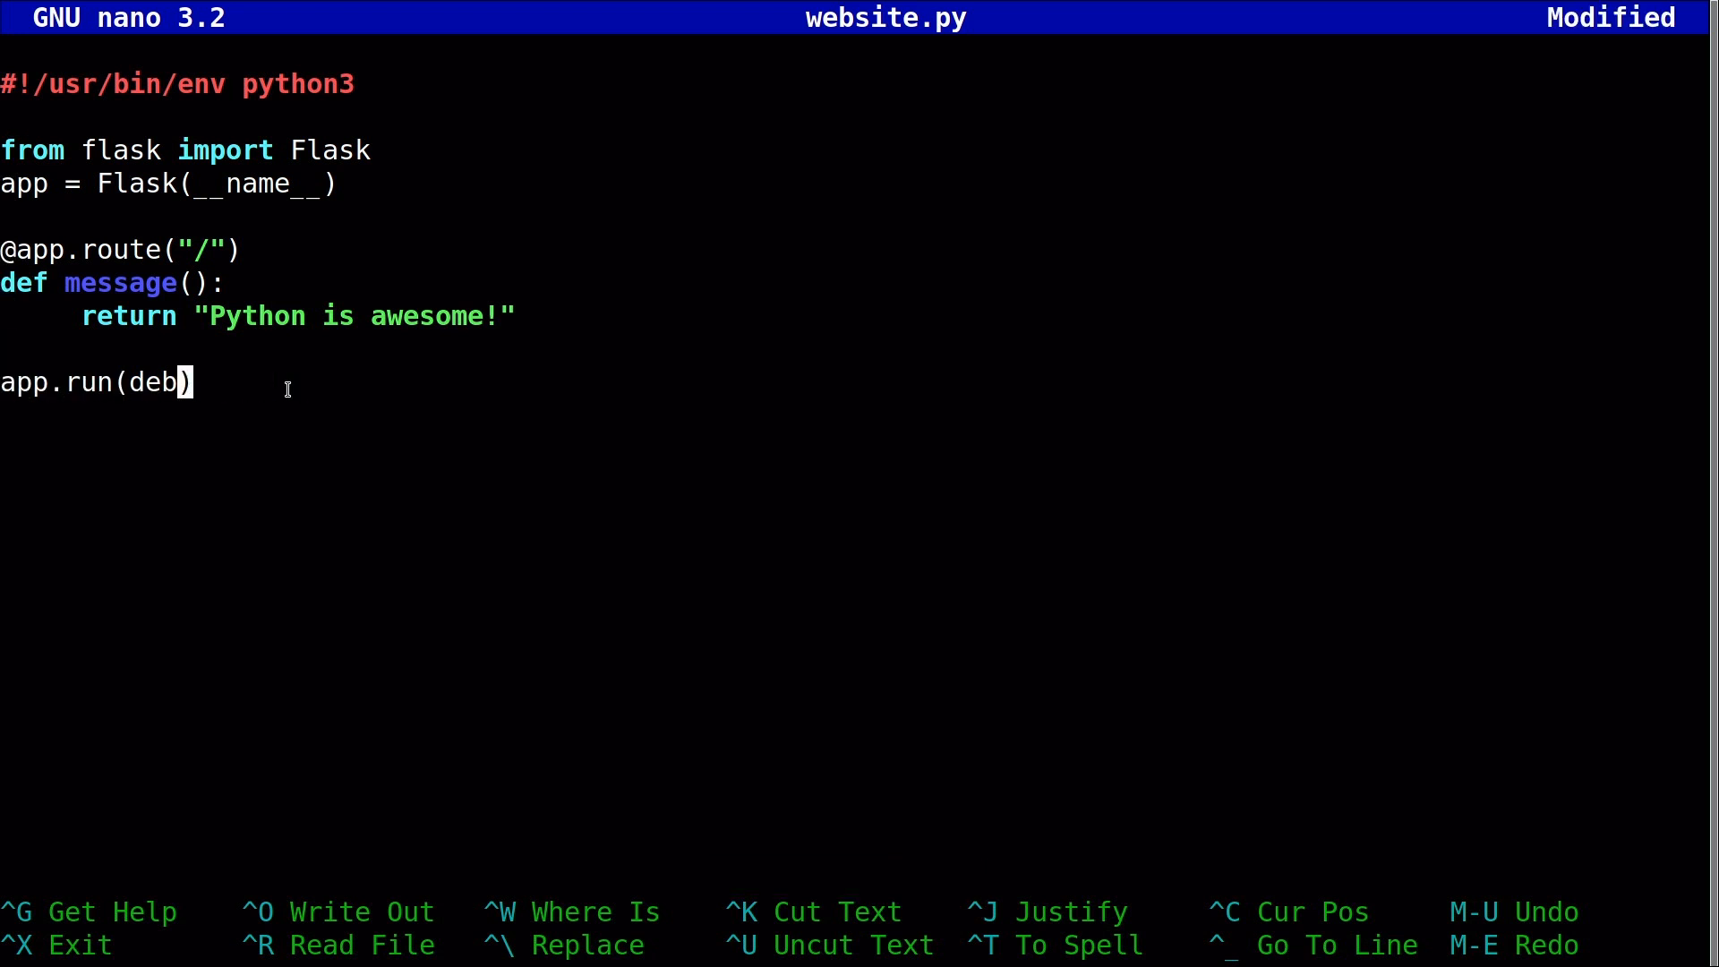
{"action": "key", "text": "BackSpace"}
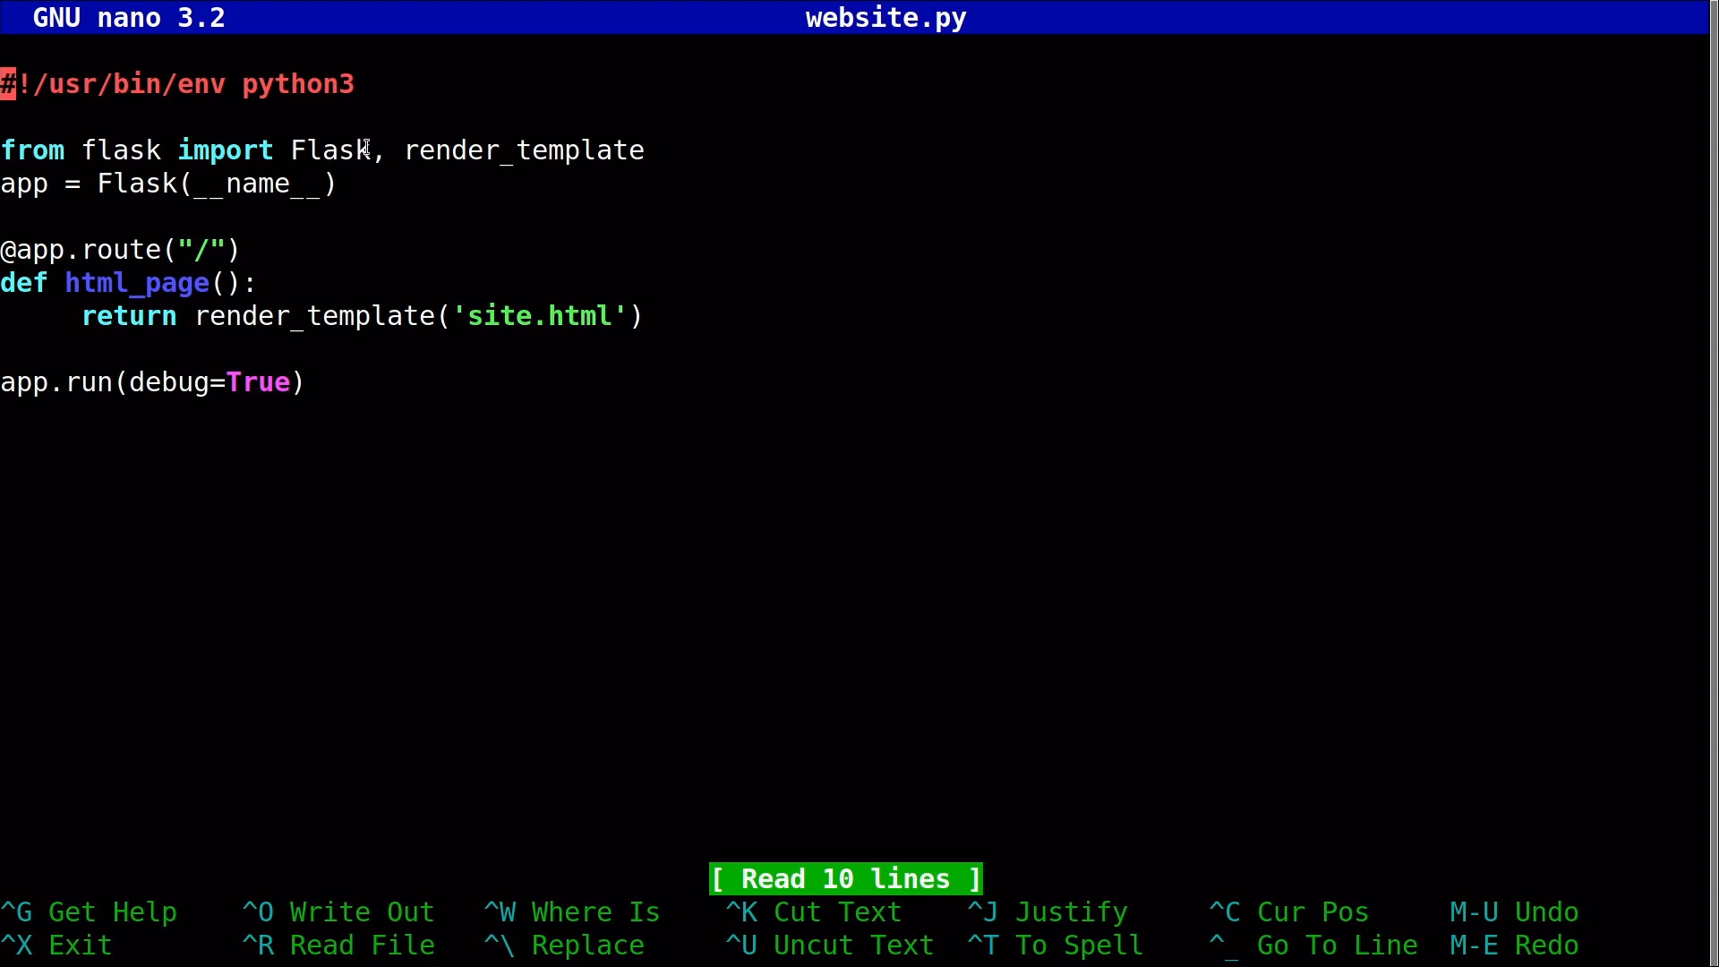
{"action": "mouse_move", "coordinate": [411, 153]}
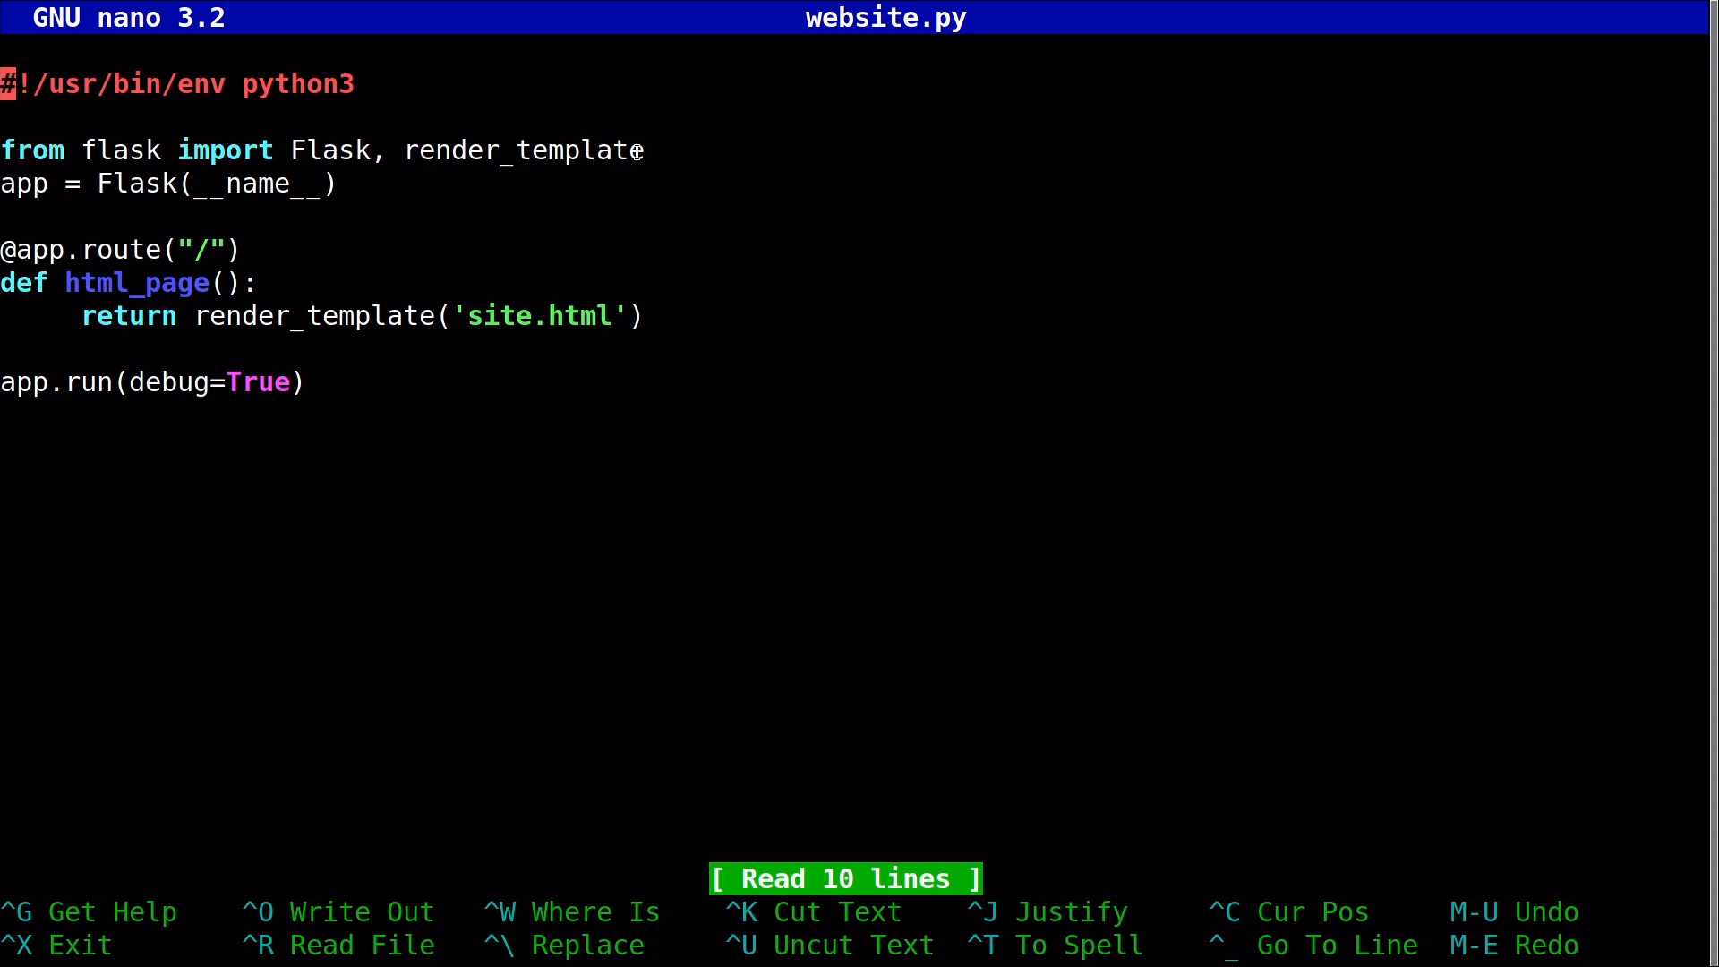
{"action": "mouse_move", "coordinate": [669, 150]}
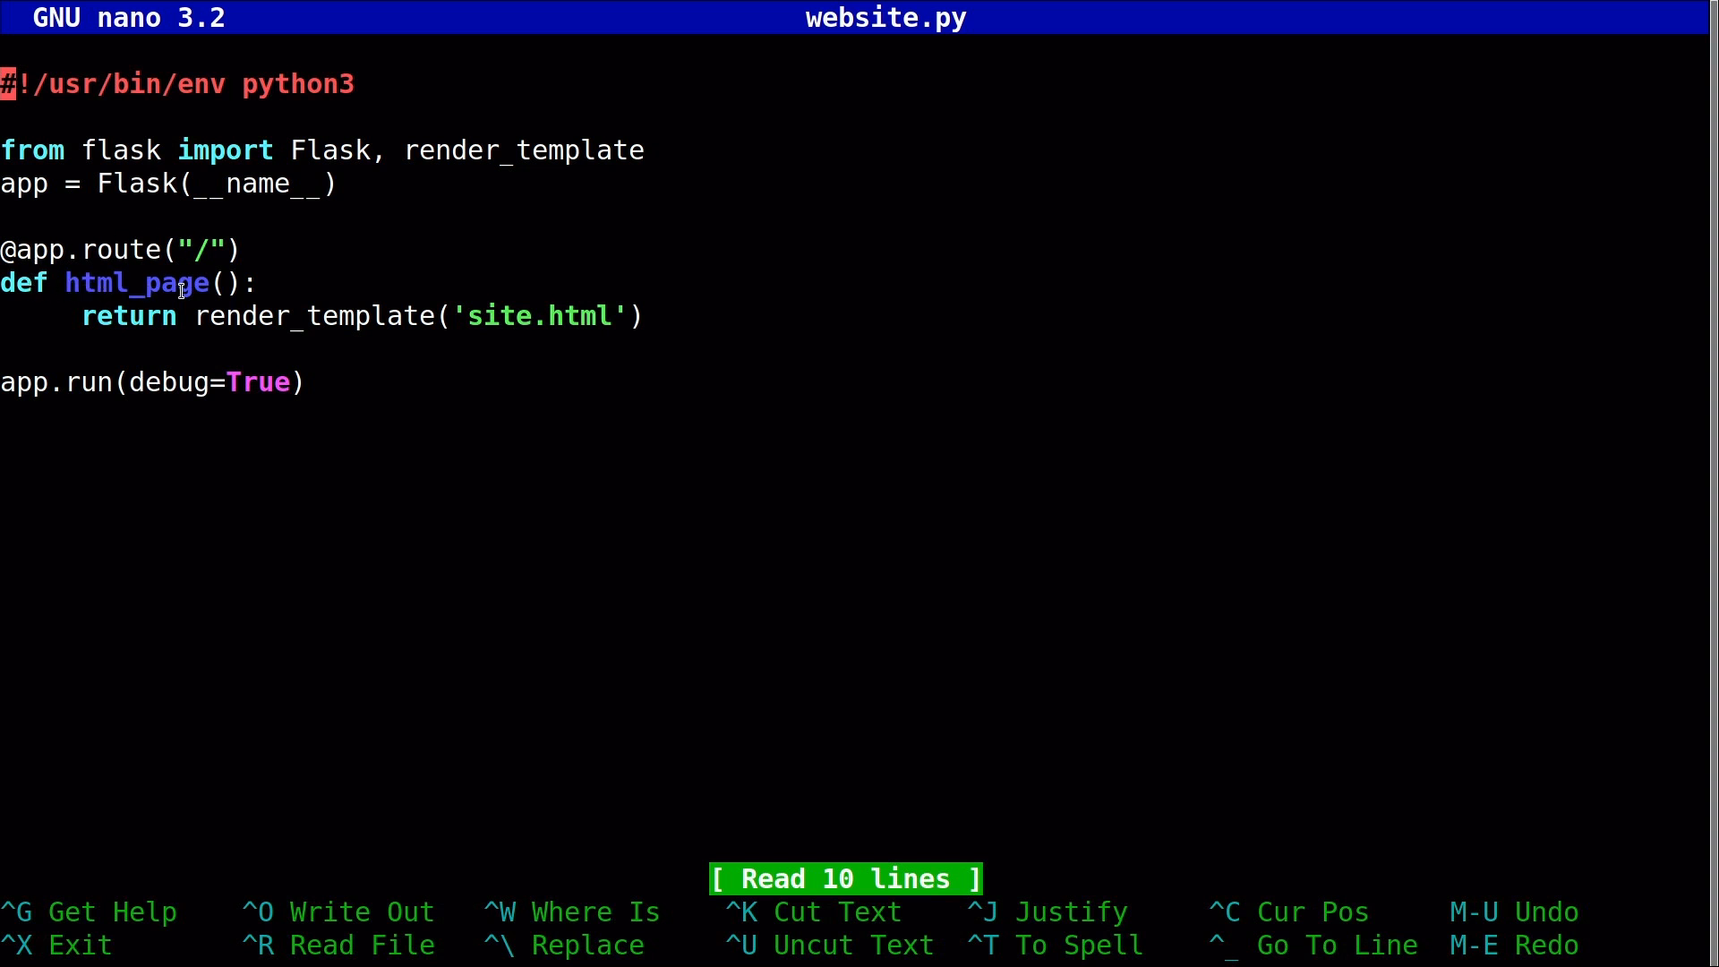
{"action": "mouse_move", "coordinate": [147, 283]}
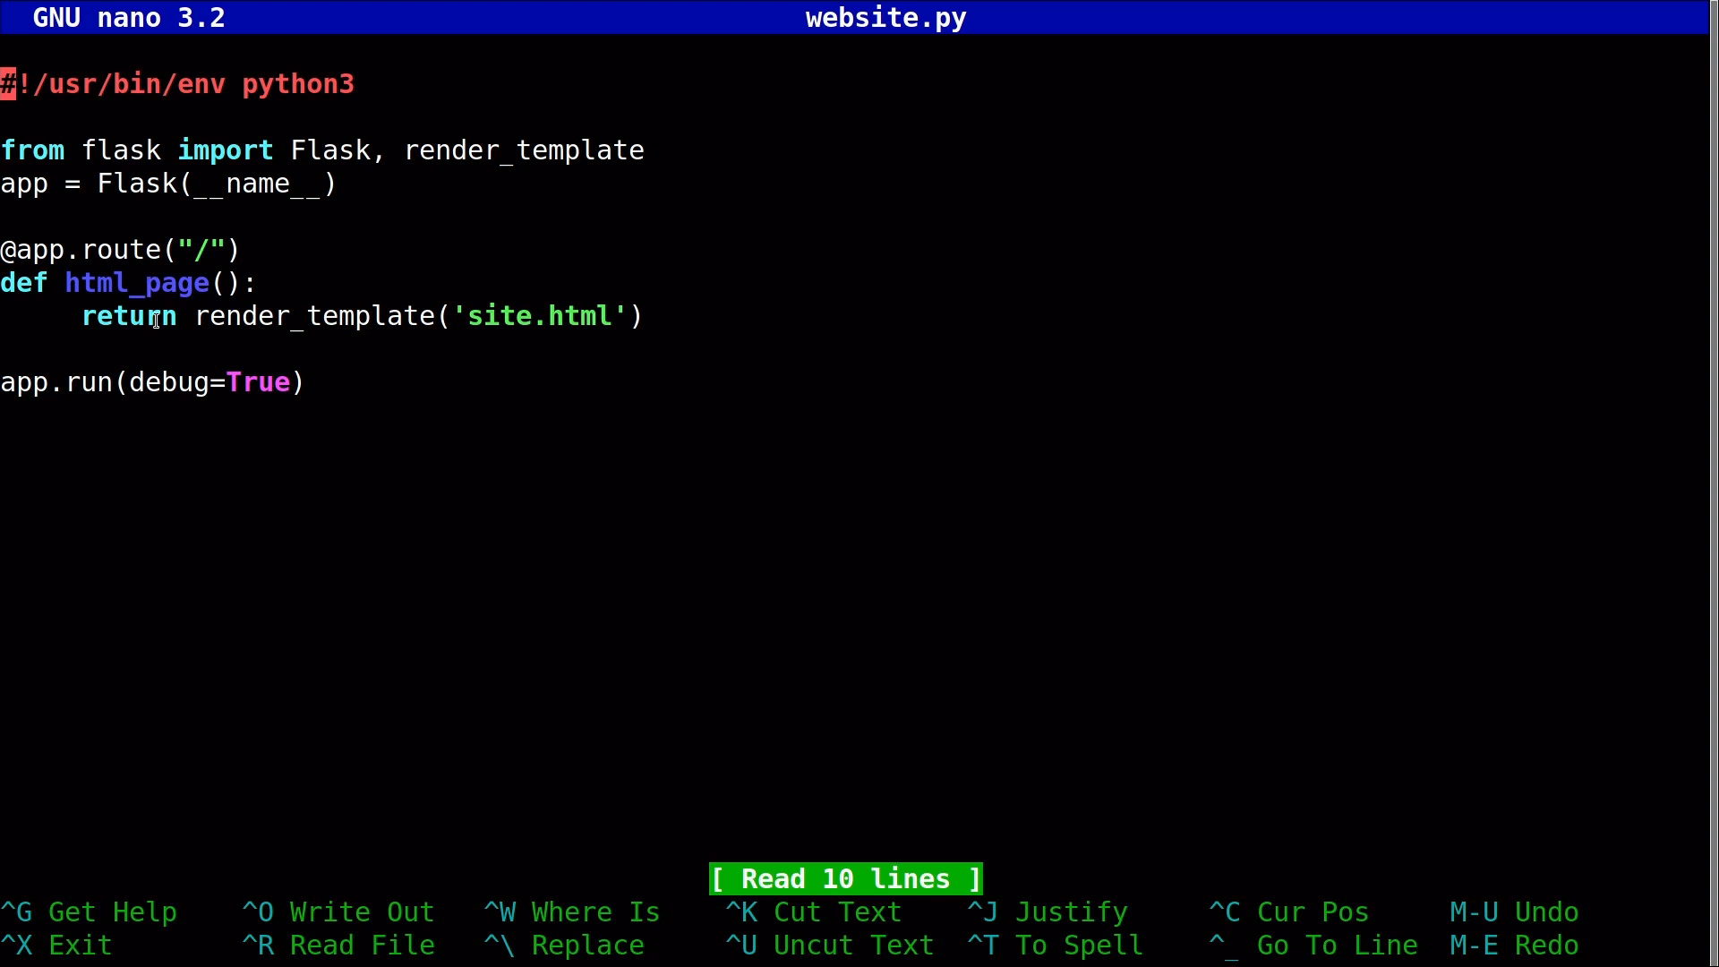
{"action": "mouse_move", "coordinate": [196, 316]}
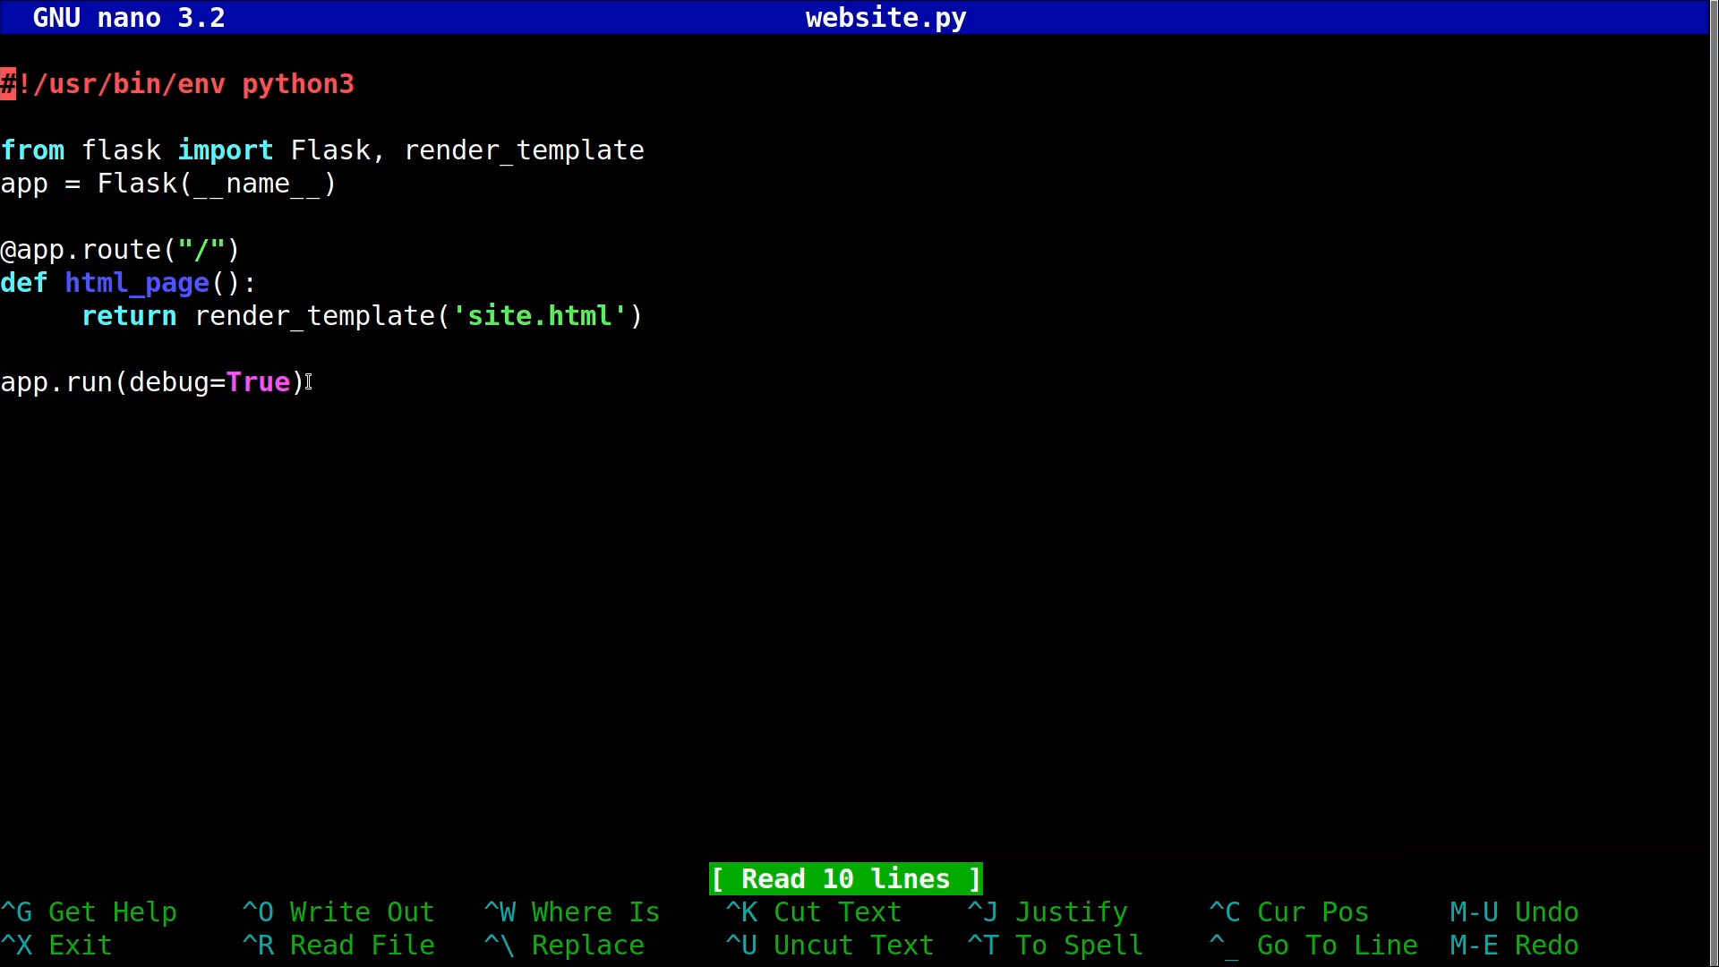
Exit nano, create the templates folder with mkdir, and reopen website.py.
{"action": "key", "text": "ctrl+x"}
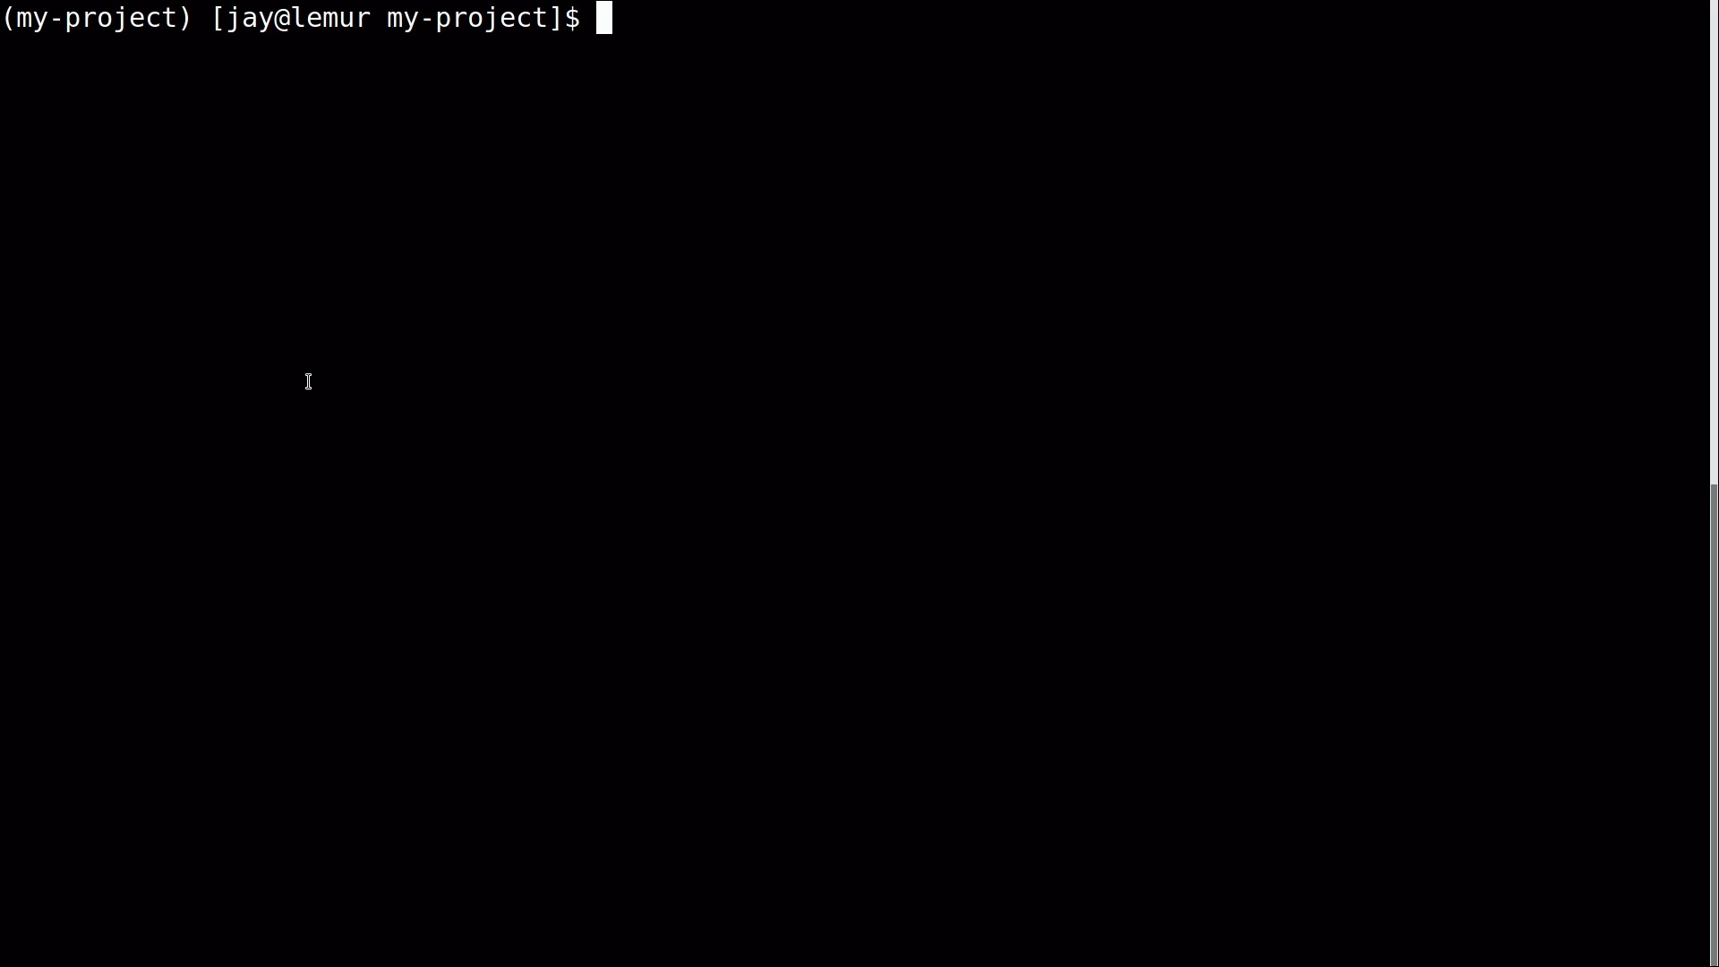
{"action": "type", "text": "mkdir"}
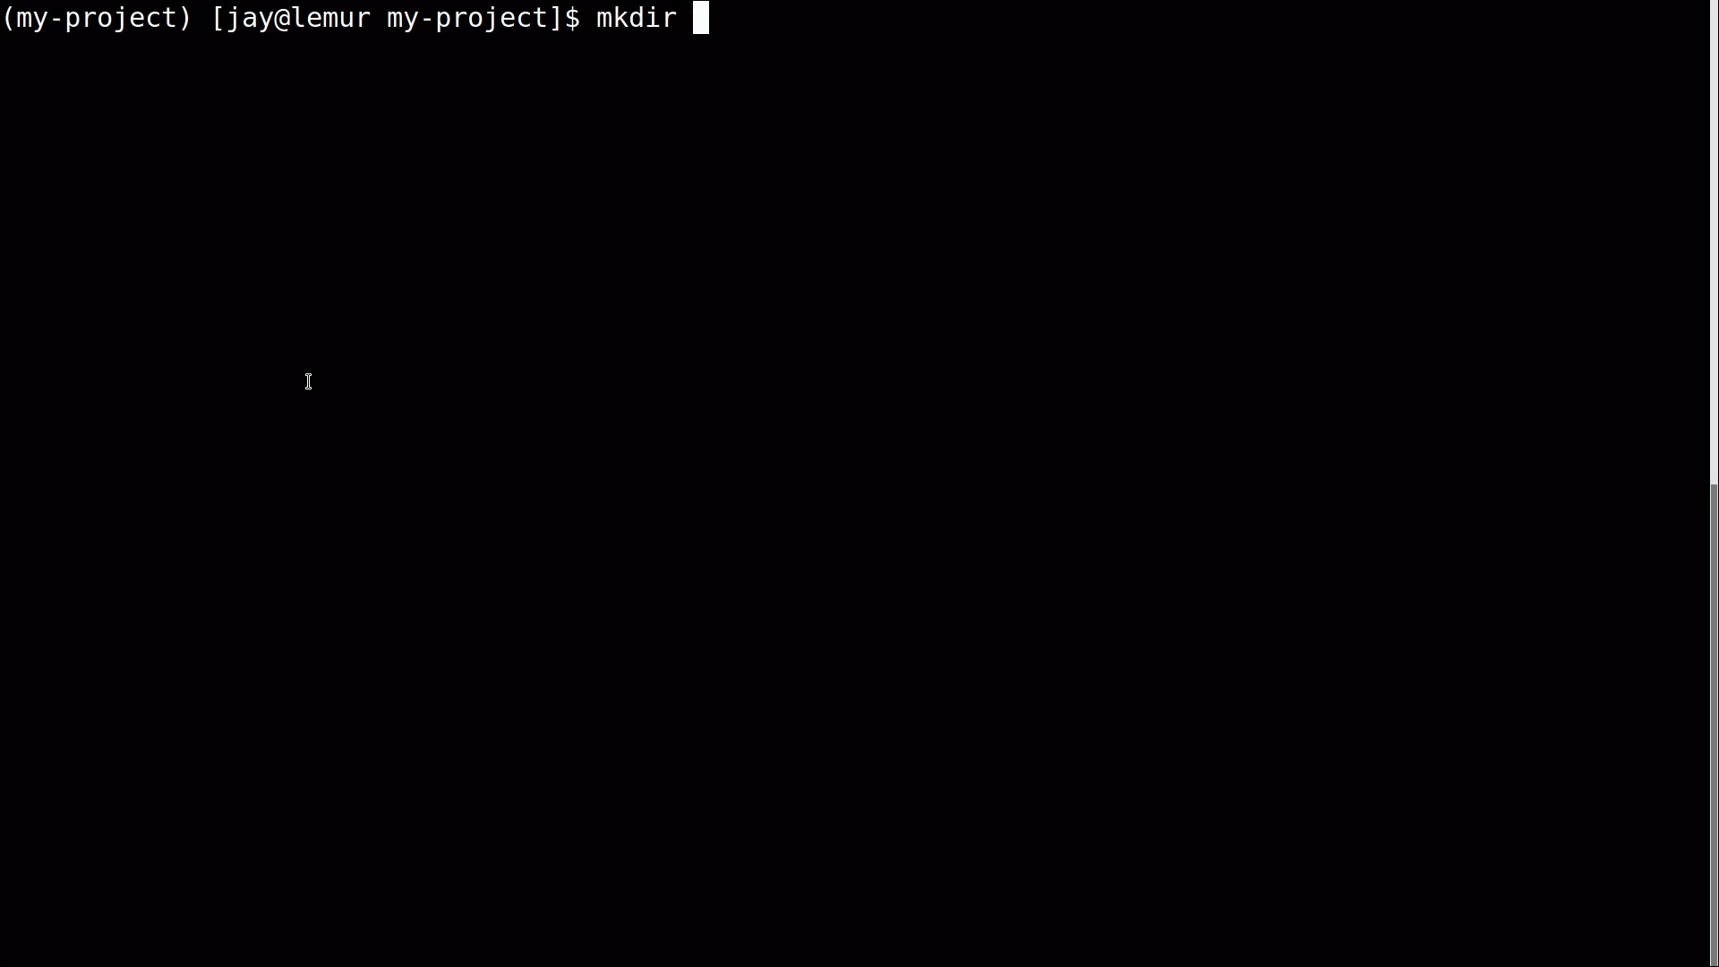
{"action": "type", "text": "templates"}
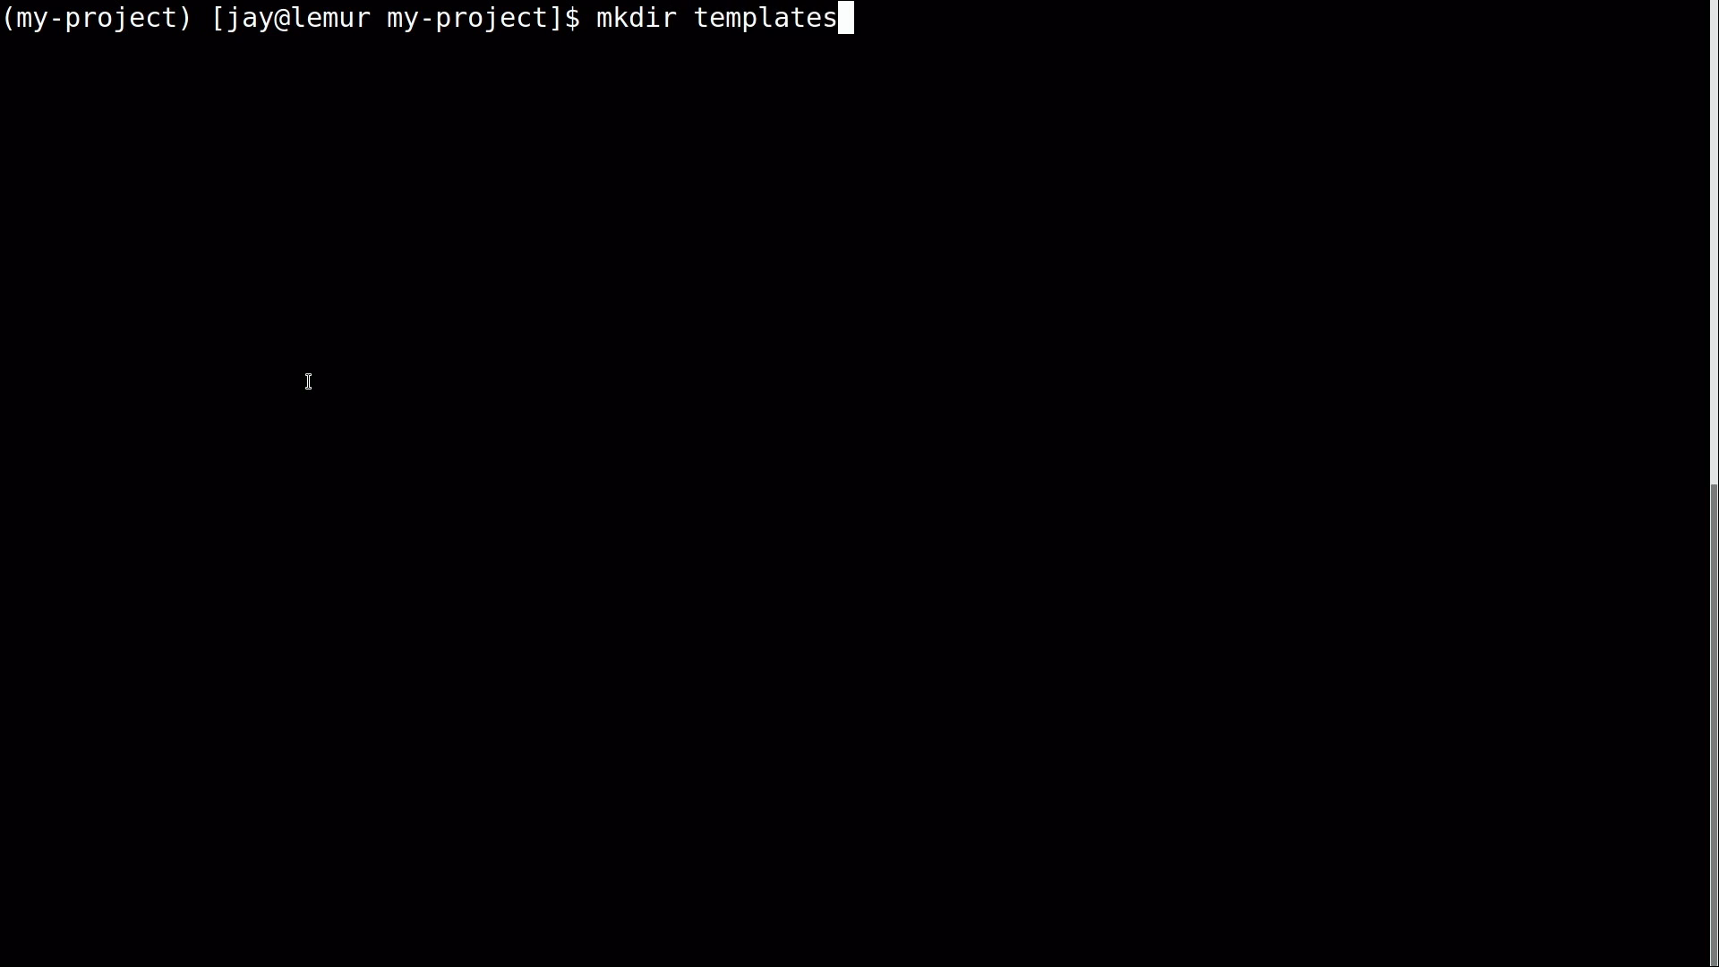
{"action": "key", "text": "Return"}
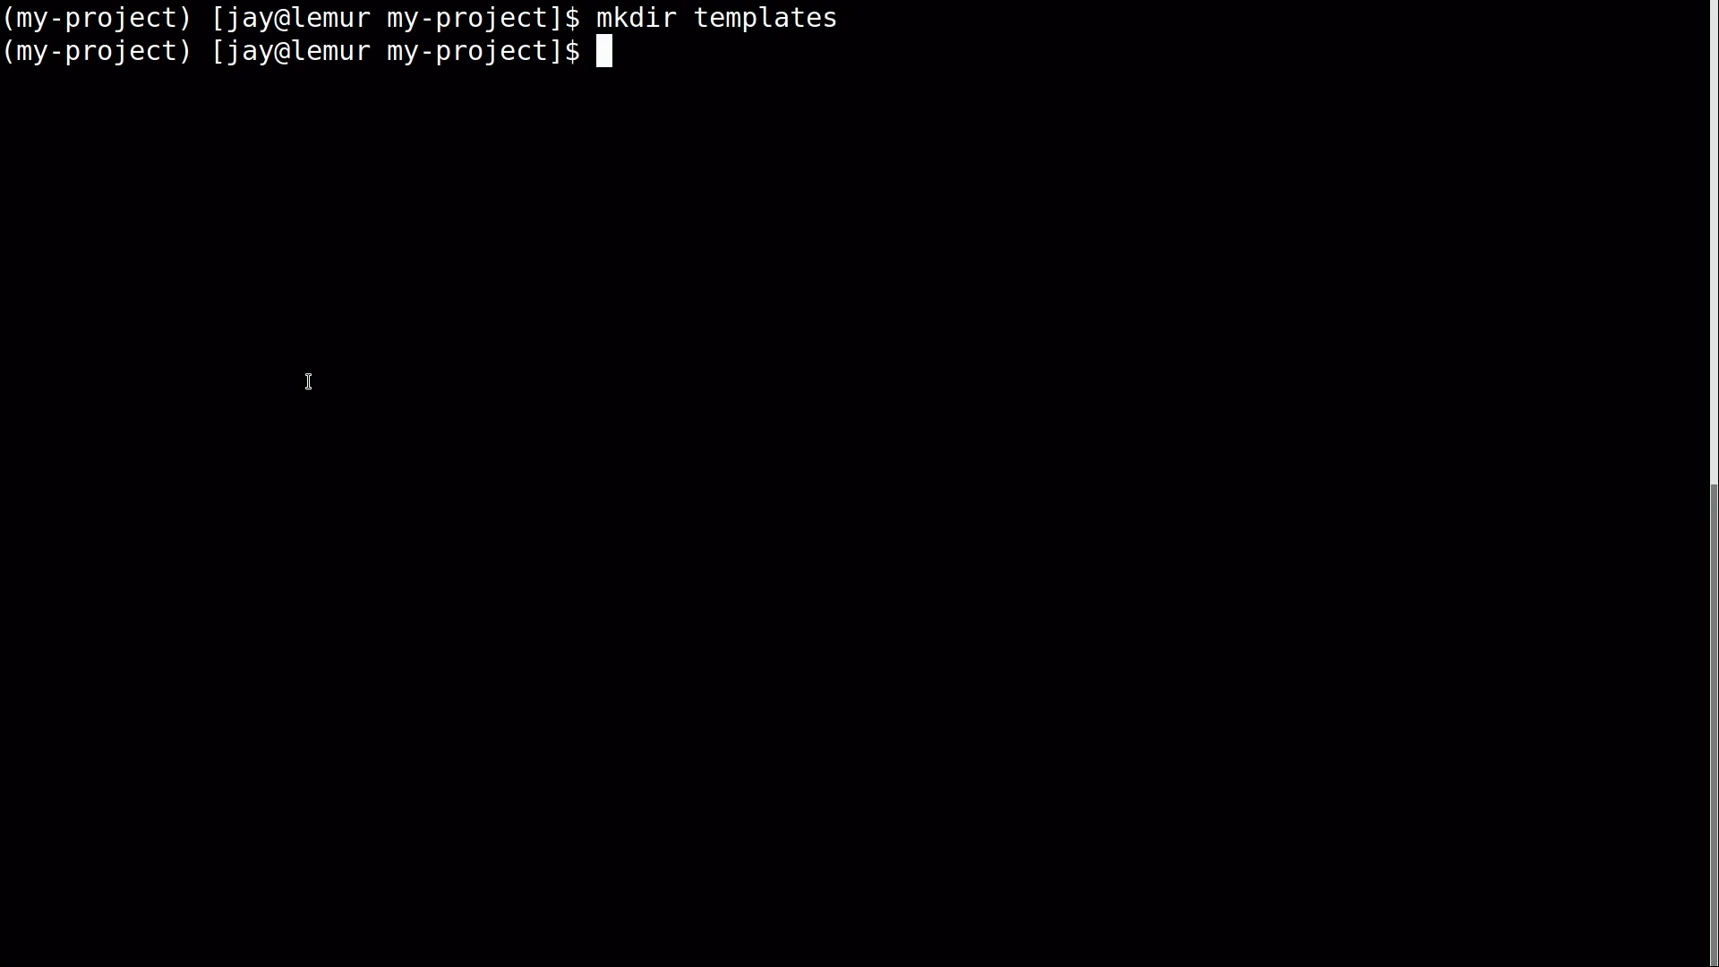
{"action": "mouse_move", "coordinate": [204, 295]}
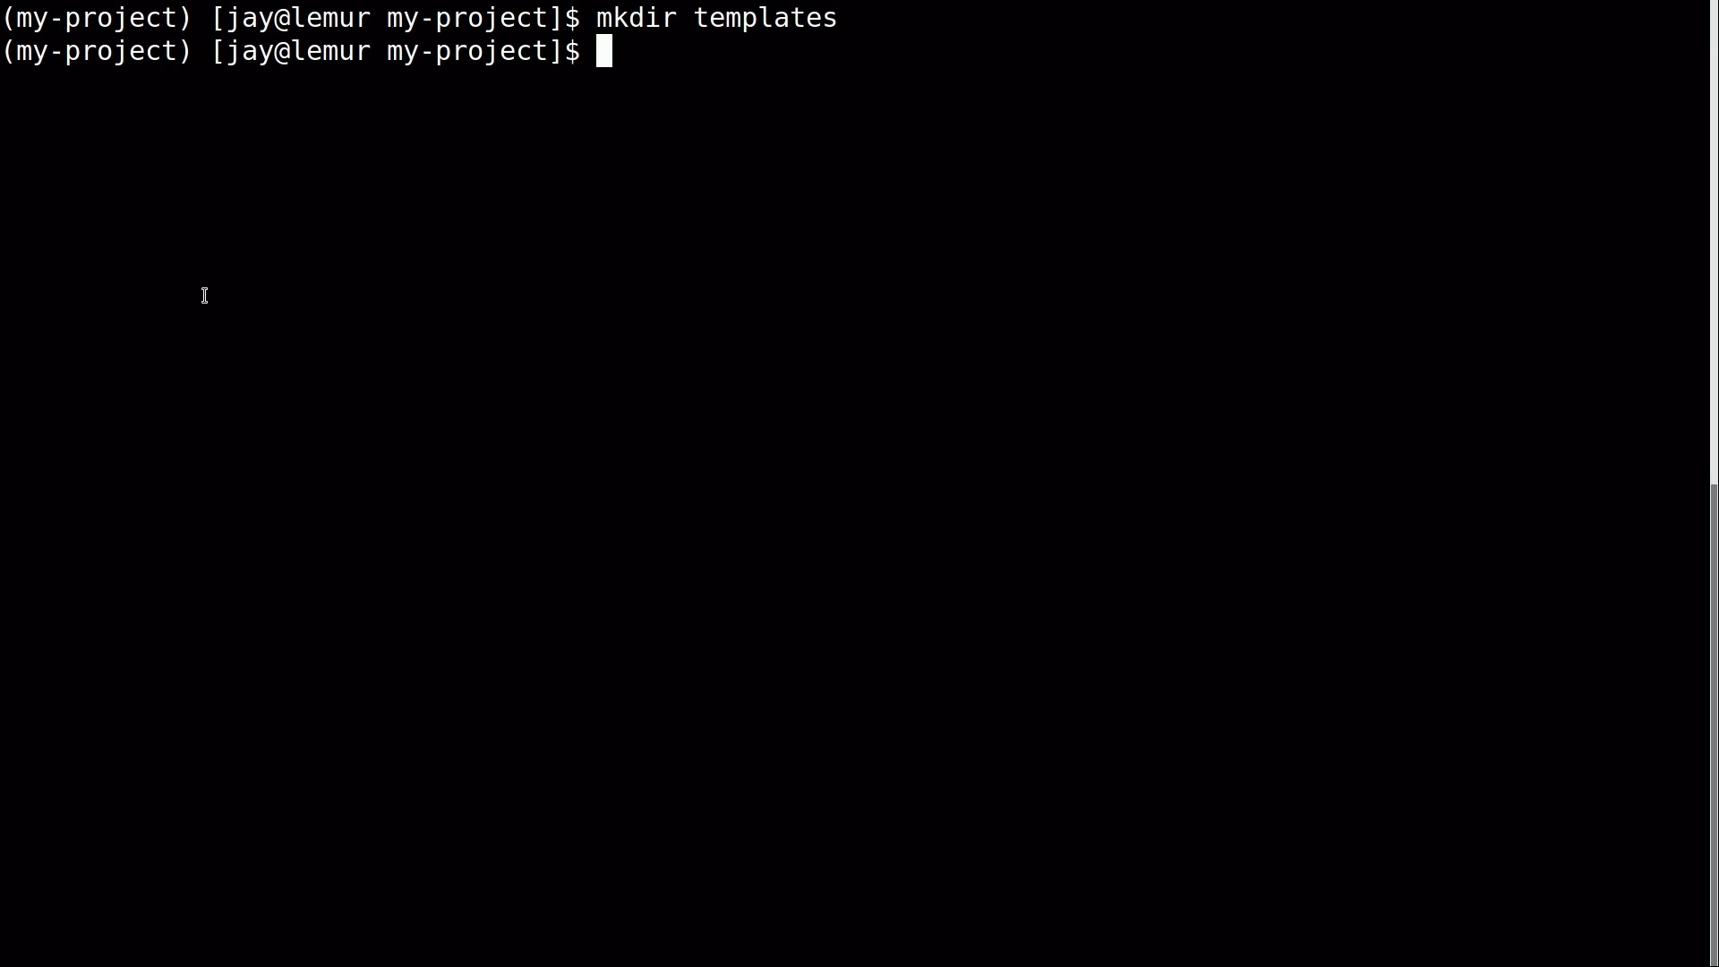
{"action": "type", "text": "nano website.py"}
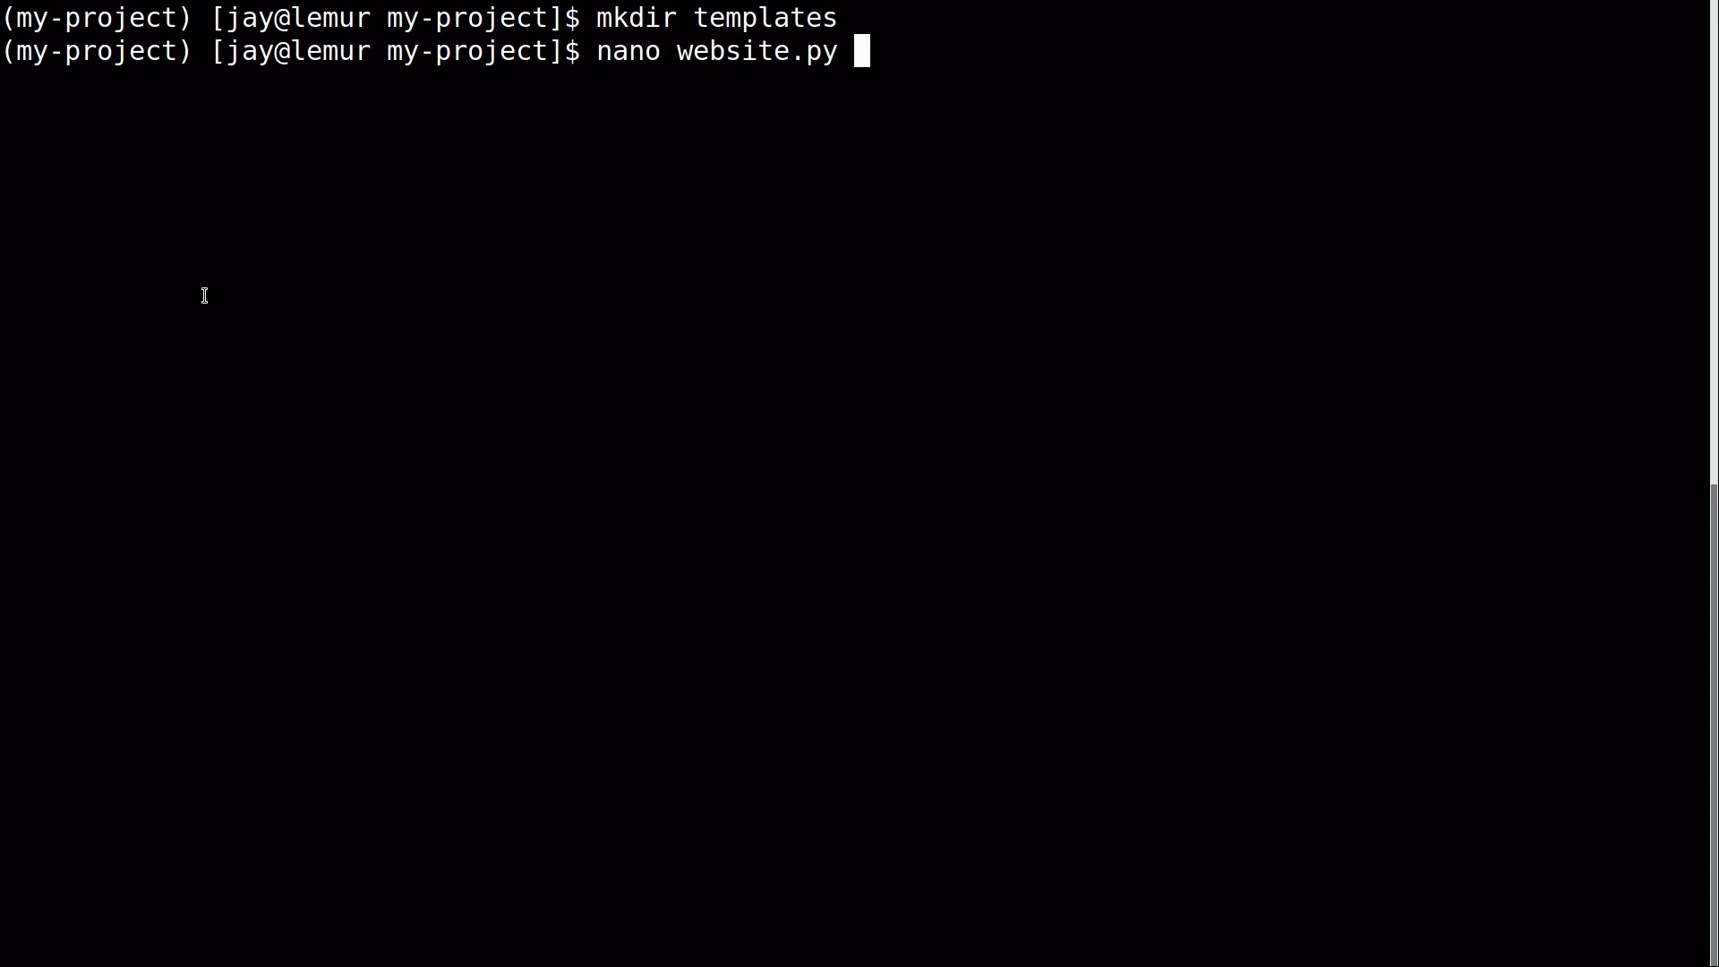
{"action": "key", "text": "Return"}
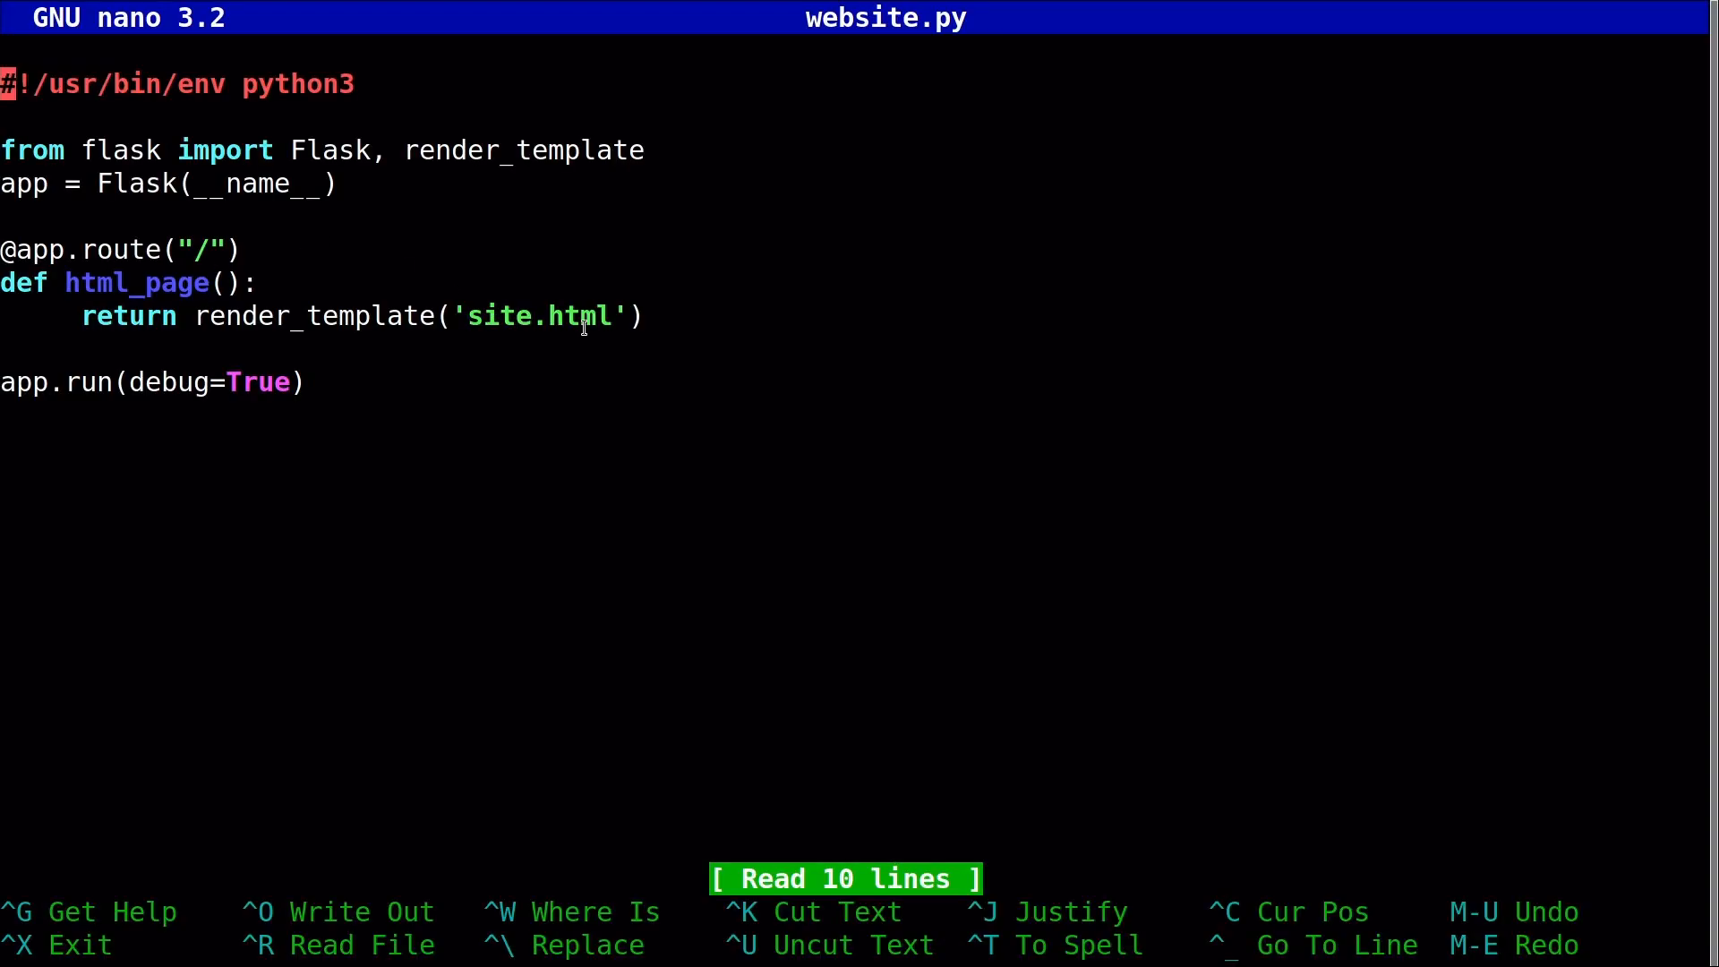
Write templates/site.html with the 'Python is awesome!' heading and Flask paragraph, then exit nano.
{"action": "key", "text": "ctrl+x"}
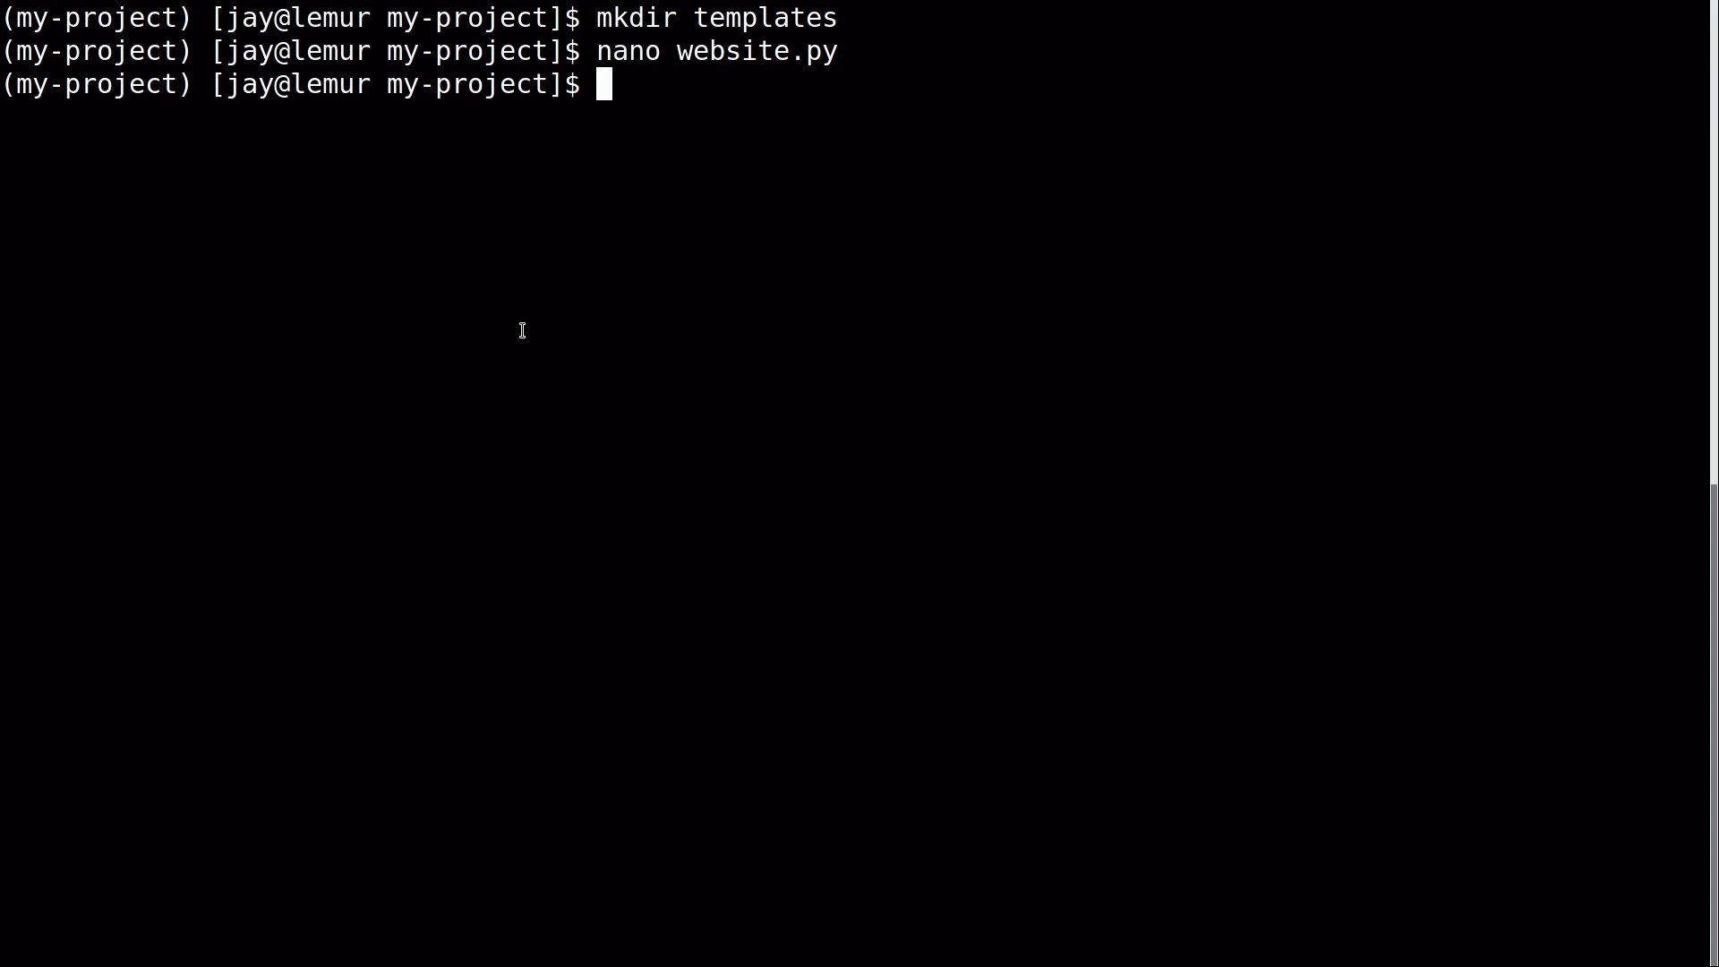
{"action": "type", "text": "nano templates/"}
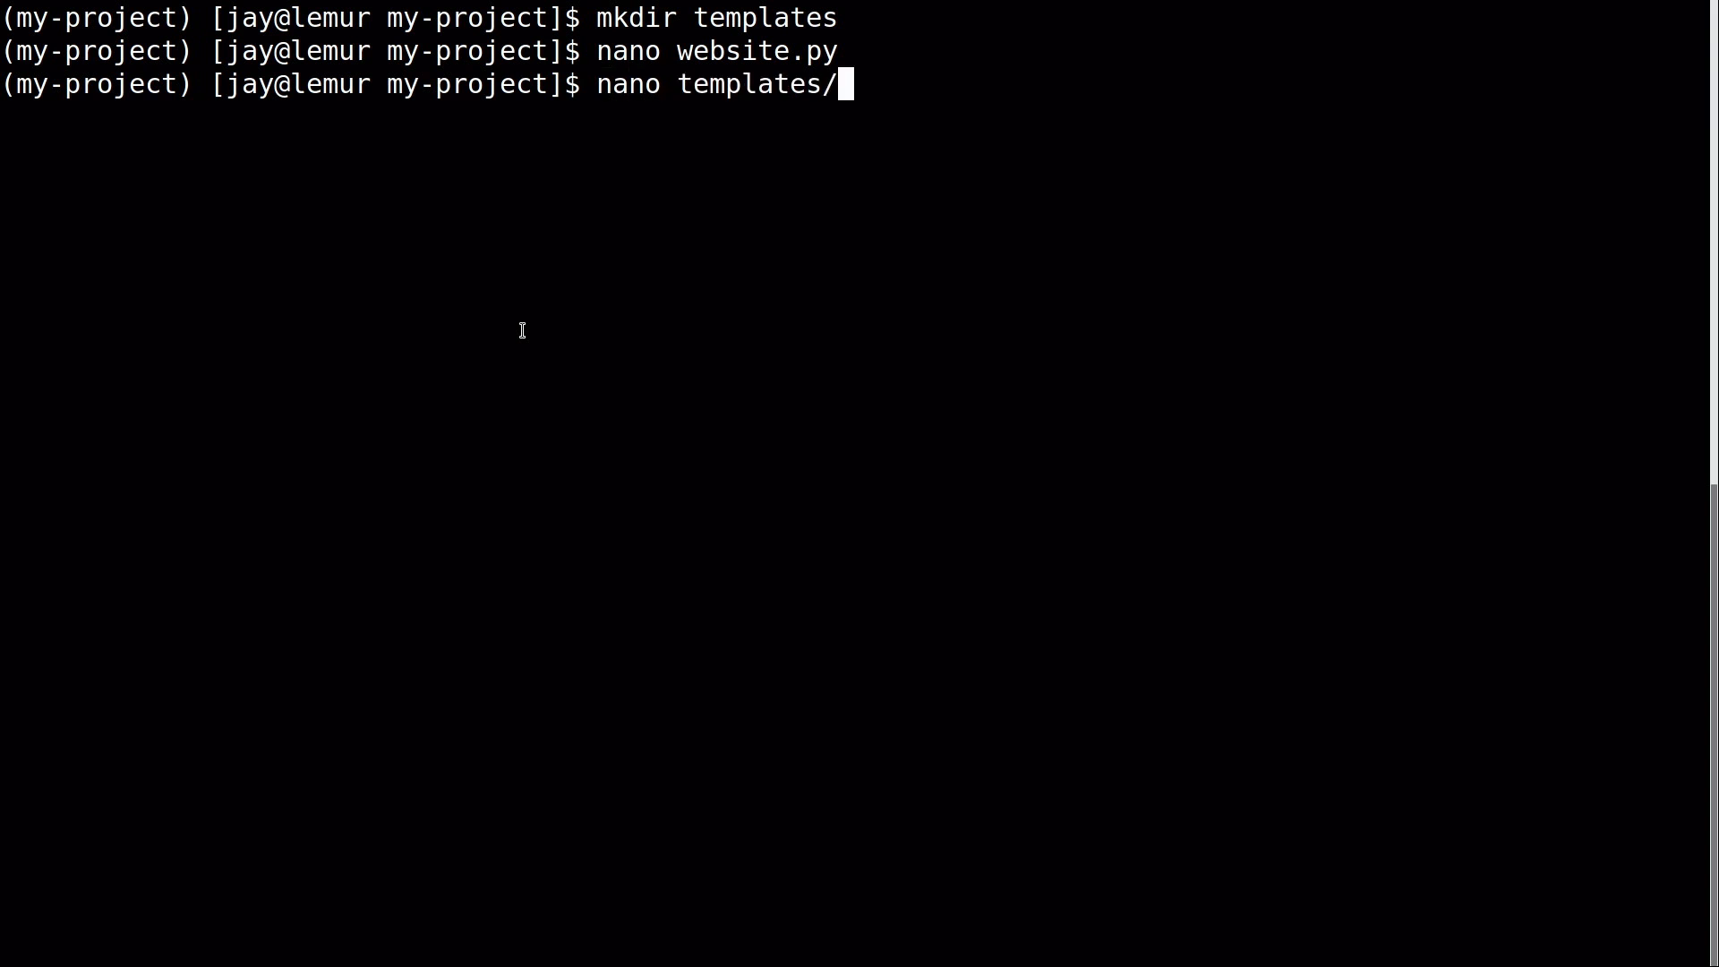
{"action": "type", "text": "site"}
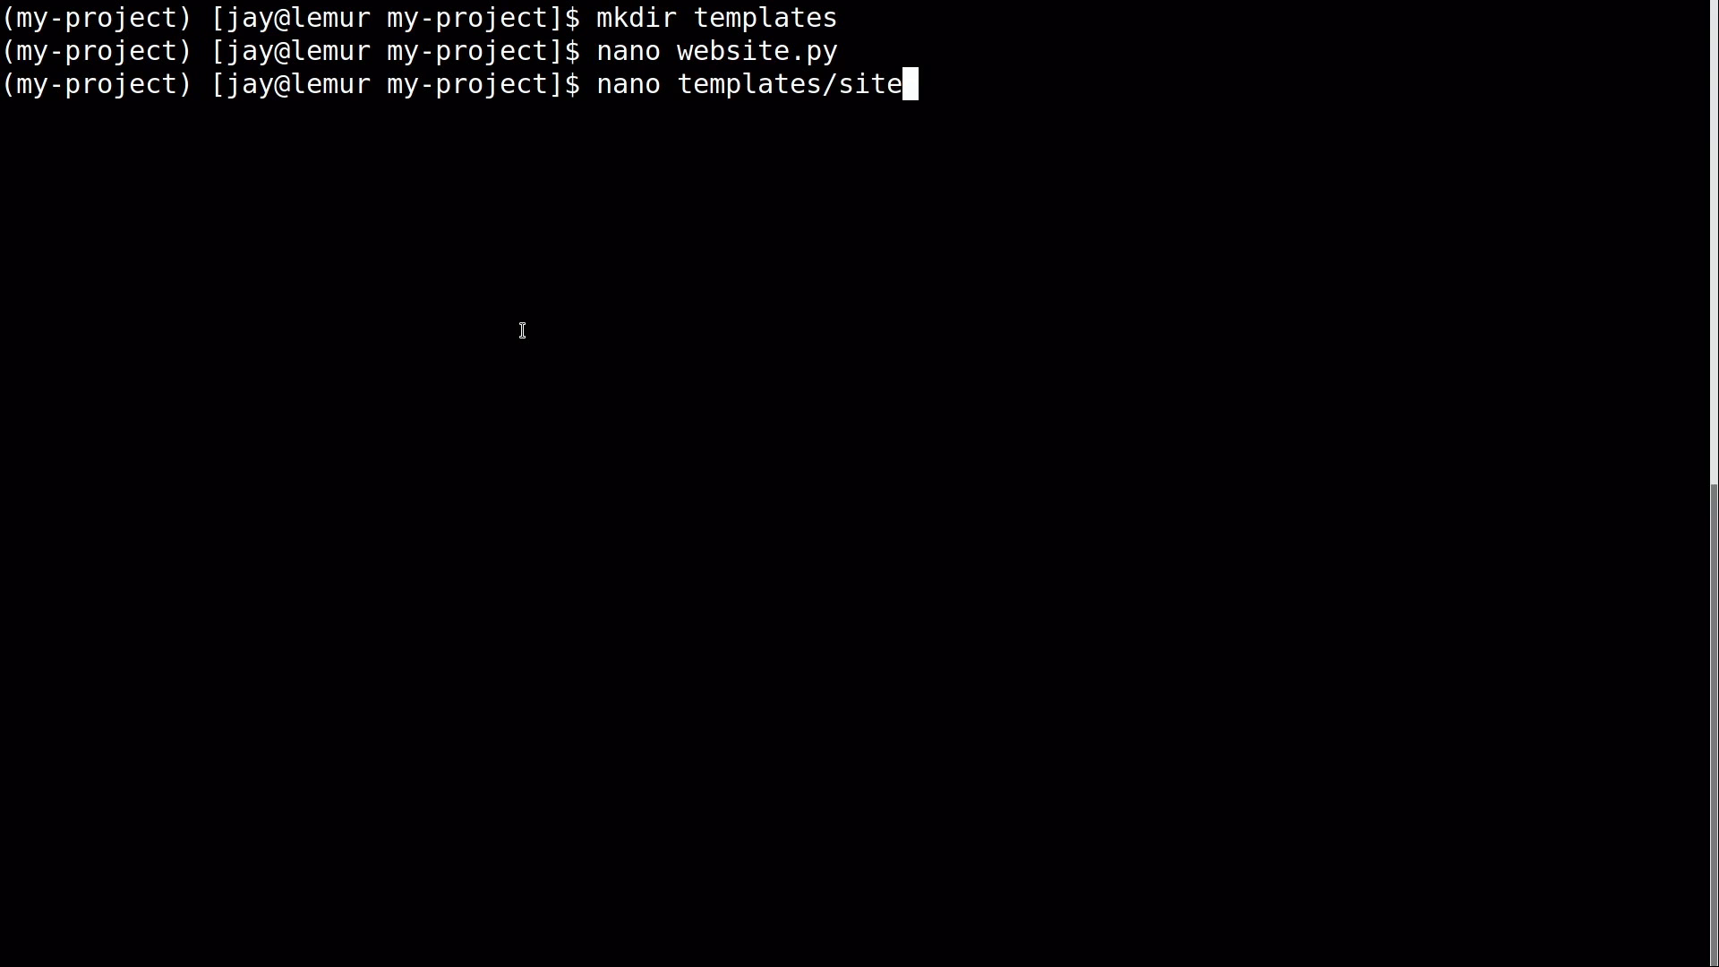
{"action": "key", "text": "Return"}
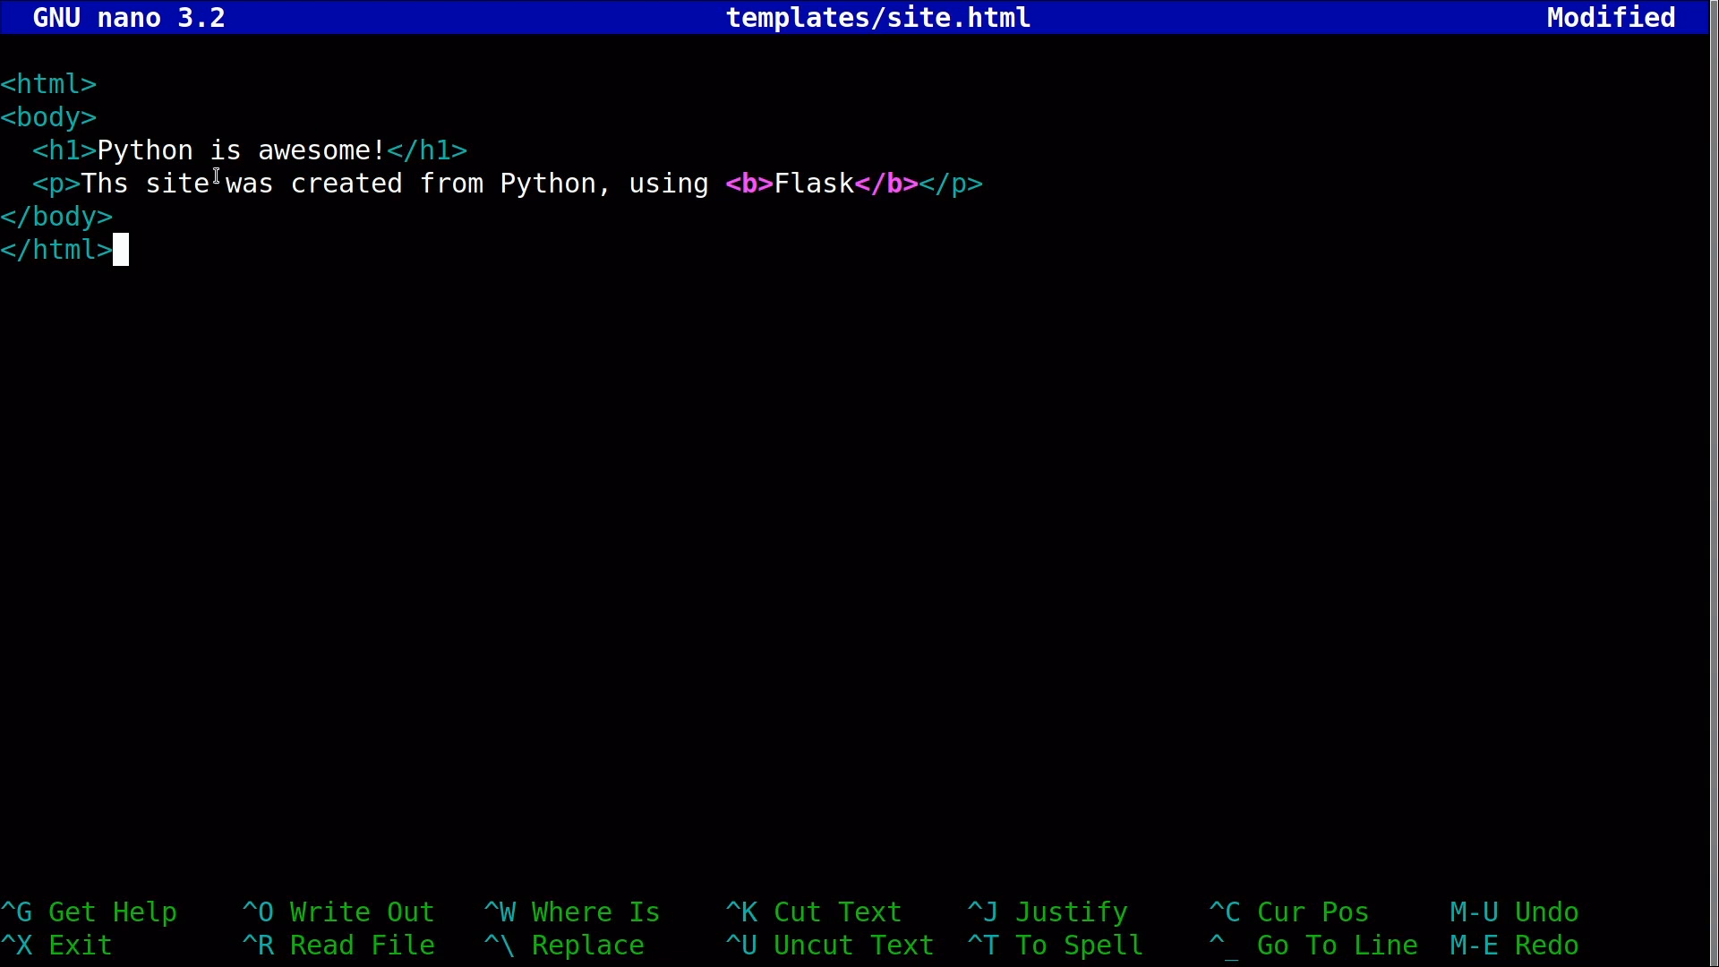
{"action": "mouse_move", "coordinate": [375, 178]}
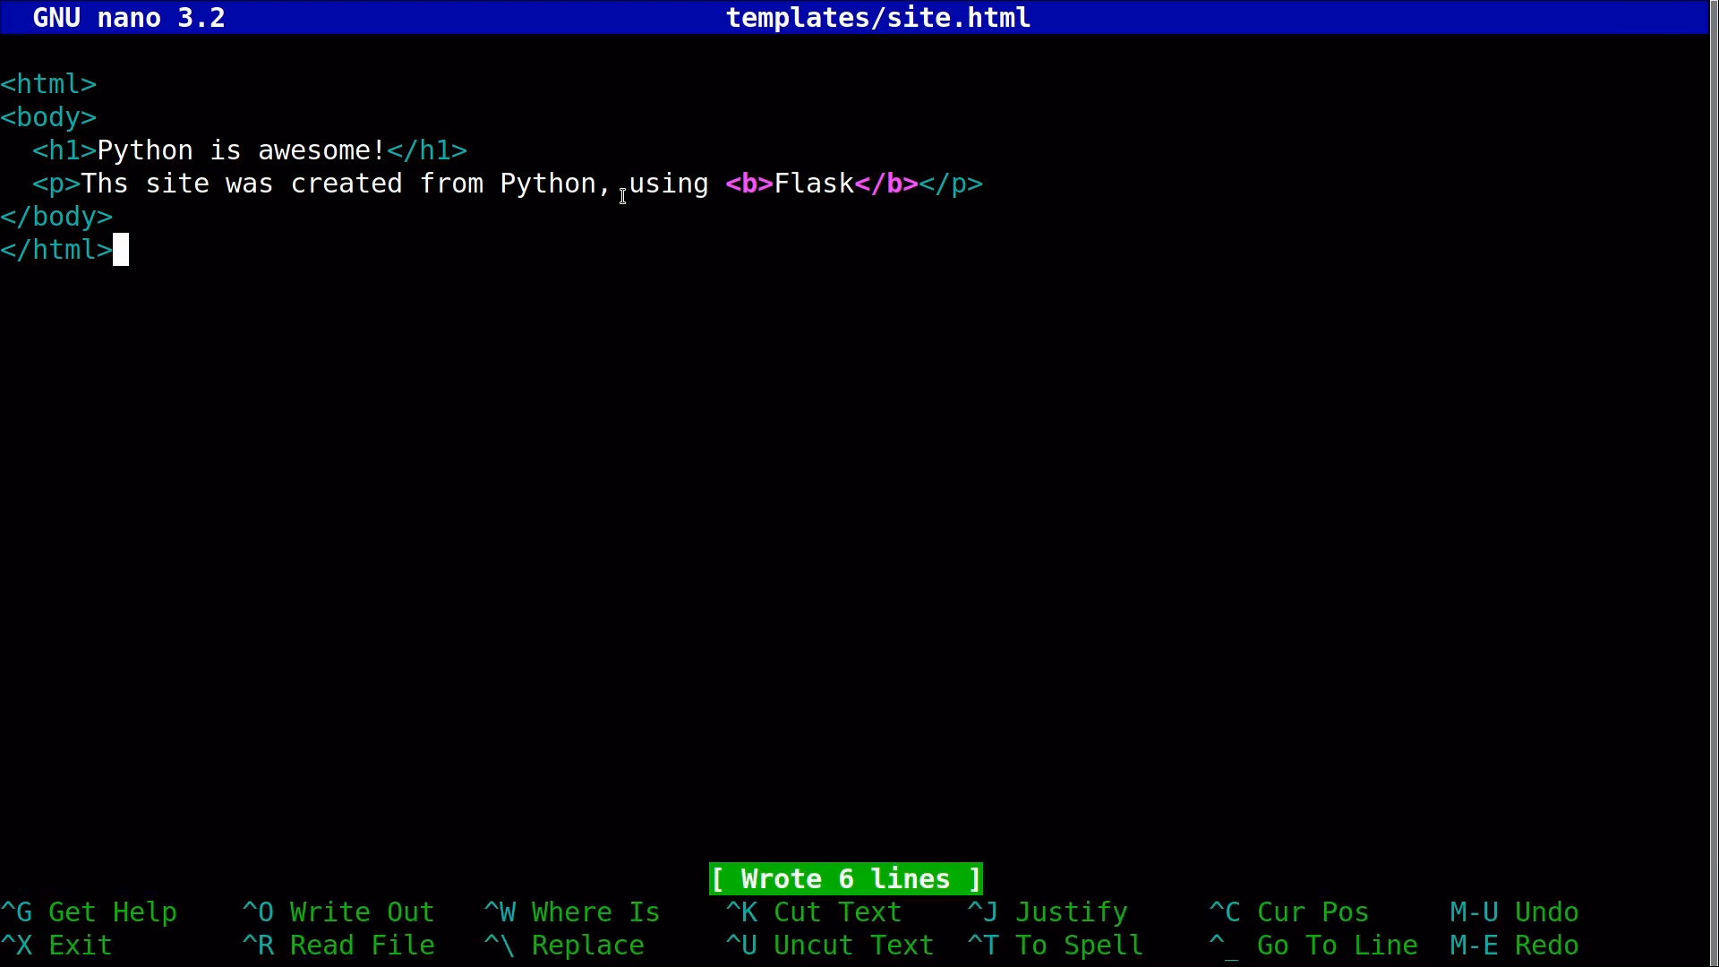
{"action": "key", "text": "ctrl+x"}
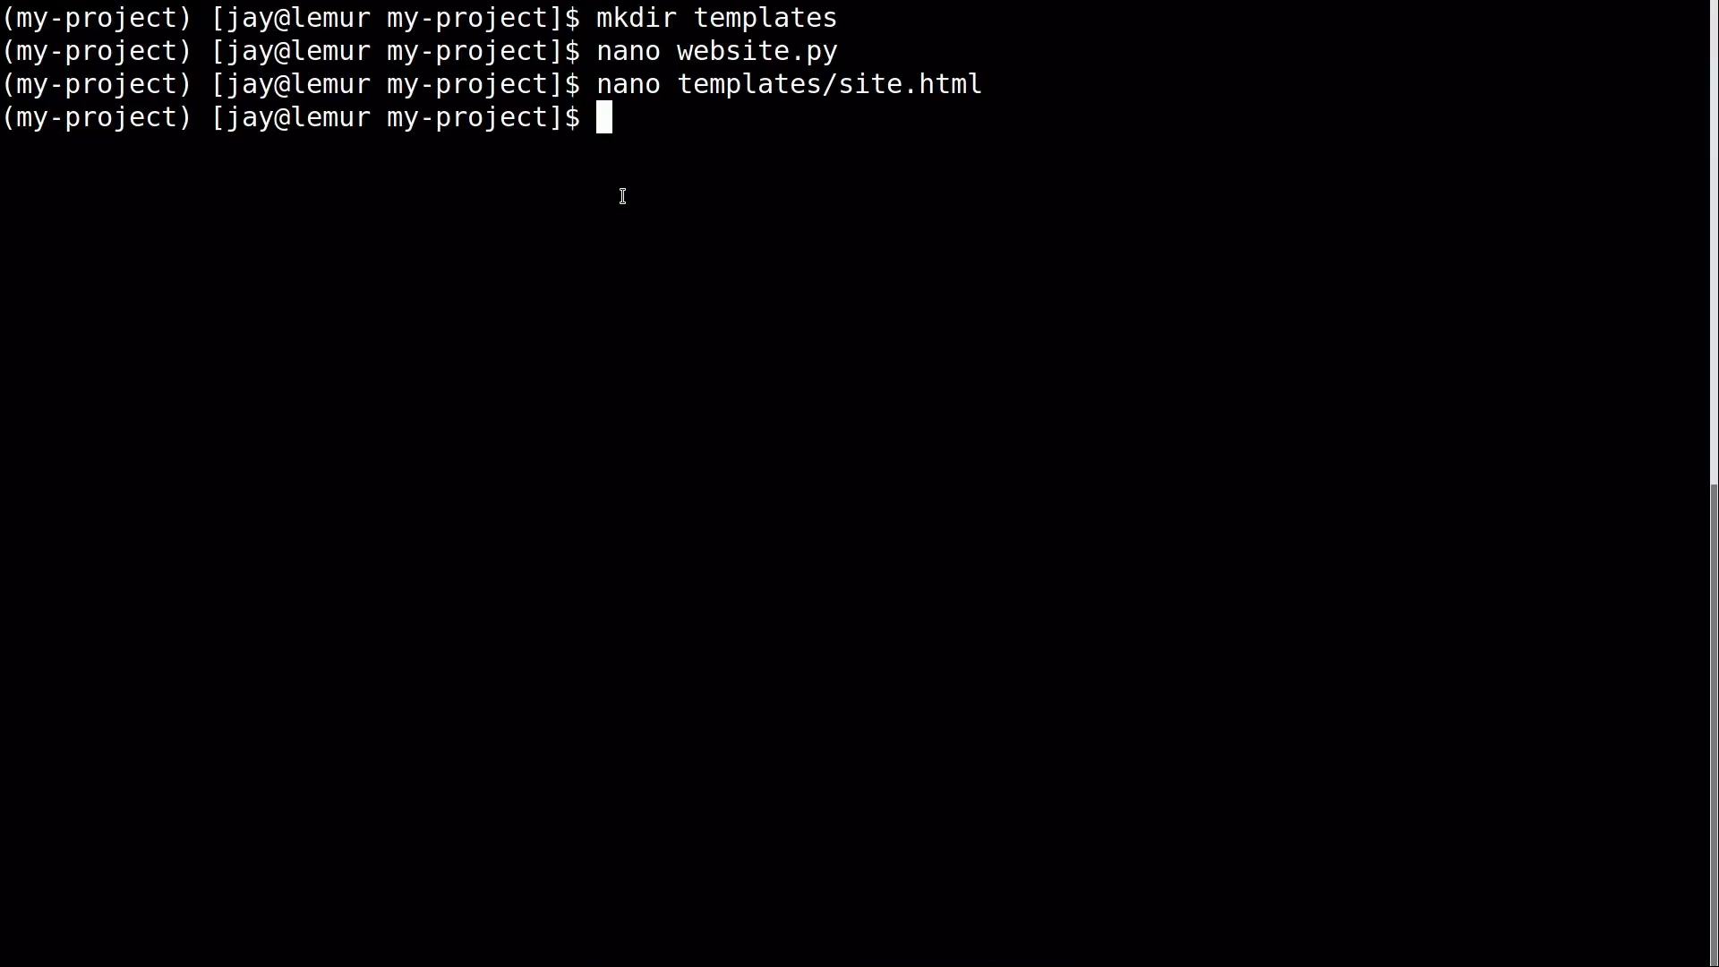
Run ./website.py to serve Flask on 127.0.0.1:5000 in debug mode.
{"action": "type", "text": "./website.py"}
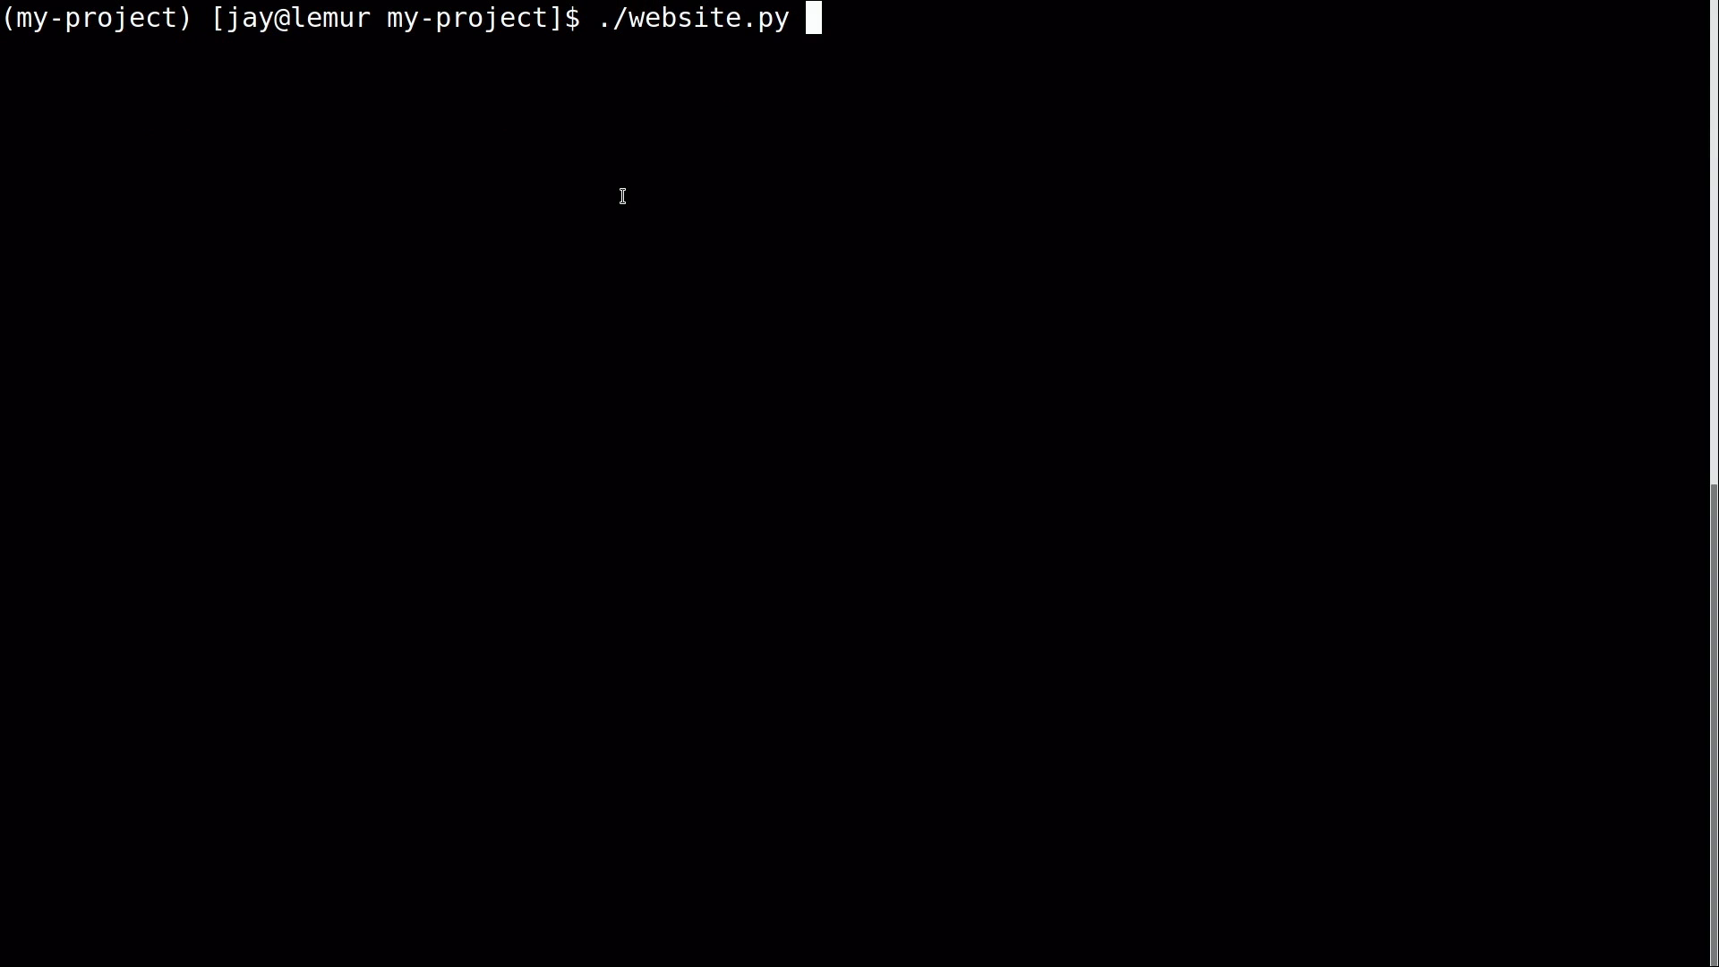
{"action": "key", "text": "Return"}
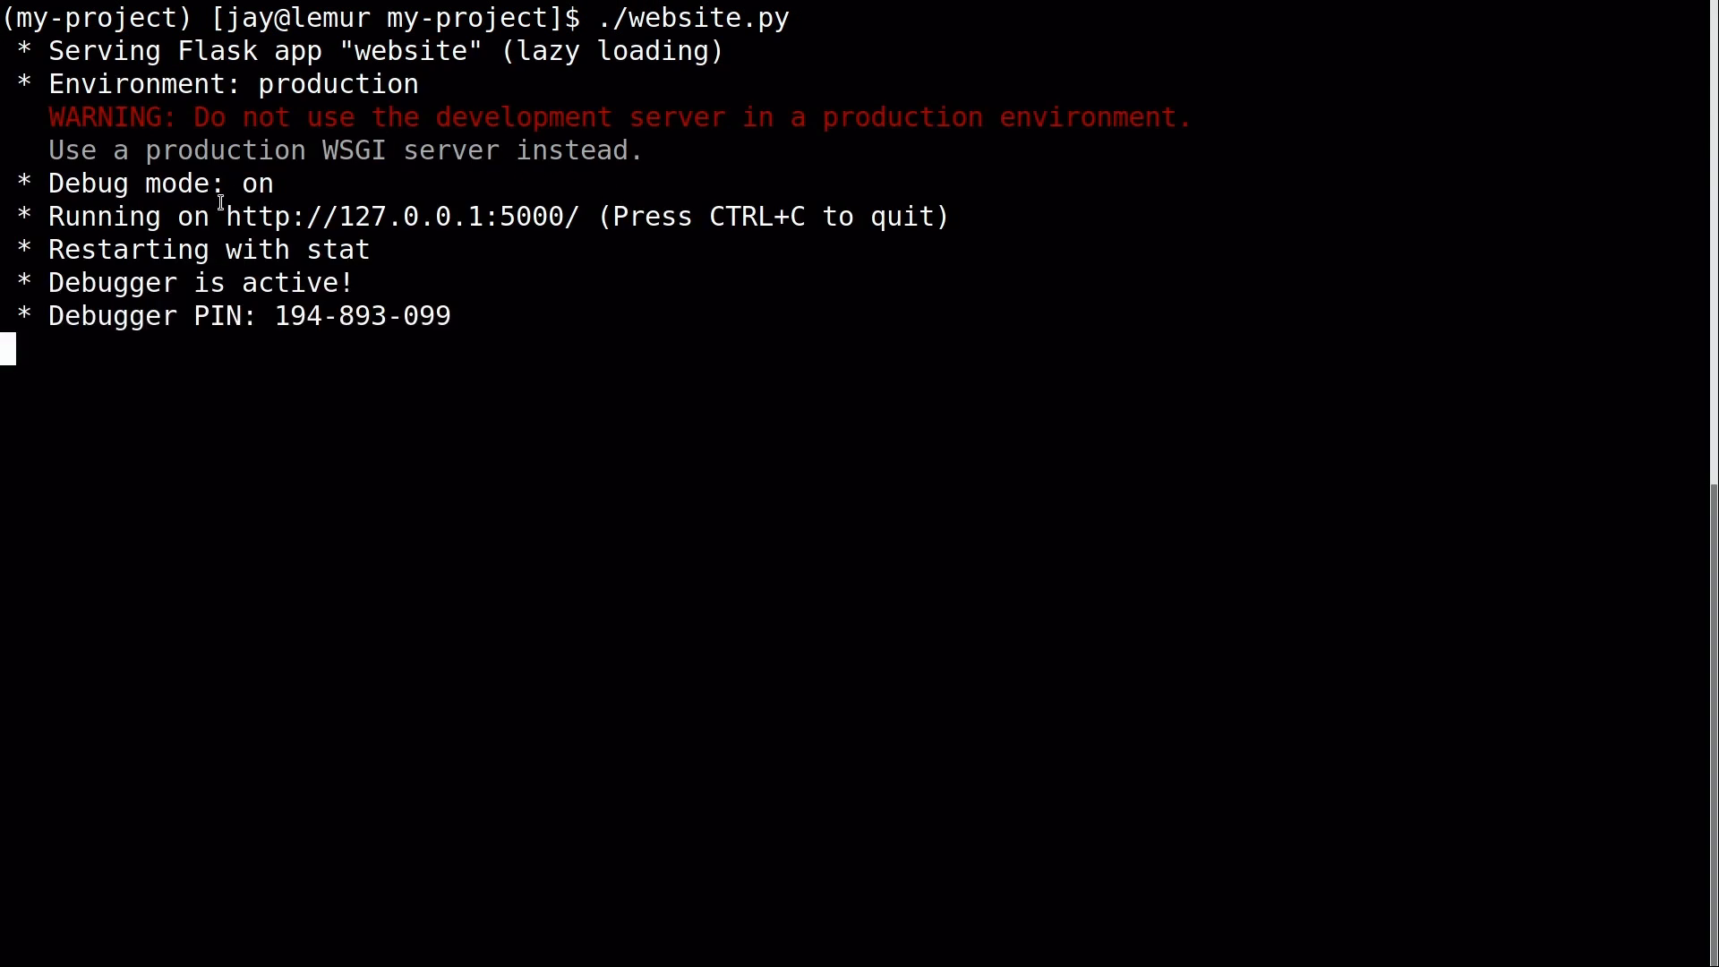
{"action": "mouse_move", "coordinate": [402, 215]}
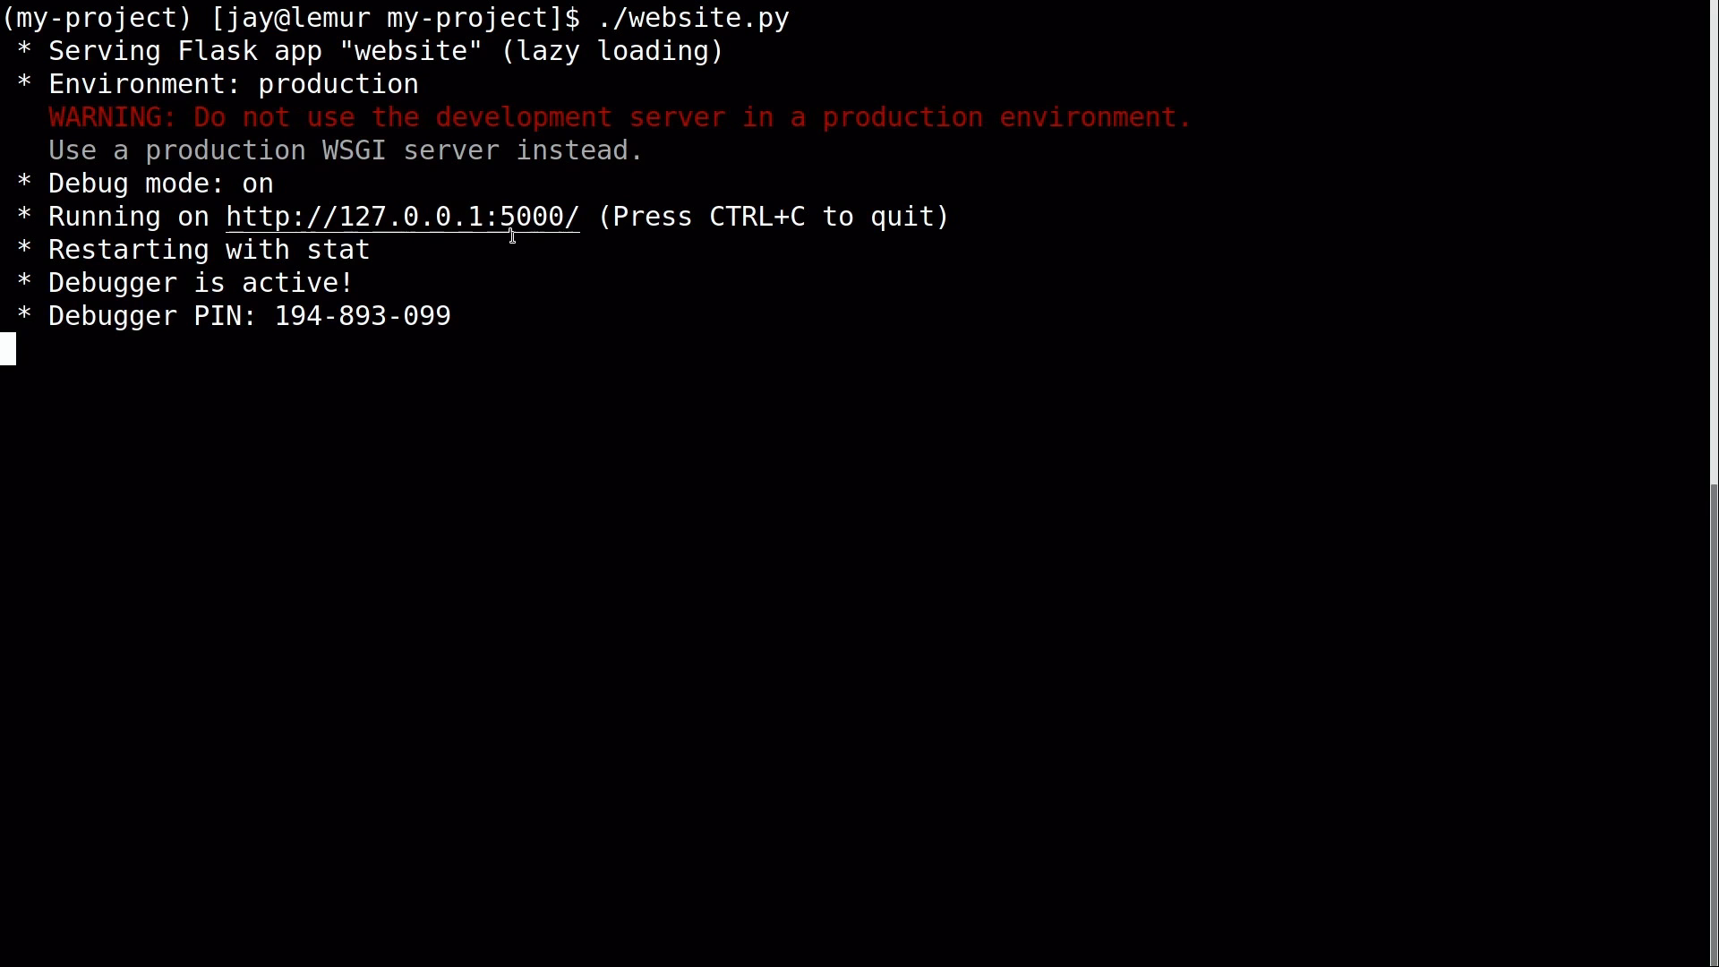
{"action": "mouse_move", "coordinate": [371, 288]}
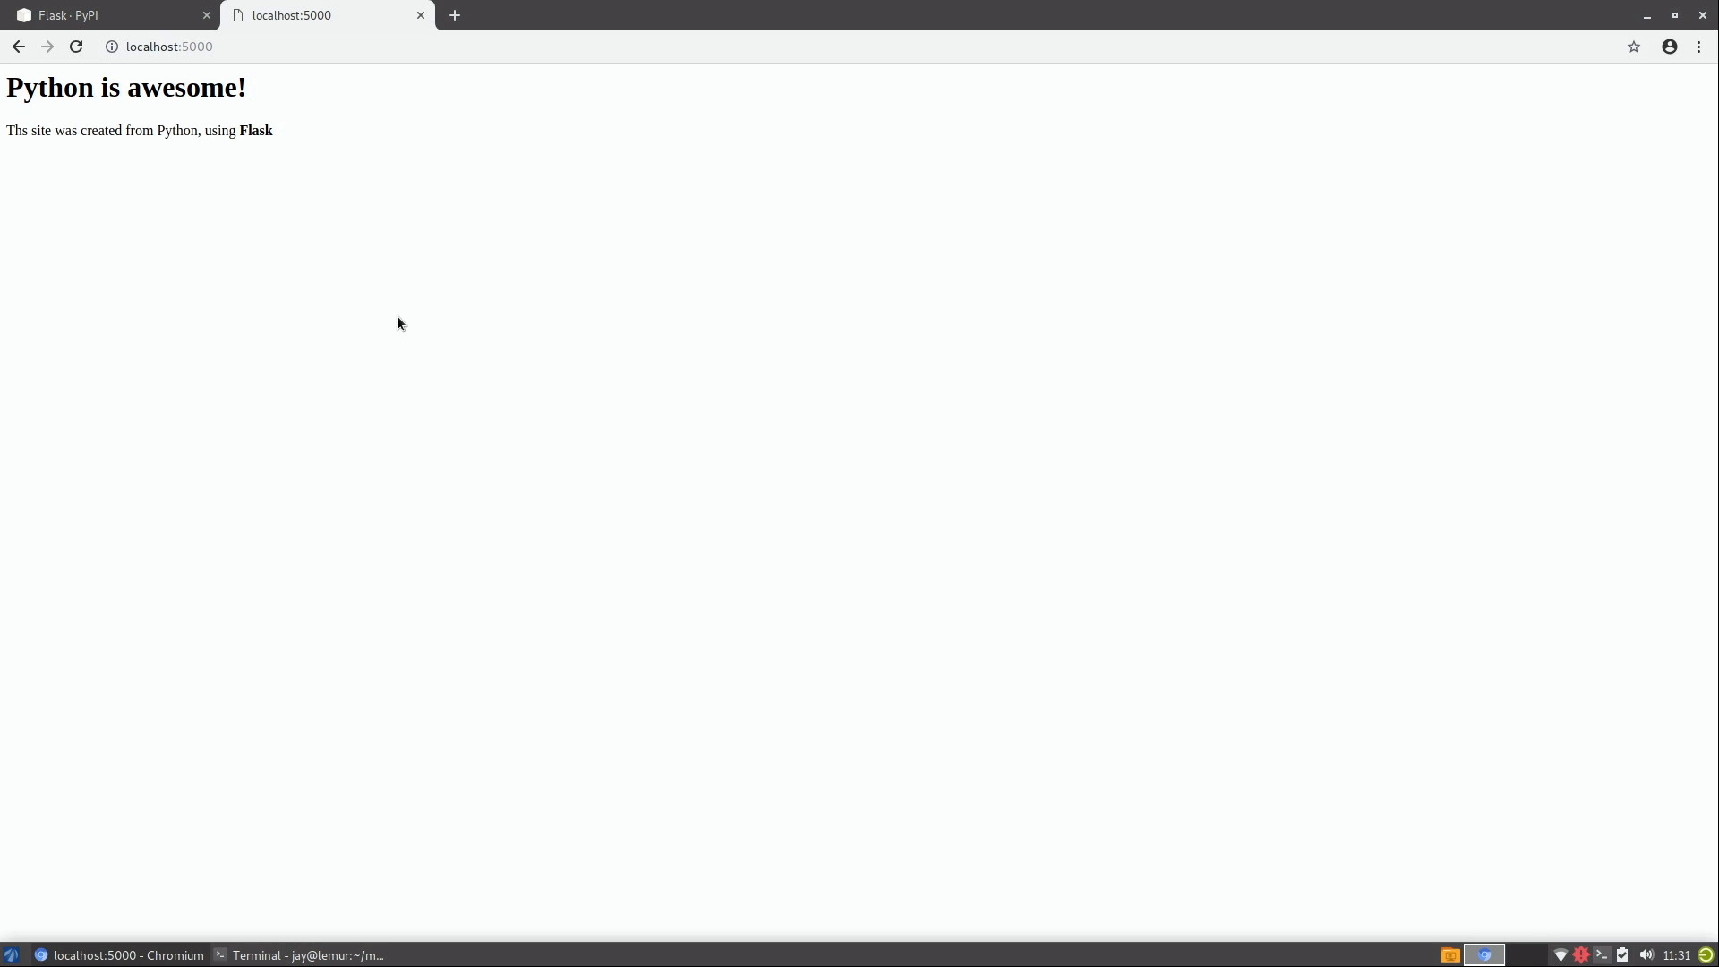
{"action": "mouse_move", "coordinate": [136, 90]}
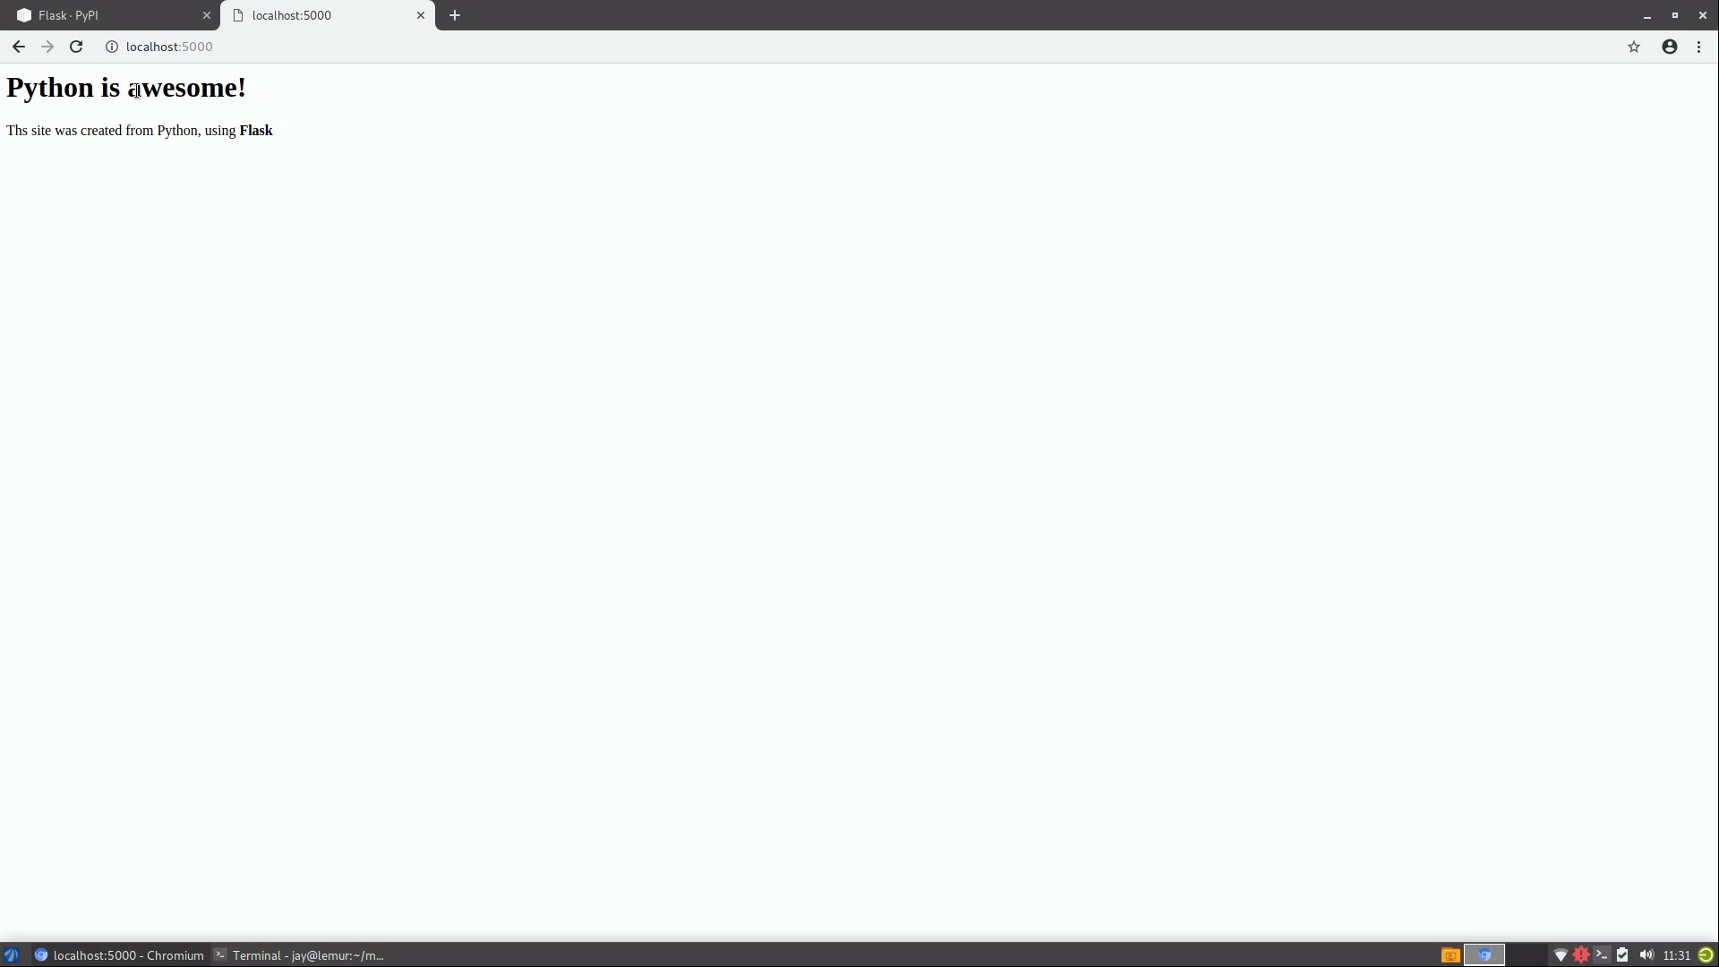
{"action": "mouse_move", "coordinate": [293, 137]}
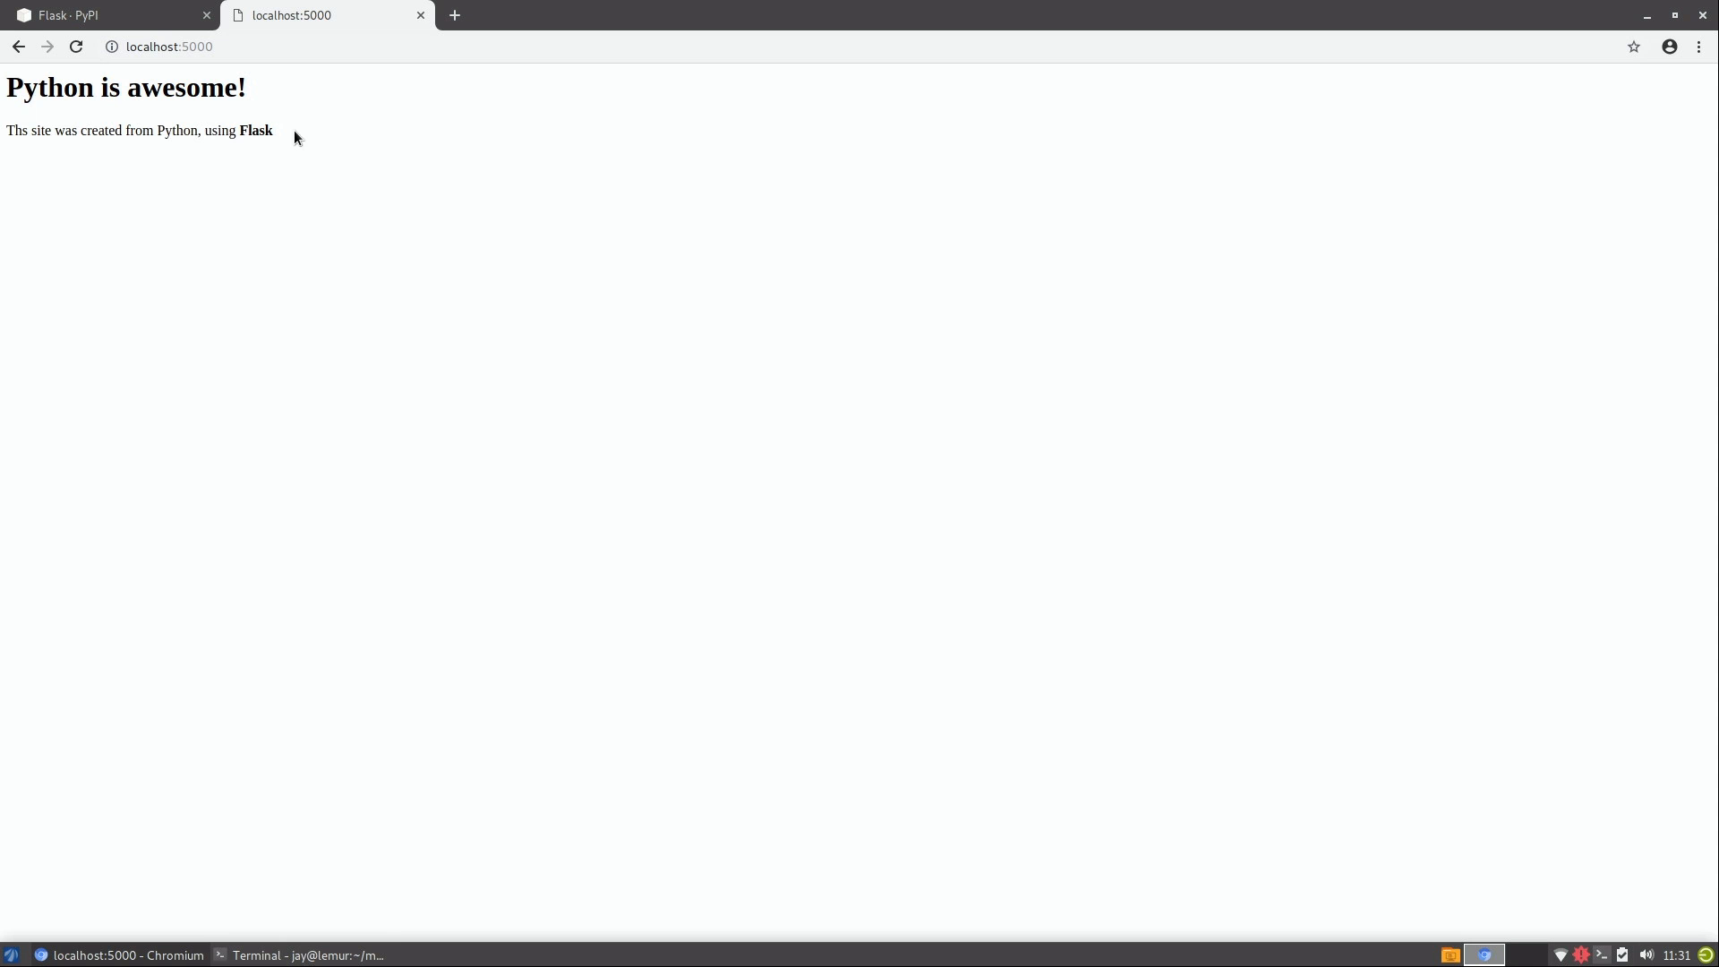
Switch back to Terminal, stop the Flask server, and start a nano website.py command.
{"action": "left_click", "coordinate": [307, 955]}
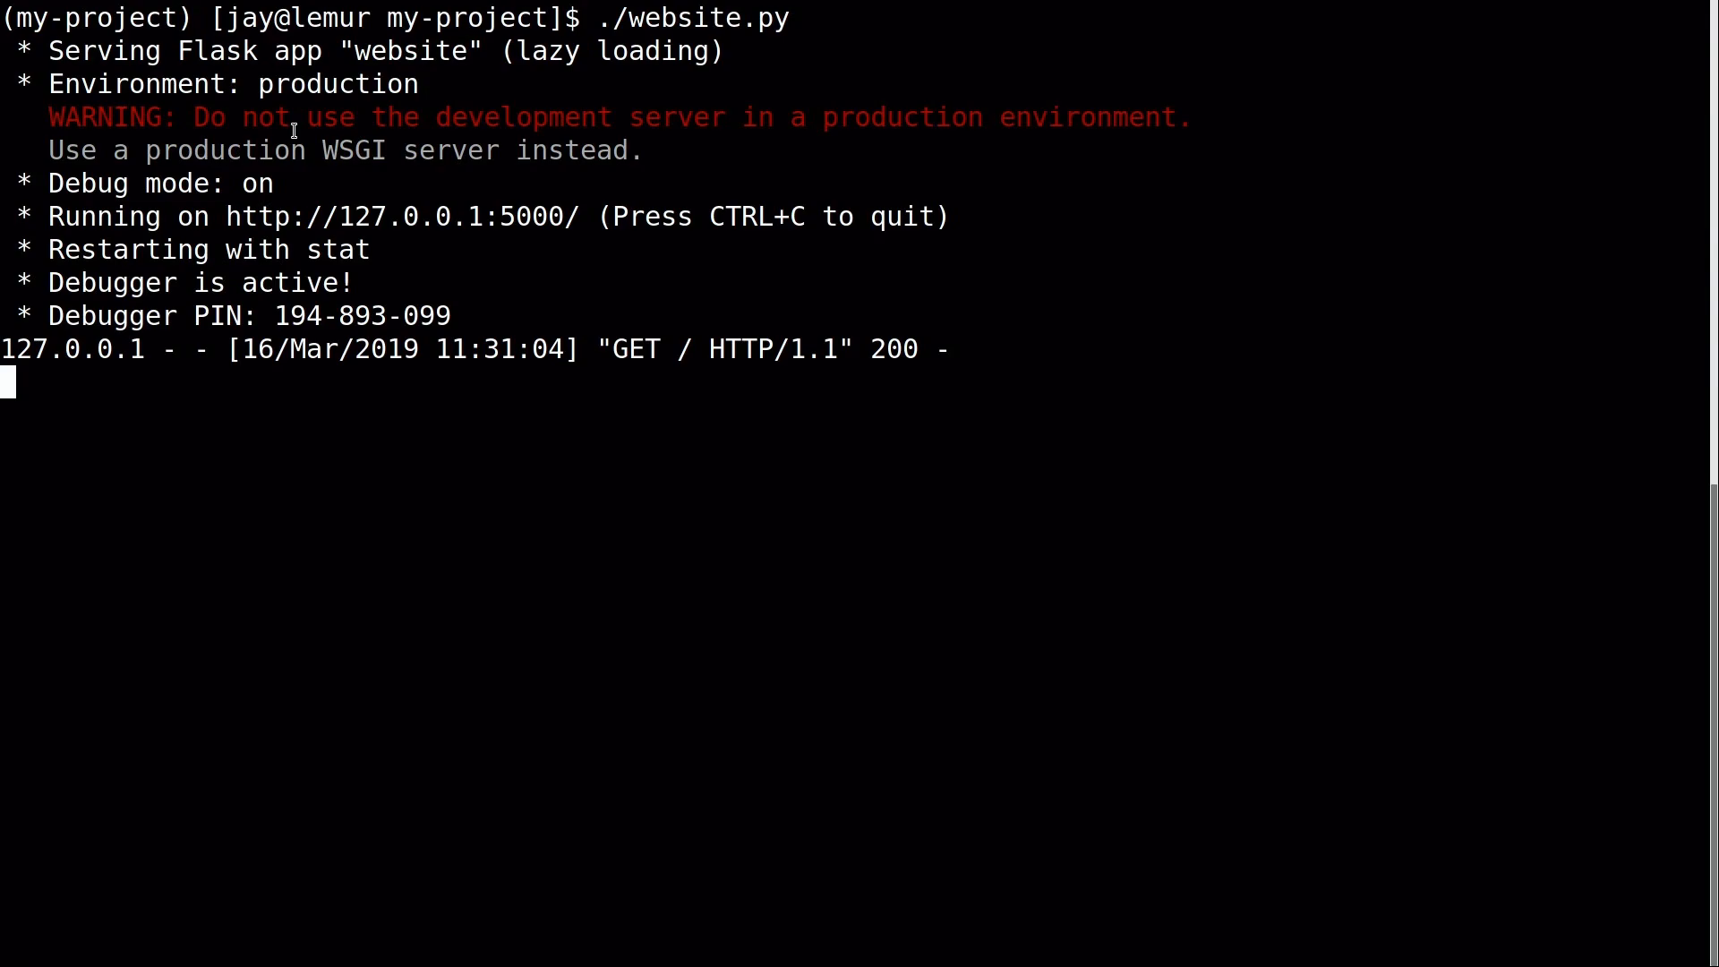
{"action": "key", "text": "ctrl+c"}
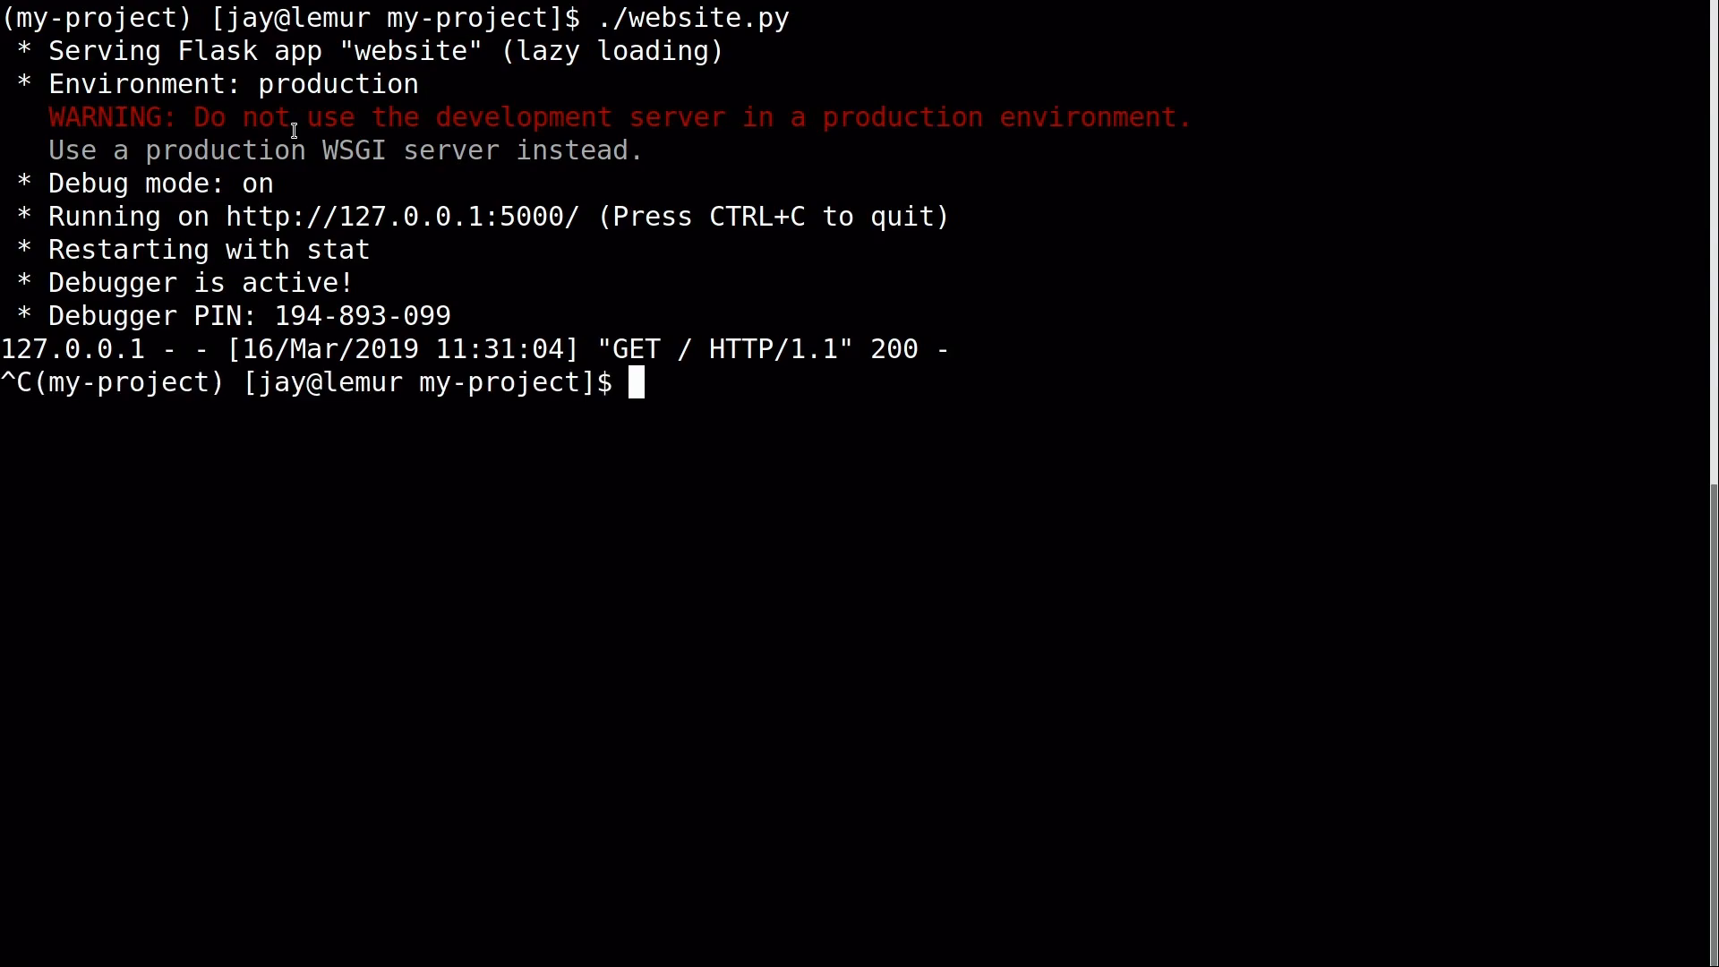
{"action": "type", "text": "nano w"}
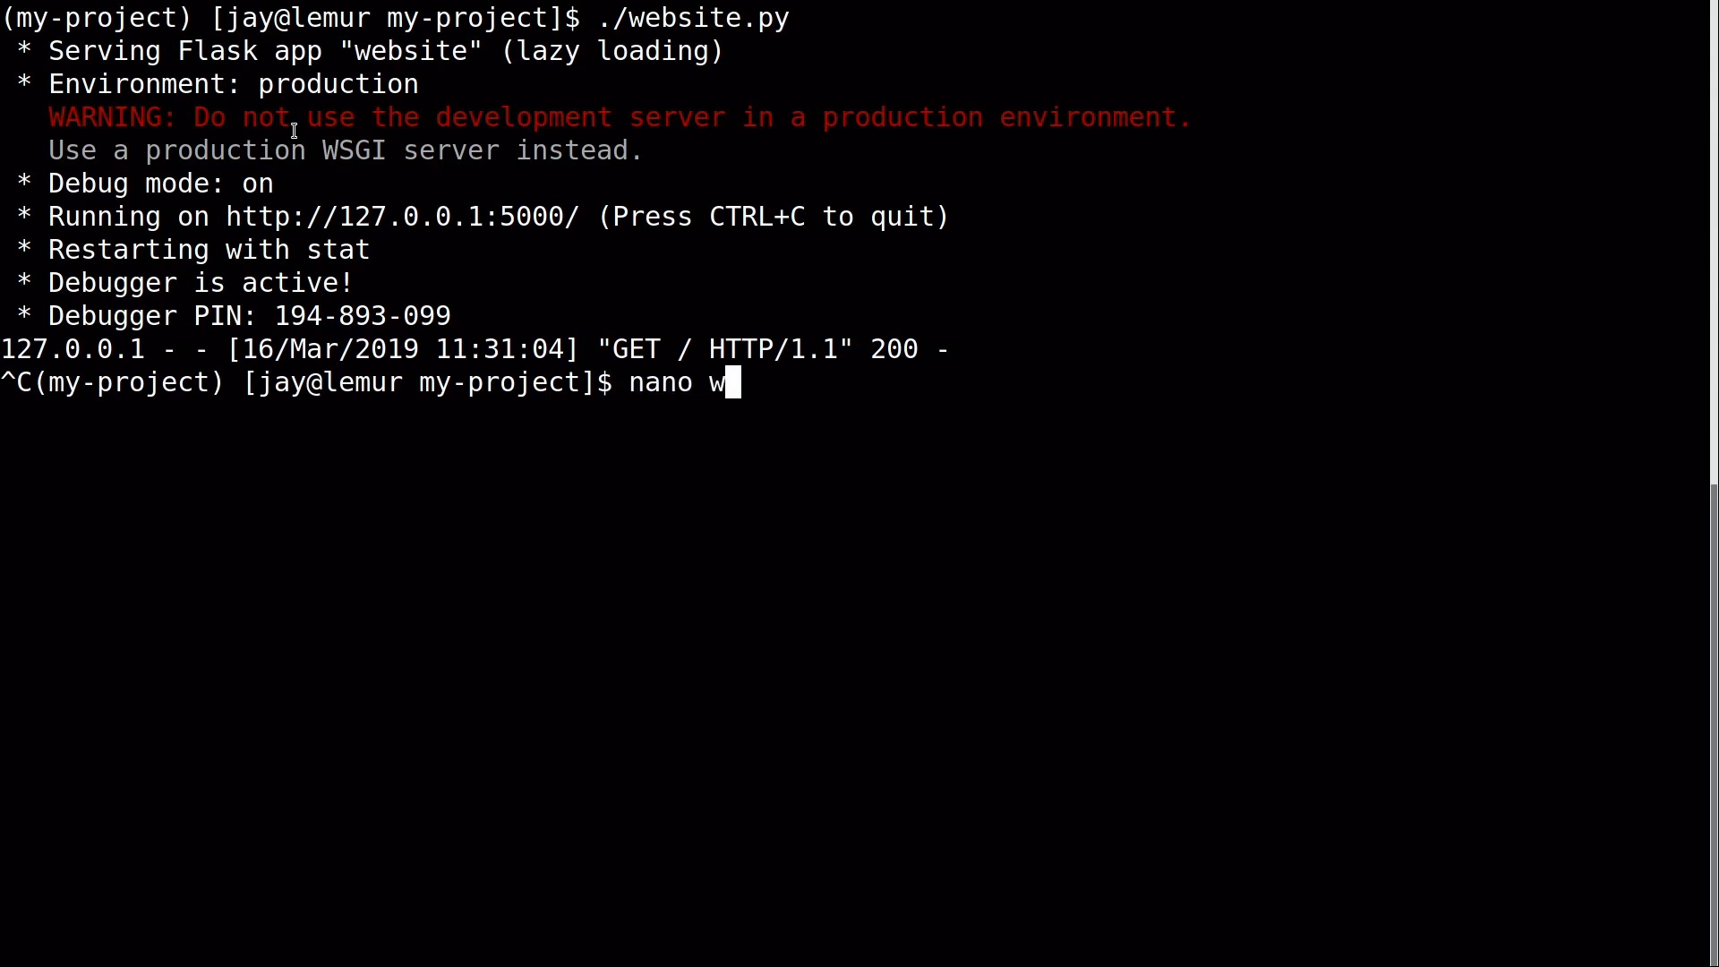
Open website.py and erase debug=True, leaving app.run() with no arguments.
{"action": "key", "text": "Return"}
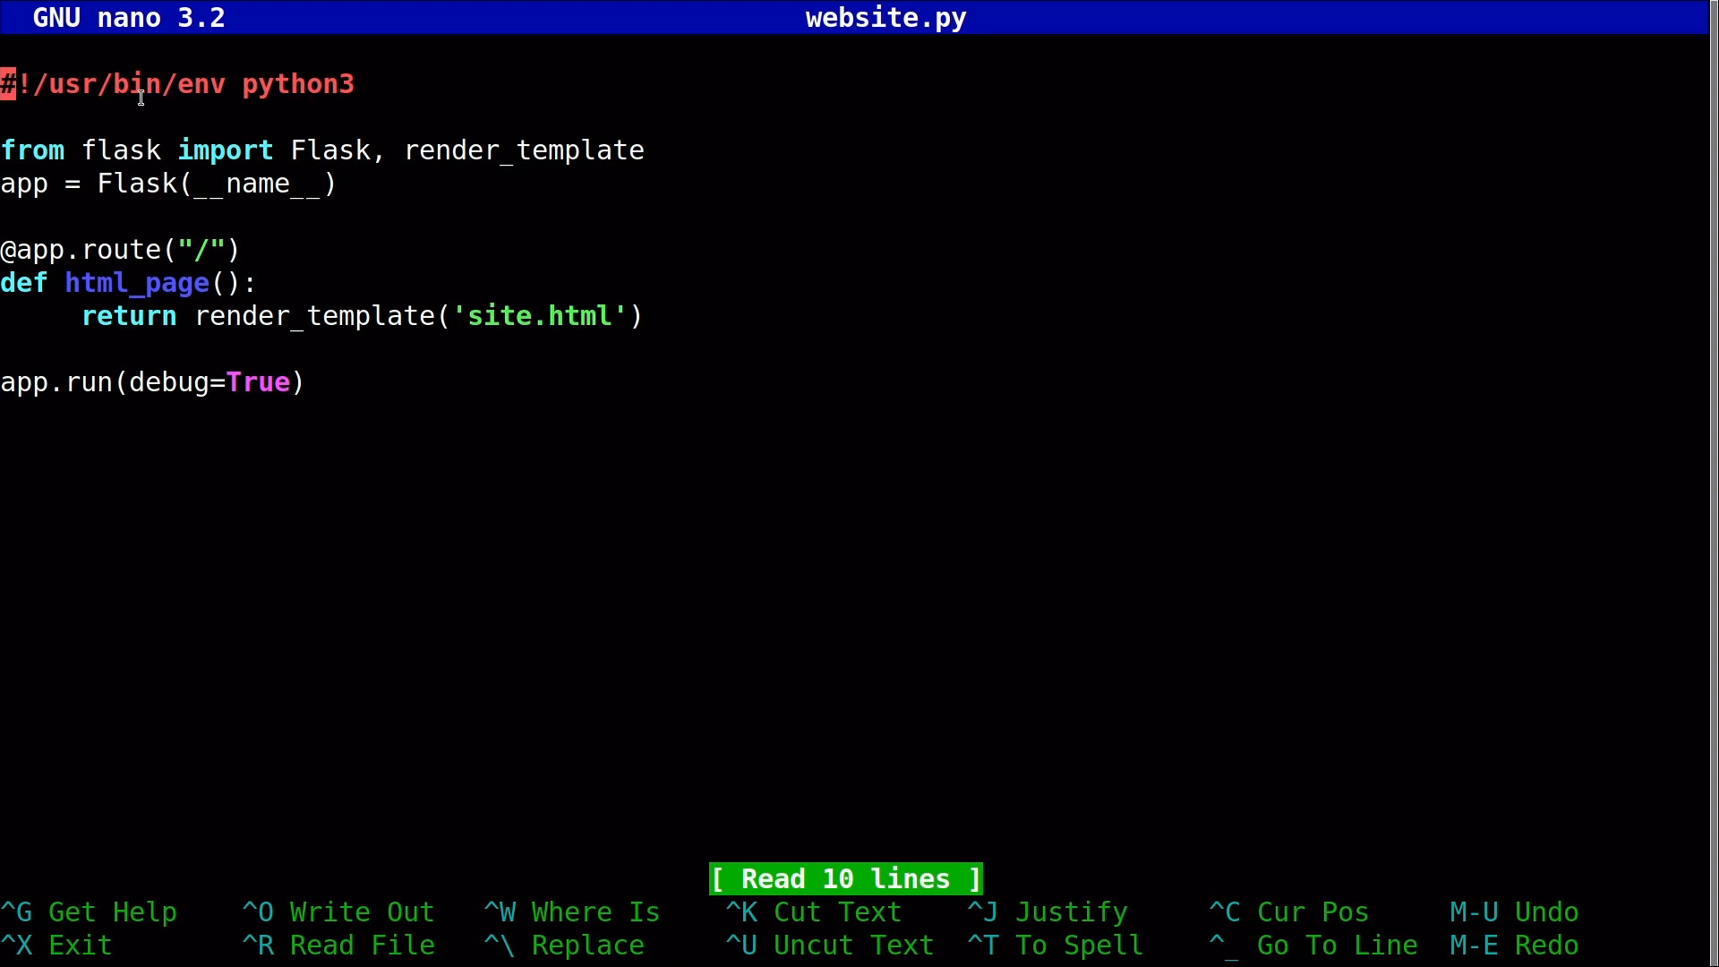
{"action": "mouse_move", "coordinate": [345, 93]}
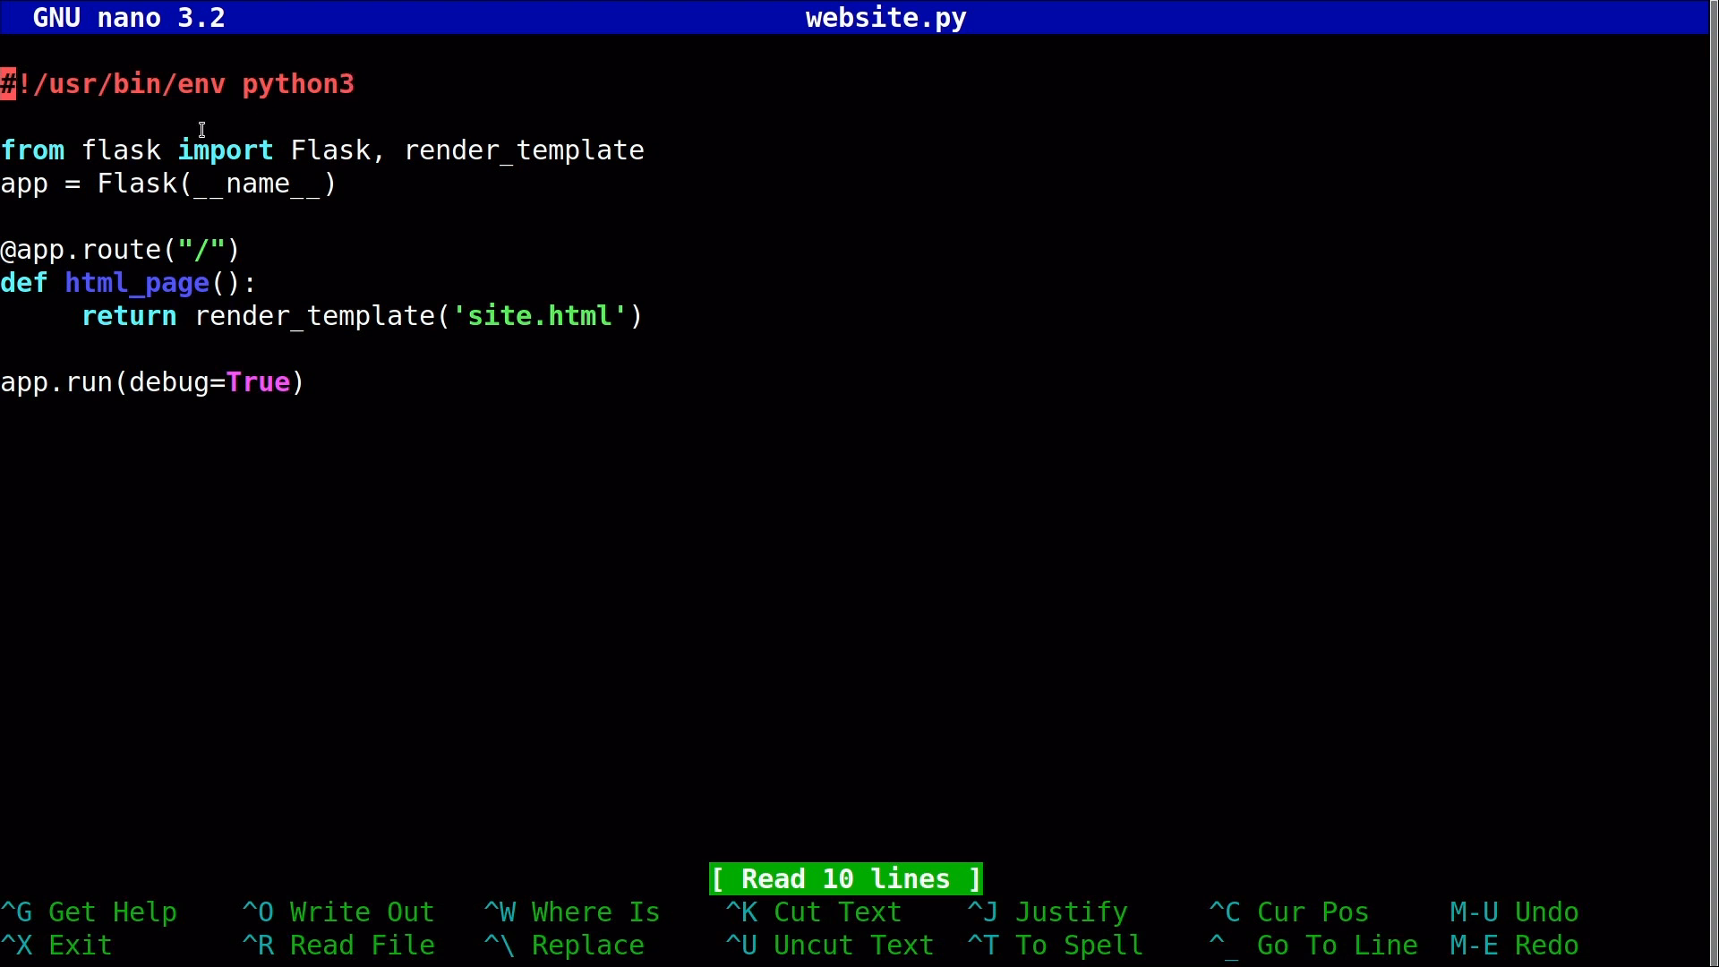
{"action": "mouse_move", "coordinate": [97, 143]}
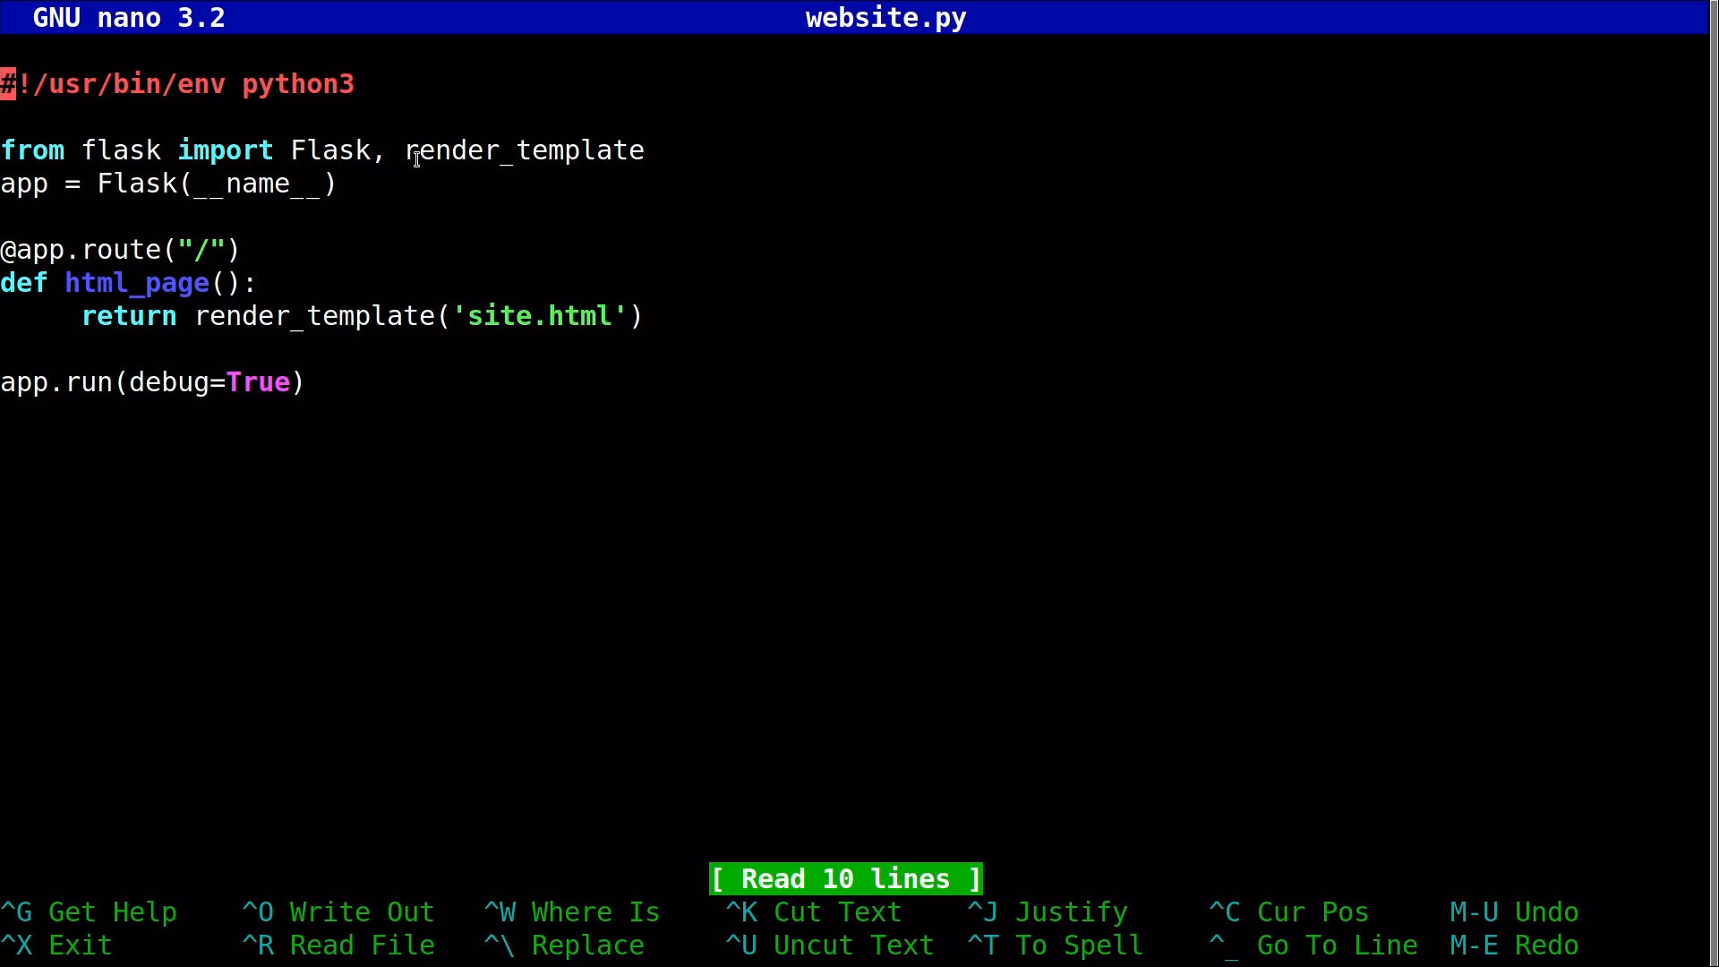
{"action": "mouse_move", "coordinate": [28, 195]}
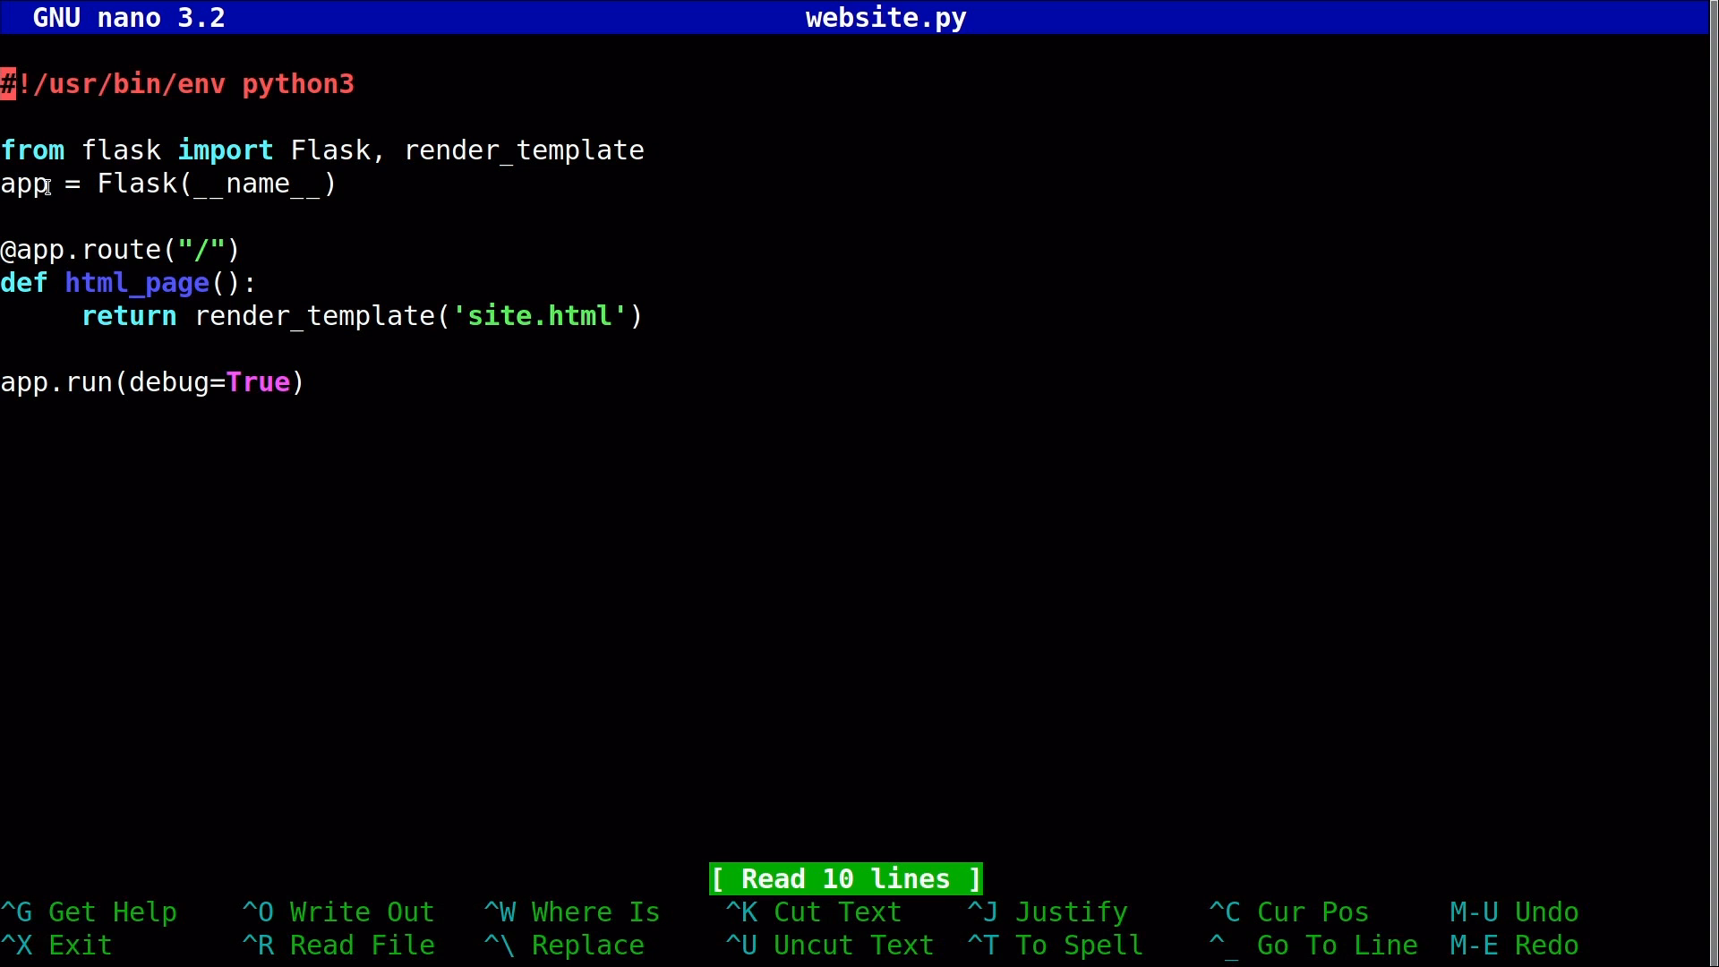
{"action": "mouse_move", "coordinate": [128, 183]}
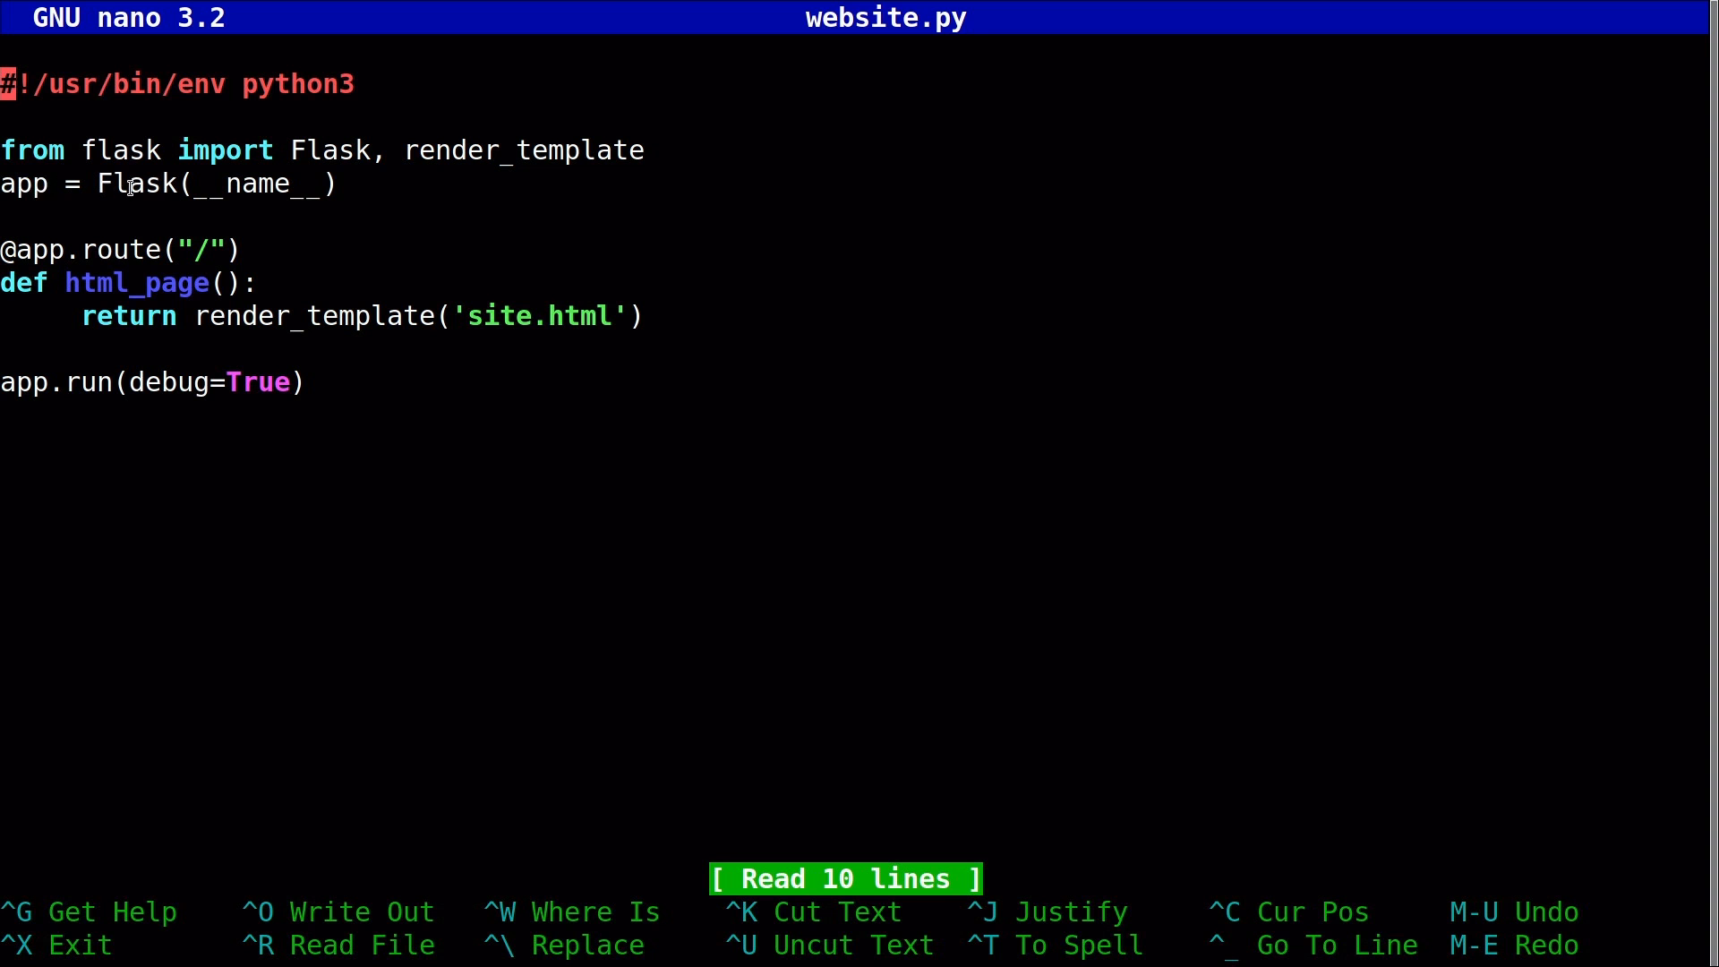
{"action": "mouse_move", "coordinate": [6, 283]}
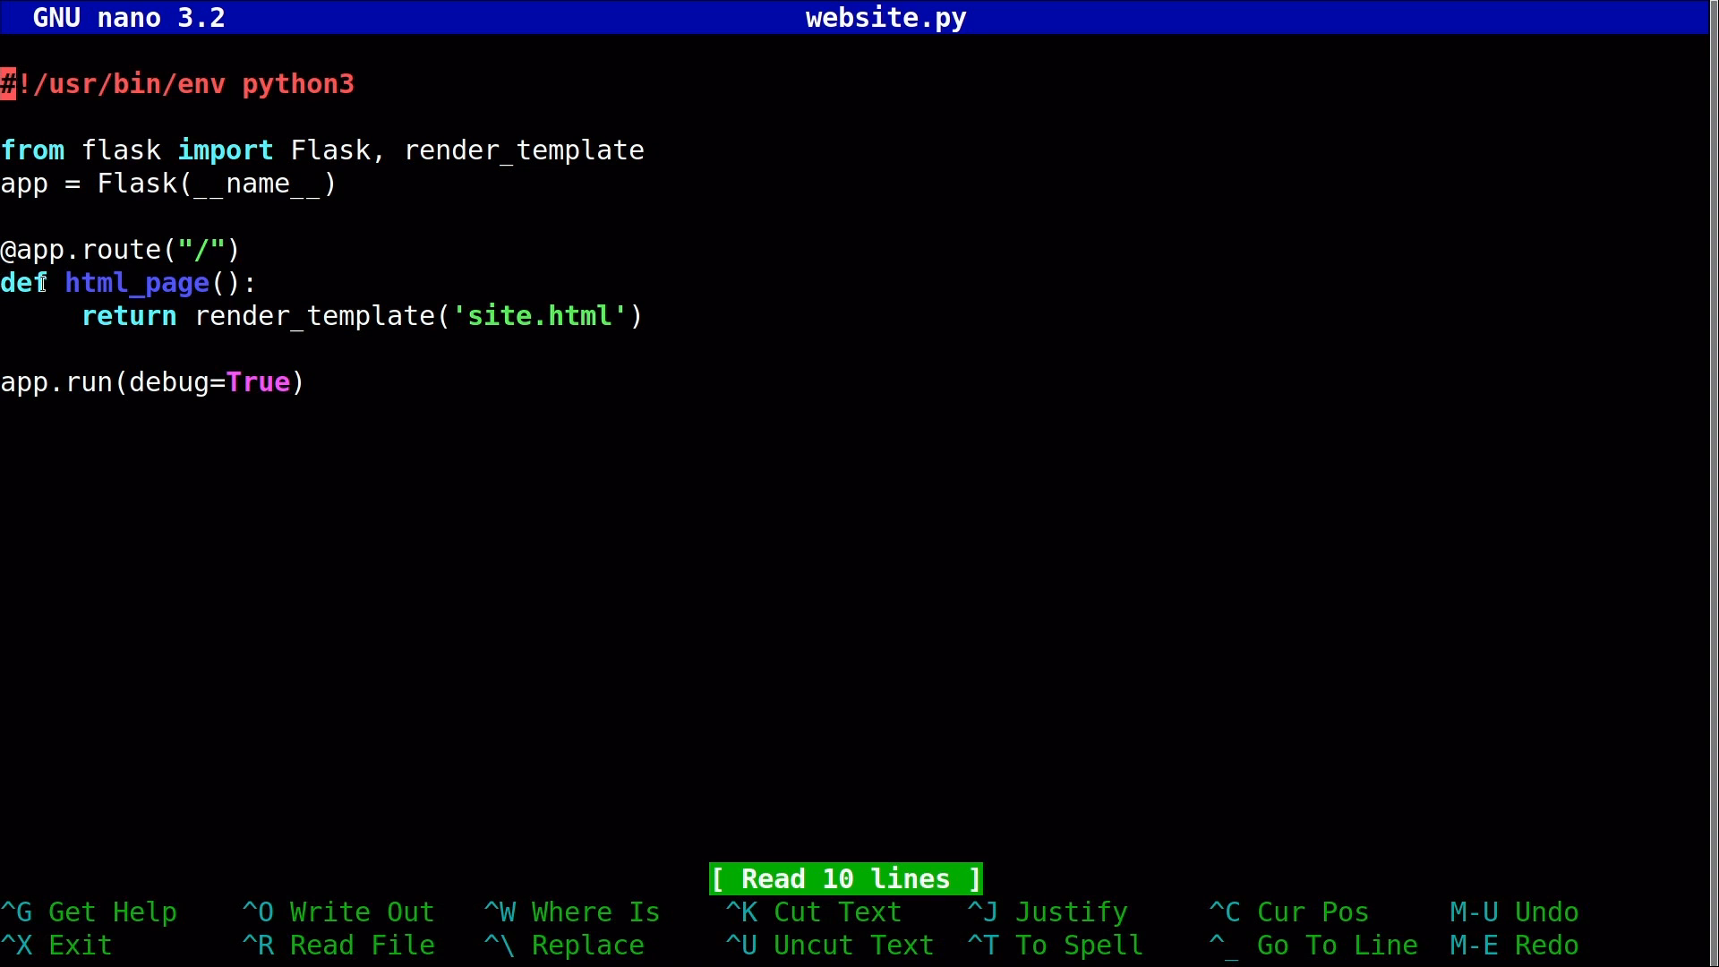
{"action": "mouse_move", "coordinate": [279, 316]}
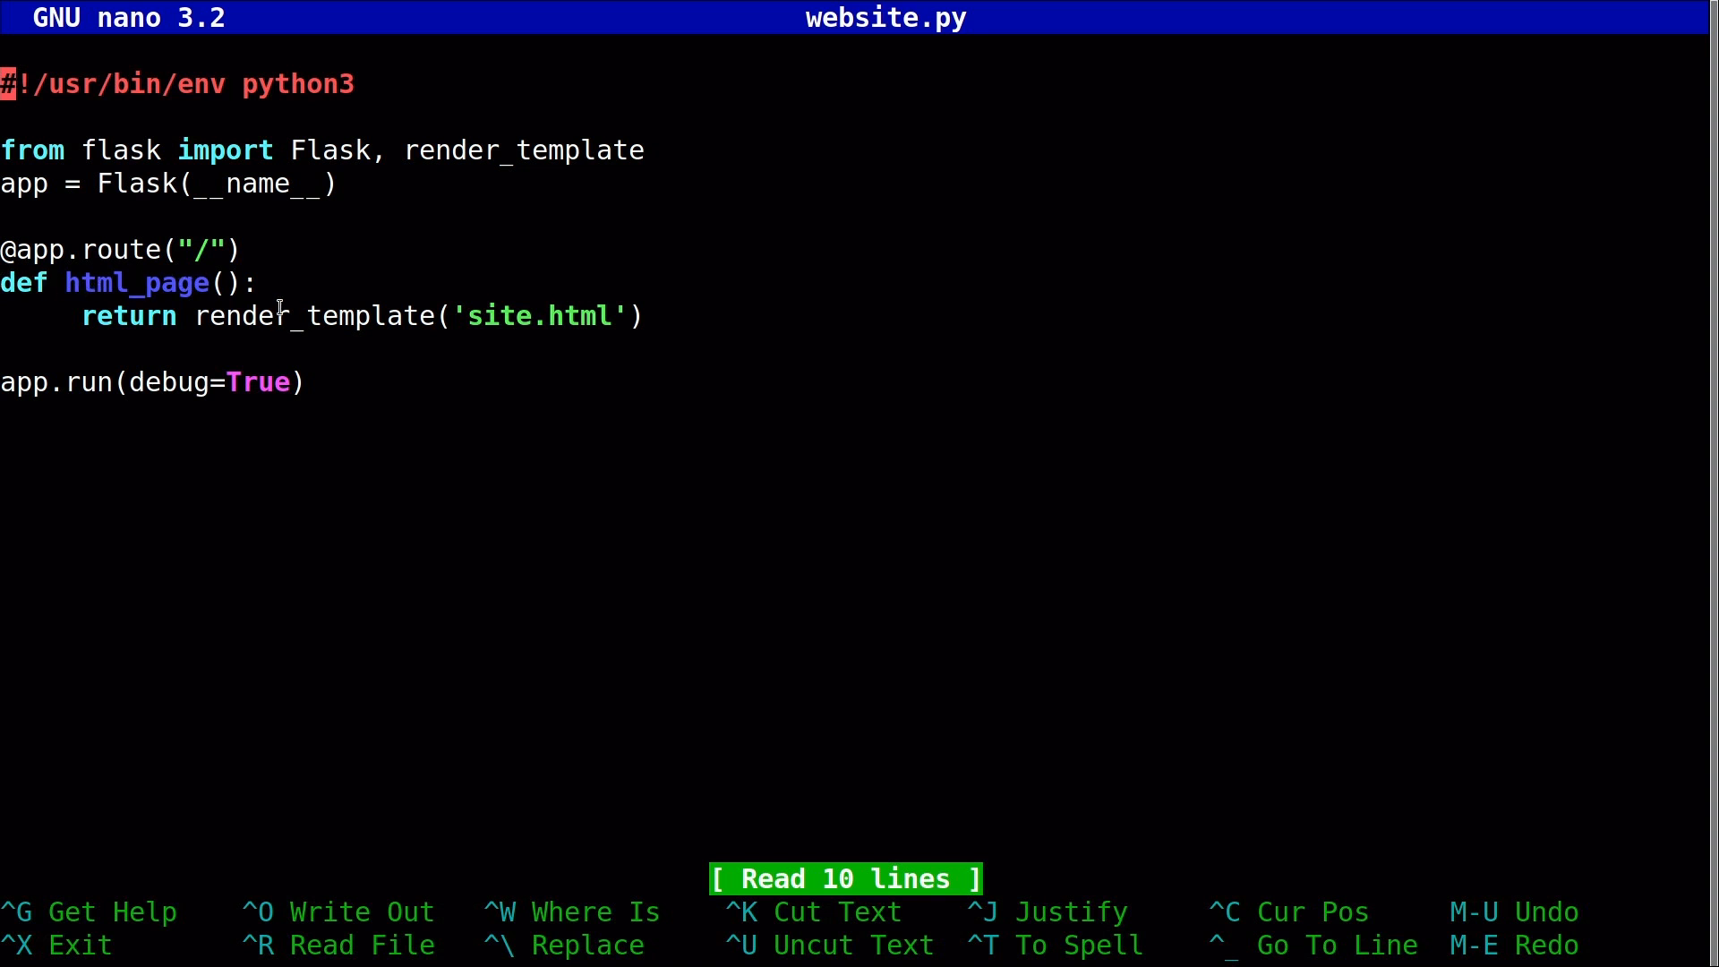
{"action": "mouse_move", "coordinate": [466, 316]}
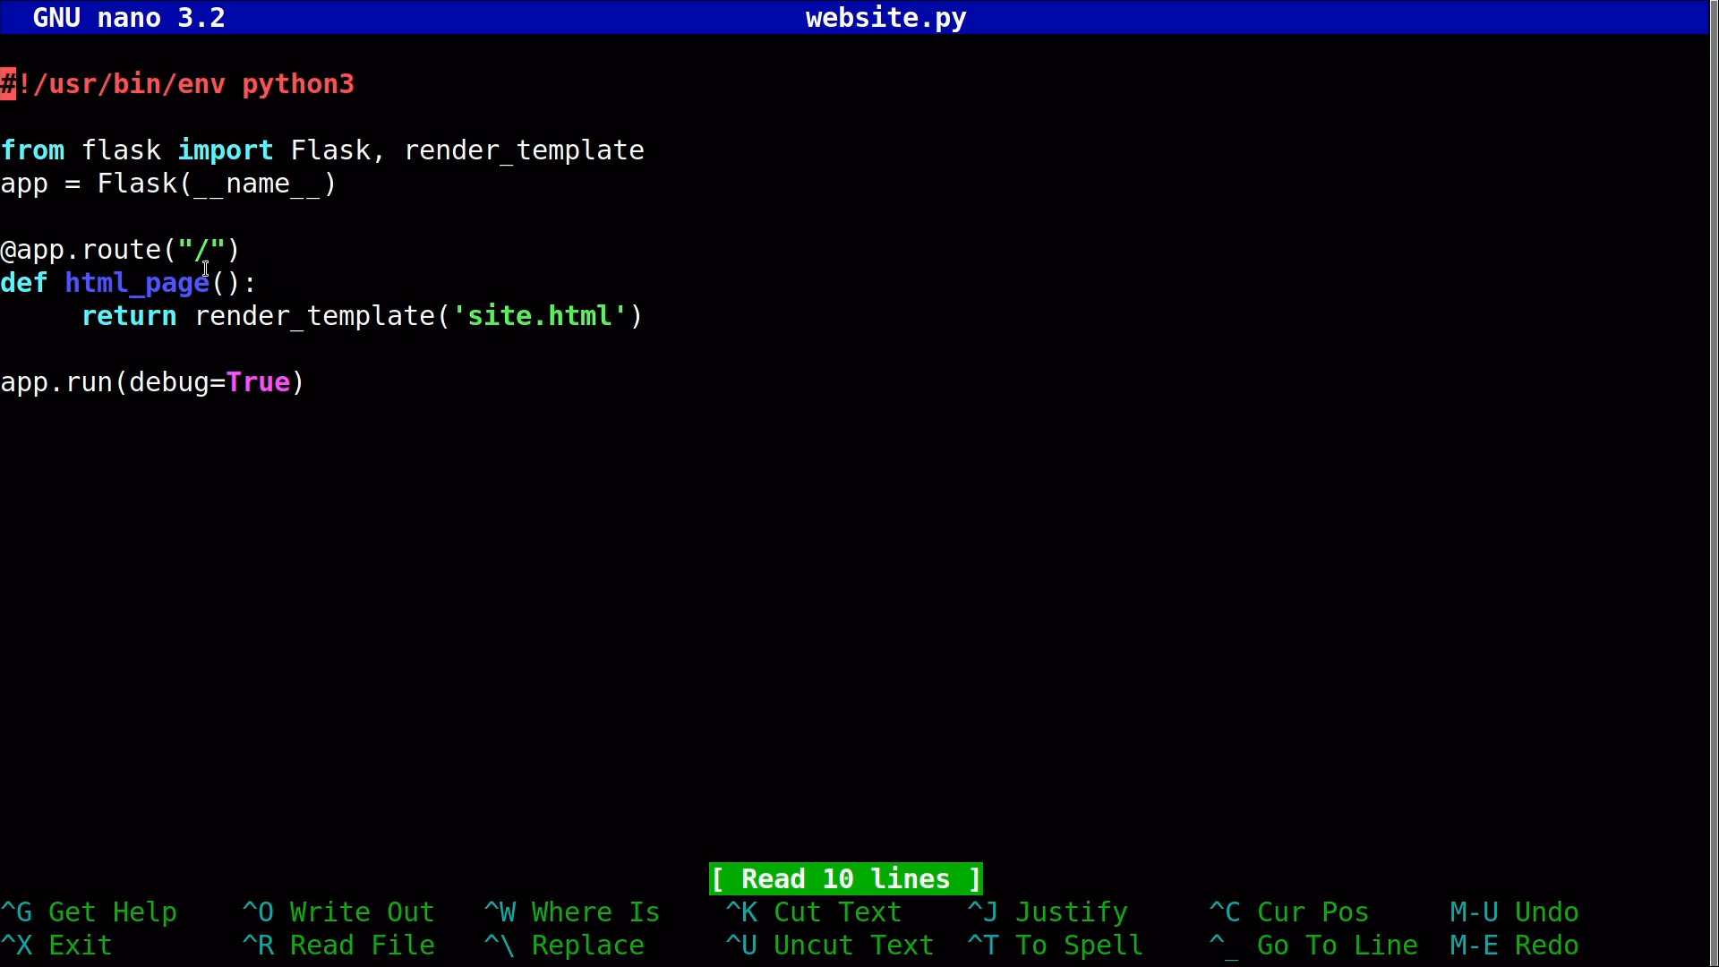
{"action": "mouse_move", "coordinate": [210, 249]}
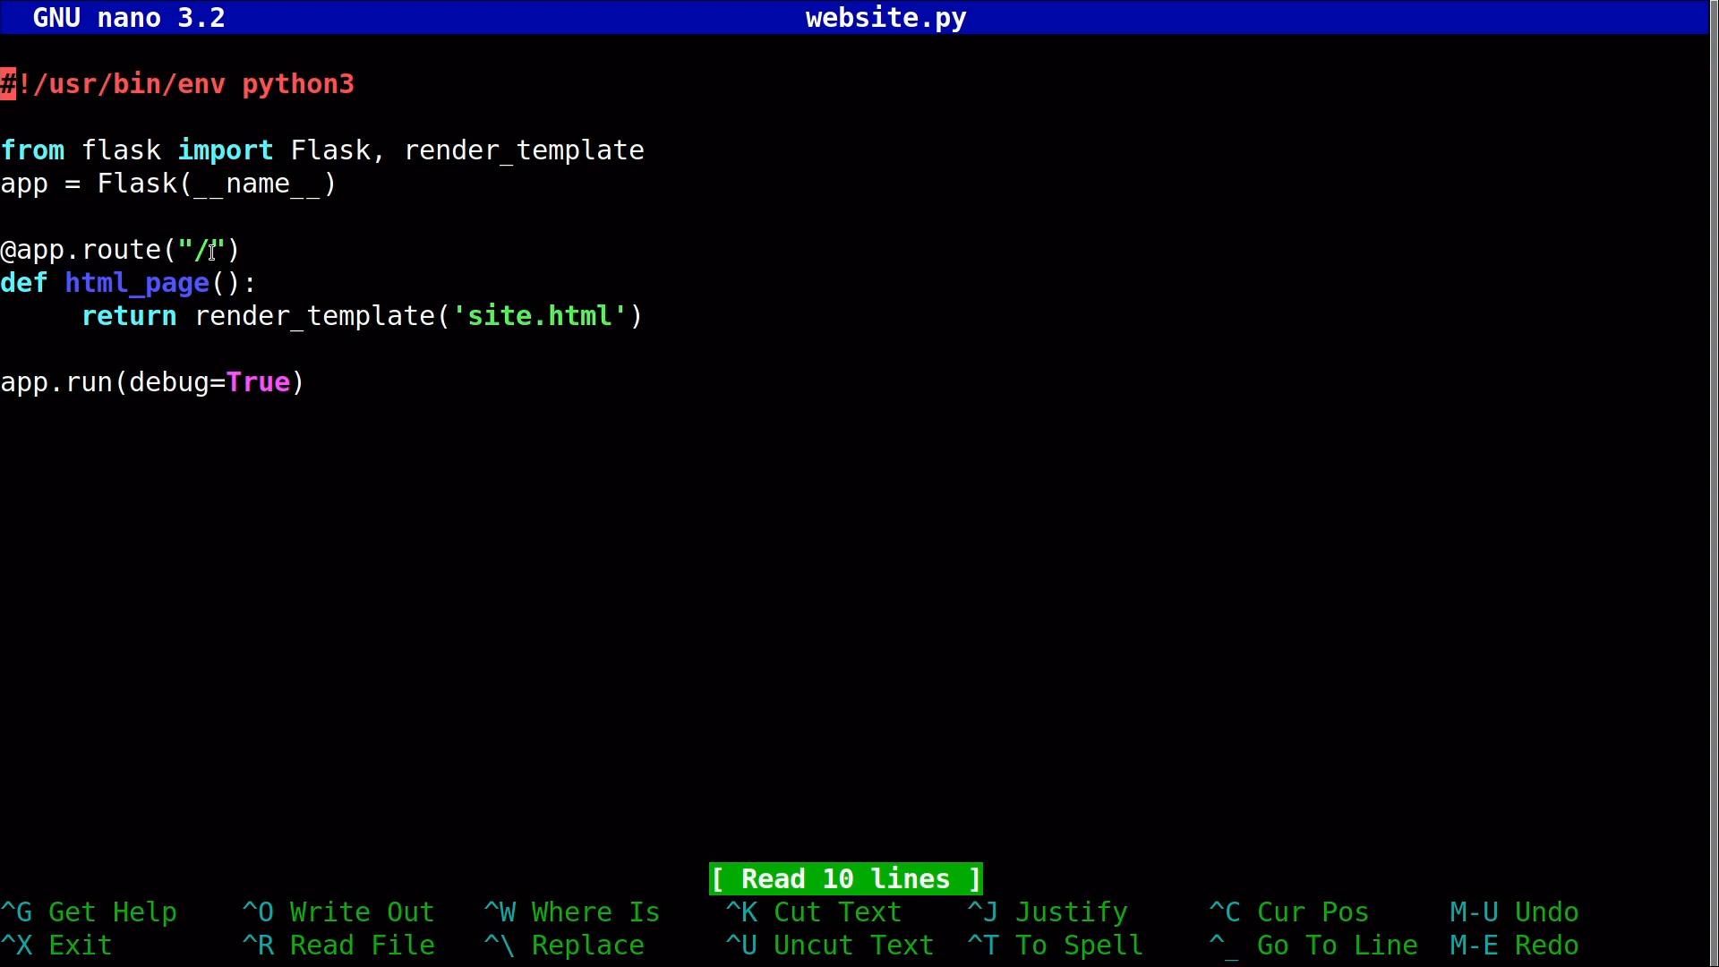
{"action": "mouse_move", "coordinate": [164, 382]}
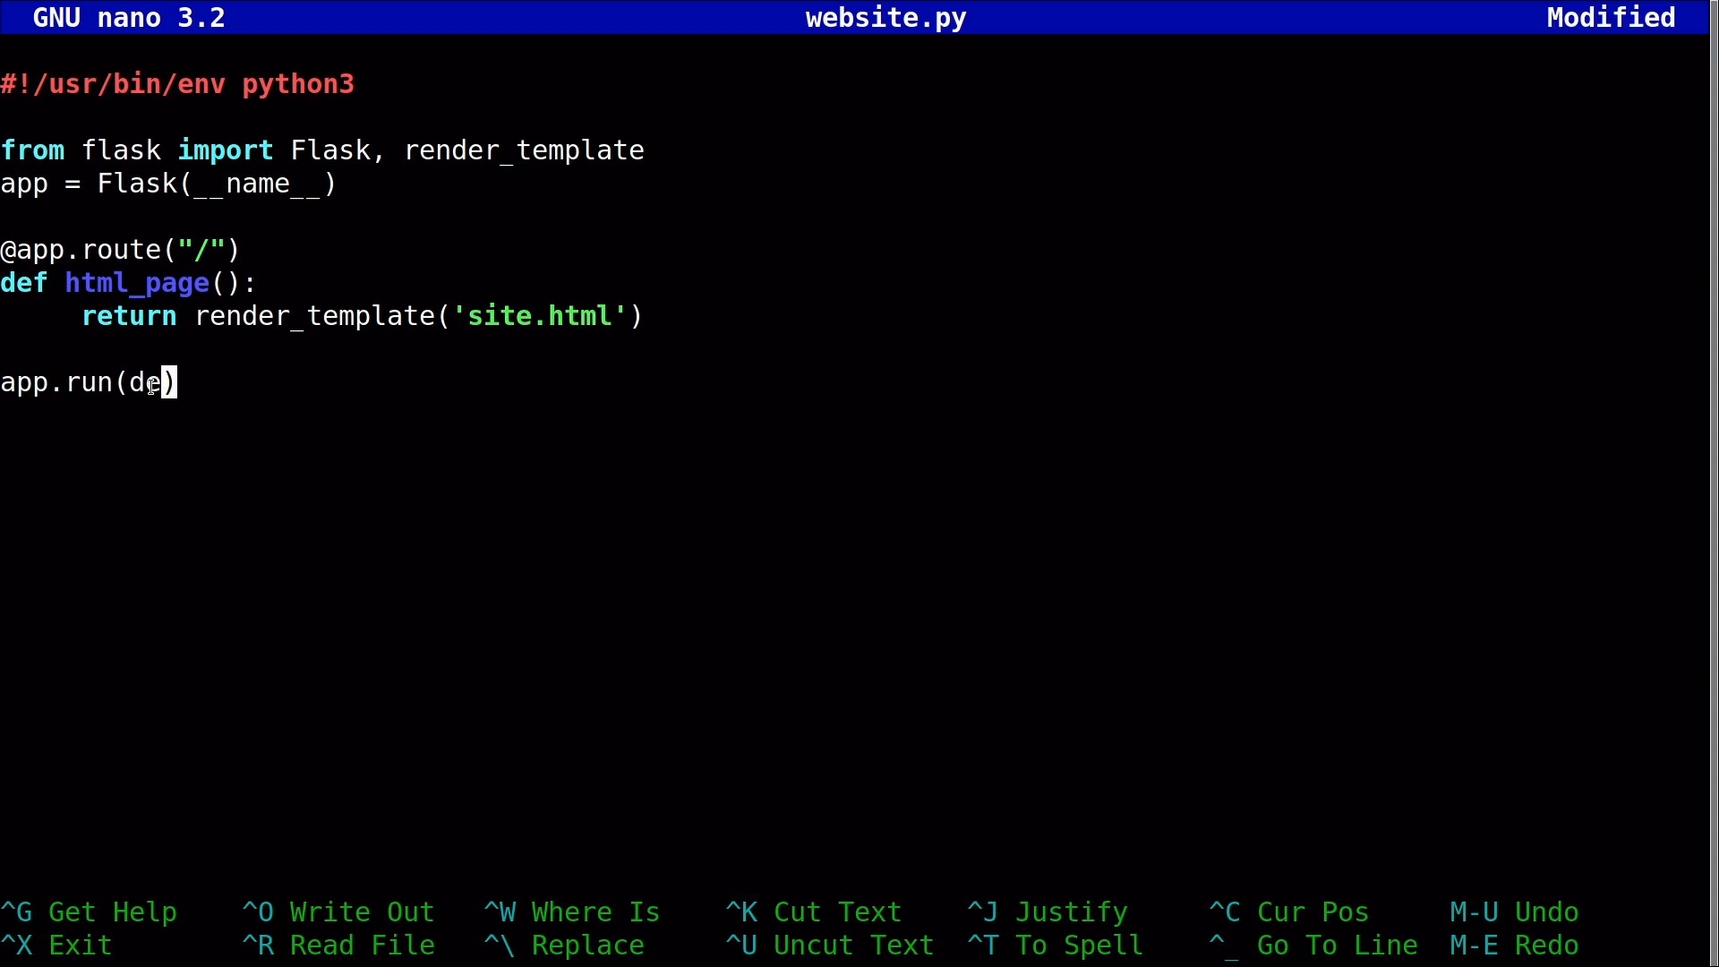
{"action": "key", "text": "BackSpace"}
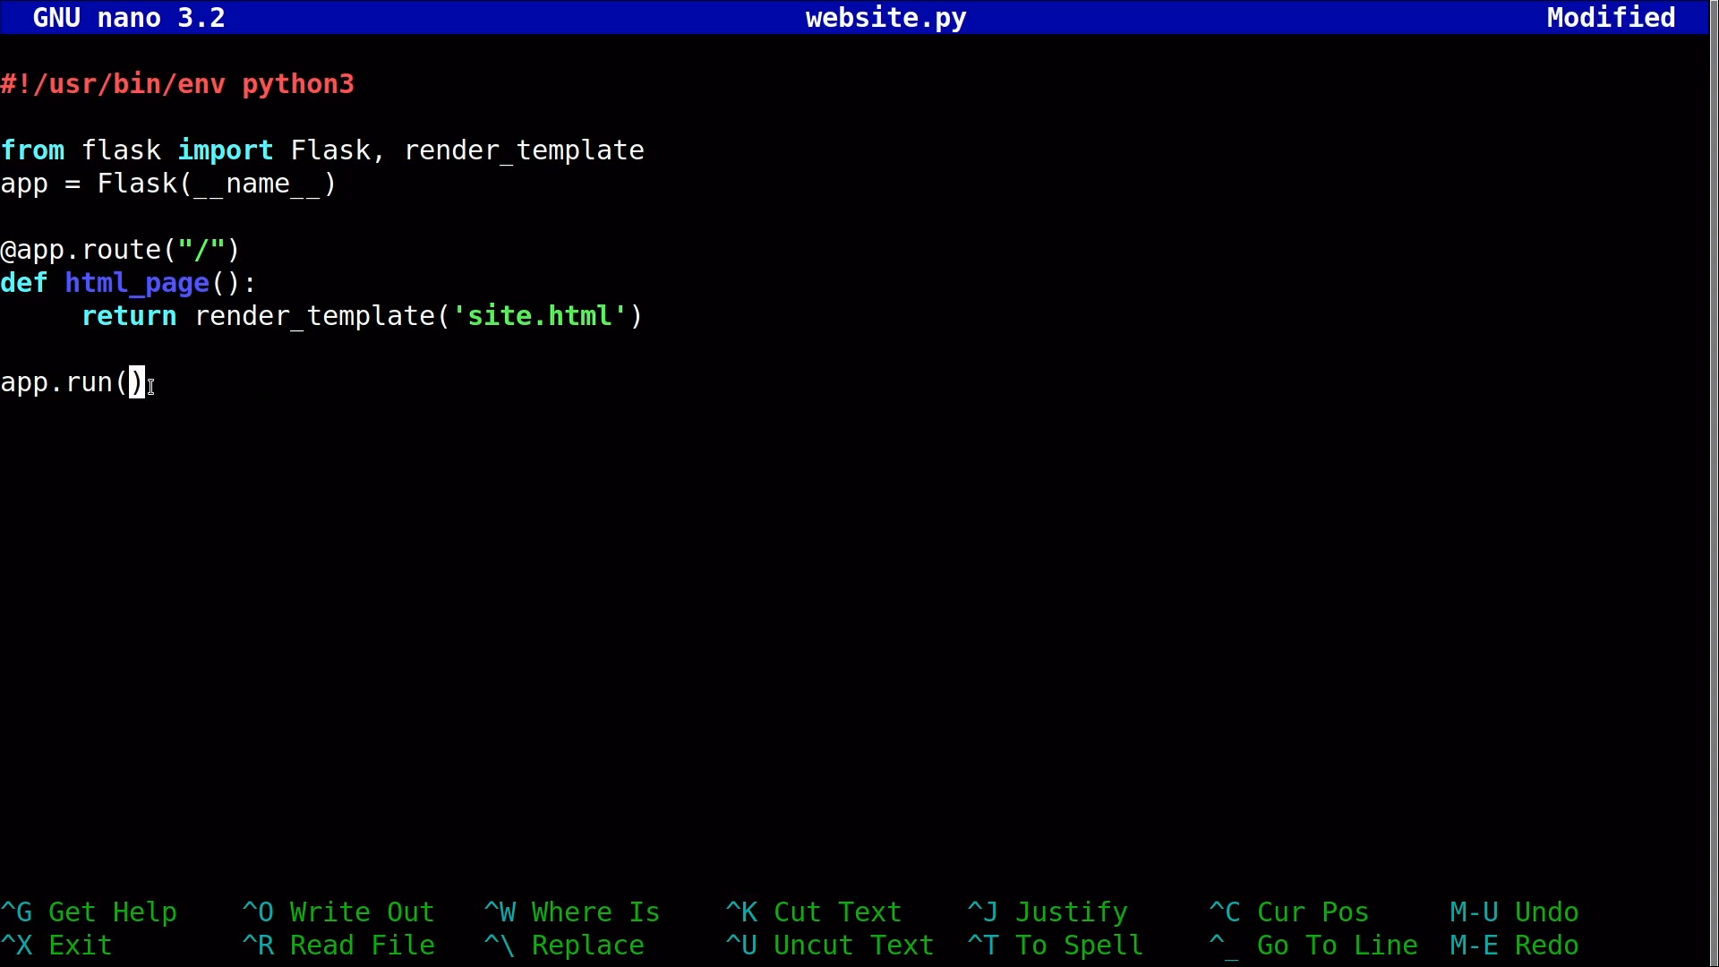